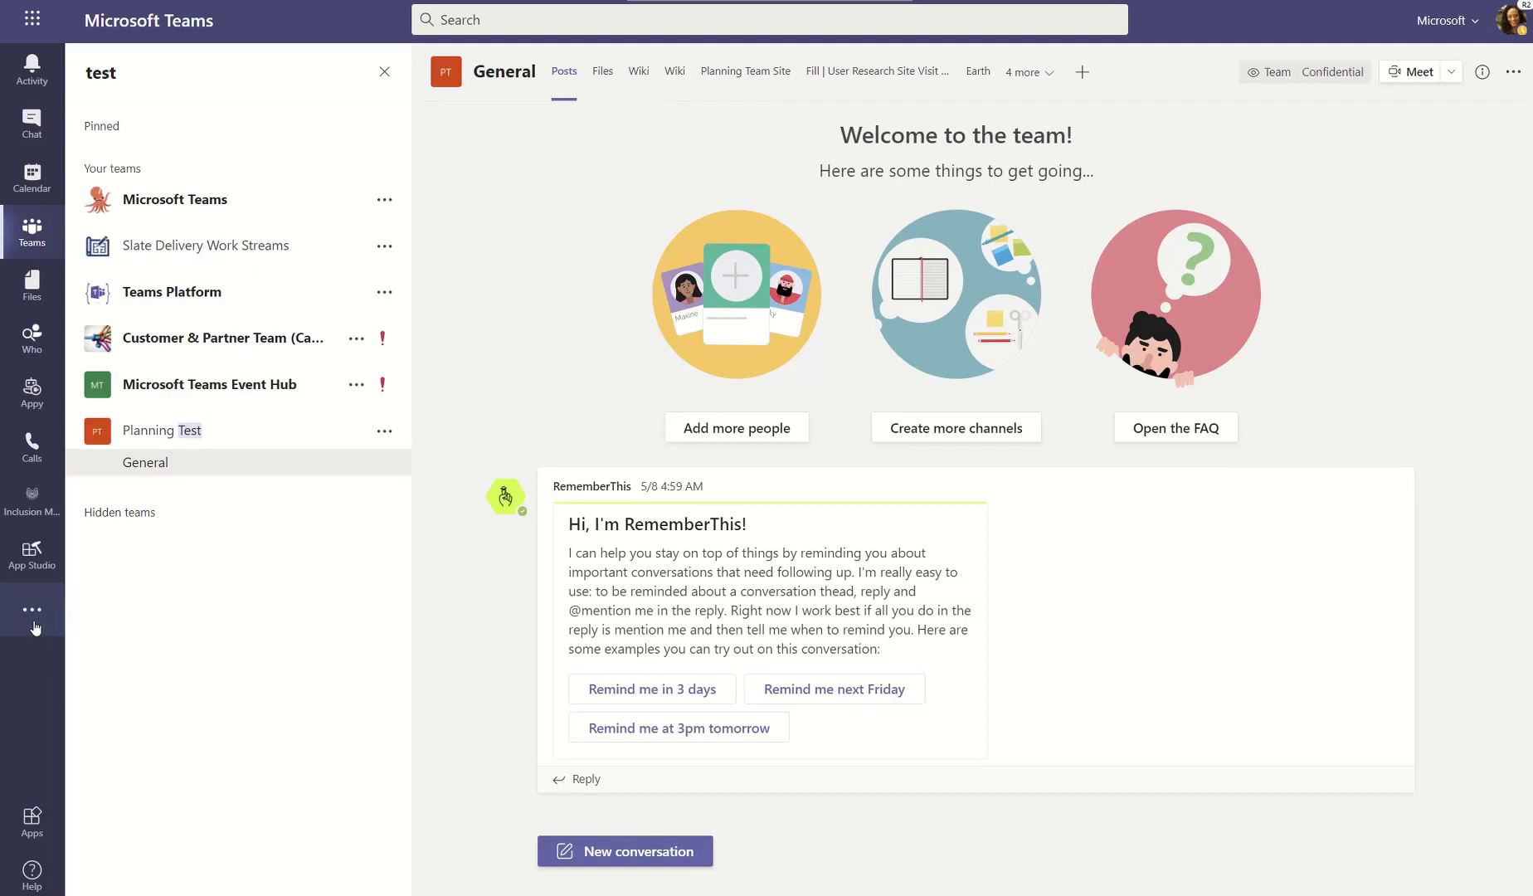
- Show the list of added apps, with Approvals among the recent ones
{"action": "left_click", "coordinate": [31, 610]}
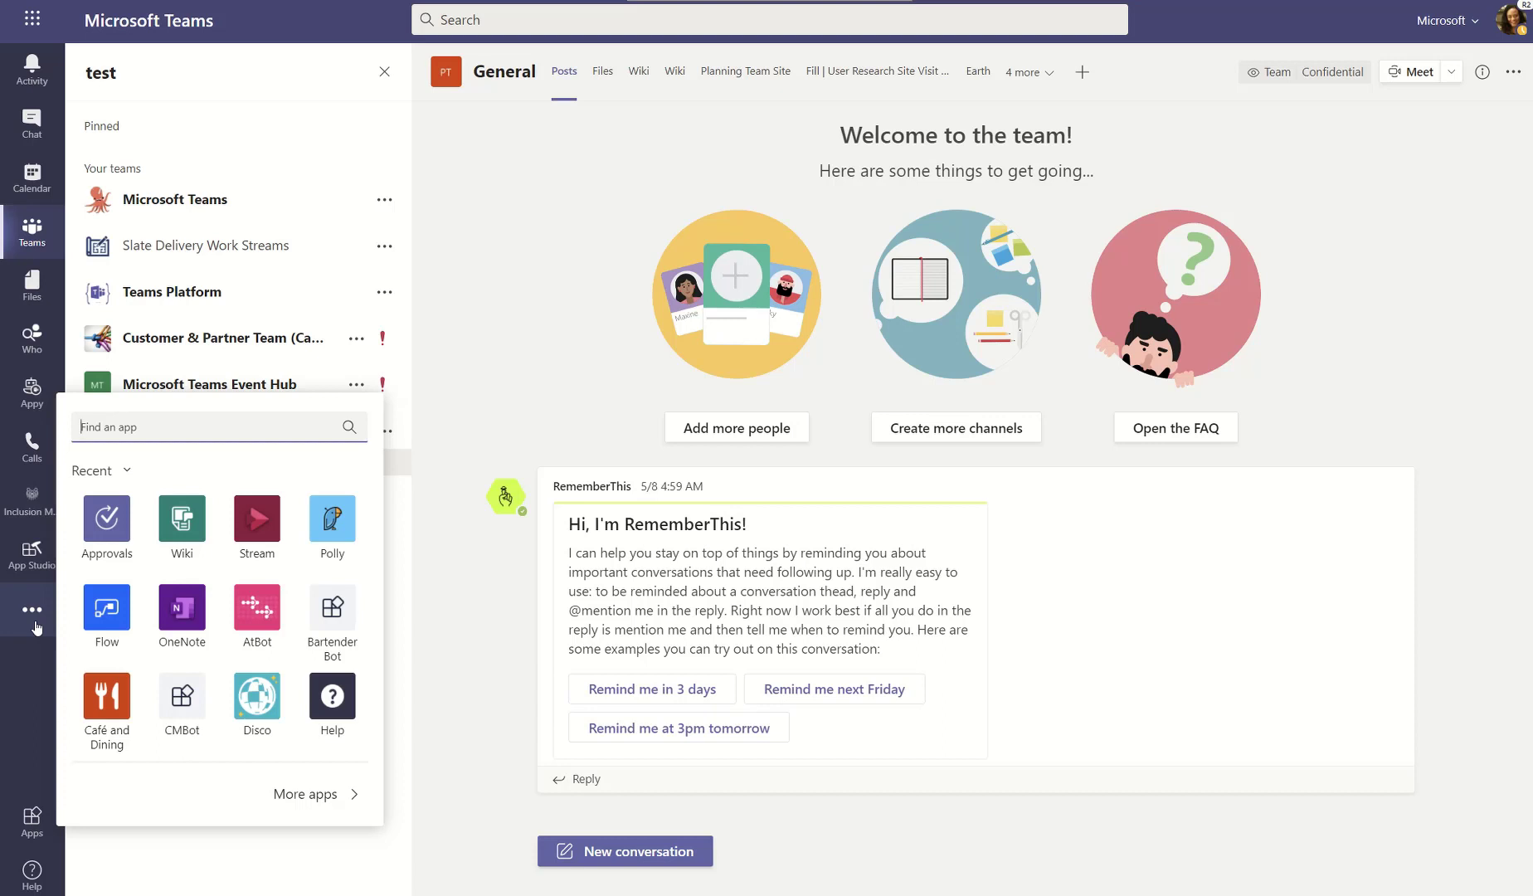
{"action": "mouse_move", "coordinate": [106, 528]}
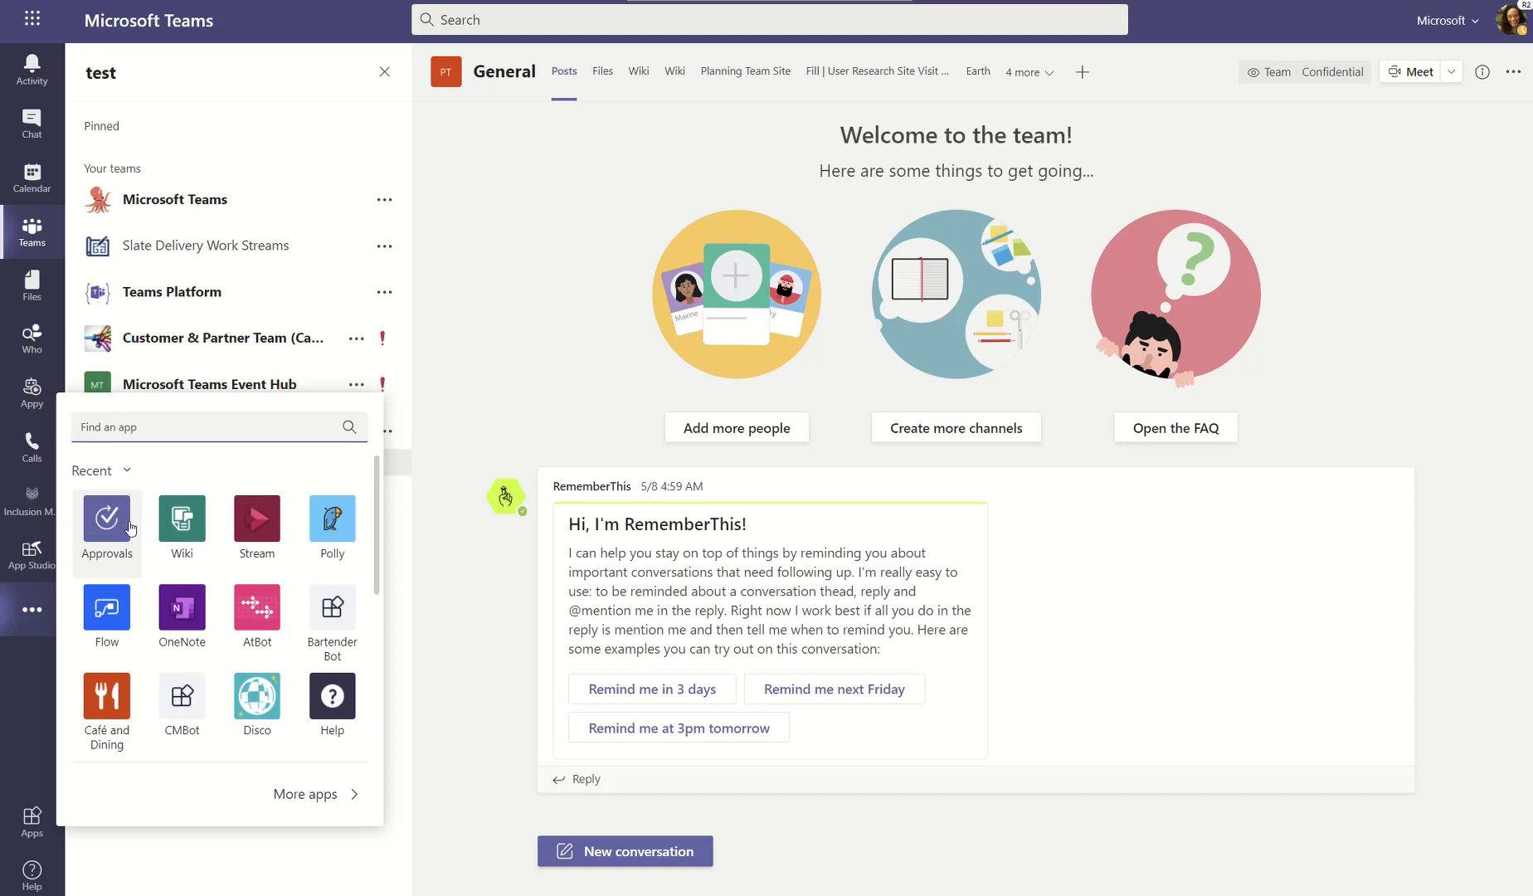
{"action": "mouse_move", "coordinate": [32, 608]}
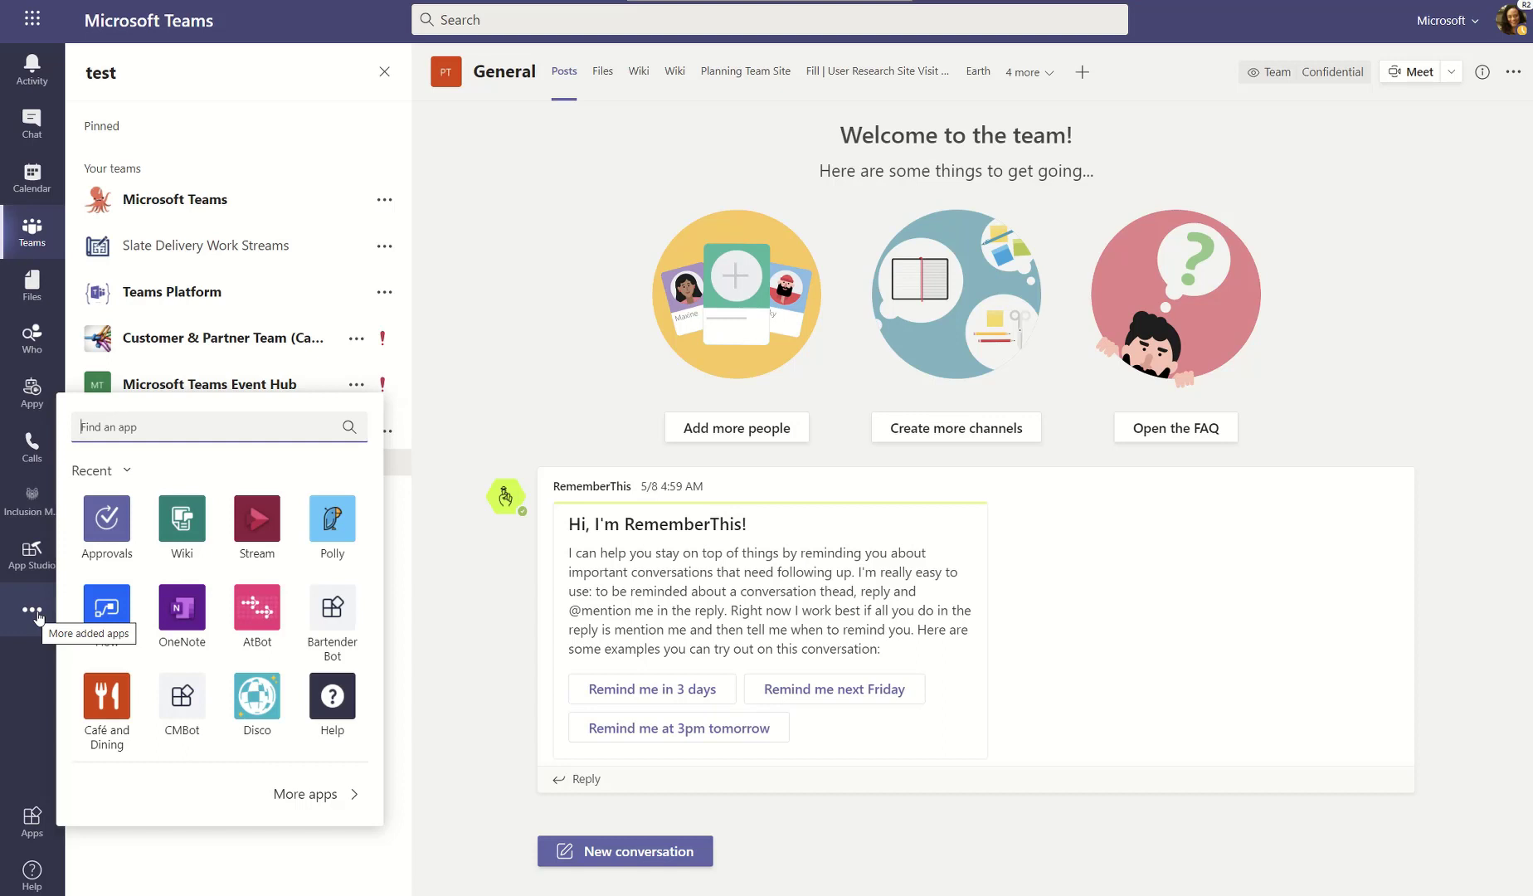
{"action": "mouse_move", "coordinate": [304, 756]}
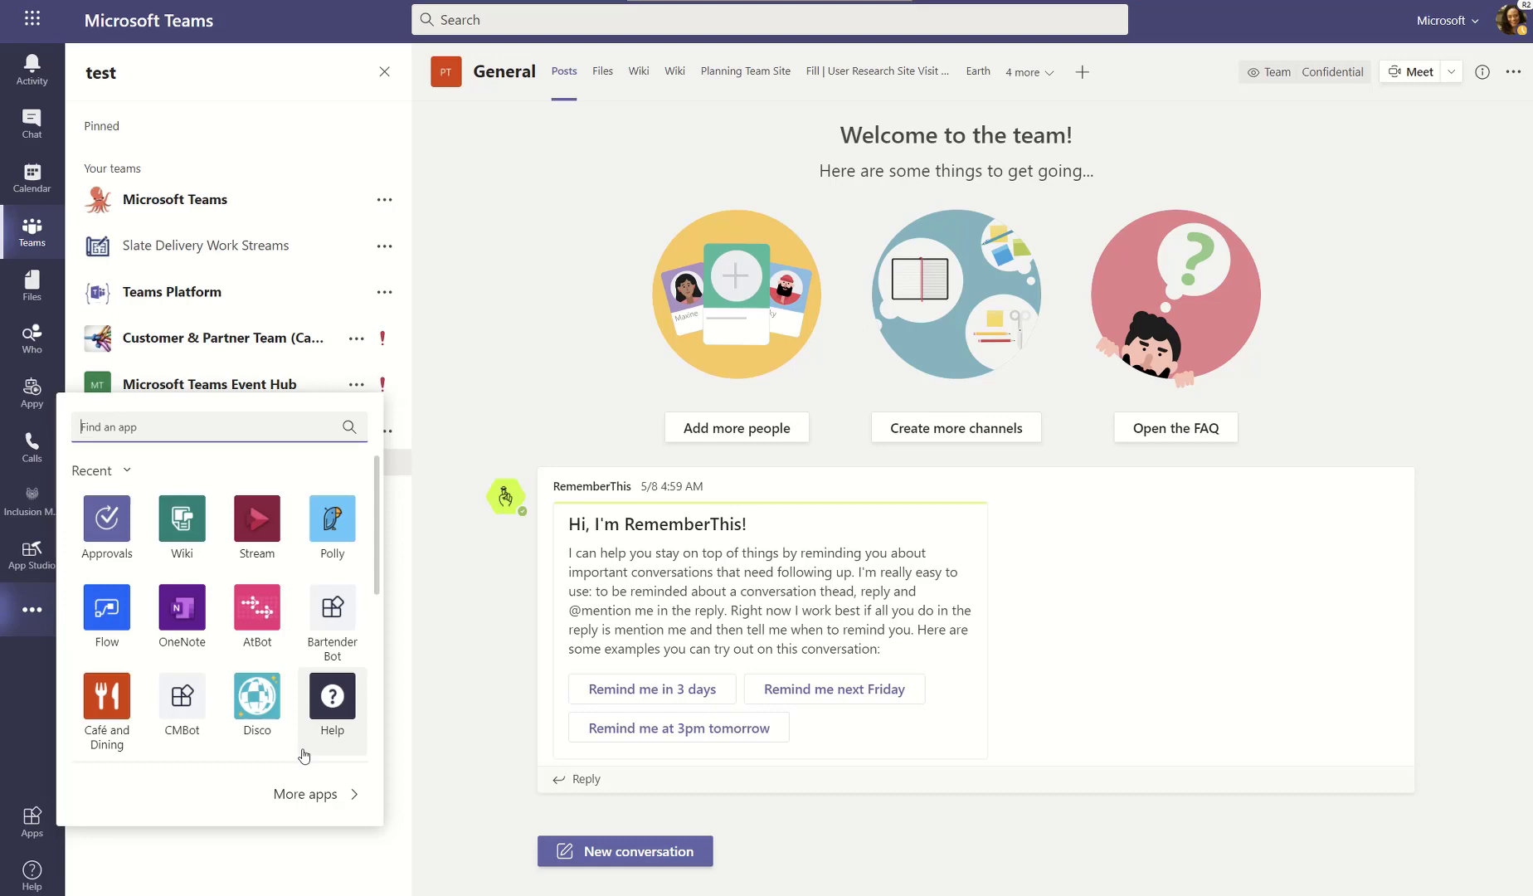
- Search the Teams app store for 'approvals' to find the Approvals app
{"action": "left_click", "coordinate": [31, 819]}
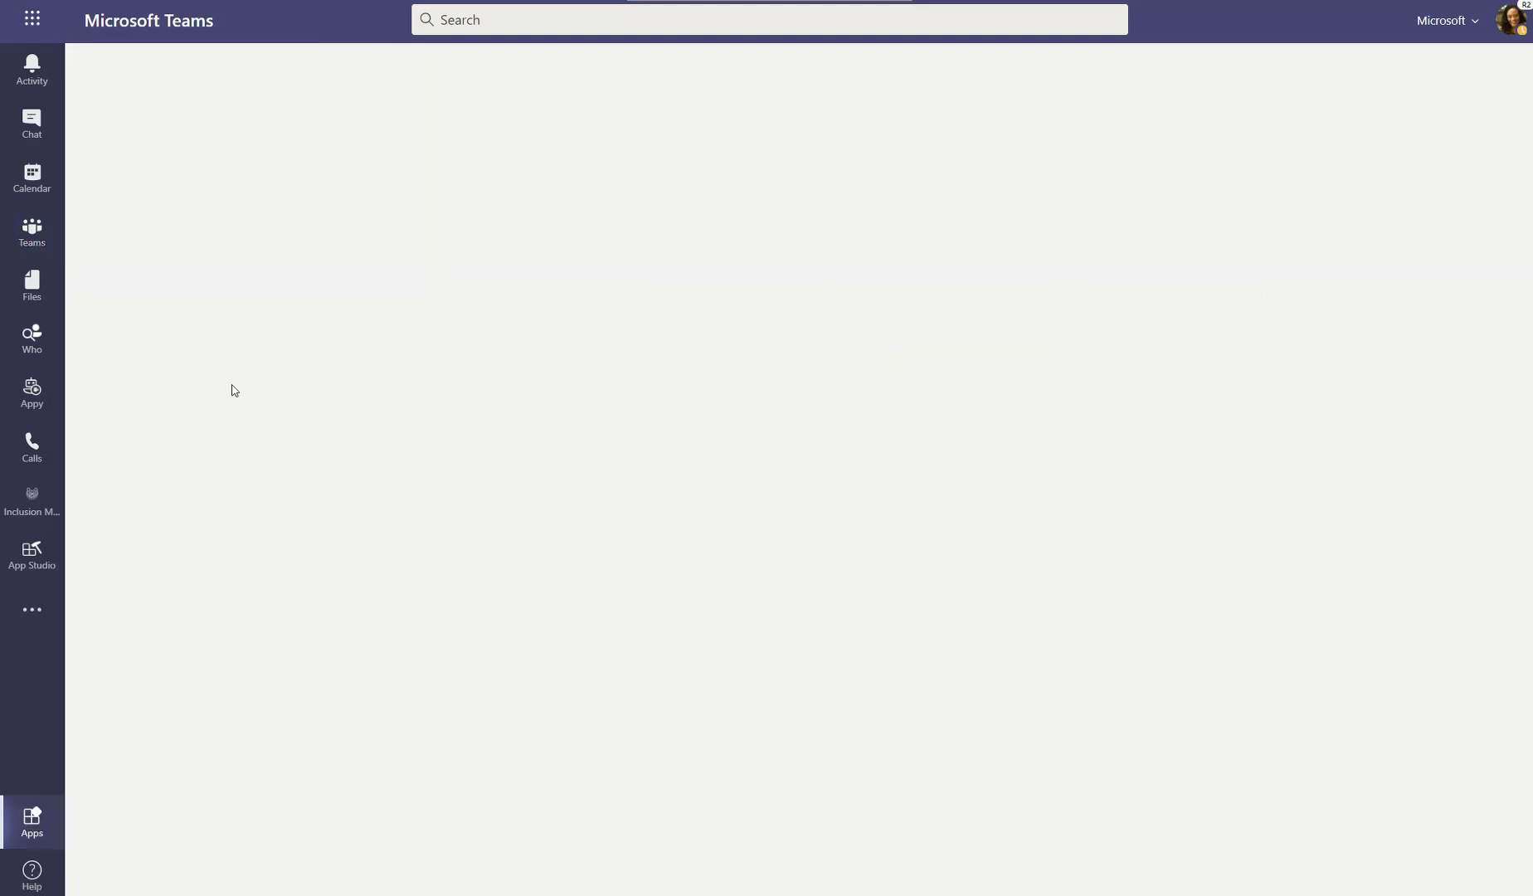
{"action": "left_click", "coordinate": [32, 821]}
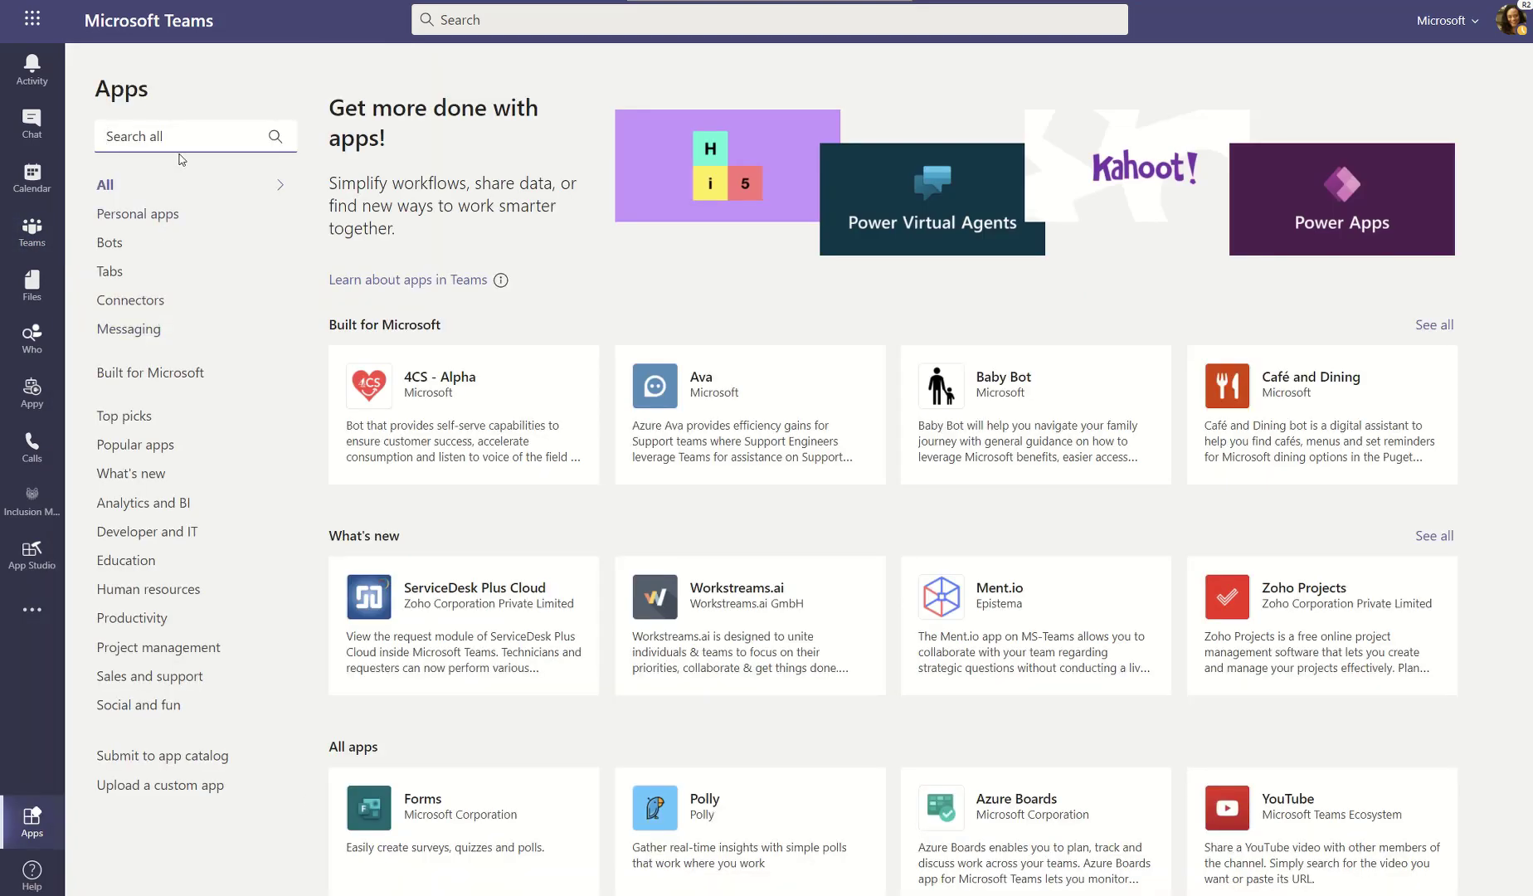
{"action": "type", "text": "approvals"}
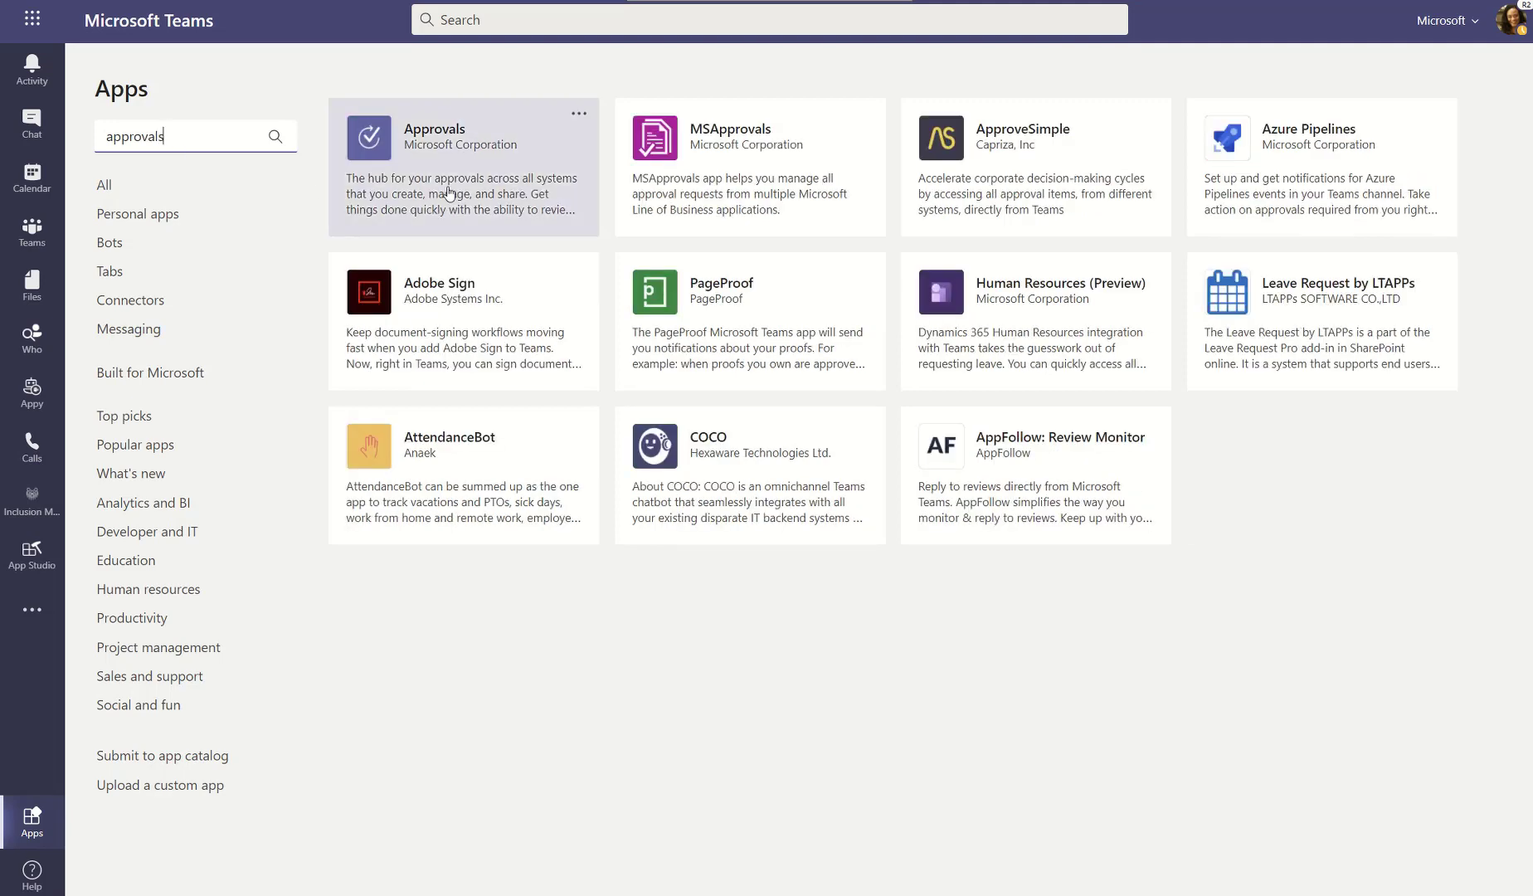
{"action": "mouse_move", "coordinate": [449, 194]}
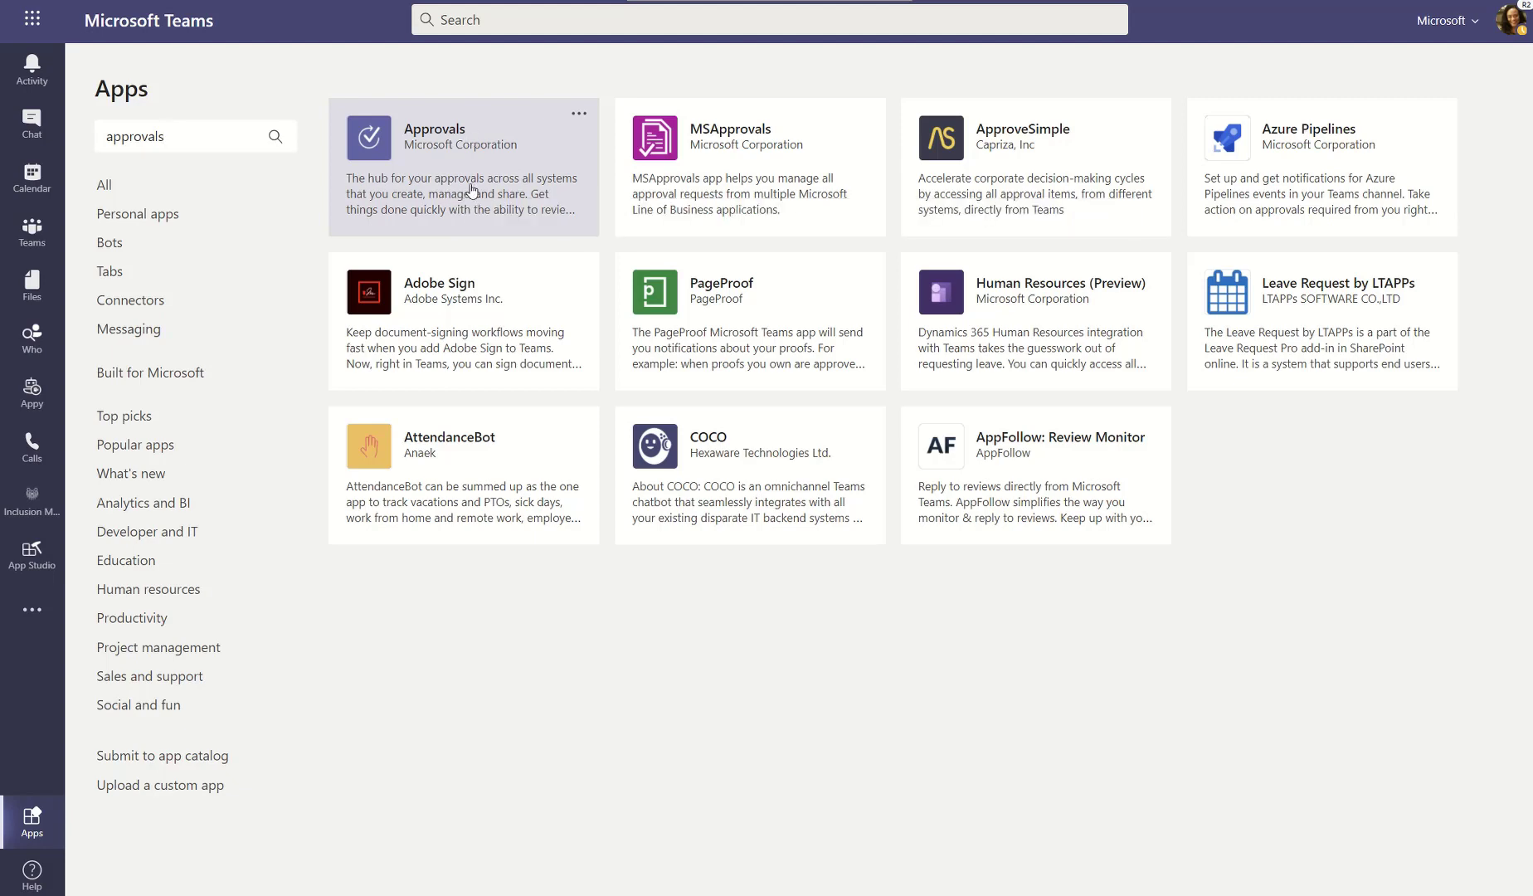
- View the Approvals app details and reveal its Add to a team / Add to a chat choices
{"action": "left_click", "coordinate": [462, 166]}
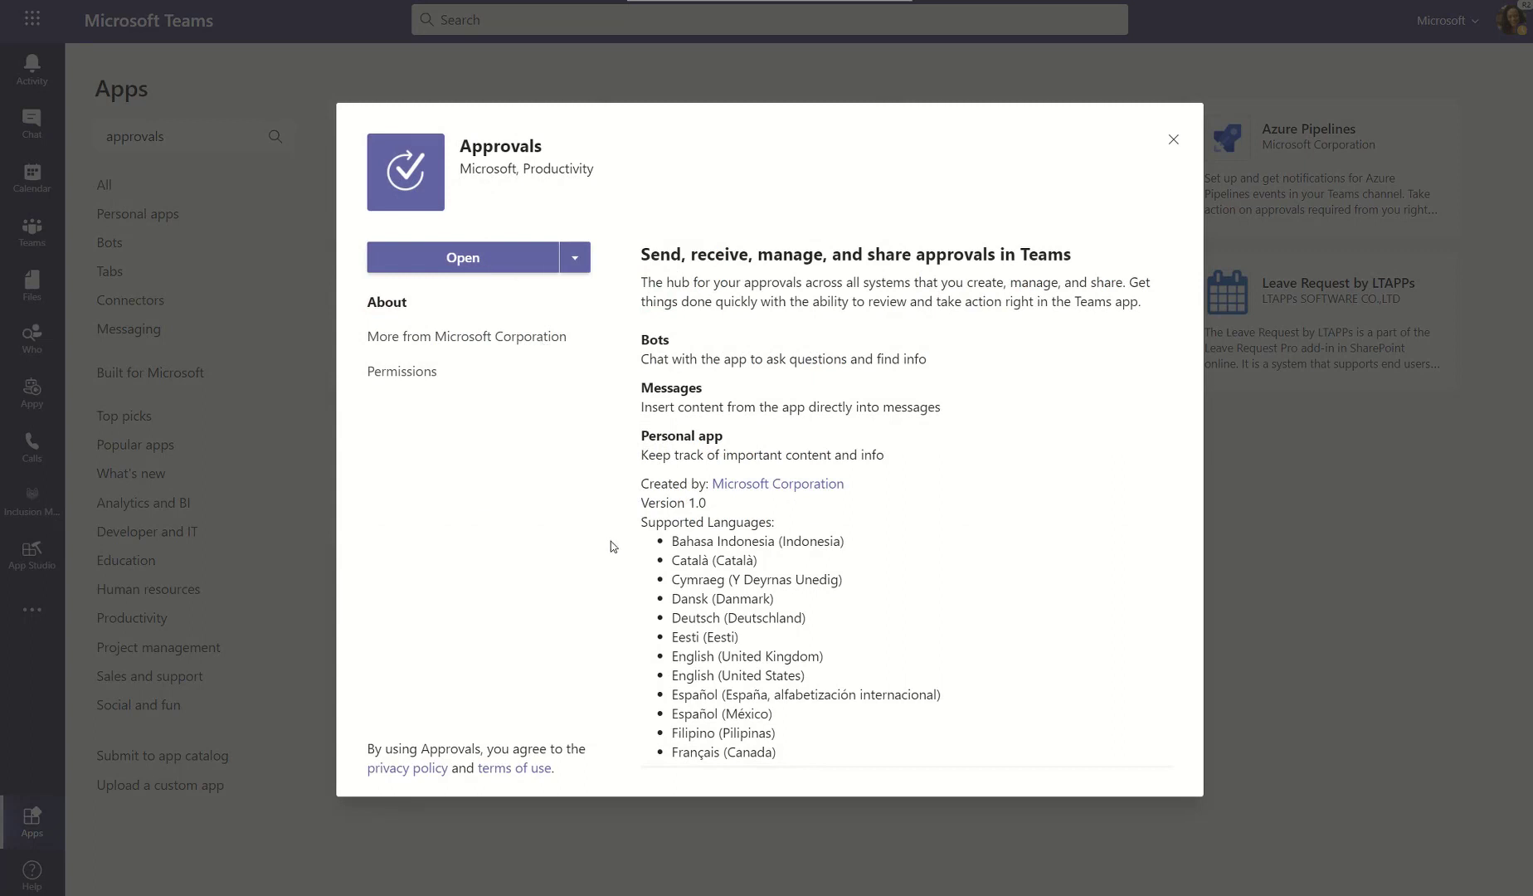
{"action": "mouse_move", "coordinate": [549, 324]}
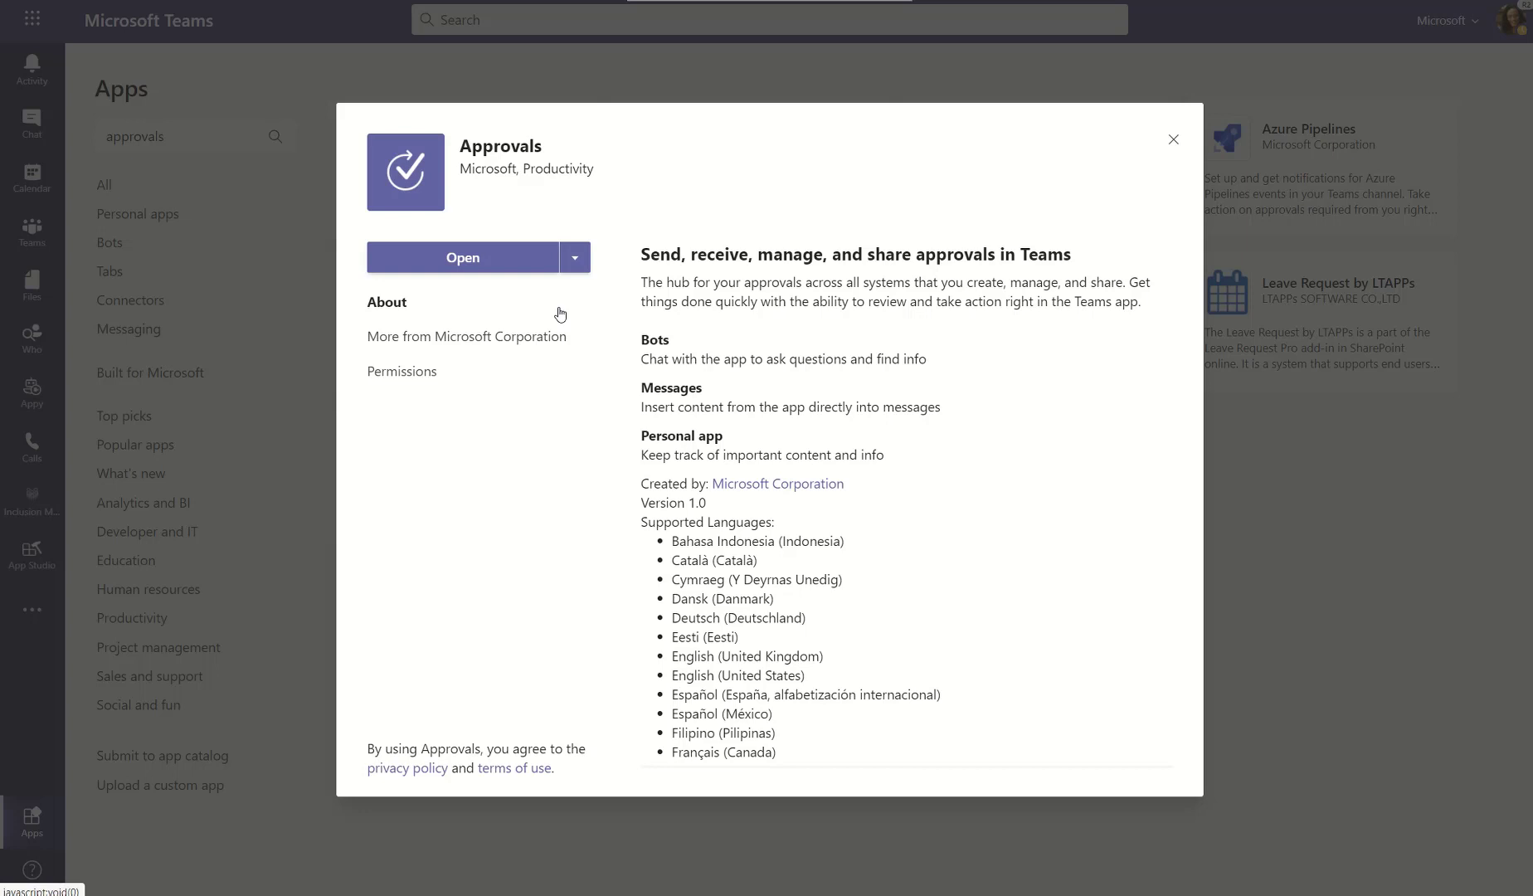
{"action": "left_click", "coordinate": [574, 257]}
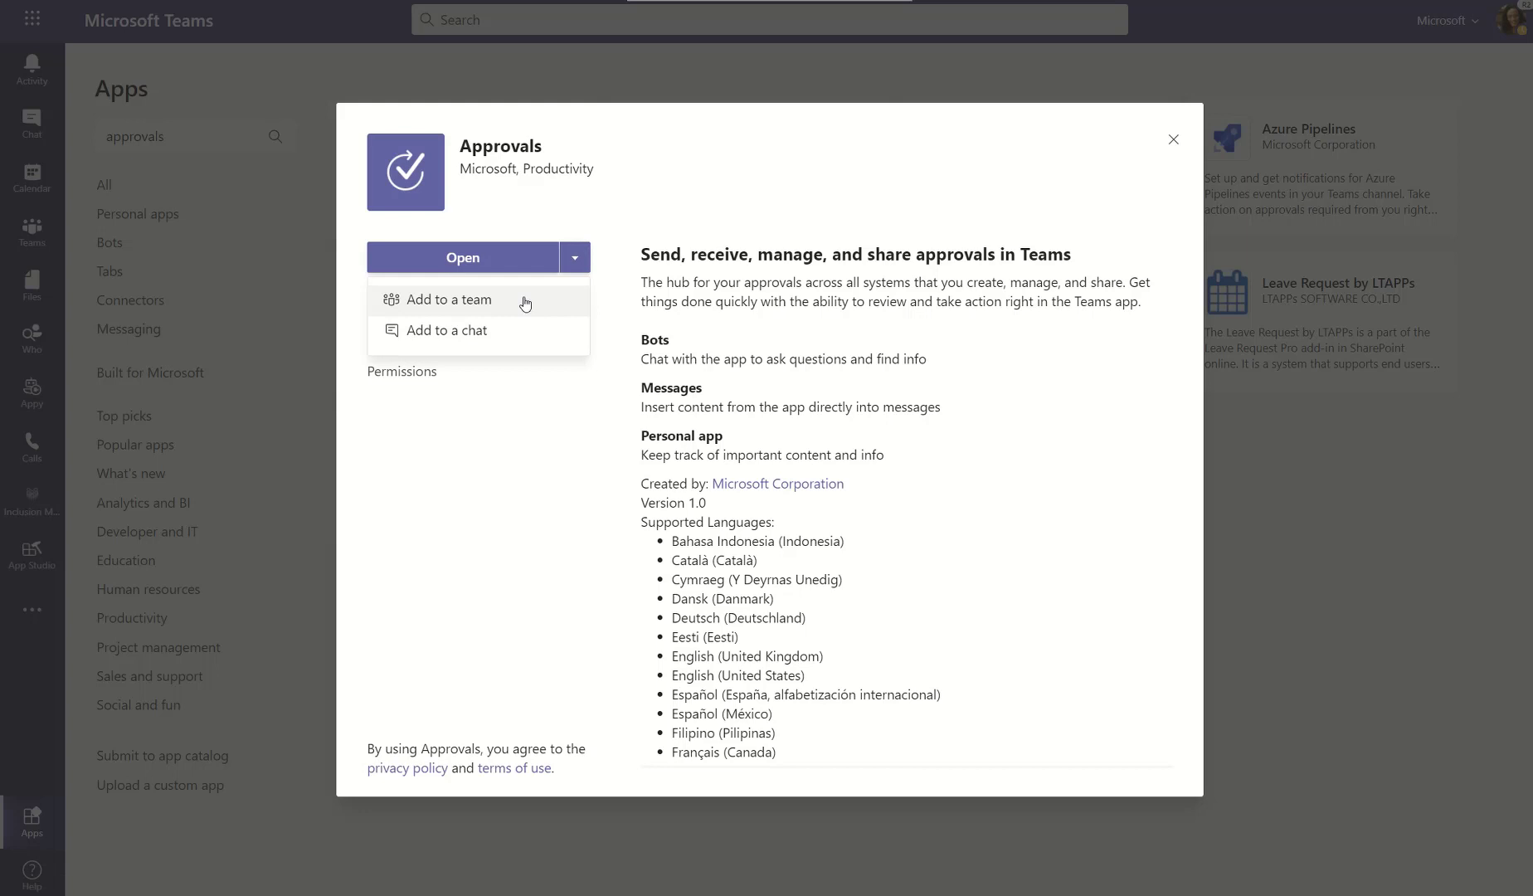
{"action": "mouse_move", "coordinate": [534, 335]}
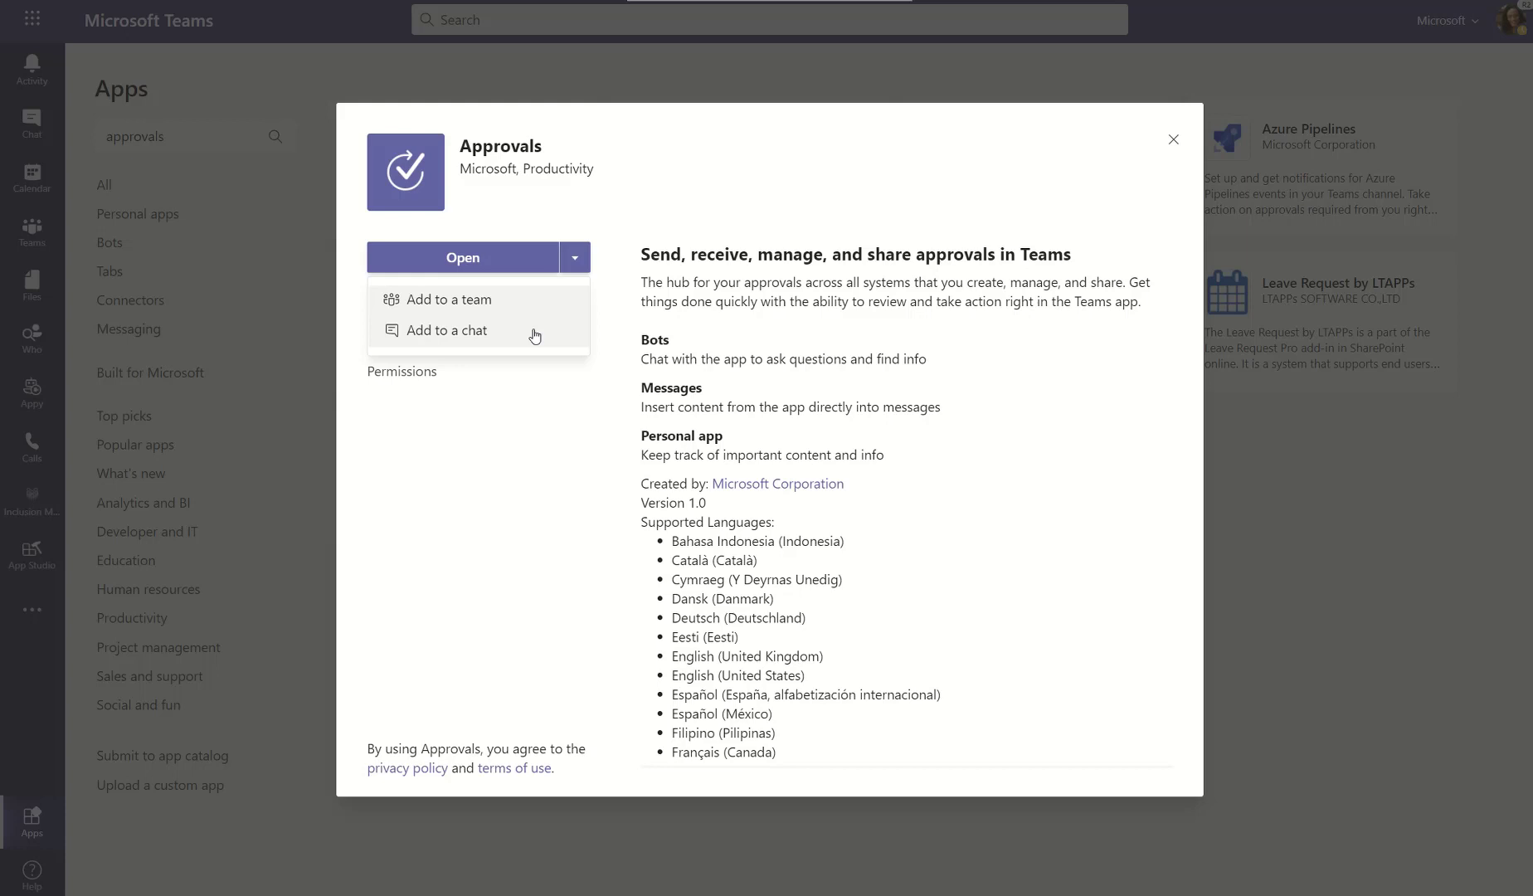
{"action": "mouse_move", "coordinate": [512, 305]}
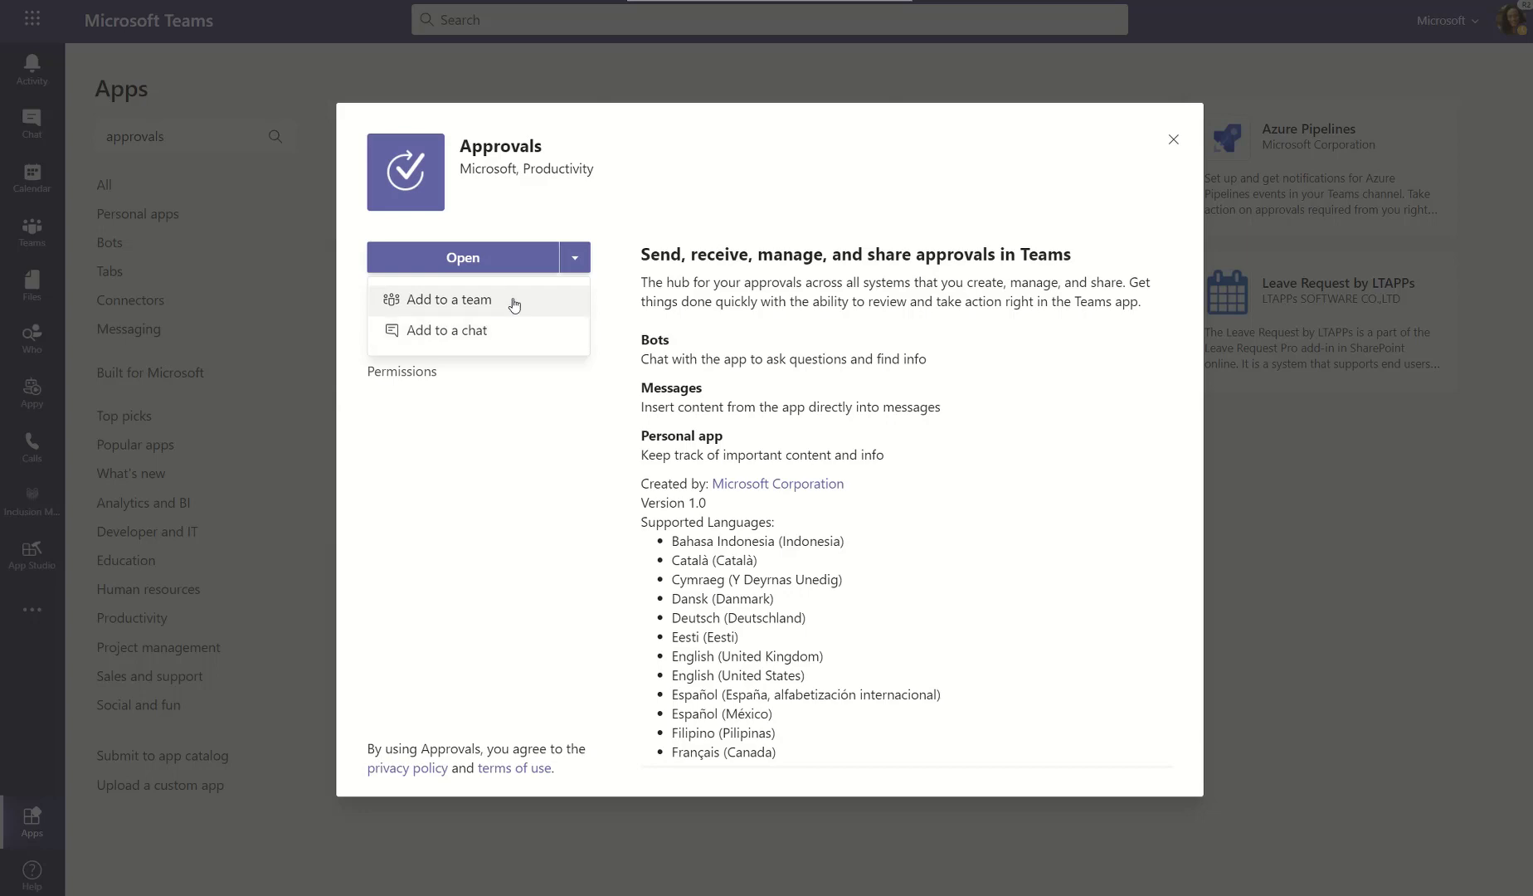
- Add Approvals to the Planning Test team's General channel and set it up as a bot
{"action": "left_click", "coordinate": [446, 298]}
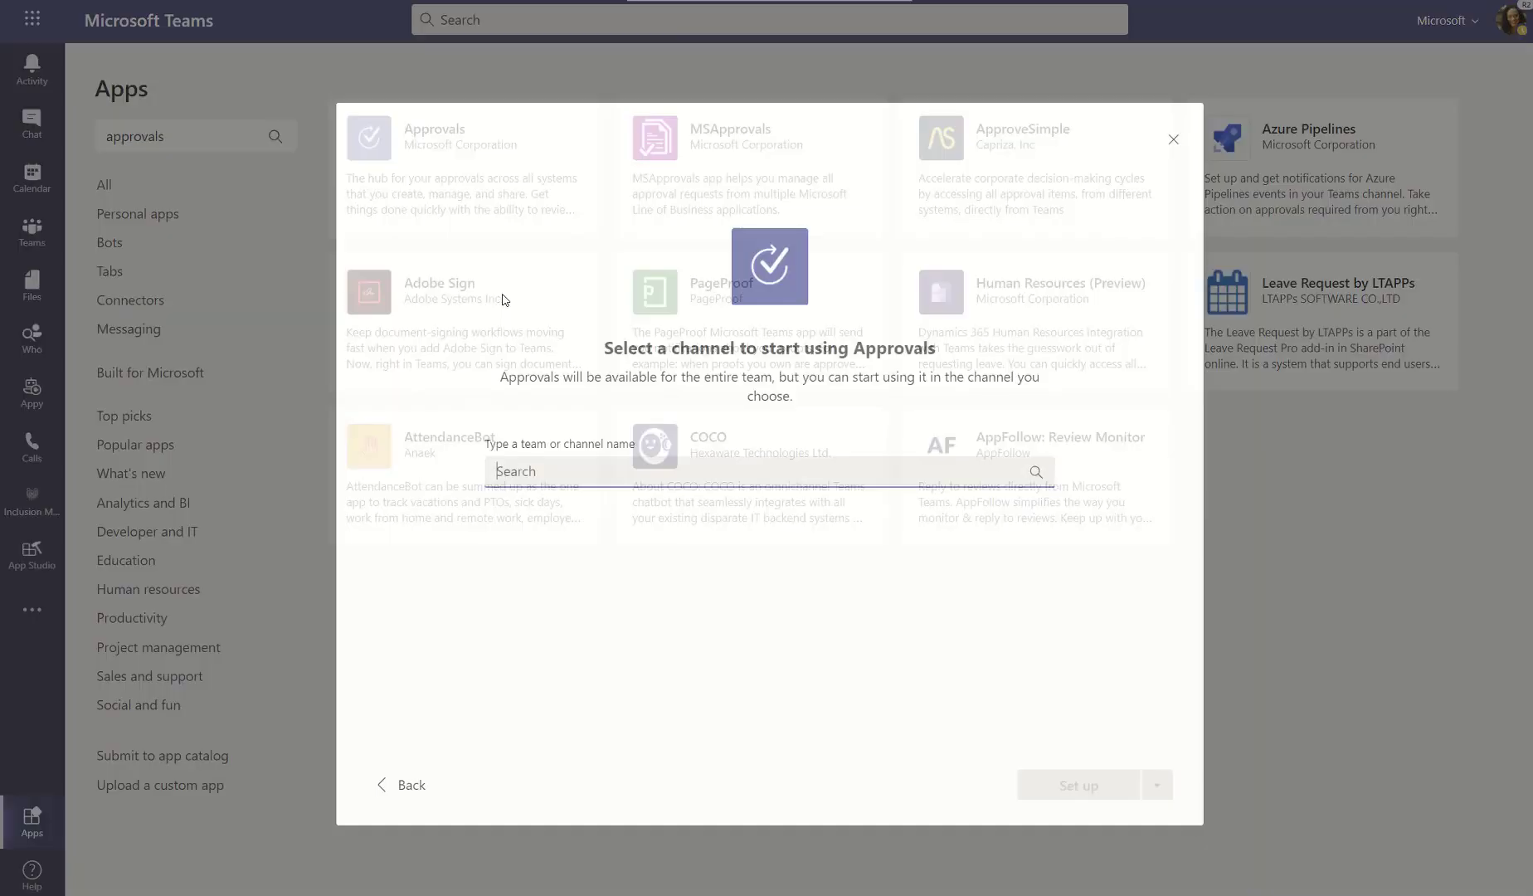
{"action": "left_click", "coordinate": [756, 471]}
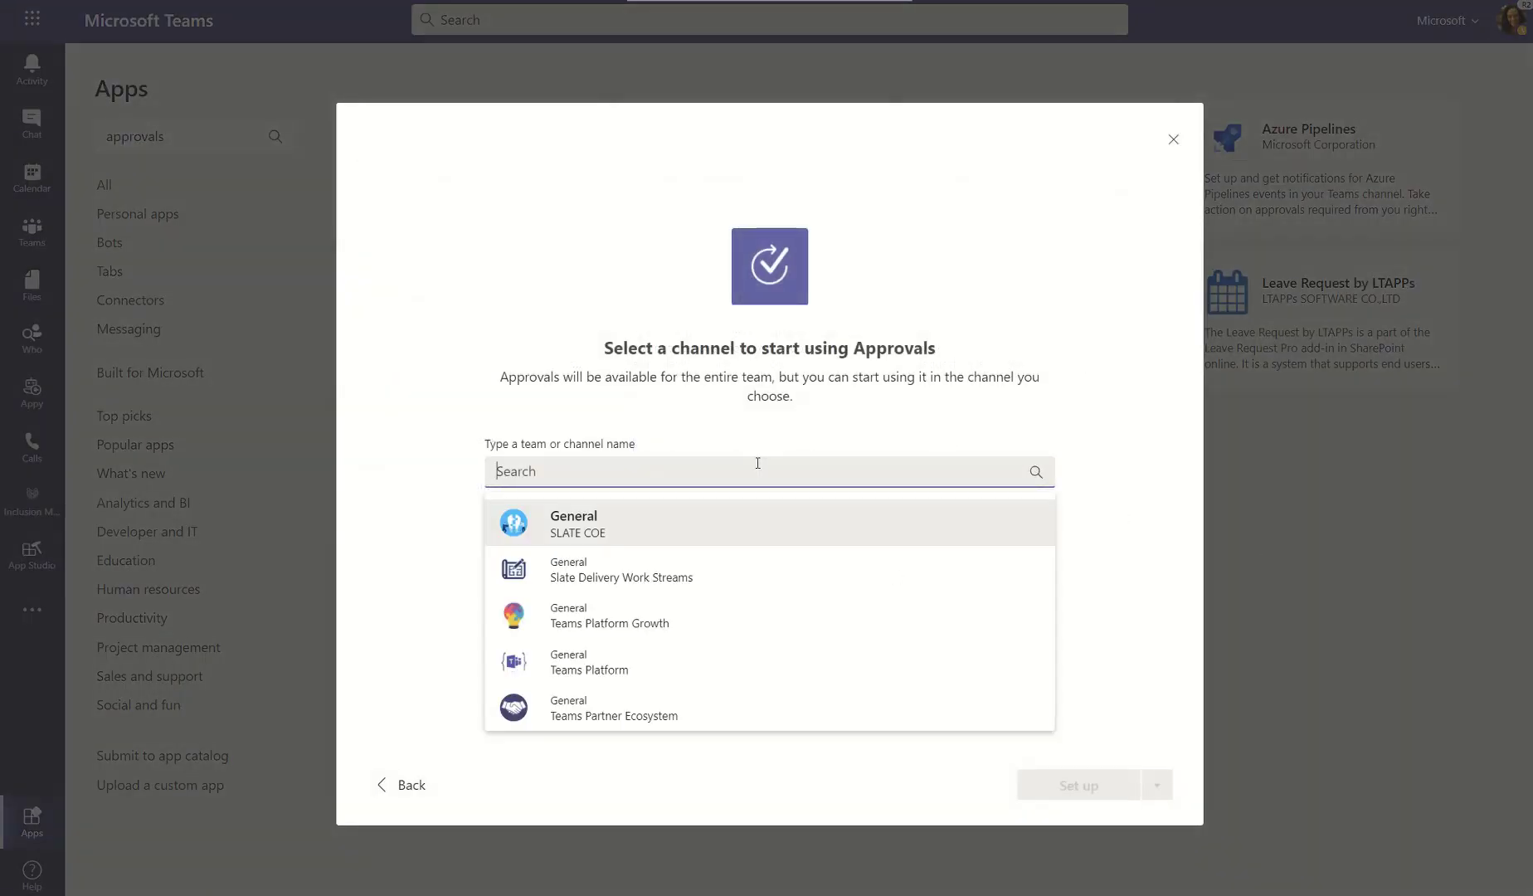
{"action": "type", "text": "planning"}
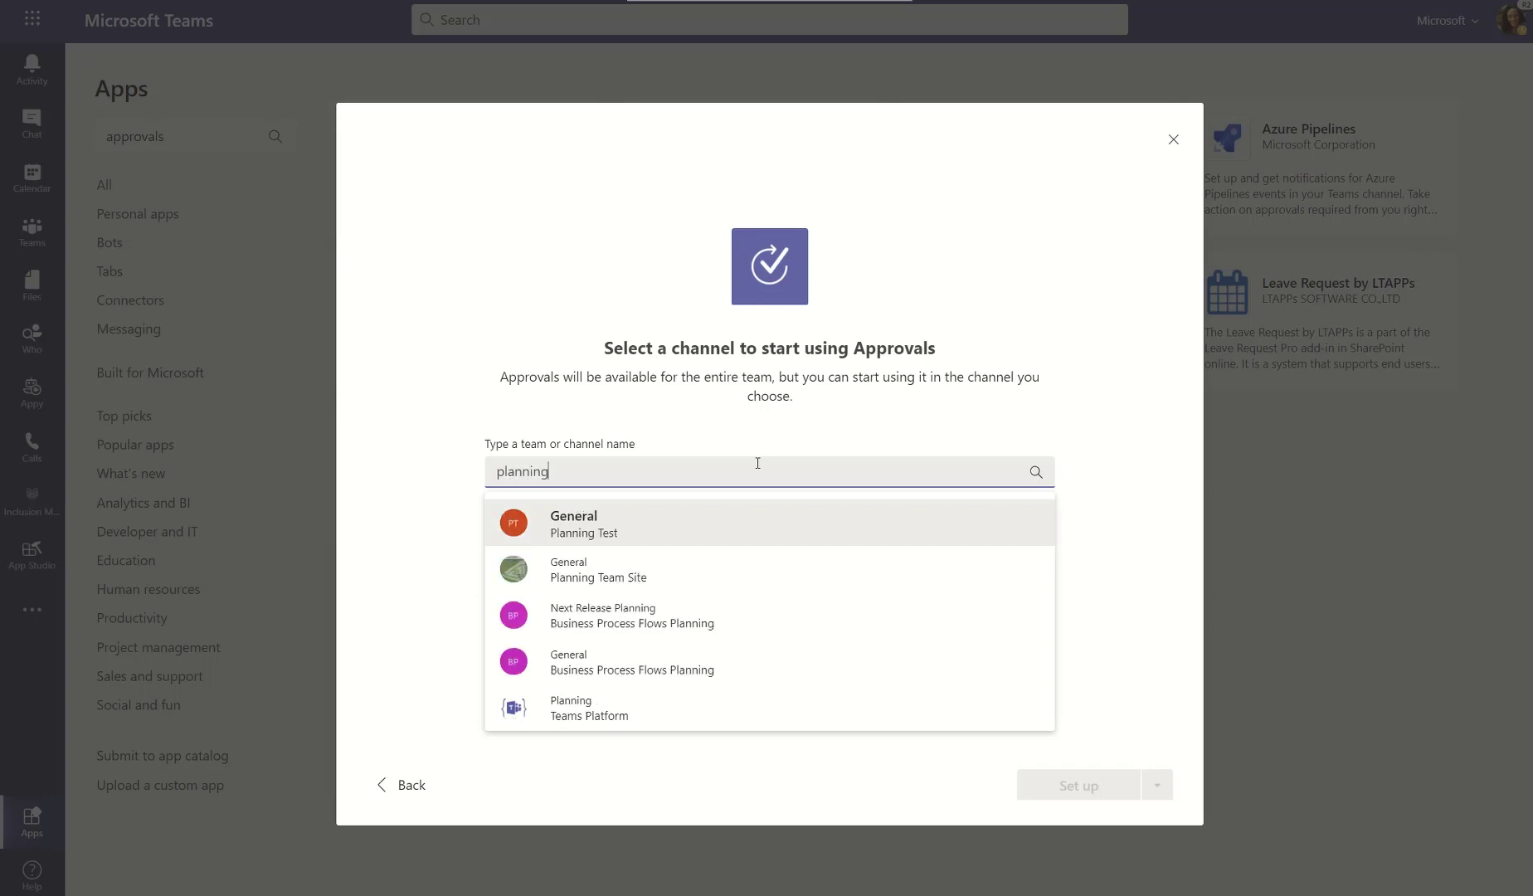
{"action": "type", "text": "test"}
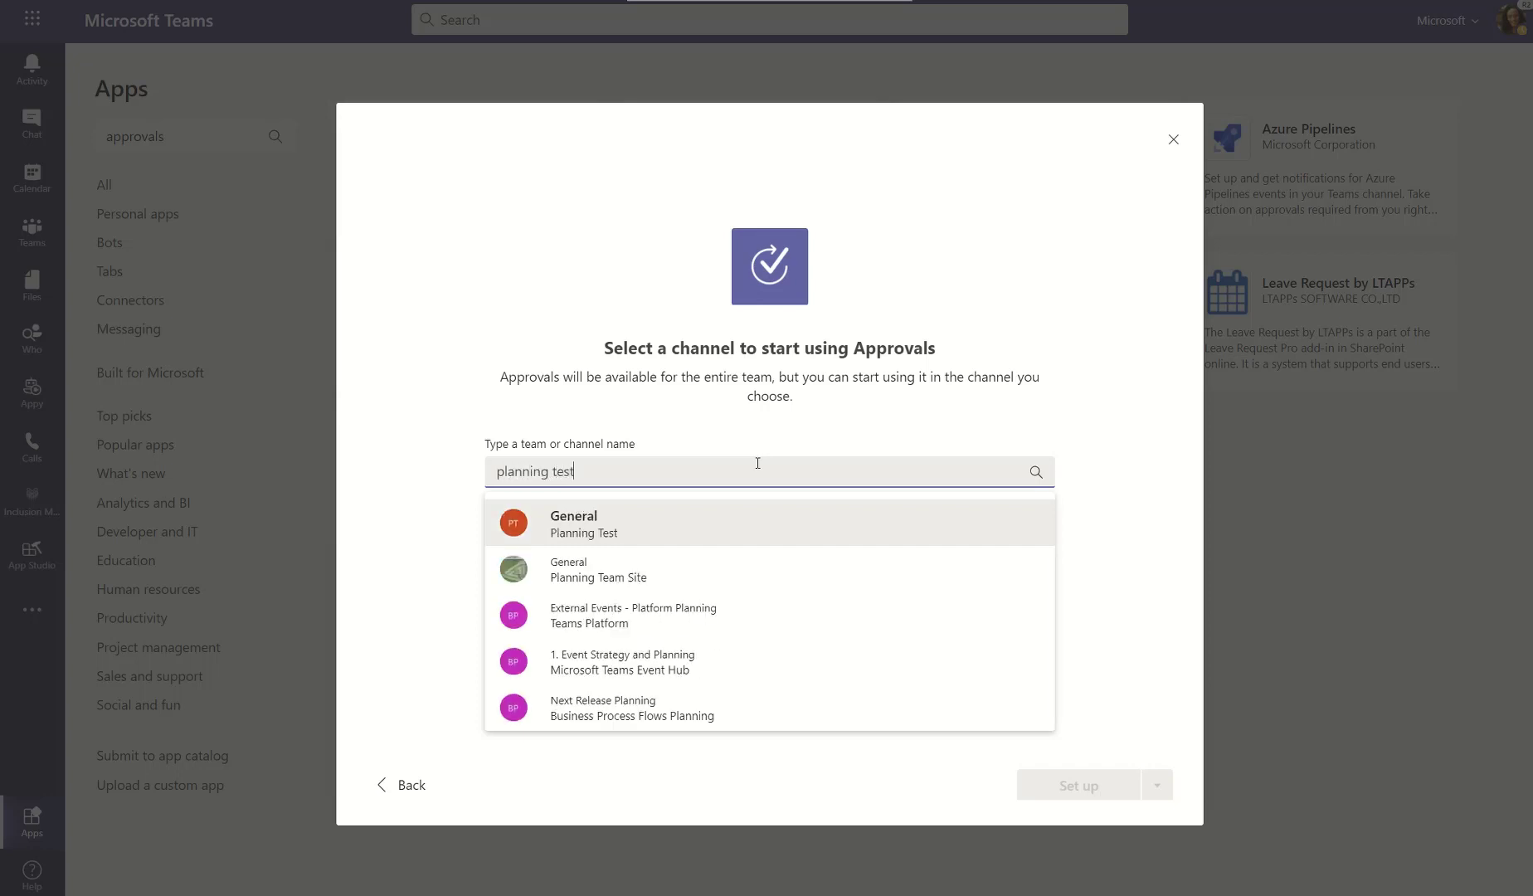
{"action": "mouse_move", "coordinate": [853, 643]}
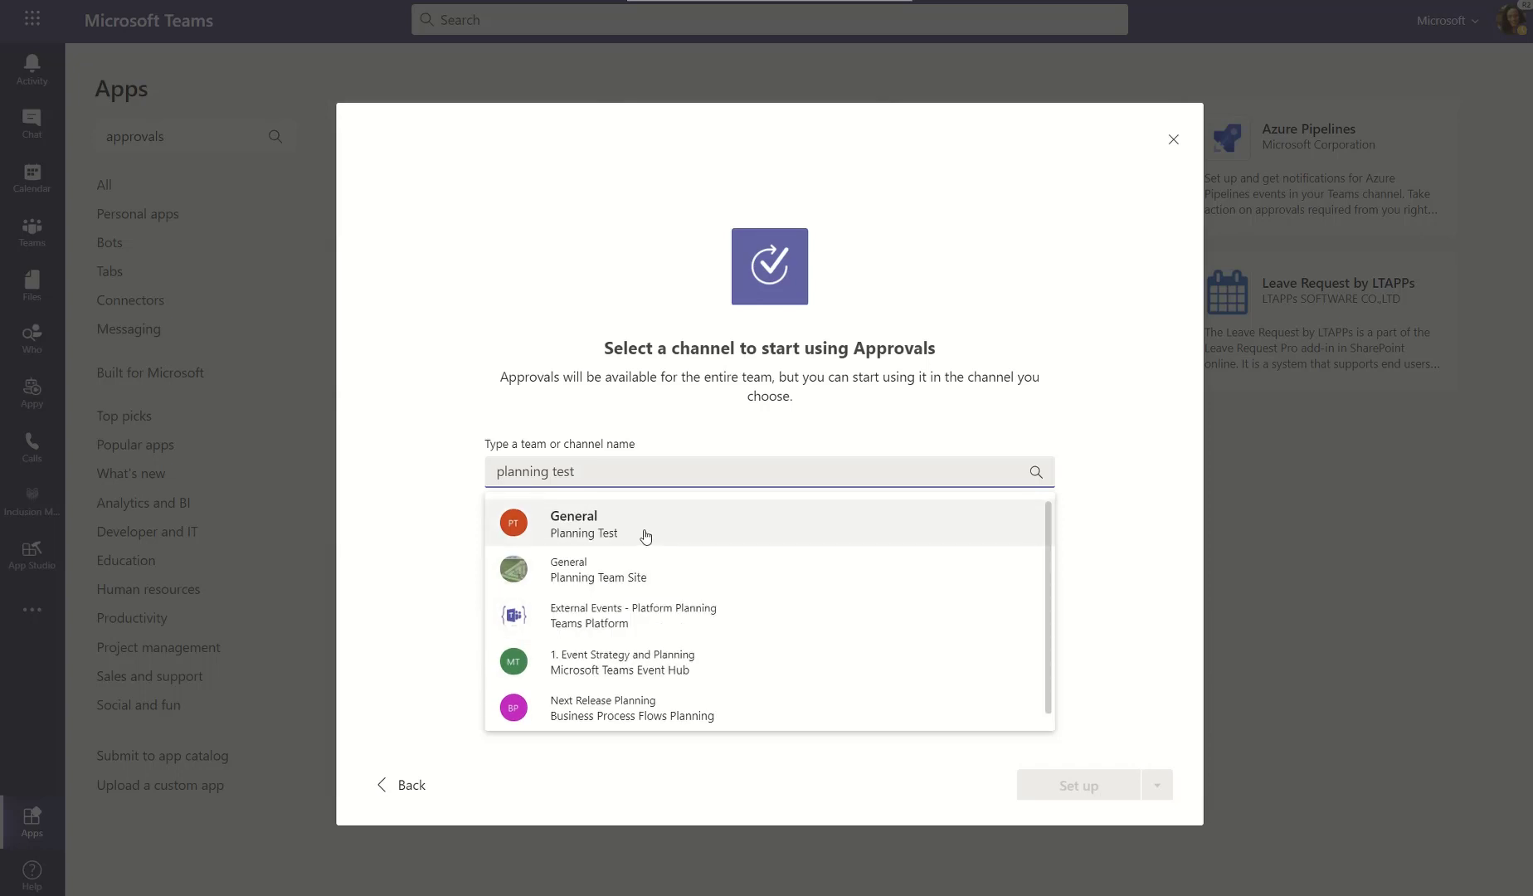
{"action": "mouse_move", "coordinate": [671, 510]}
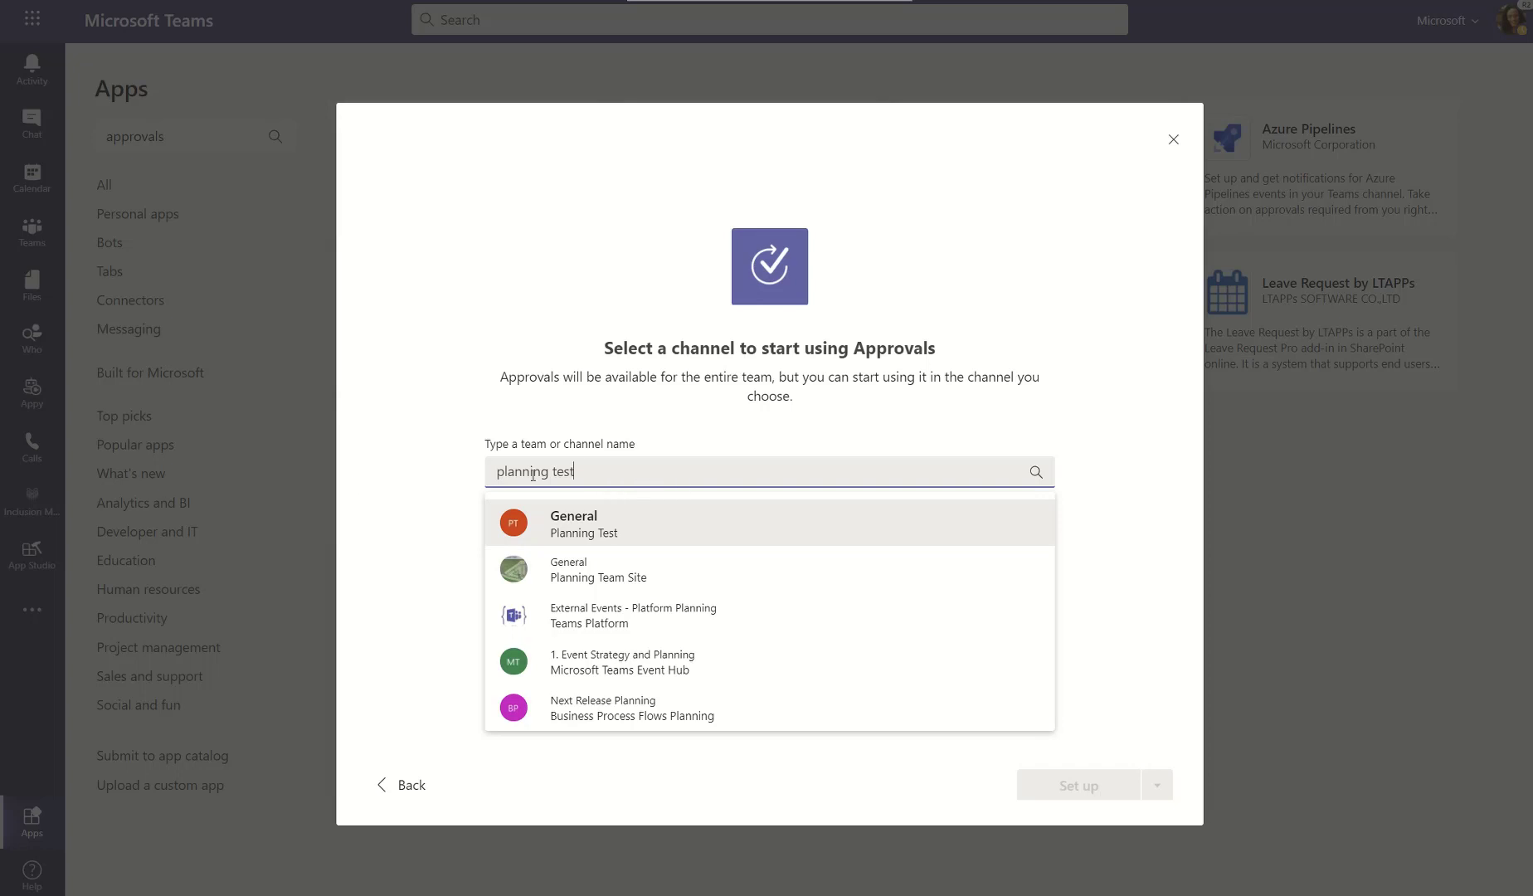
{"action": "type", "text": "test"}
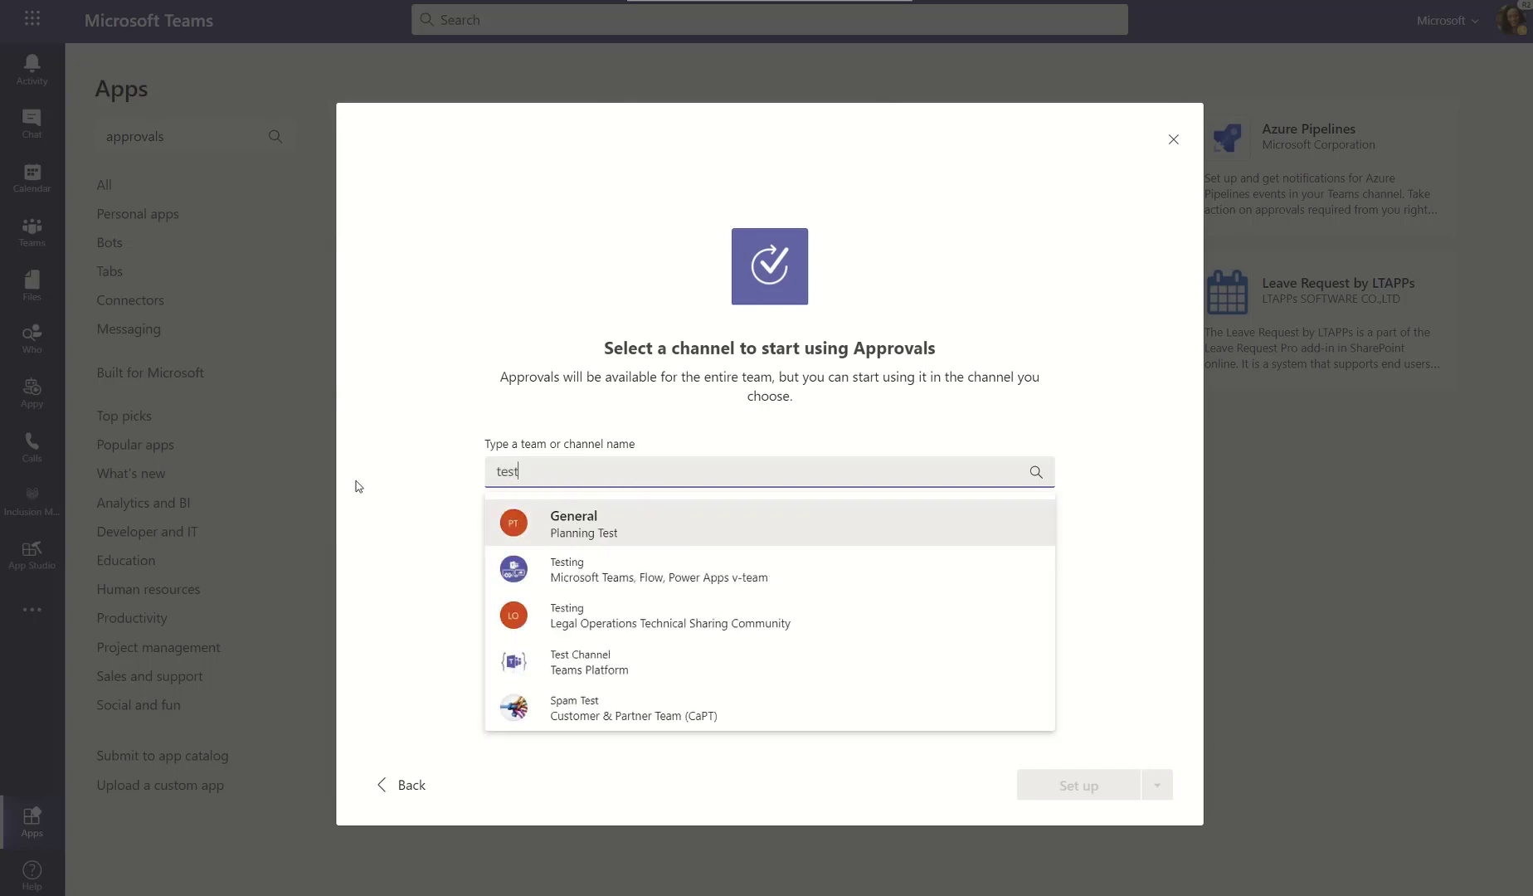
{"action": "mouse_move", "coordinate": [636, 613]}
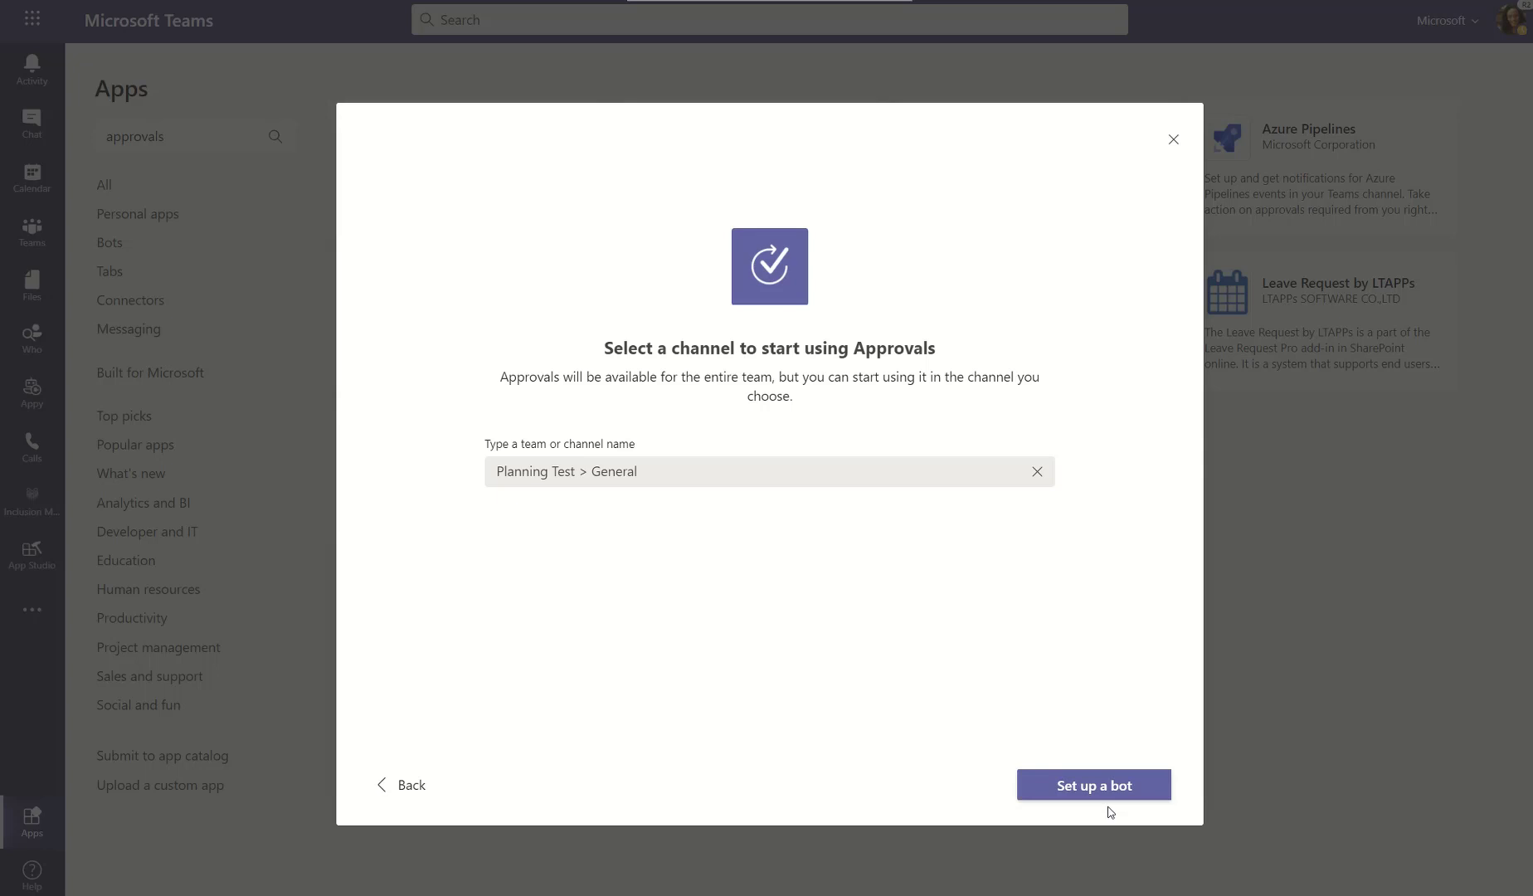
{"action": "mouse_move", "coordinate": [1093, 784]}
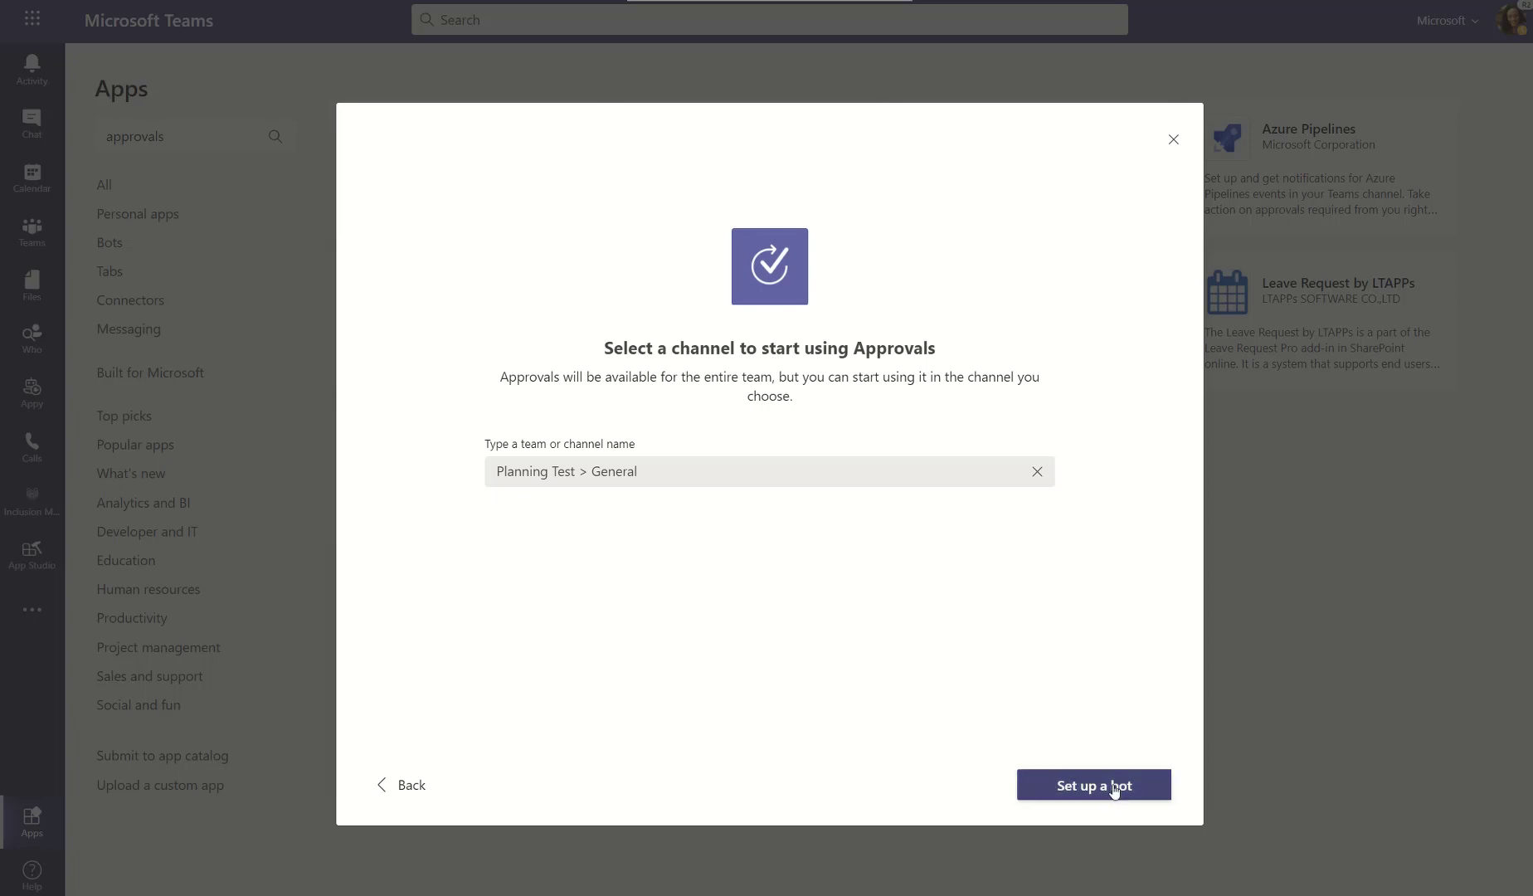
{"action": "left_click", "coordinate": [1093, 785]}
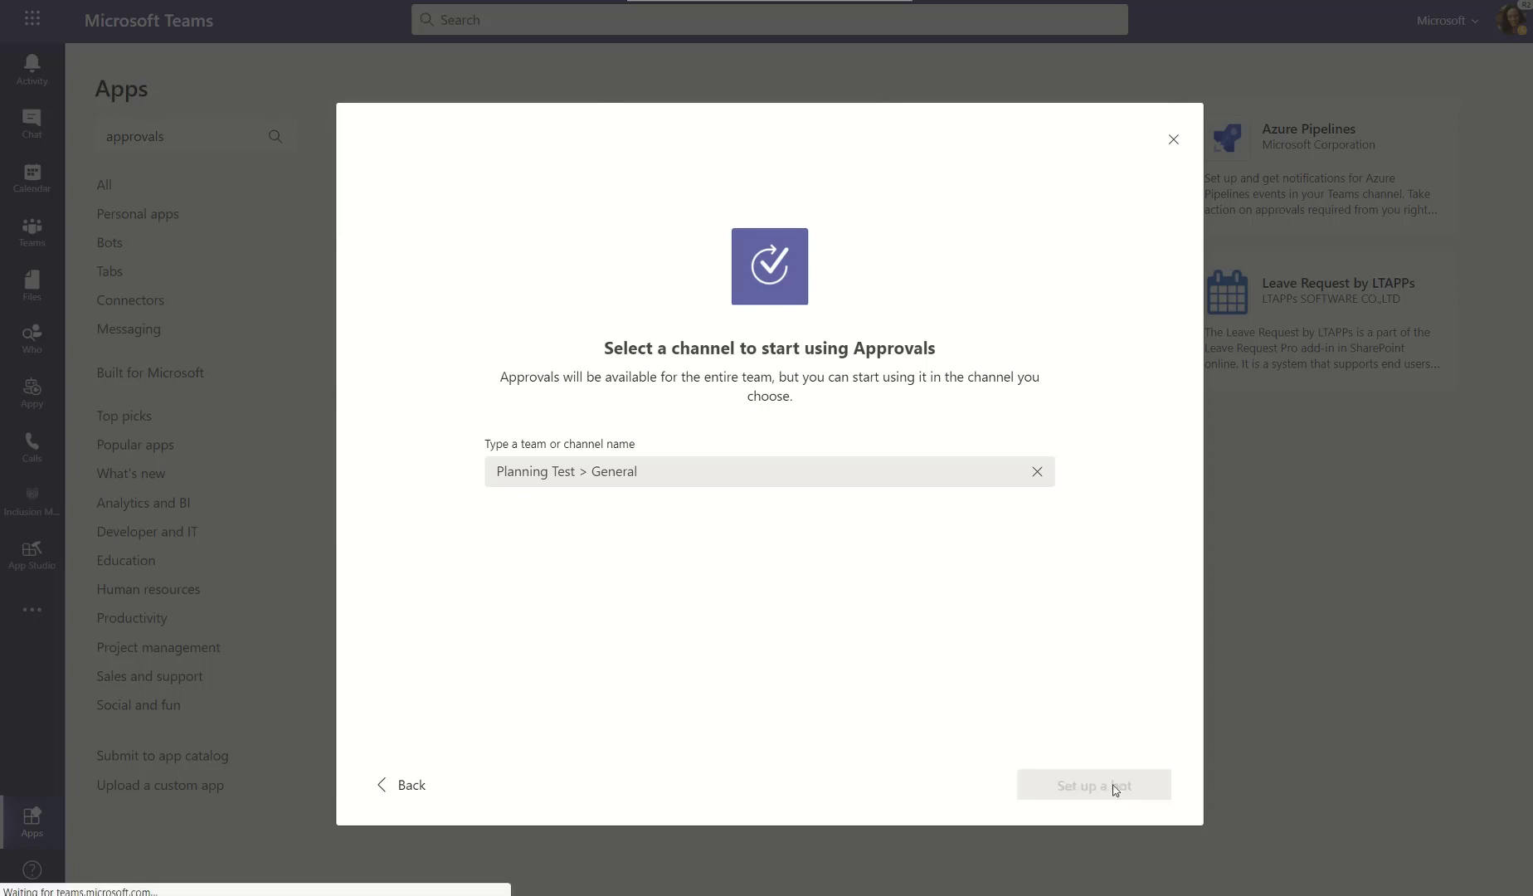
{"action": "left_click", "coordinate": [1091, 784]}
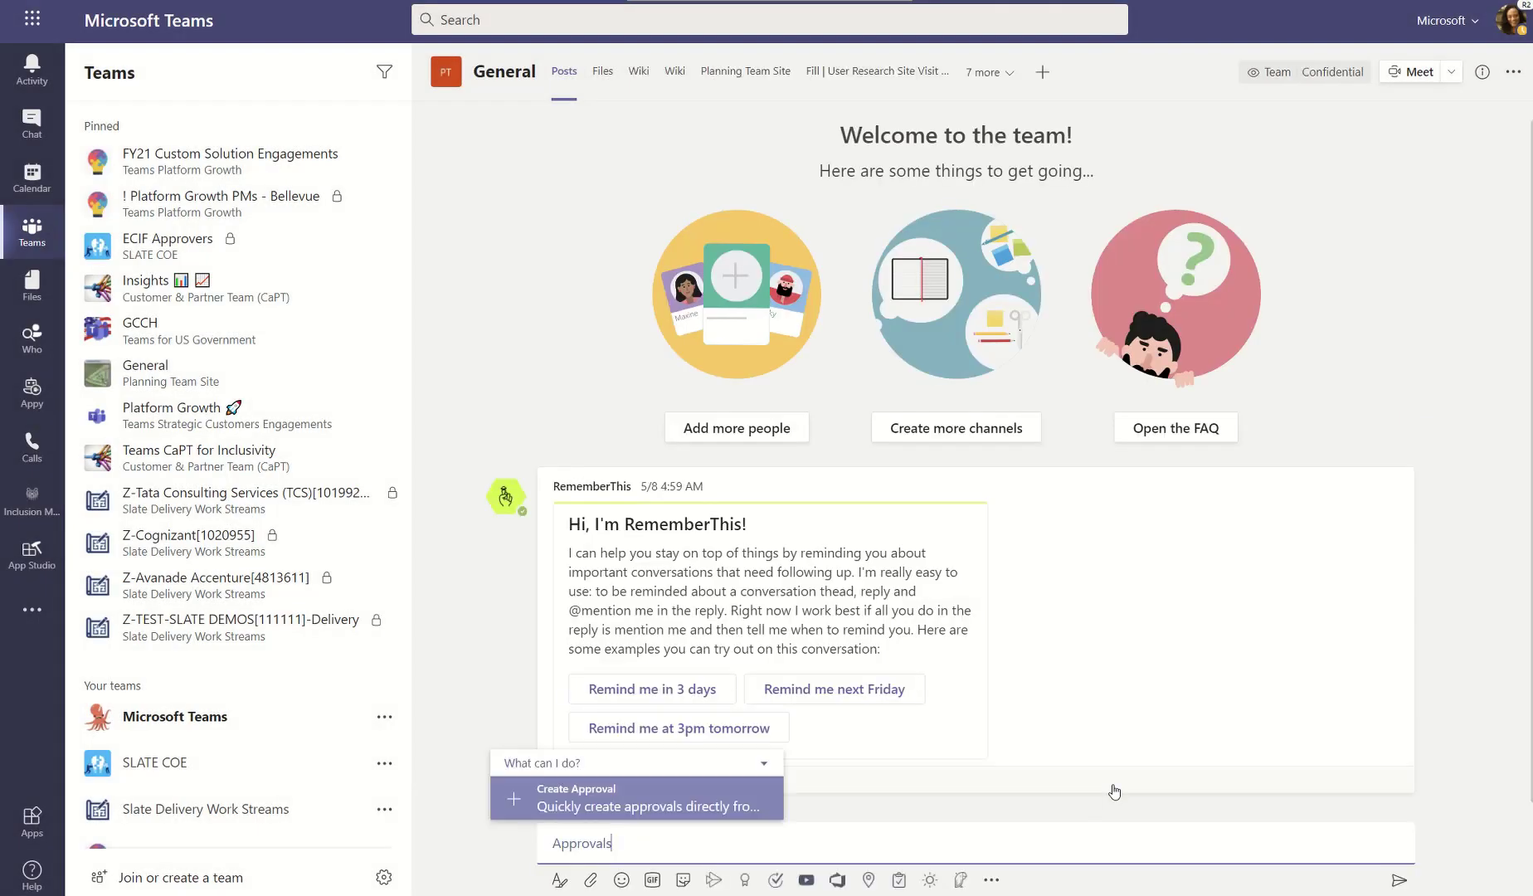
{"action": "scroll", "scroll_direction": "down", "scroll_amount": 3}
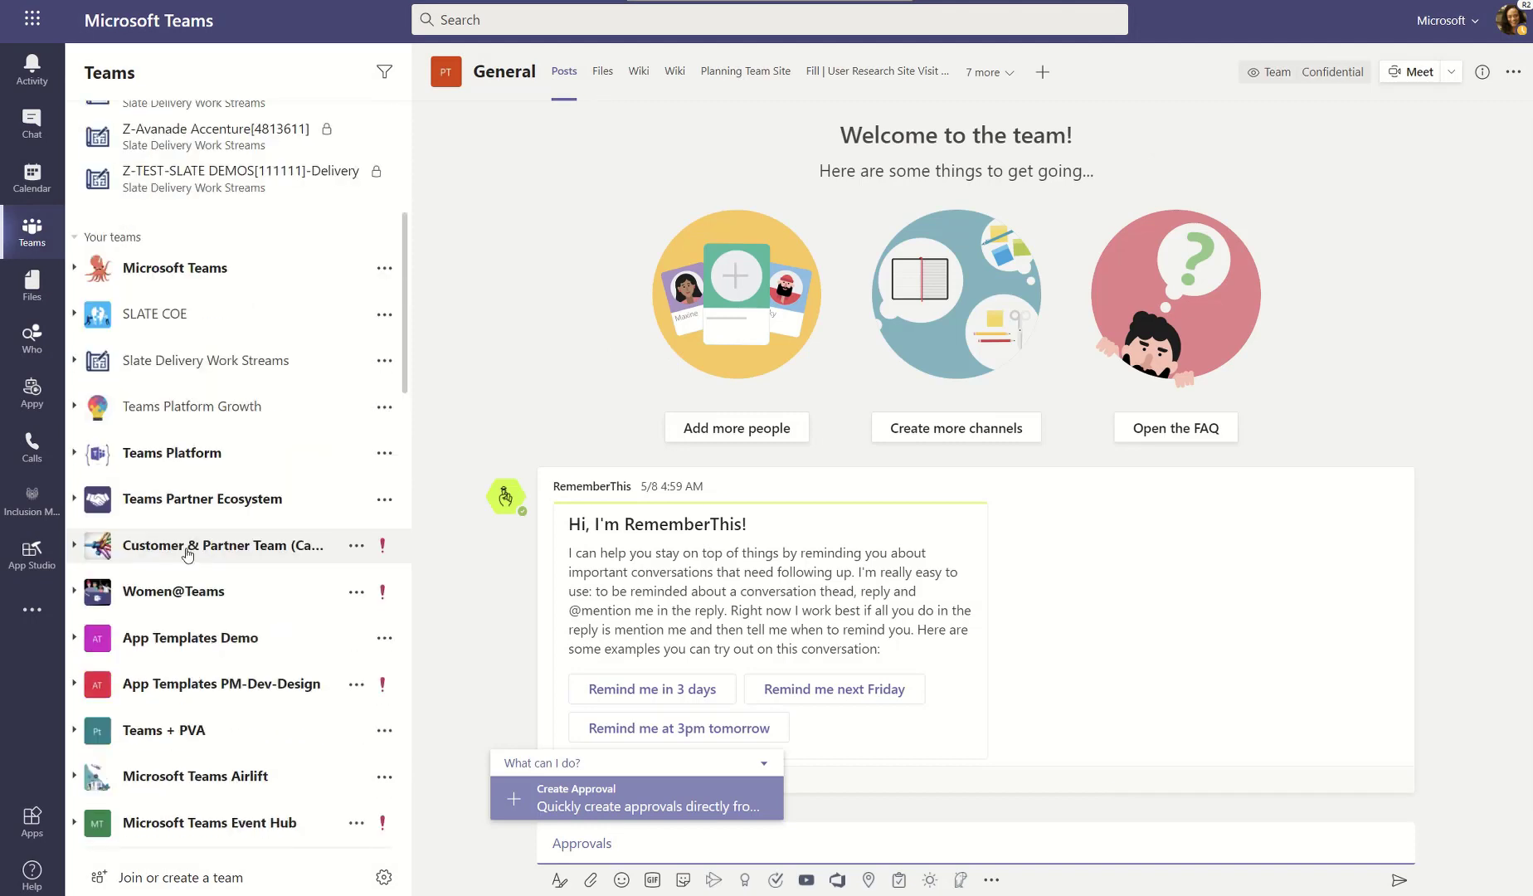
{"action": "scroll", "scroll_direction": "up", "scroll_amount": 3}
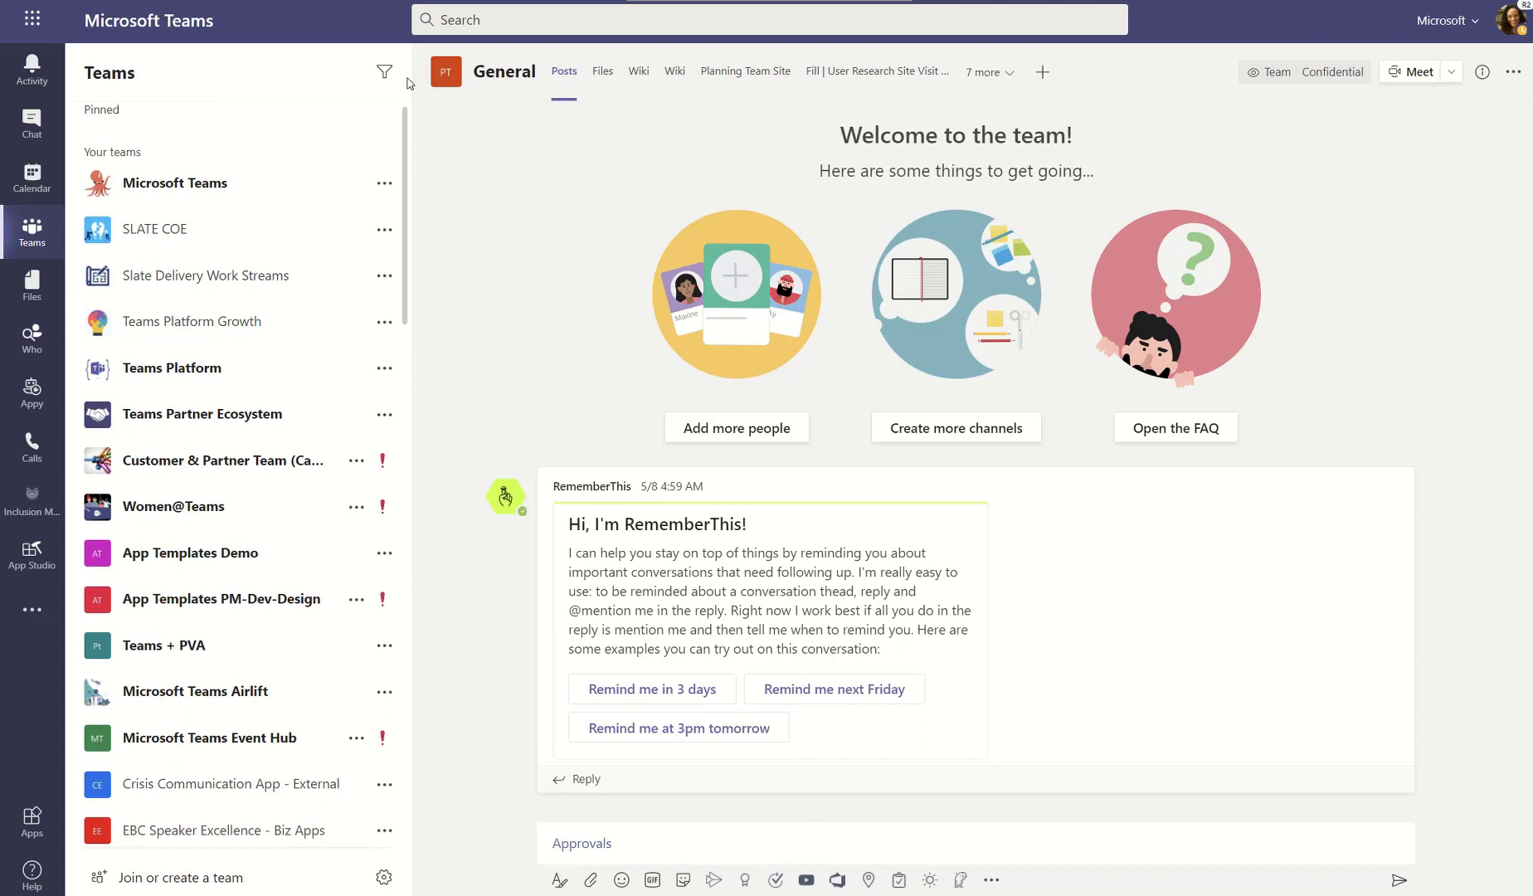
{"action": "type", "text": "t"}
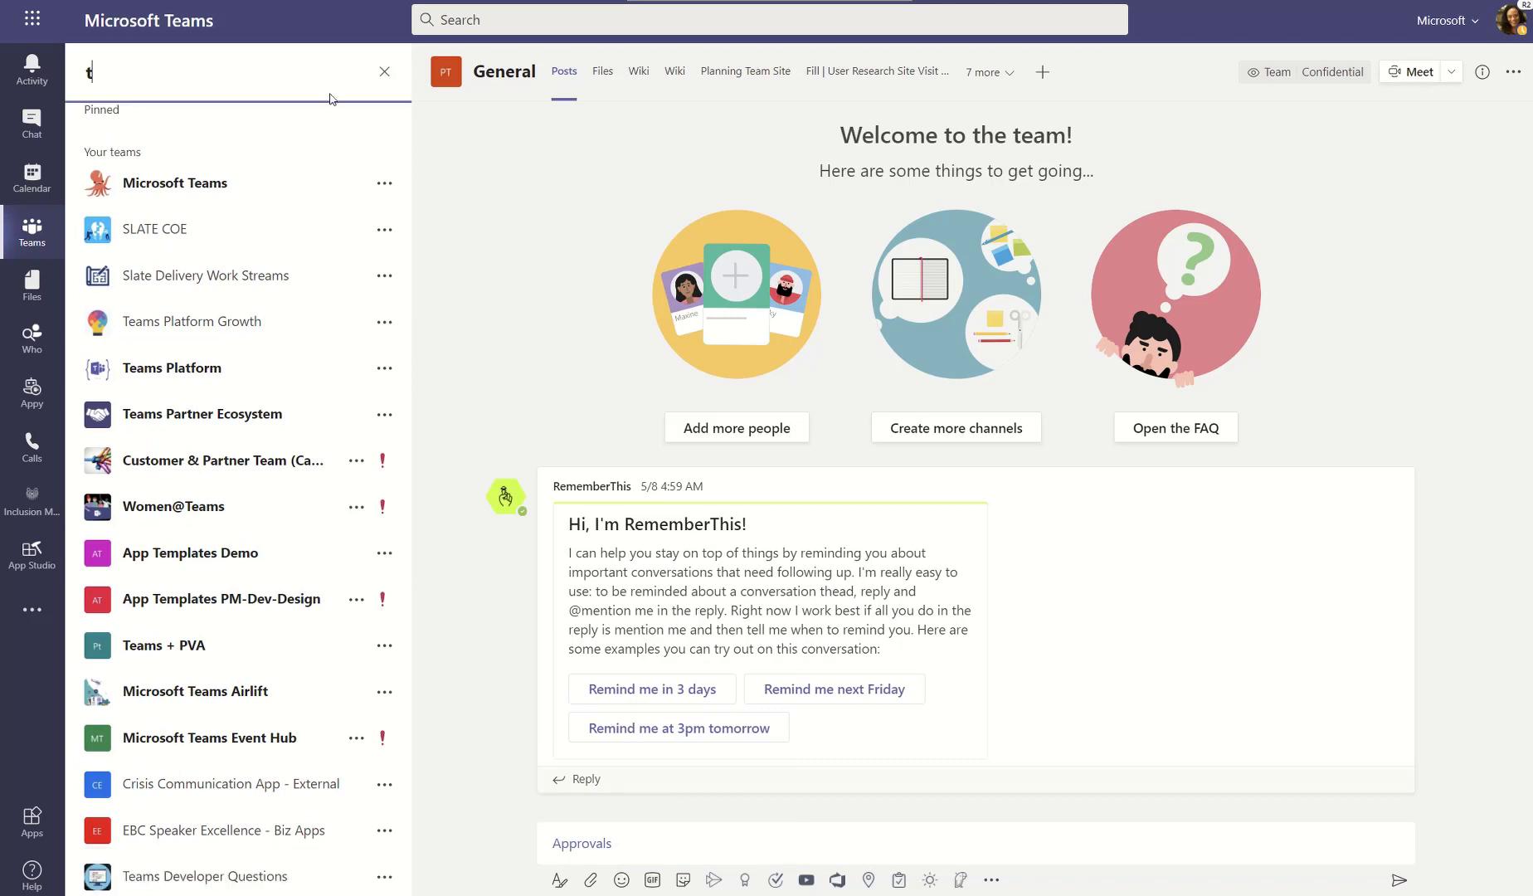
{"action": "type", "text": "est"}
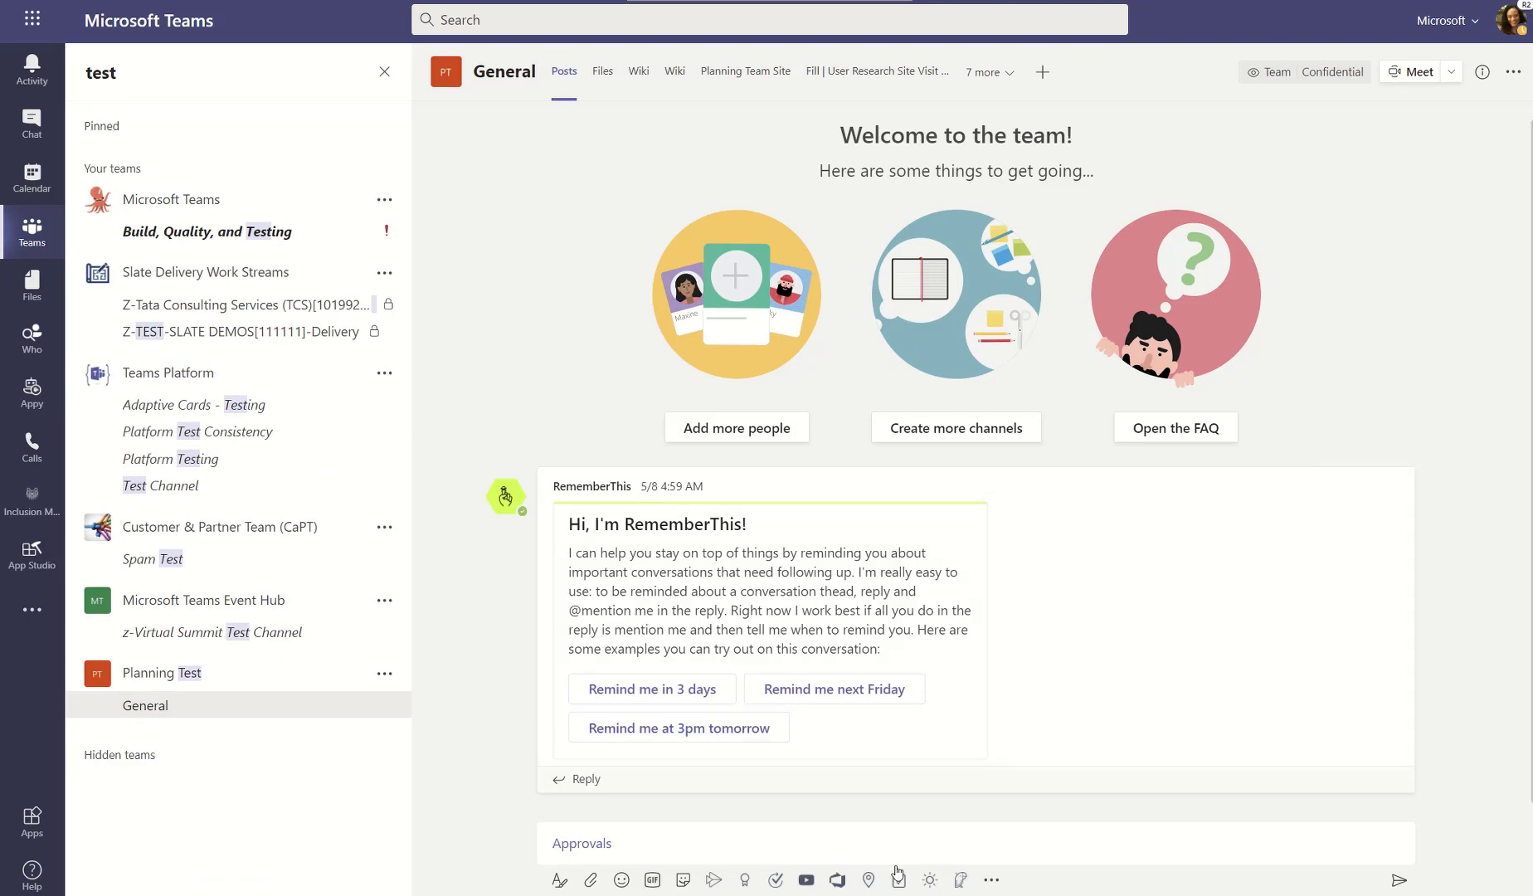
{"action": "mouse_move", "coordinate": [590, 842]}
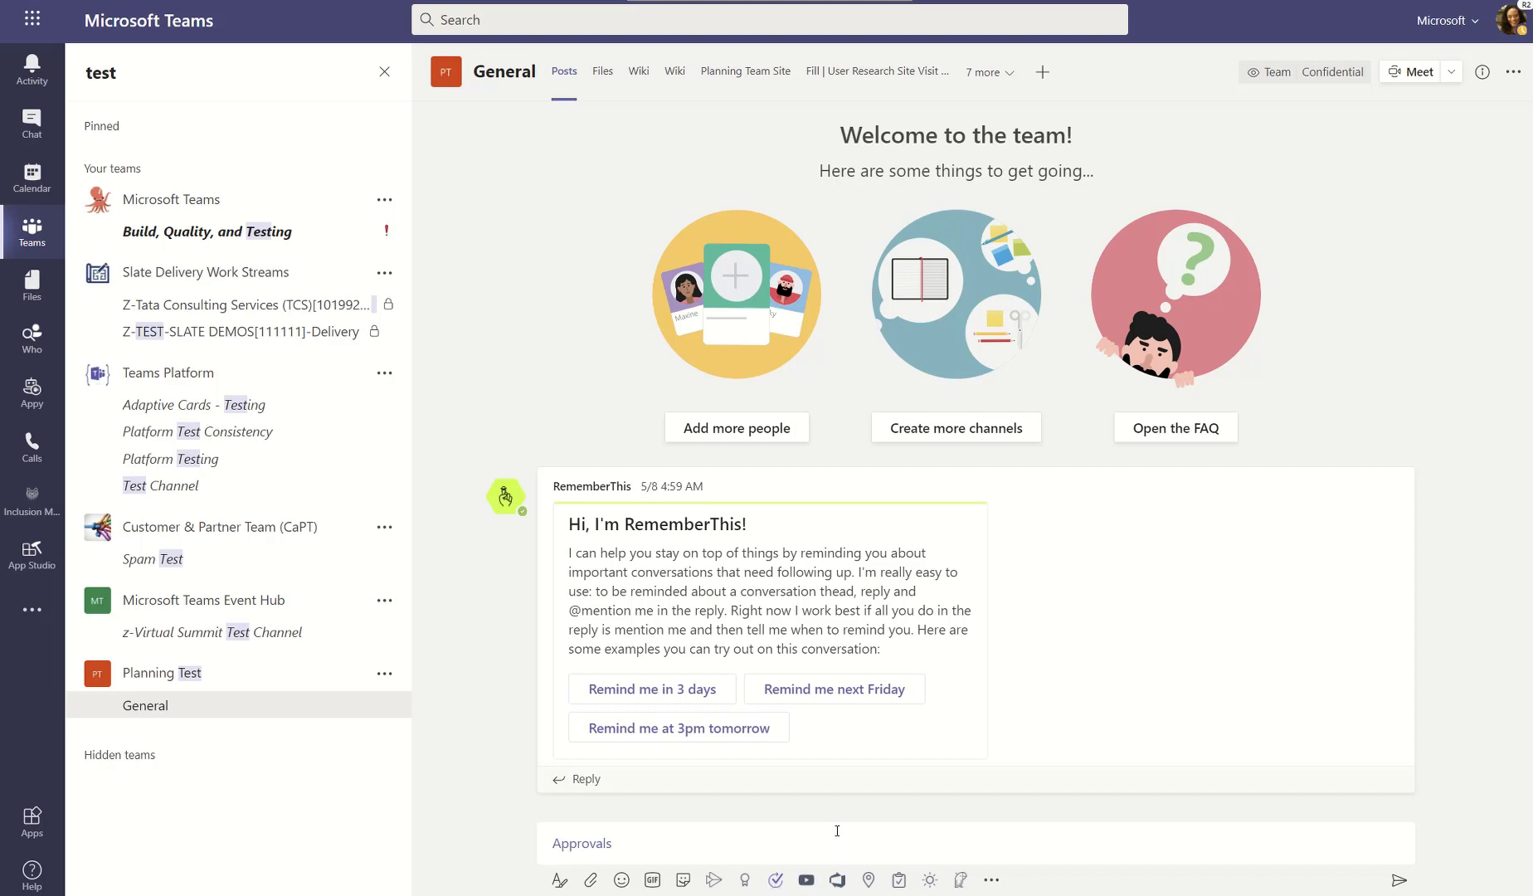
{"action": "mouse_move", "coordinate": [789, 884]}
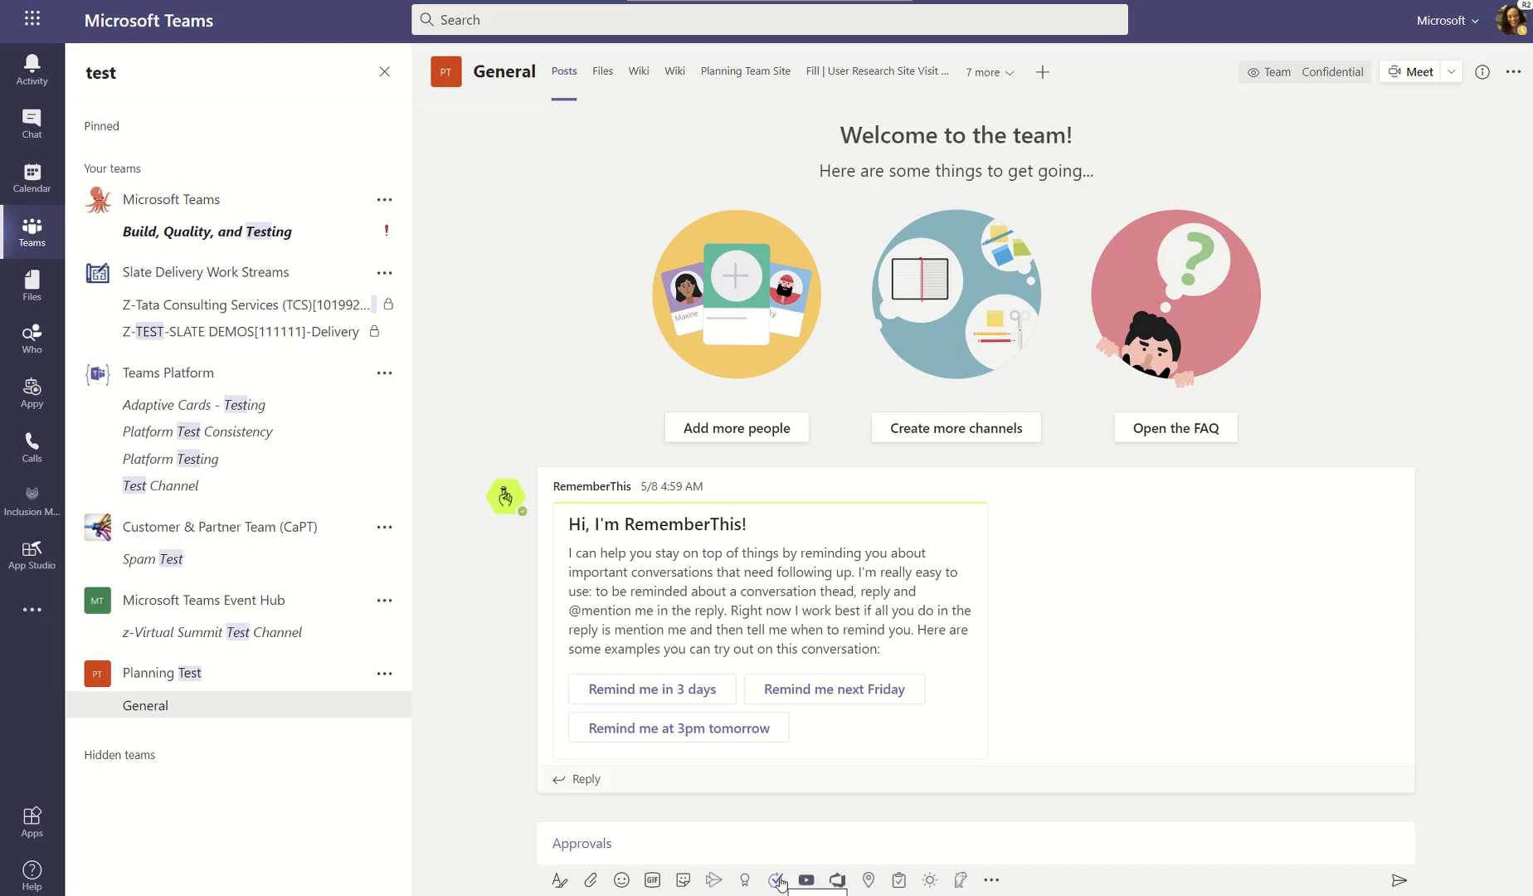
- Start a new approval request titled 'Thumbnail Approval : Twitter'
{"action": "left_click", "coordinate": [775, 879]}
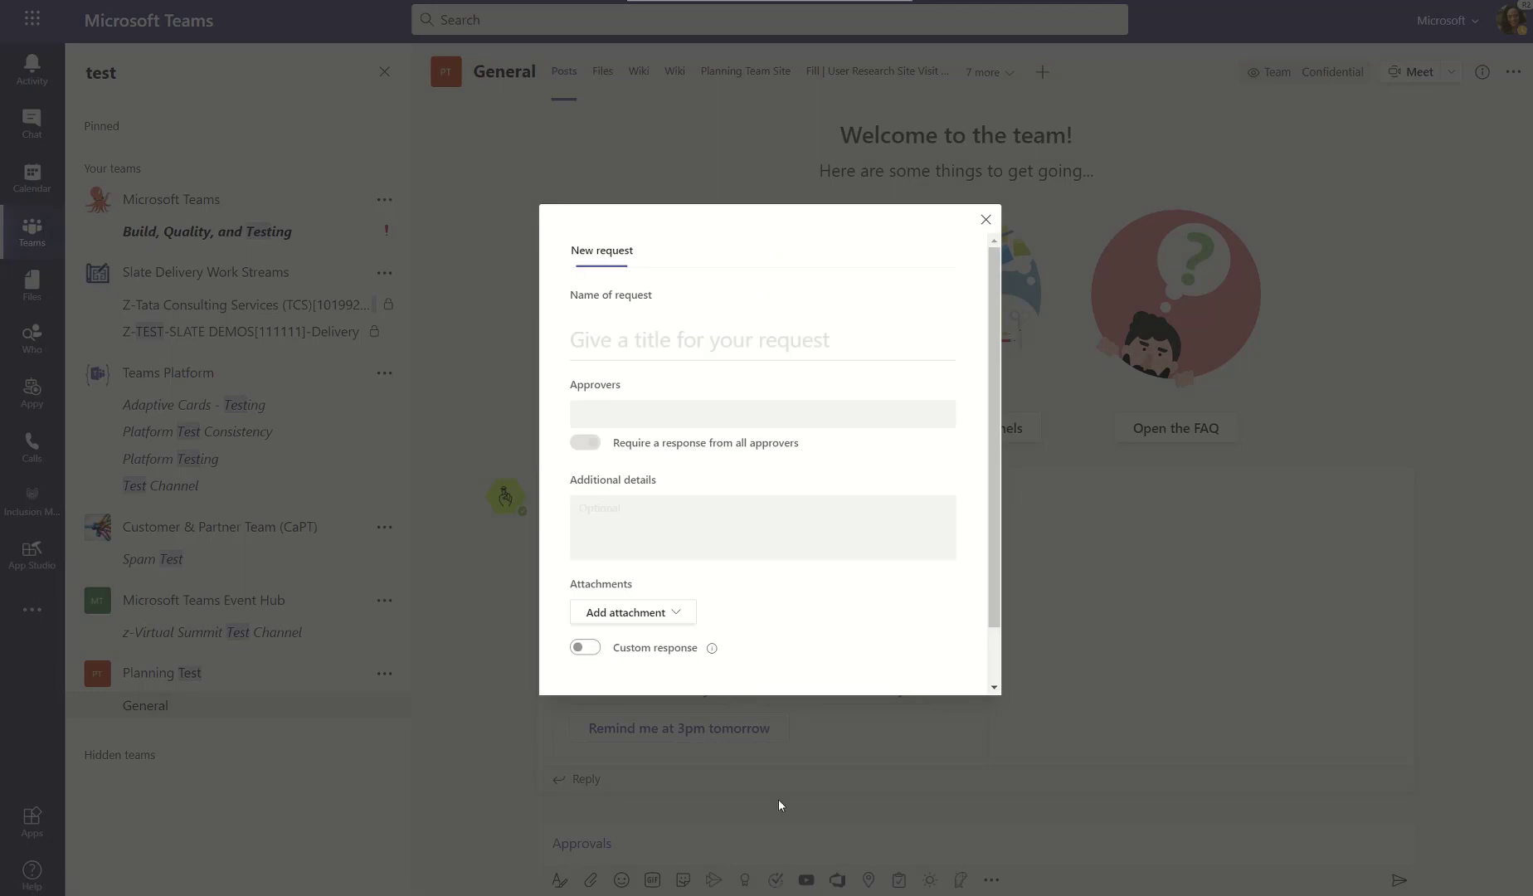
{"action": "left_click", "coordinate": [760, 340]}
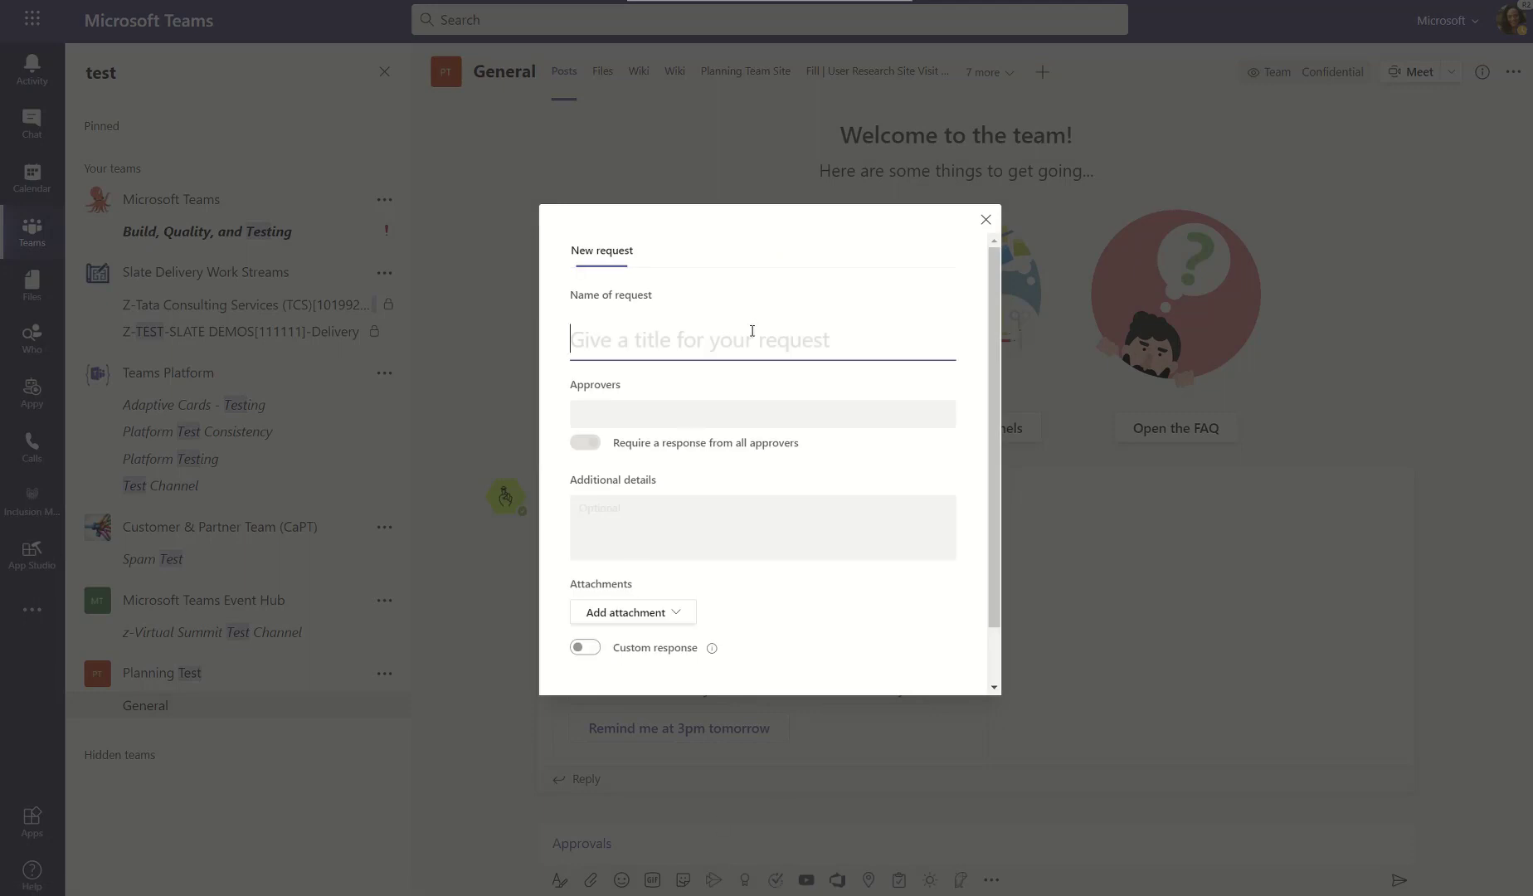
{"action": "type", "text": "Please app"}
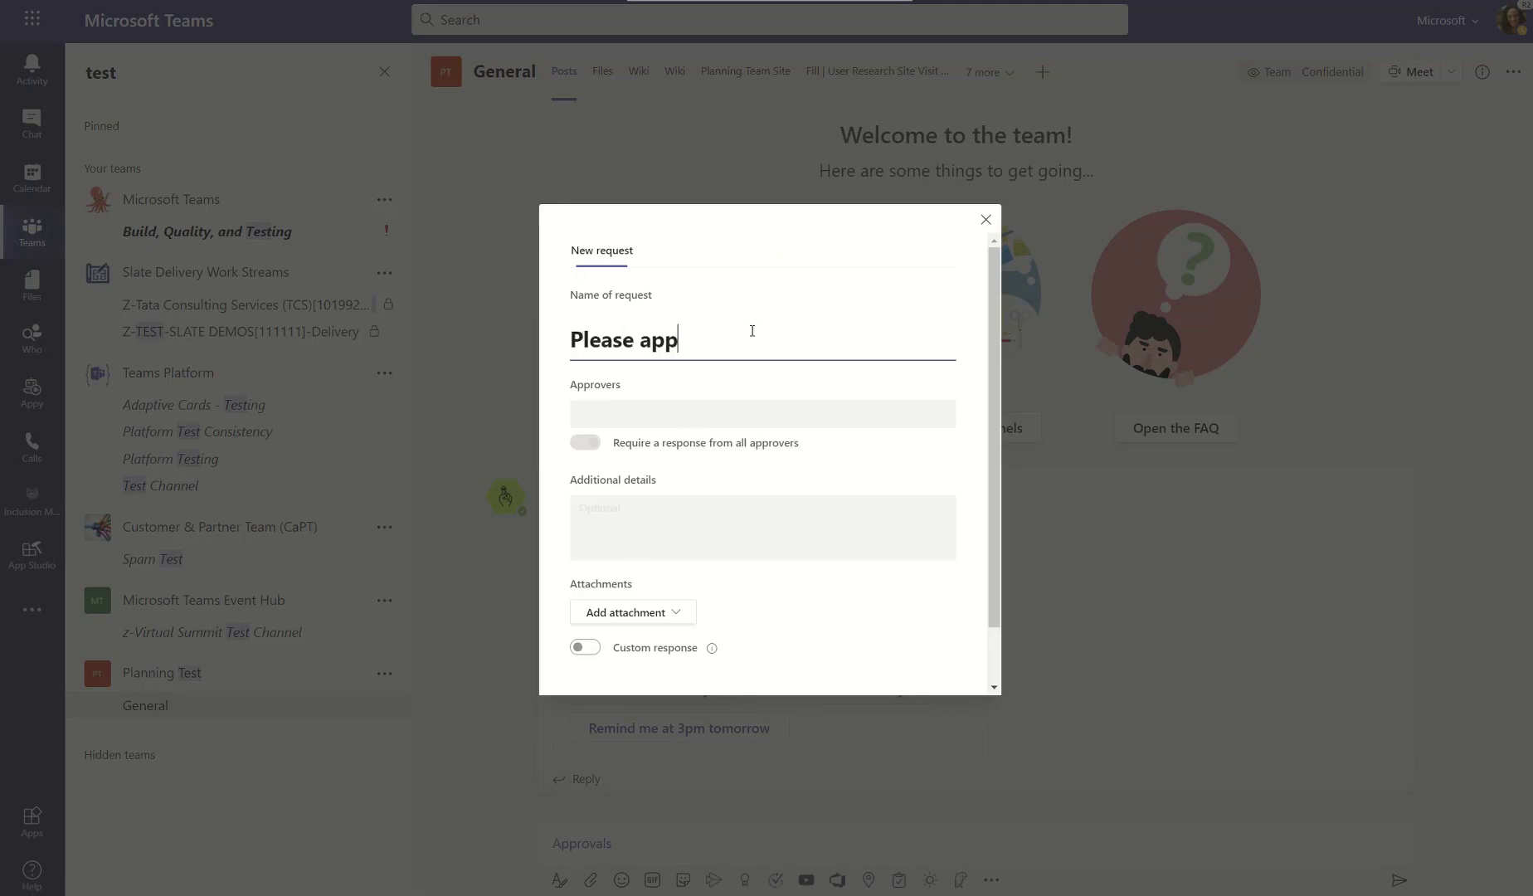
{"action": "type", "text": "ro"}
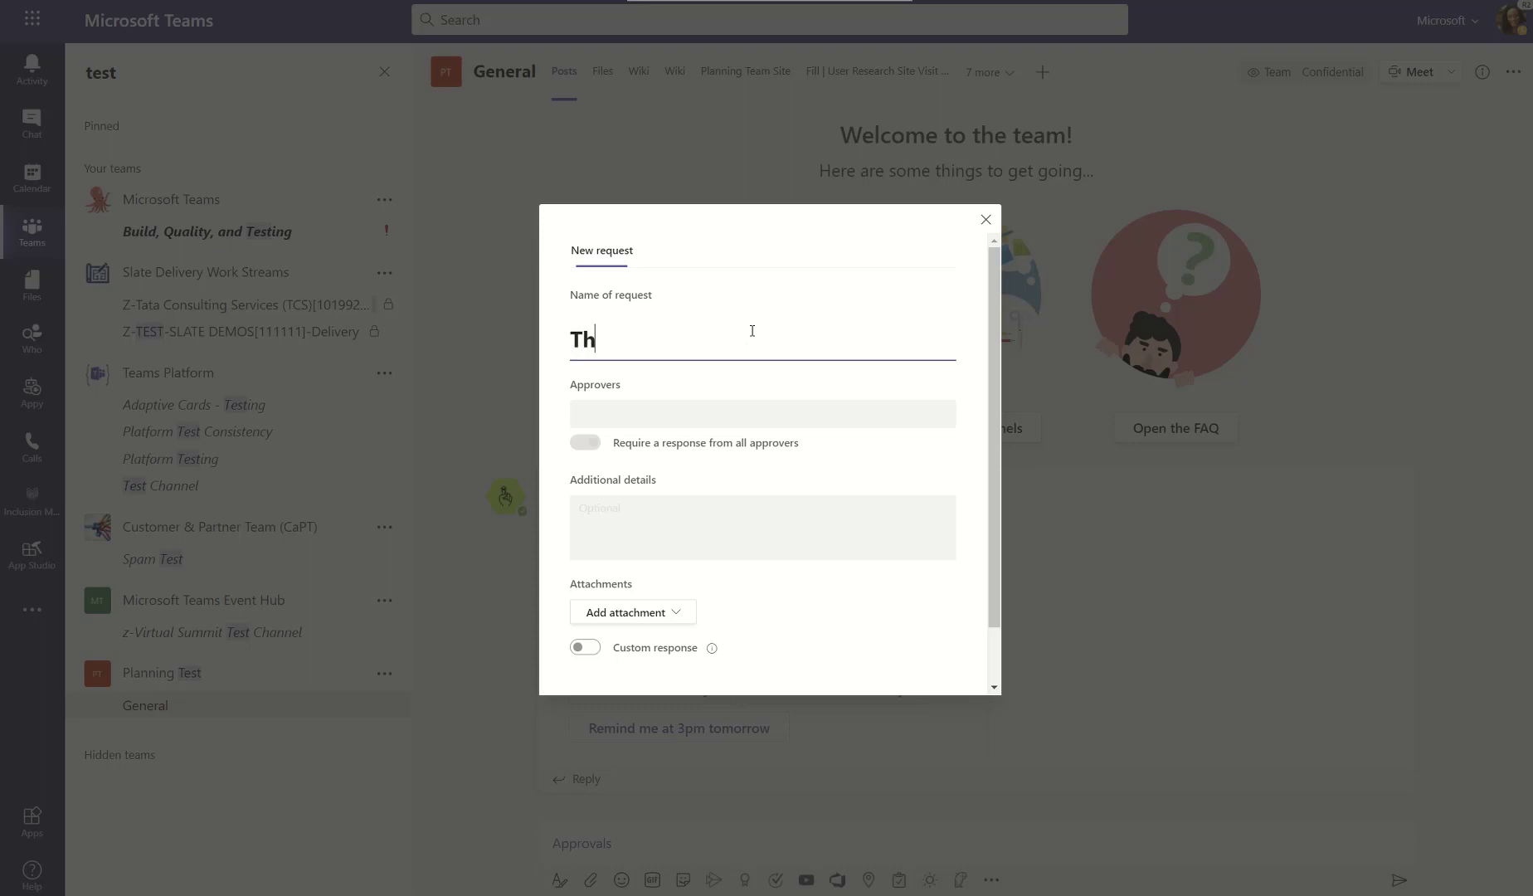
{"action": "type", "text": "umbnail A"}
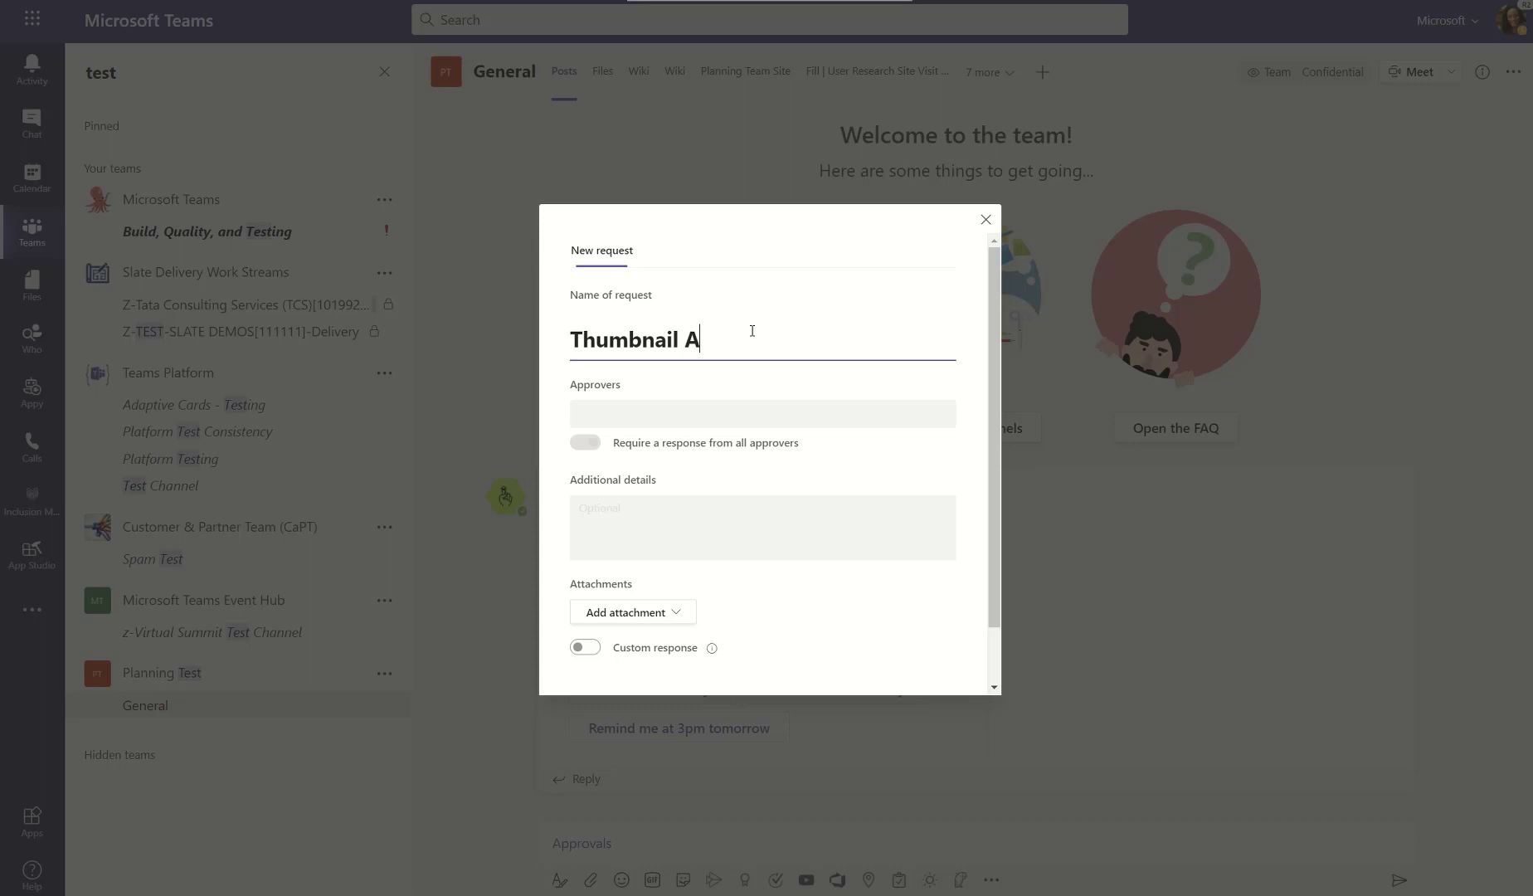
{"action": "type", "text": "pproval"}
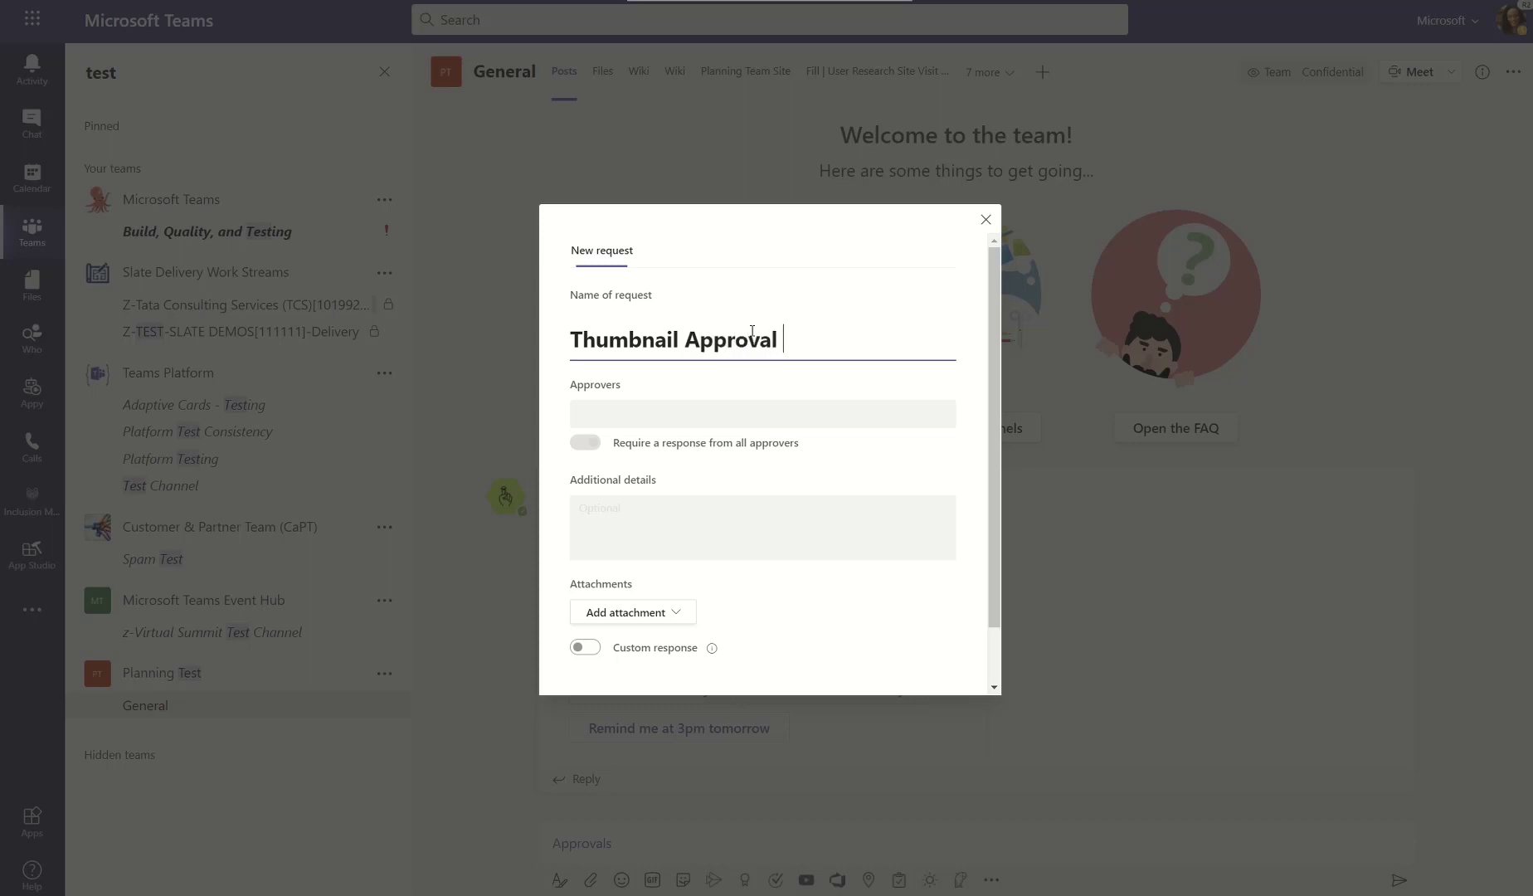
{"action": "type", "text": ": Twi"}
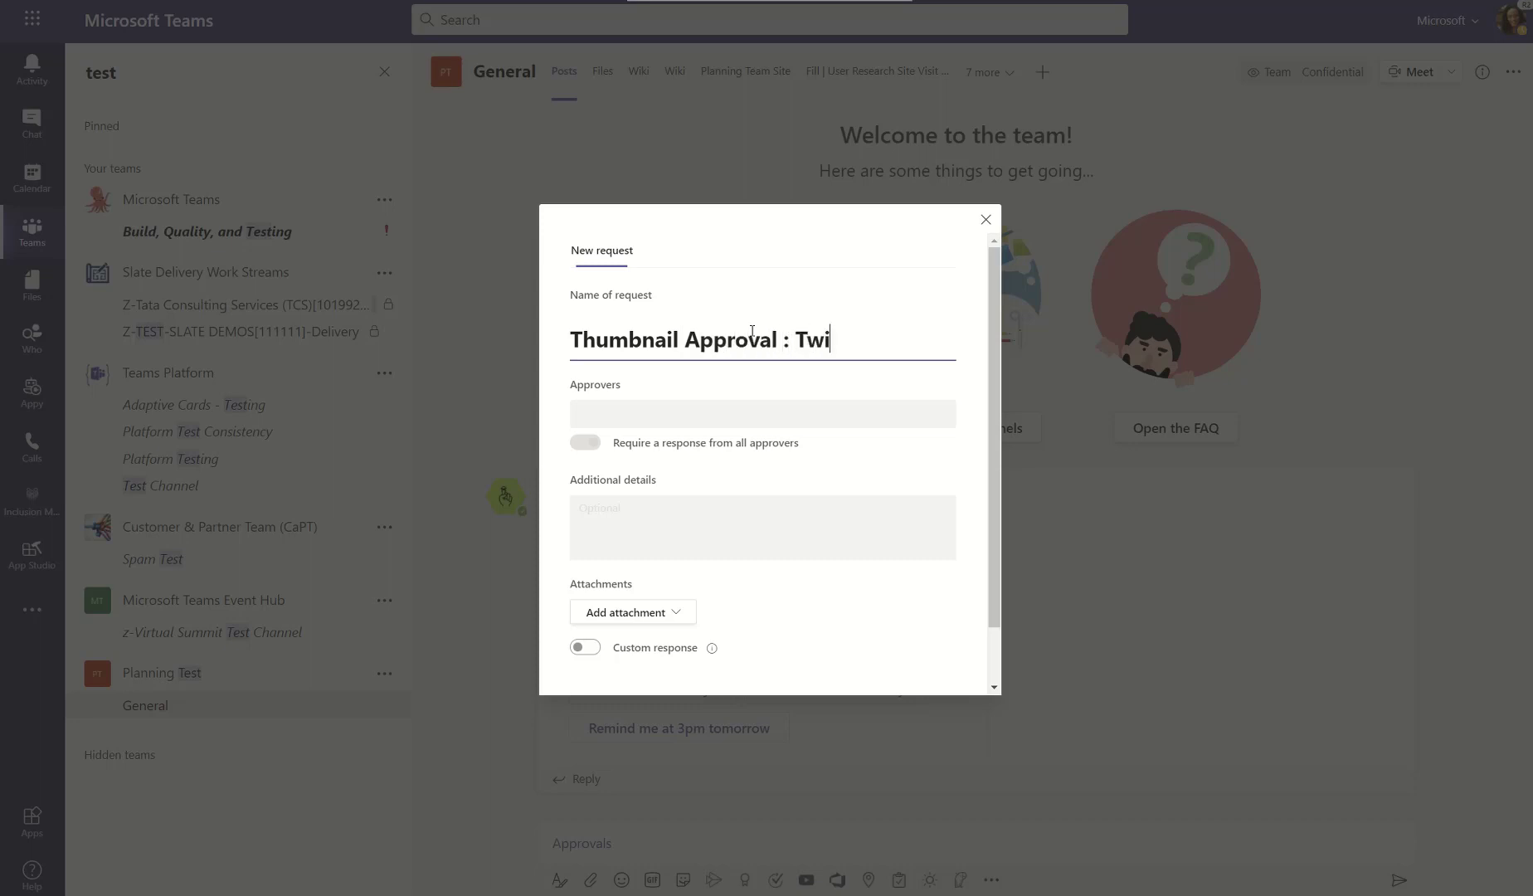
{"action": "type", "text": "tter"}
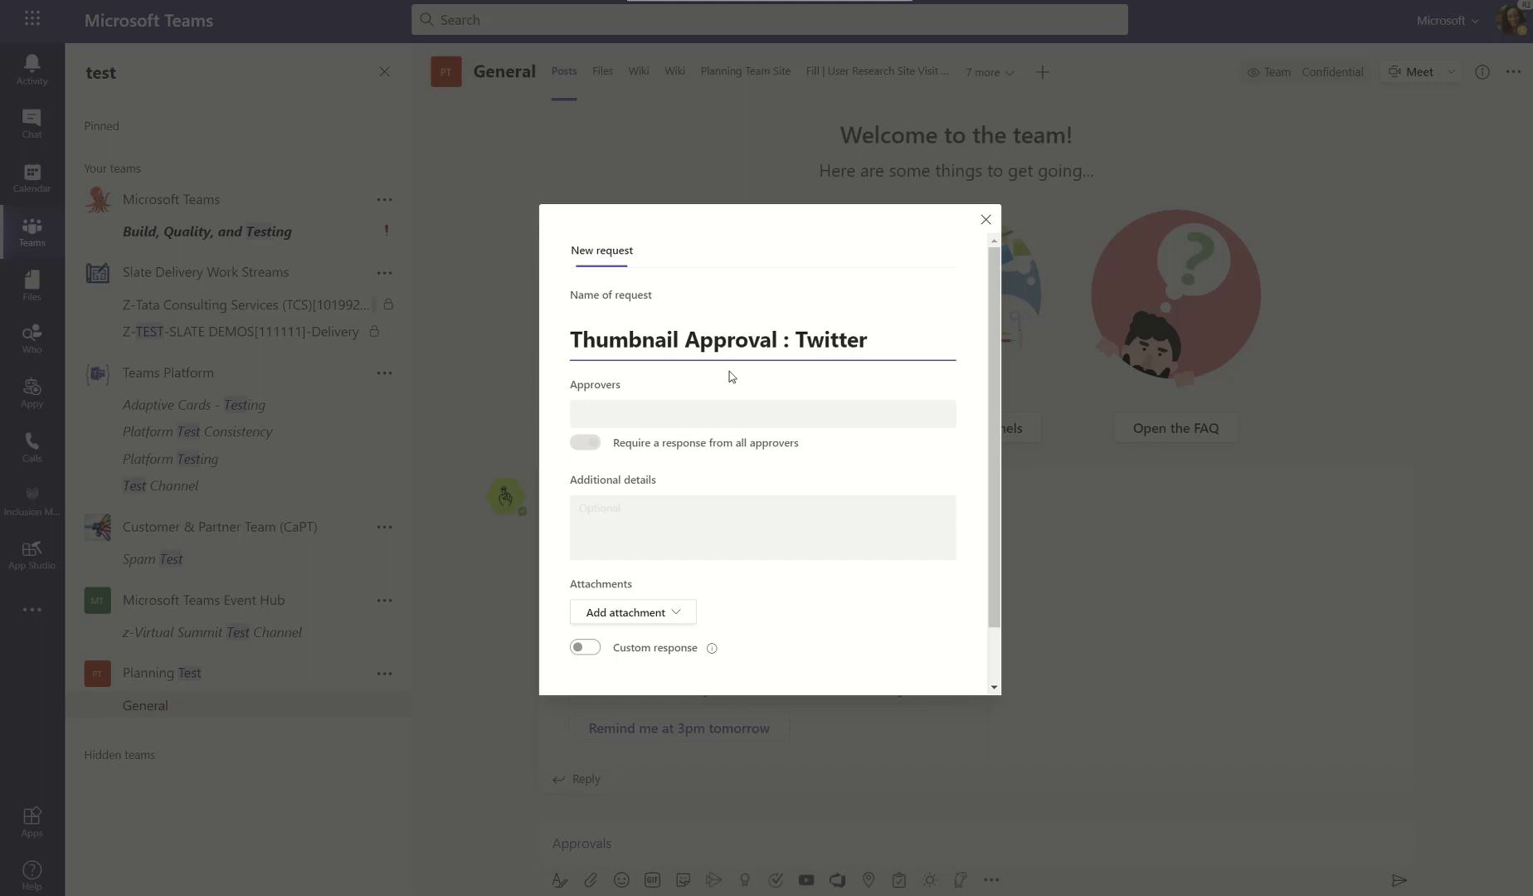
{"action": "left_click", "coordinate": [759, 413]}
{"action": "type", "text": "Audrie"}
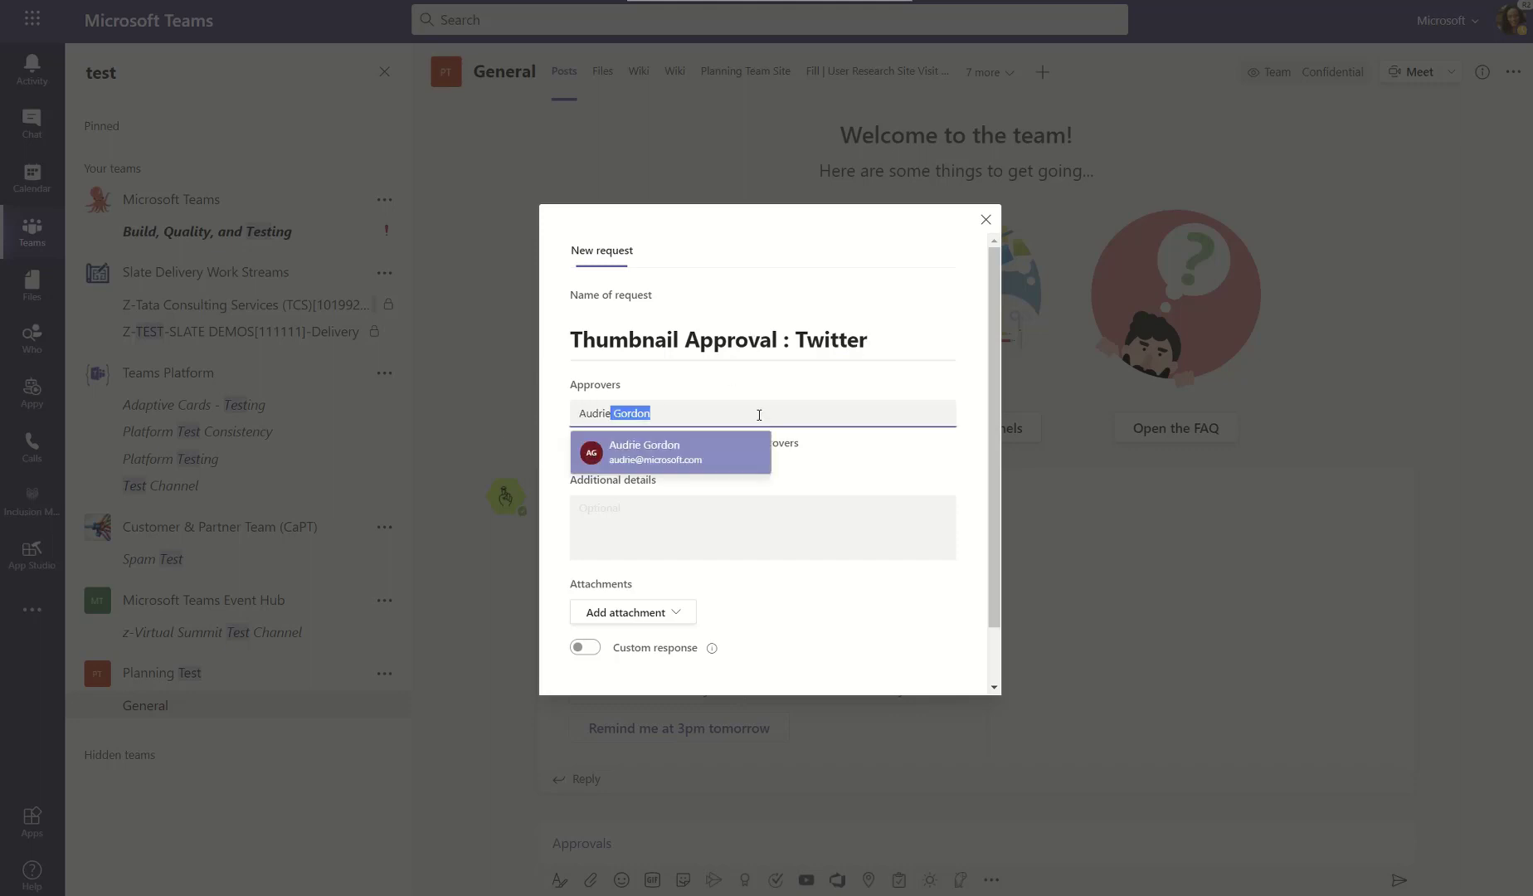
{"action": "left_click", "coordinate": [642, 453]}
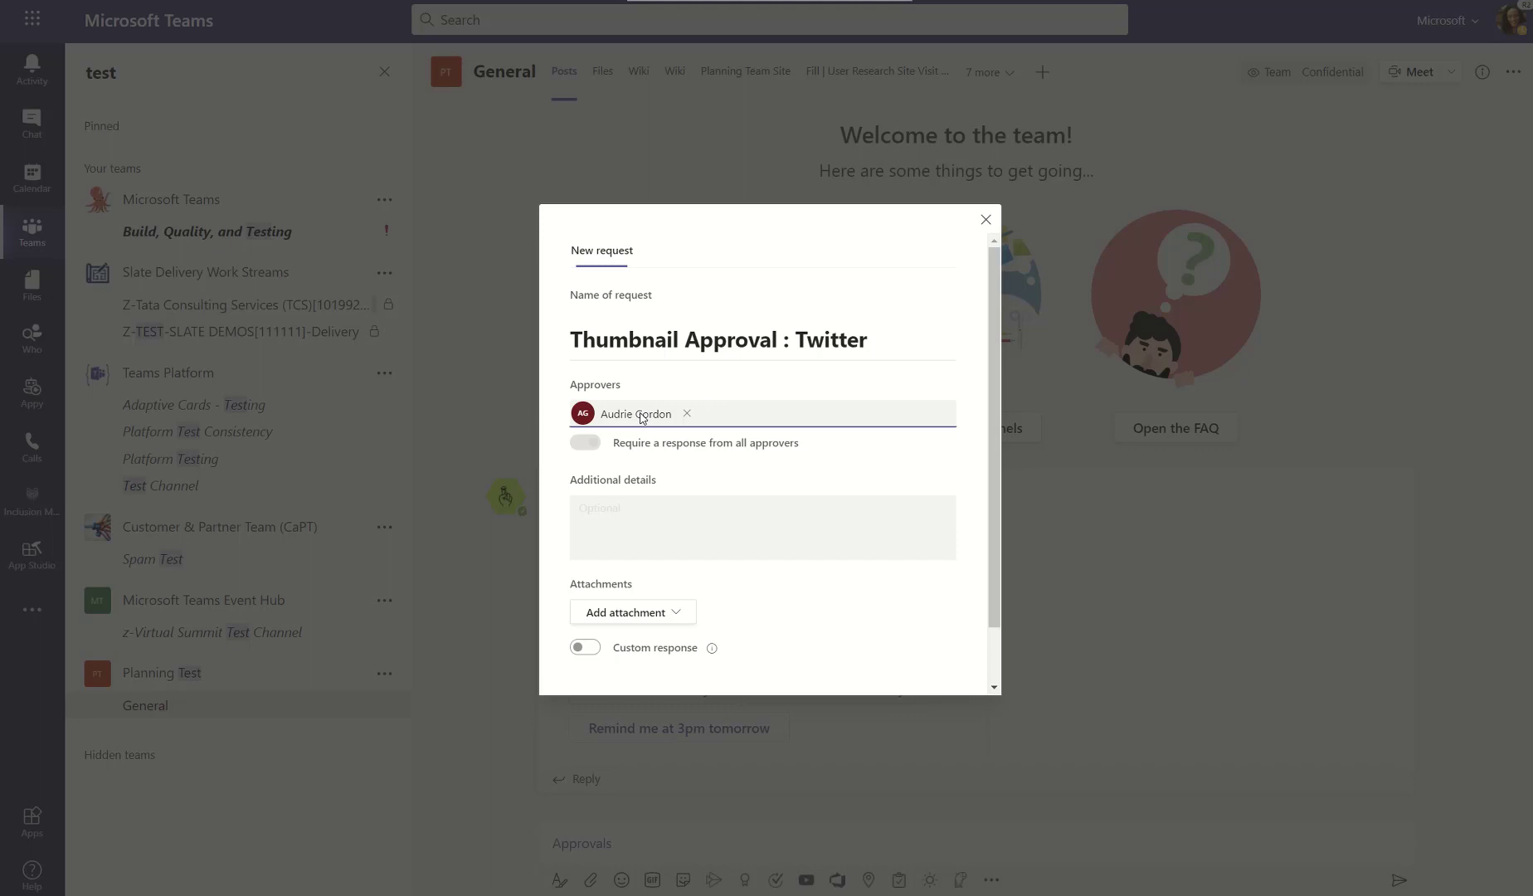
{"action": "left_click", "coordinate": [812, 413]}
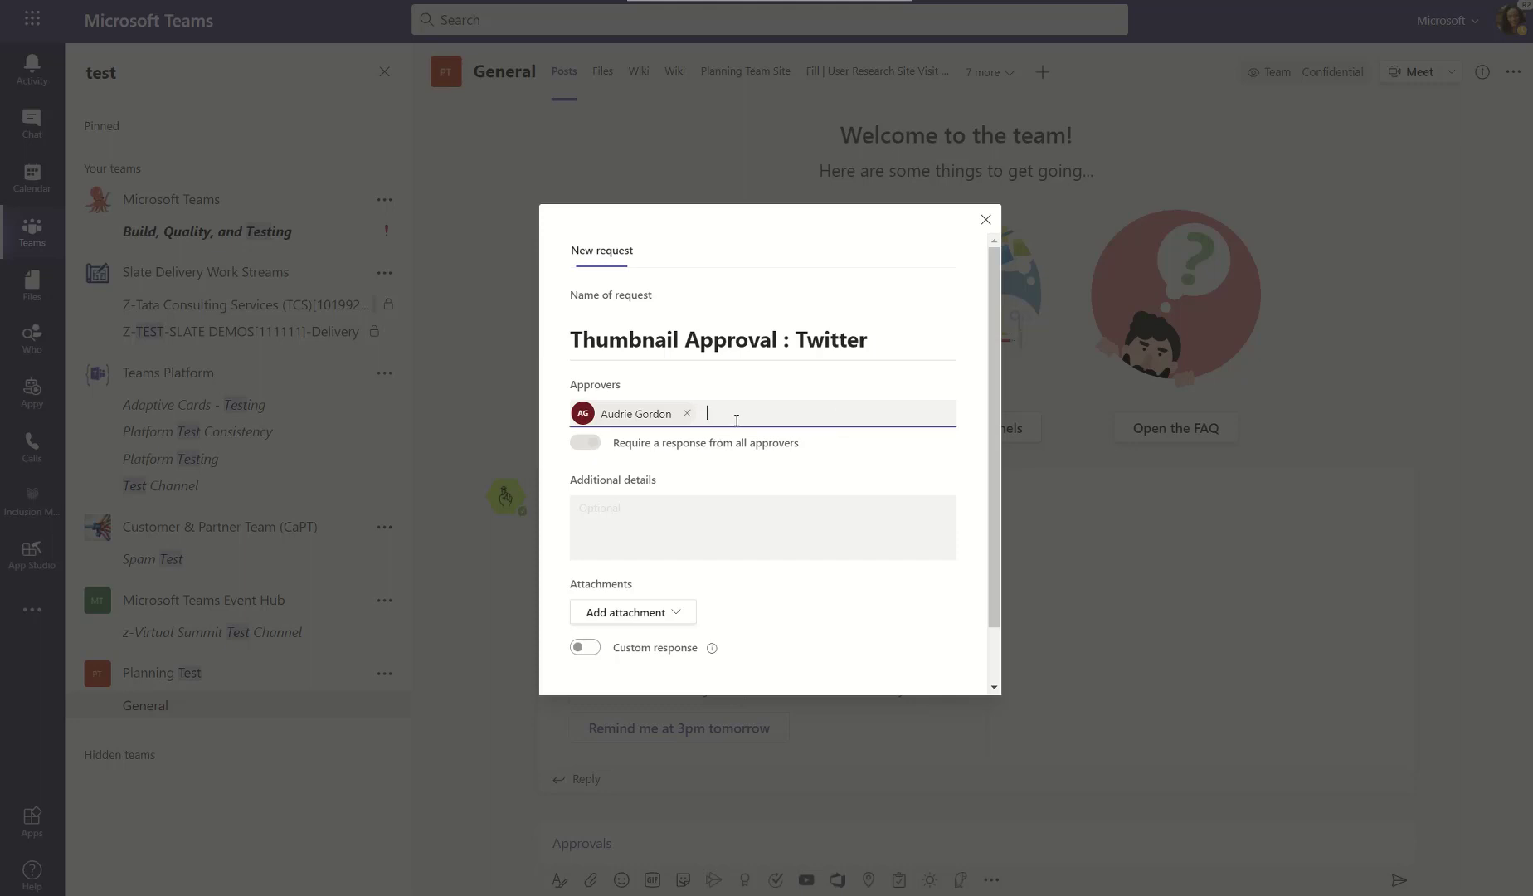
{"action": "mouse_move", "coordinate": [650, 425]}
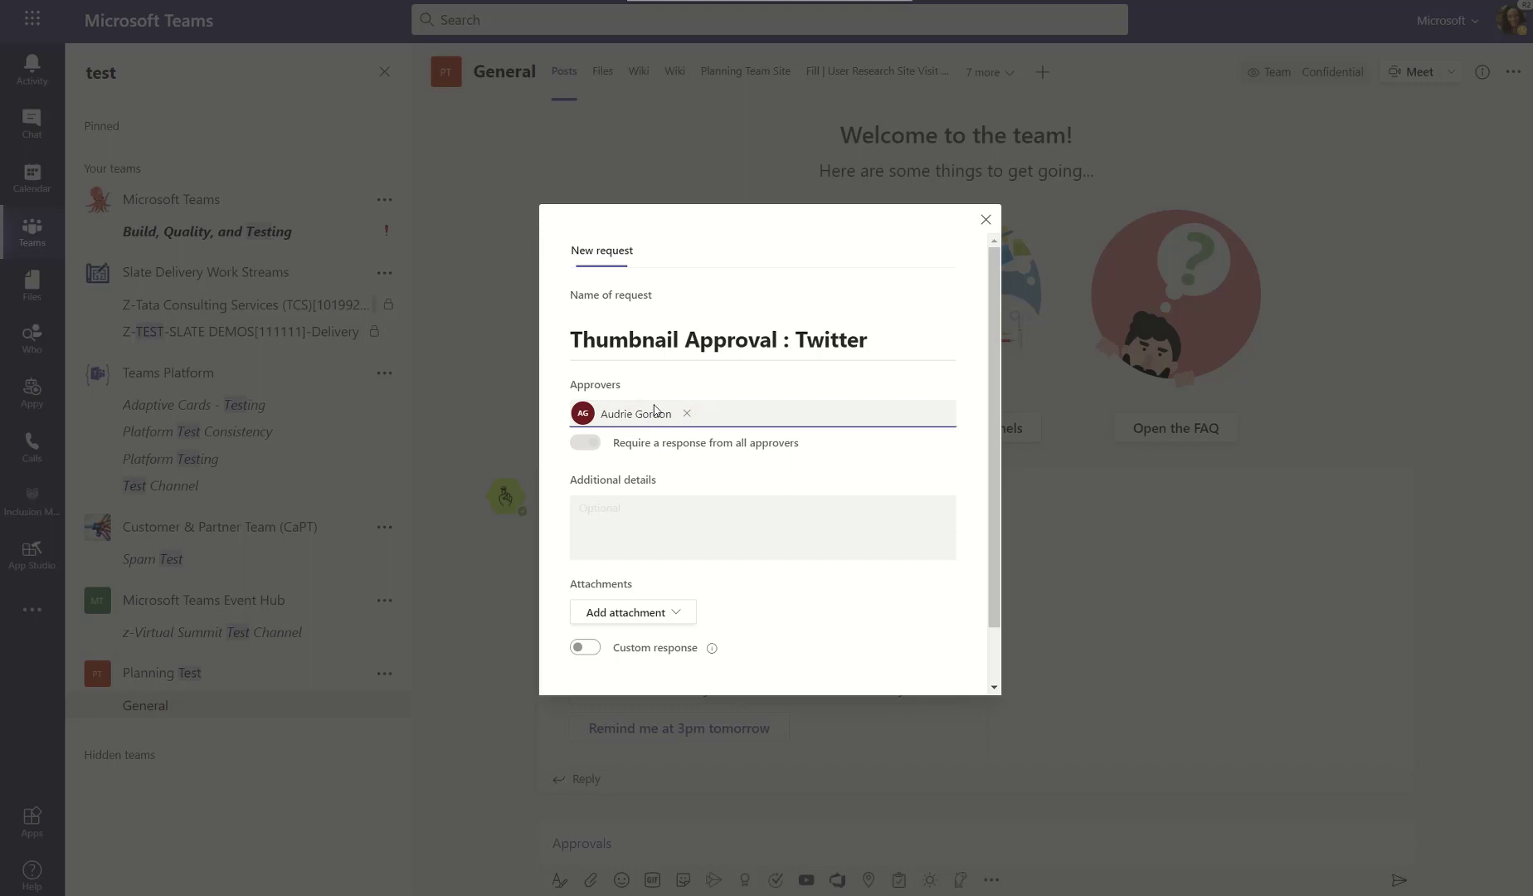
{"action": "mouse_move", "coordinate": [610, 485]}
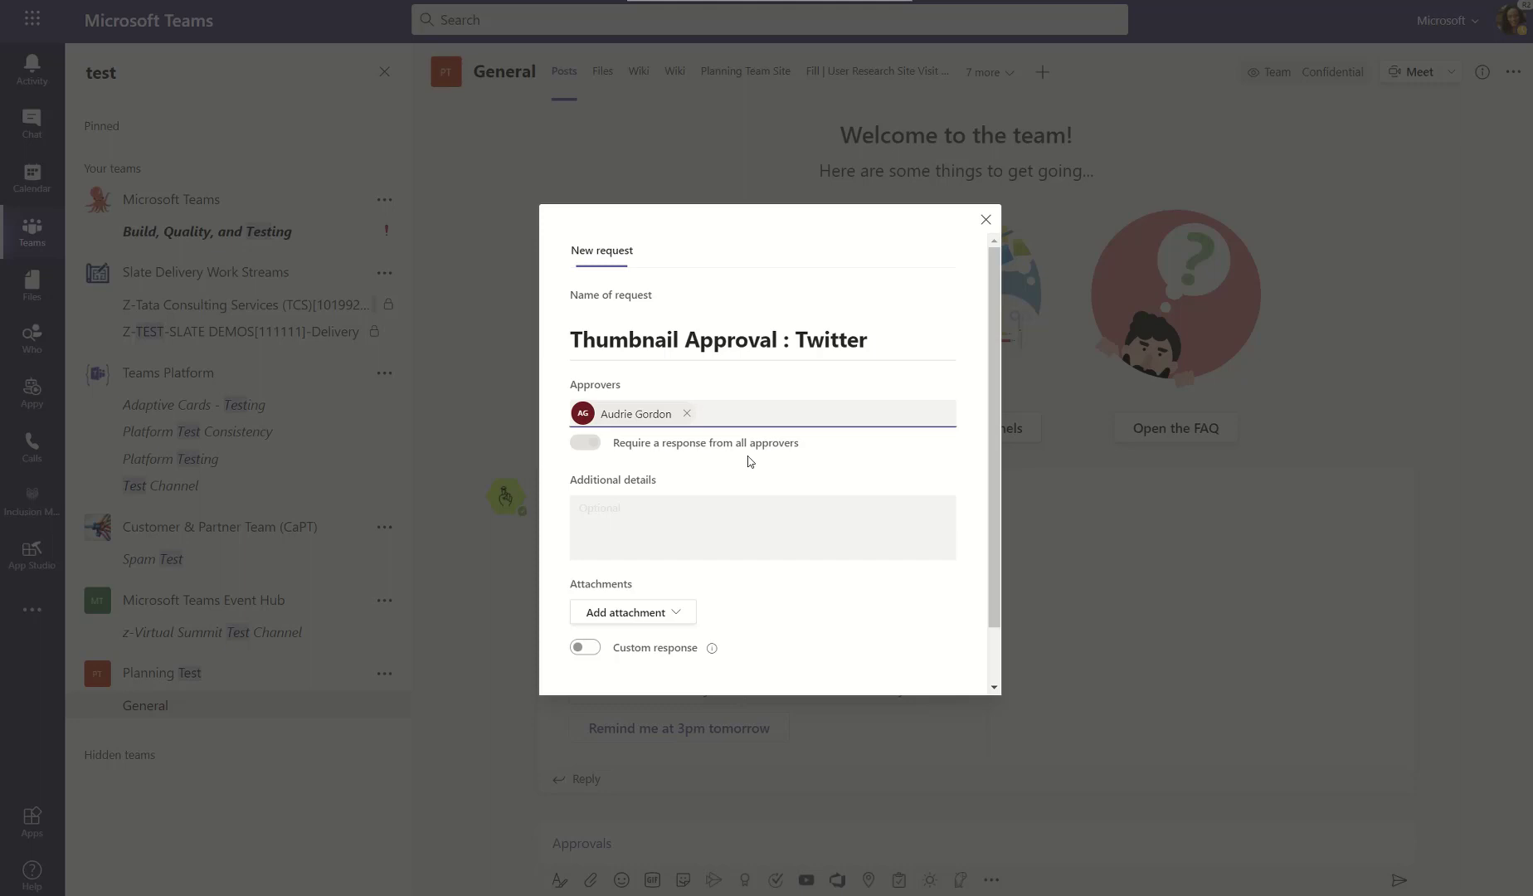
- Fill Additional details with a repeated sentence about text relating to this approval request
{"action": "left_click", "coordinate": [760, 526]}
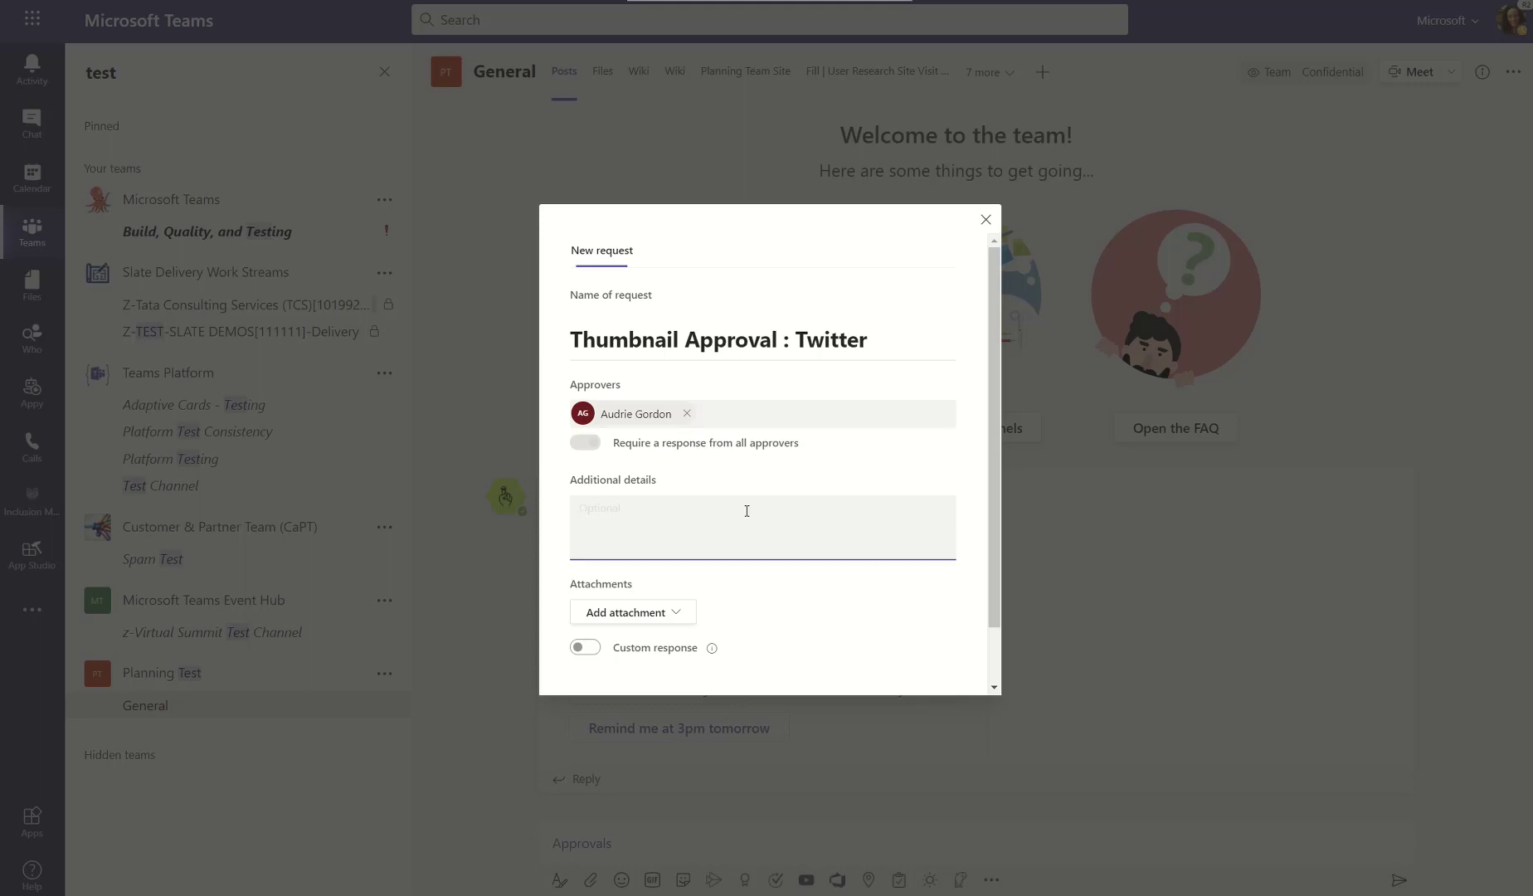
{"action": "type", "text": "This is te"}
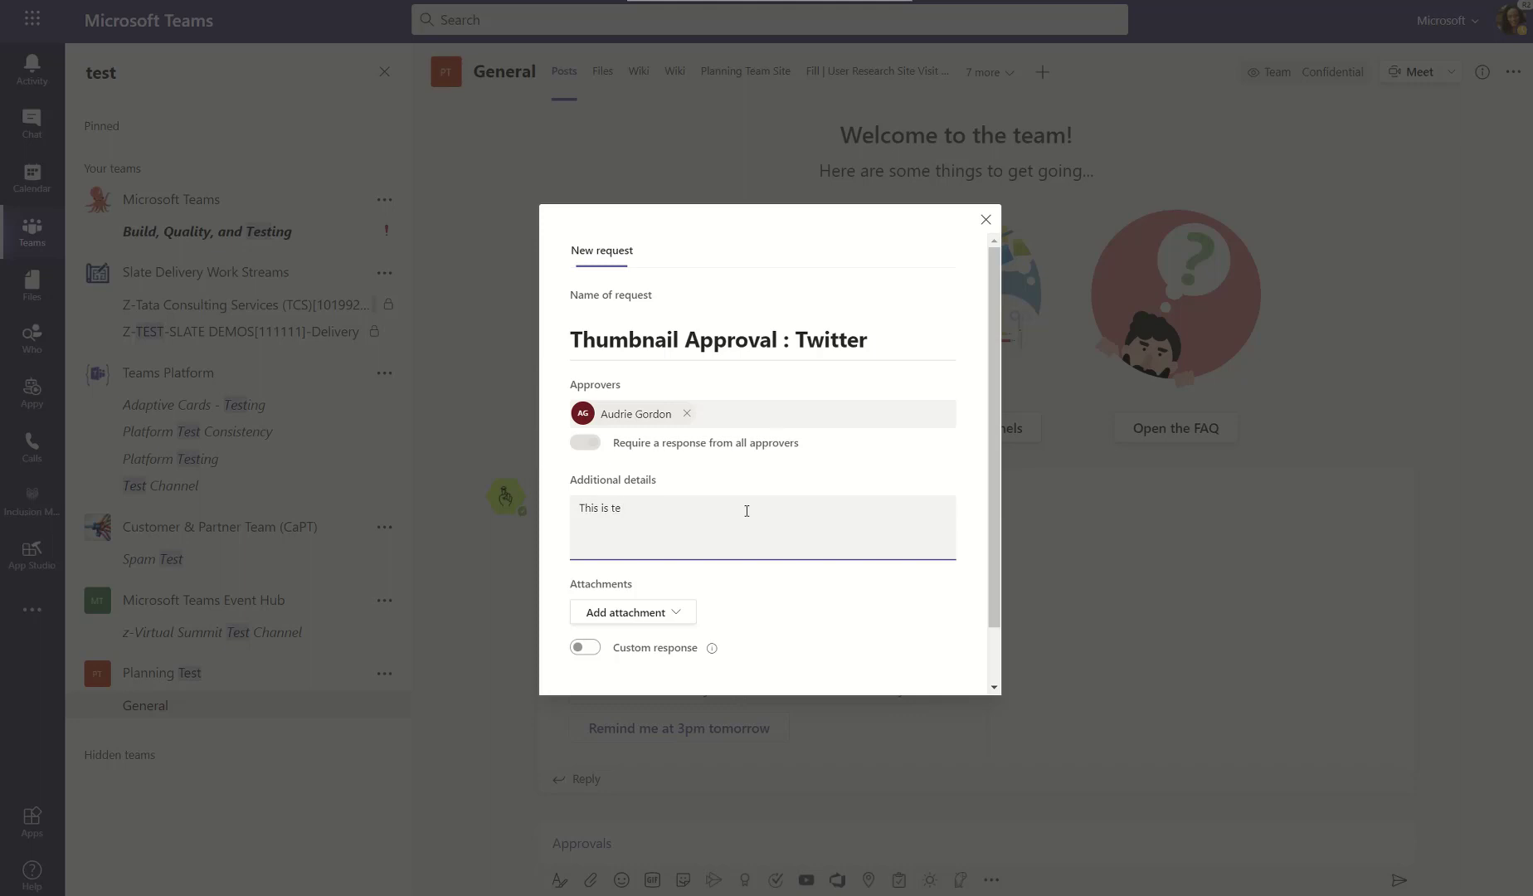
{"action": "type", "text": "xt that relate"}
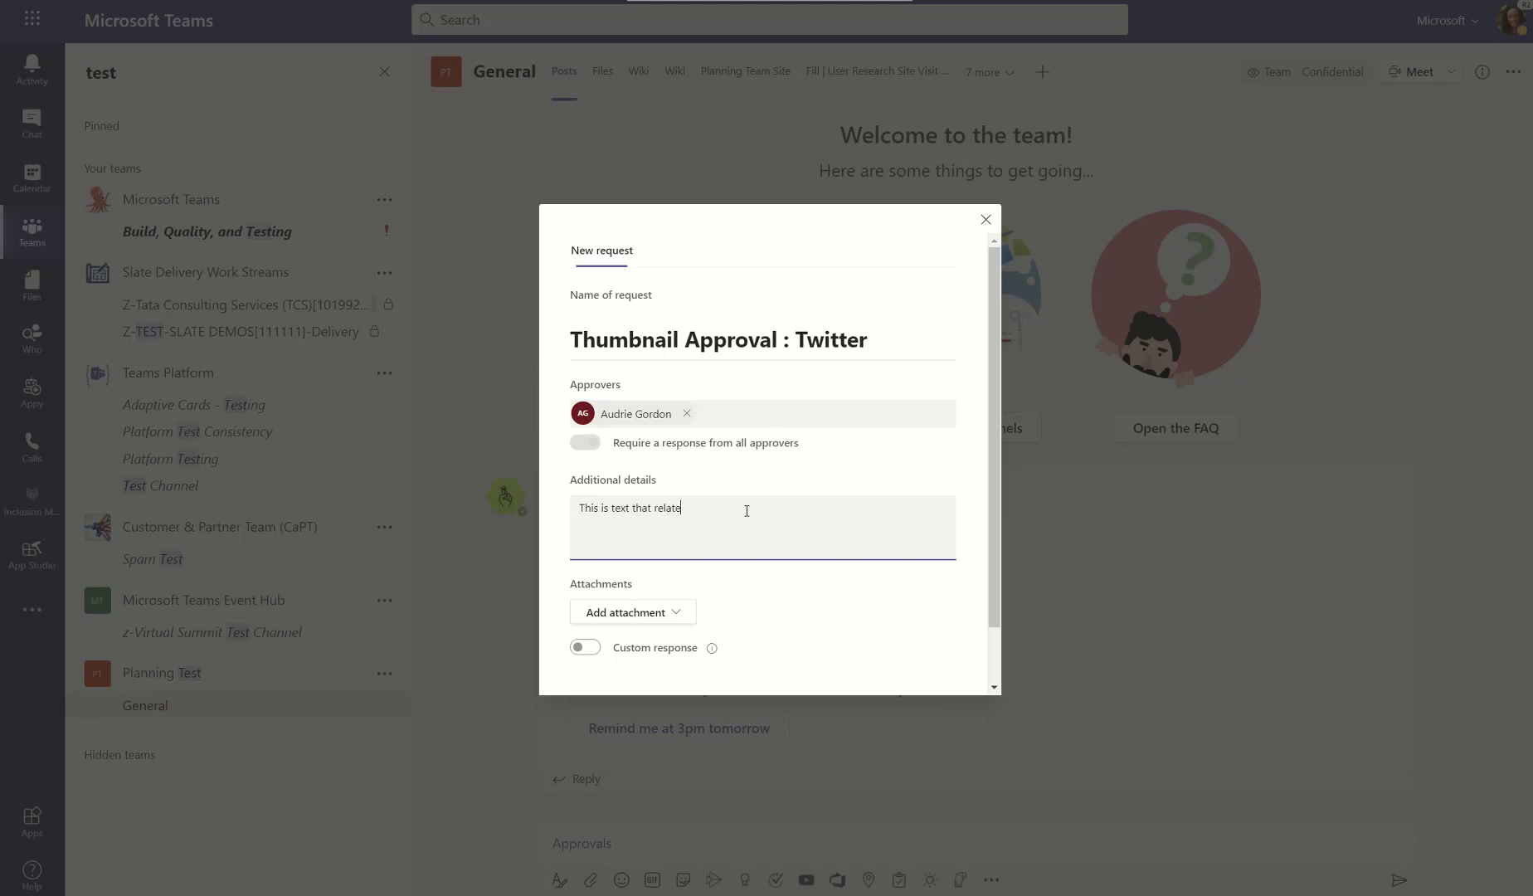
{"action": "type", "text": "s to this a"}
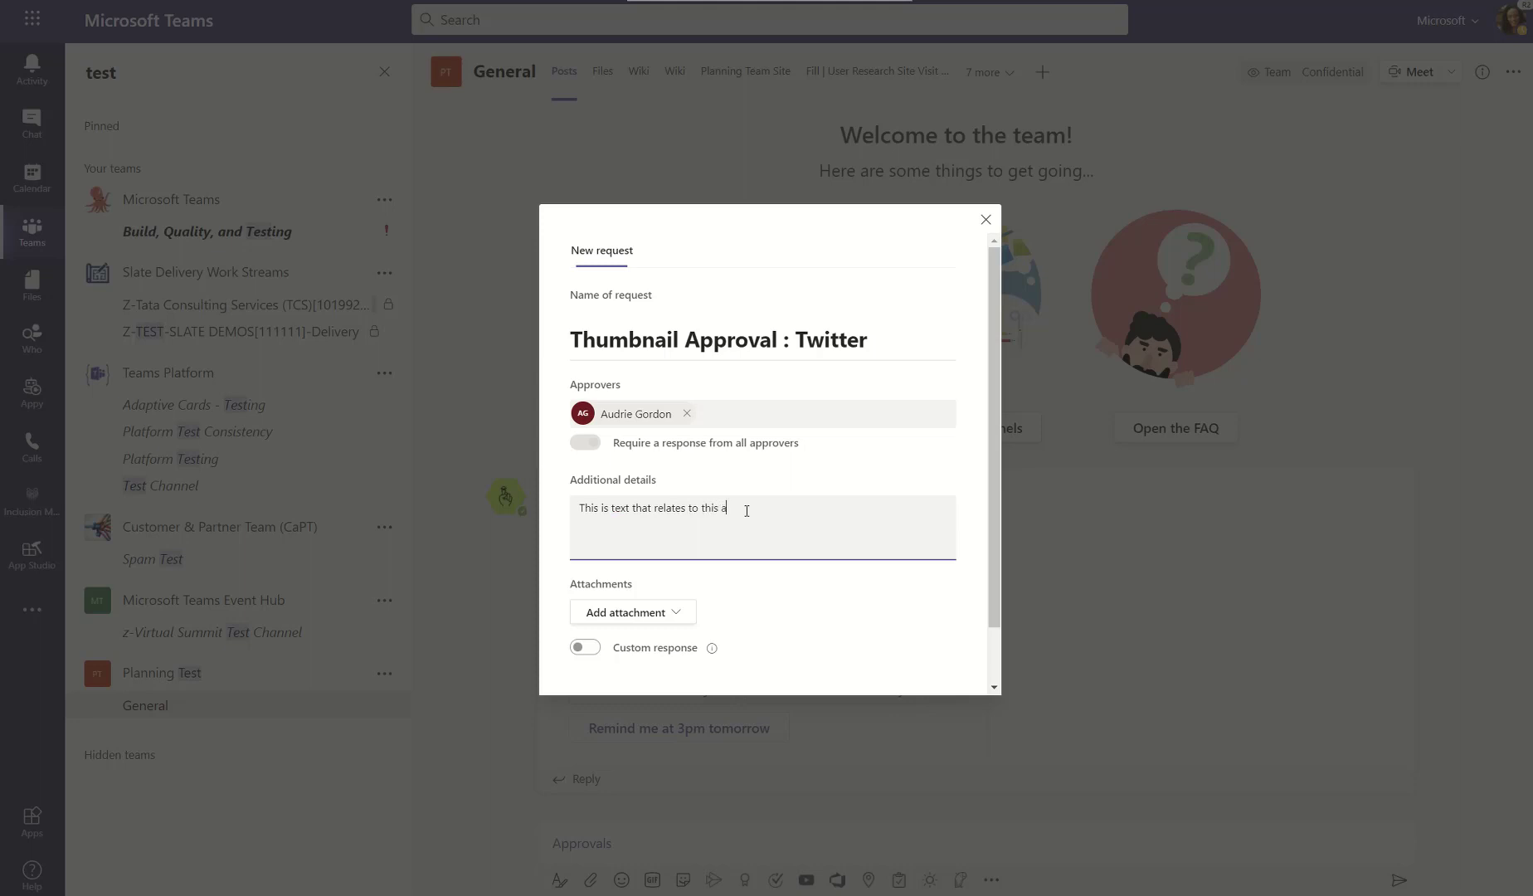
{"action": "type", "text": "pproval reque"}
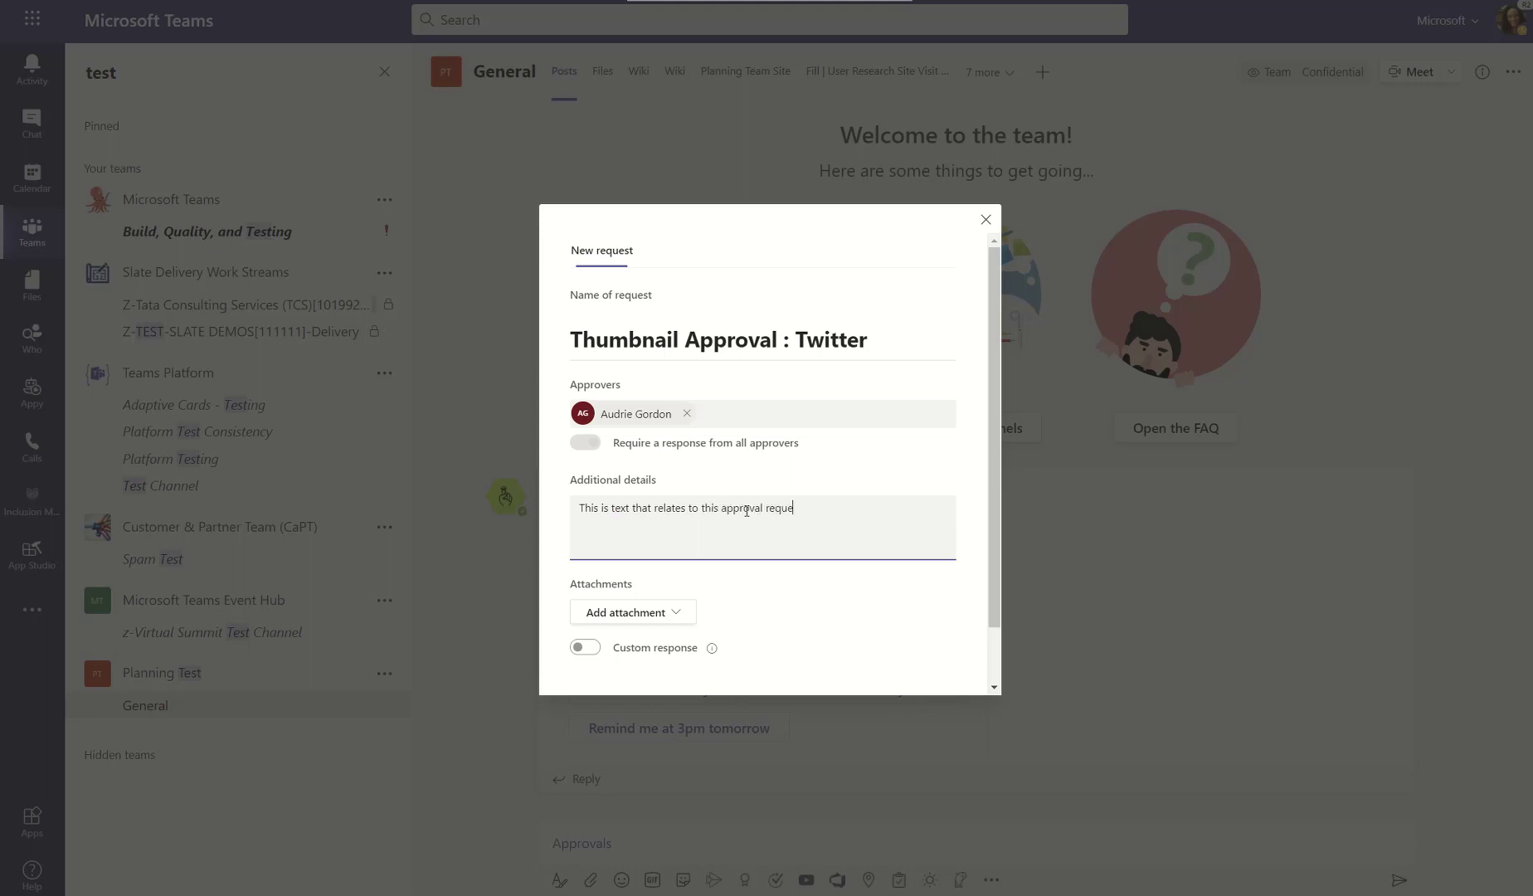
{"action": "type", "text": "st."}
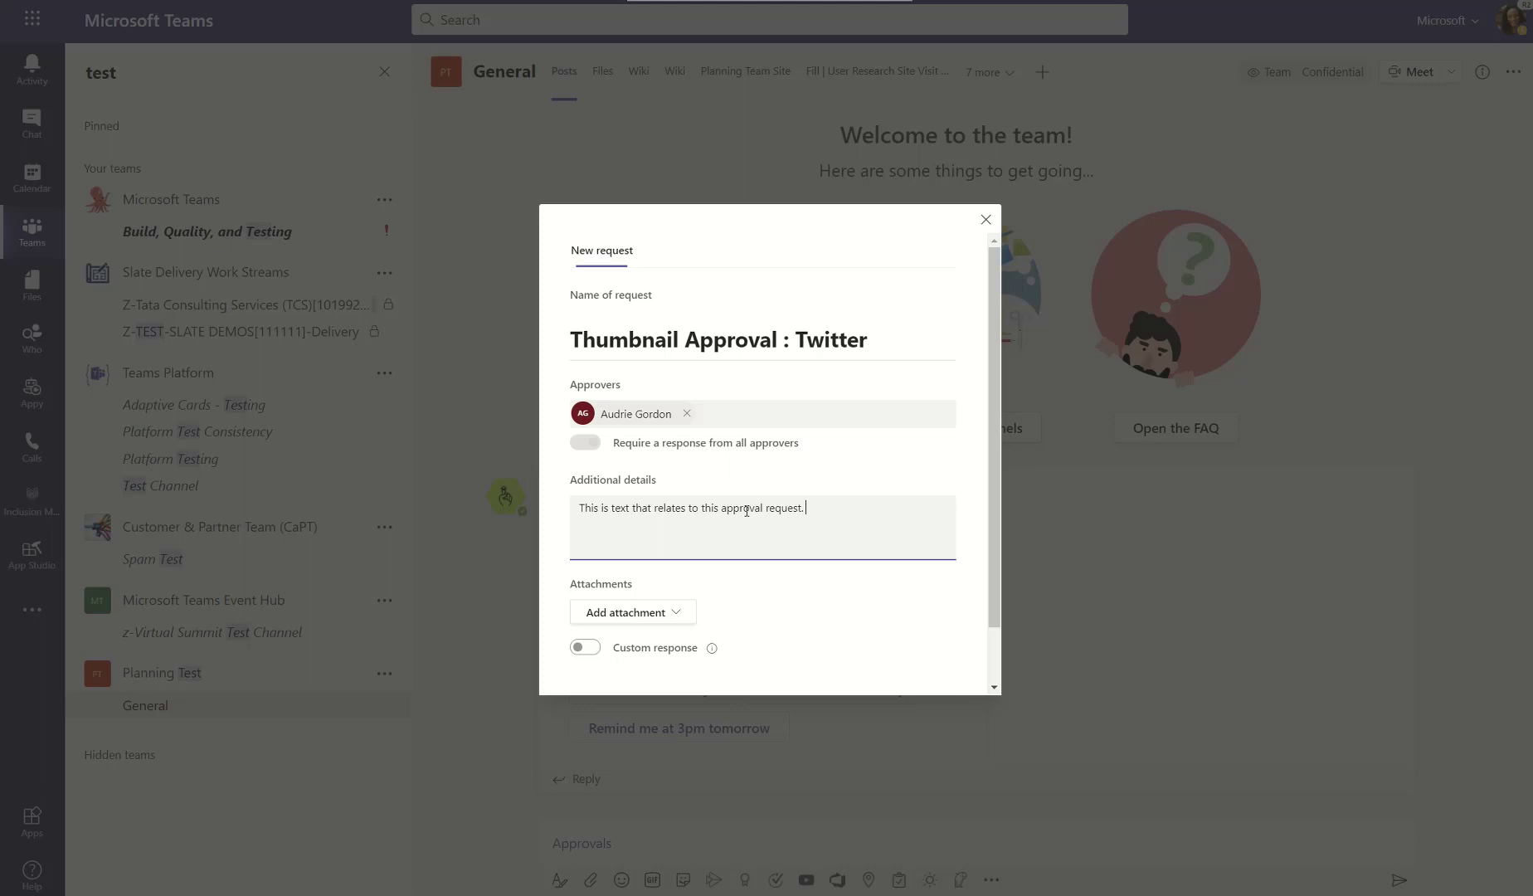
{"action": "triple_click", "coordinate": [692, 506]}
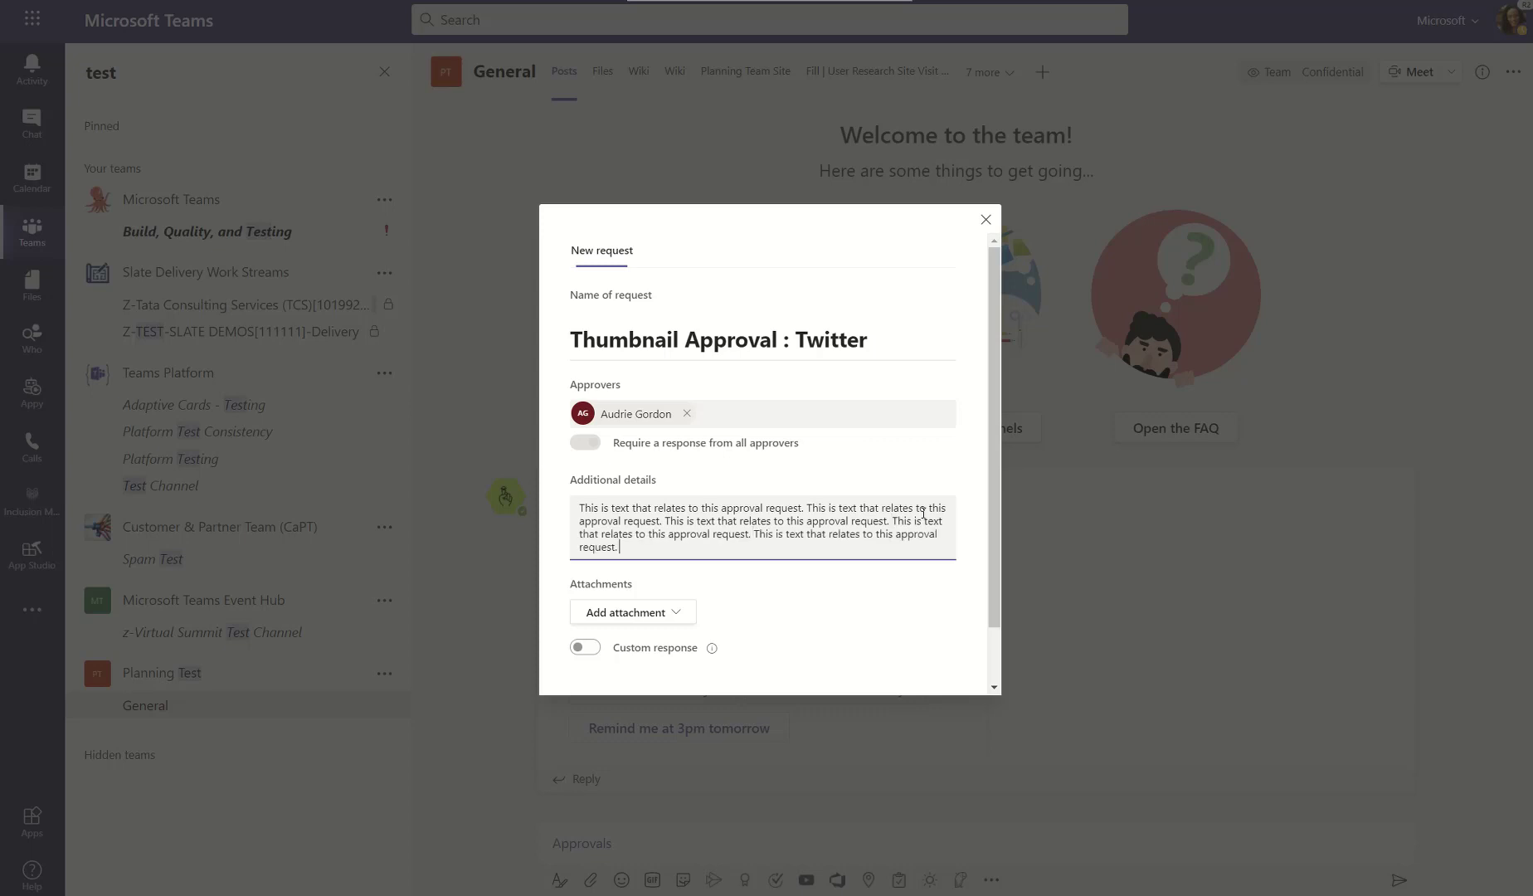
{"action": "scroll", "scroll_direction": "down", "scroll_amount": 3}
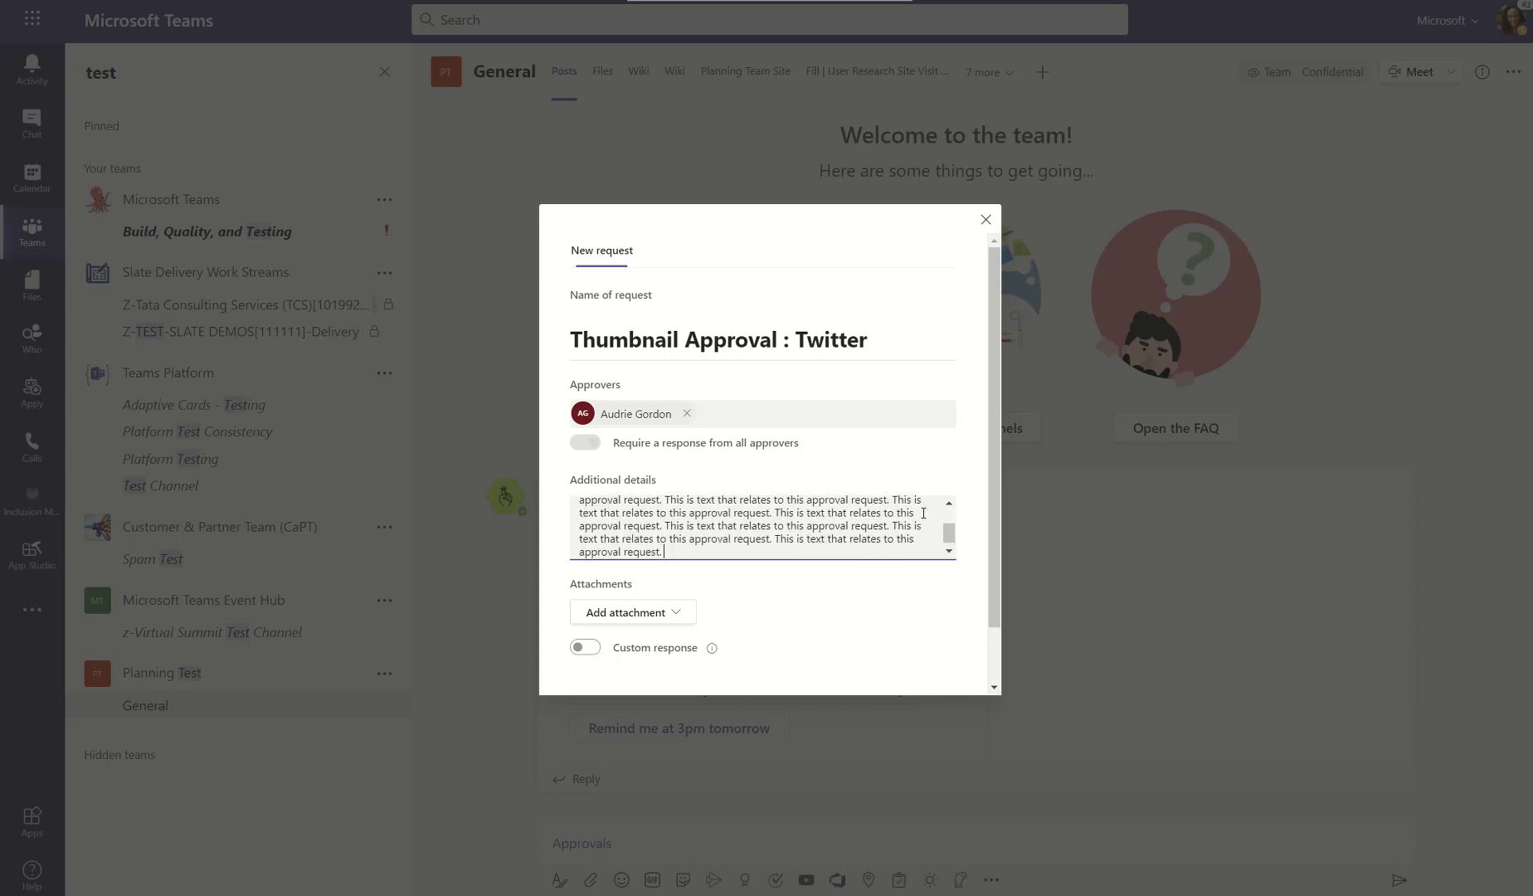
{"action": "scroll", "scroll_direction": "up", "scroll_amount": 3}
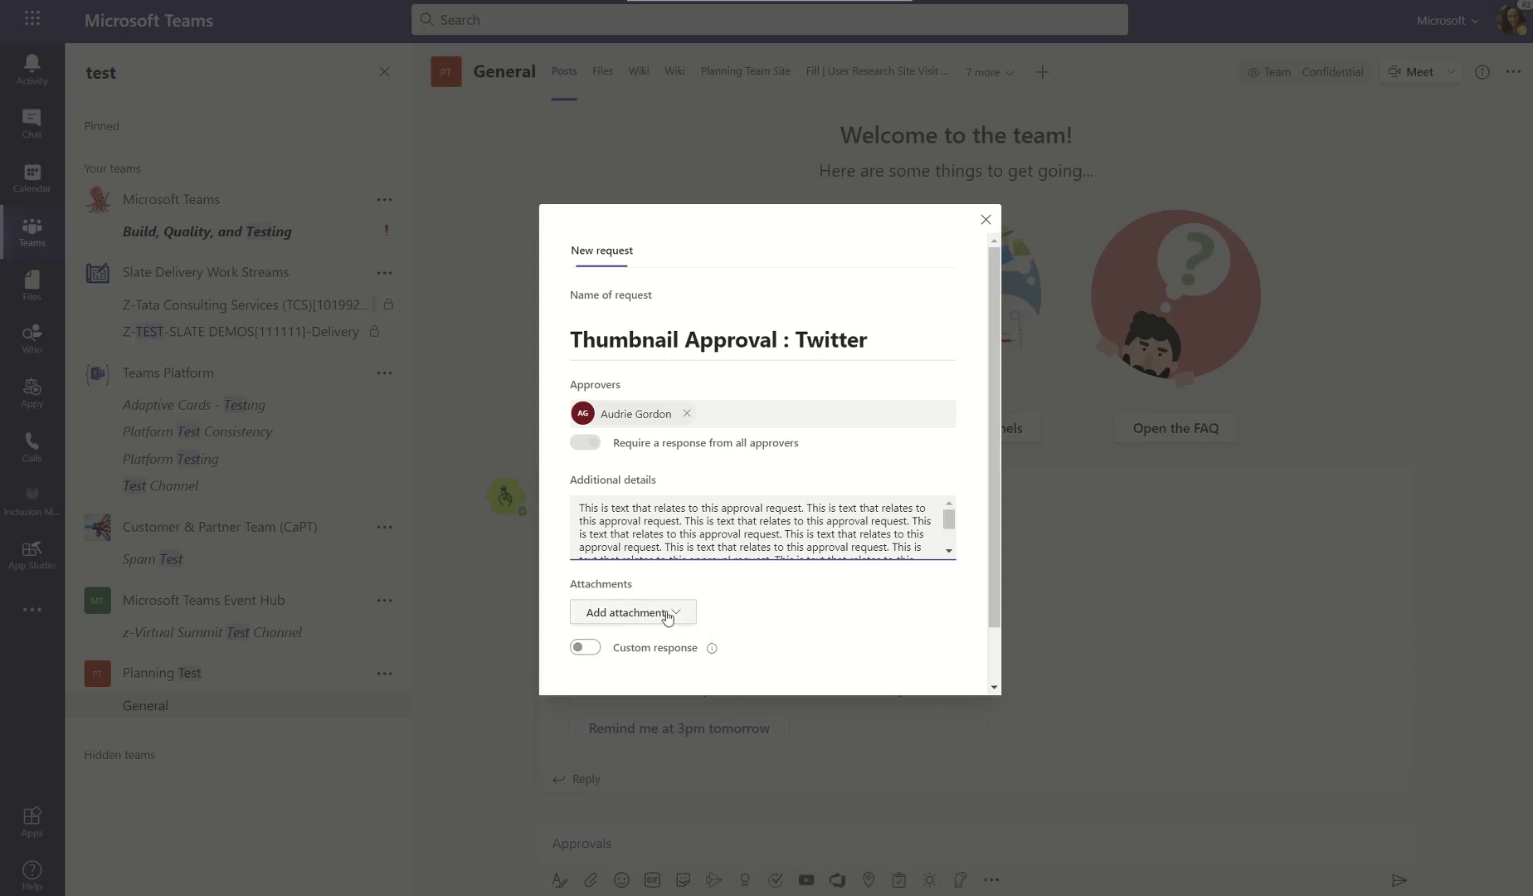
- Attach thumbnail approvals.PNG from the computer, replacing the existing file
{"action": "left_click", "coordinate": [632, 610]}
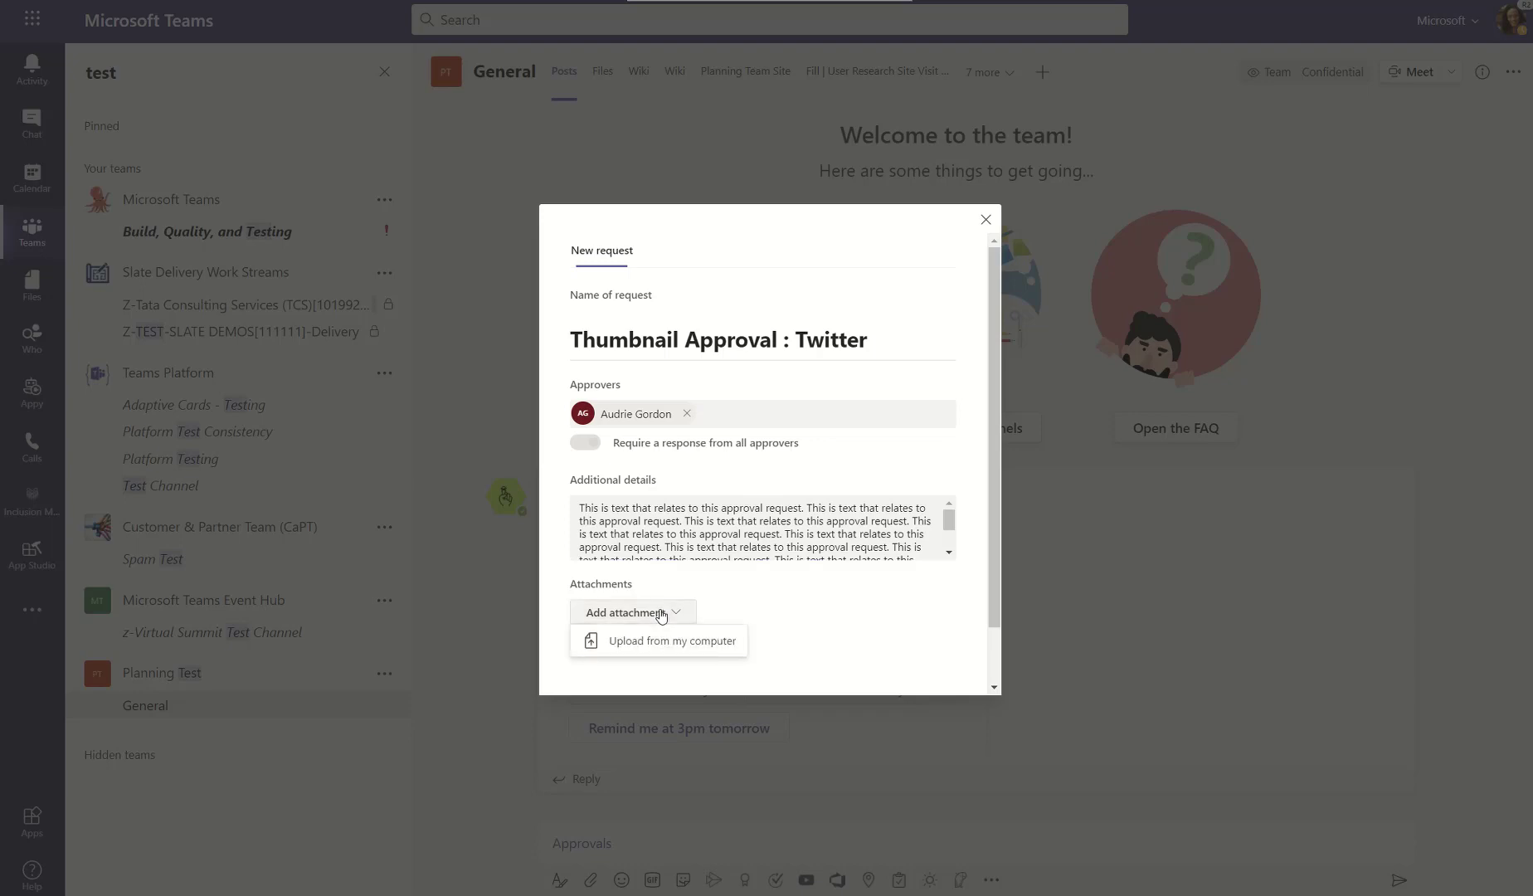
{"action": "left_click", "coordinate": [670, 641]}
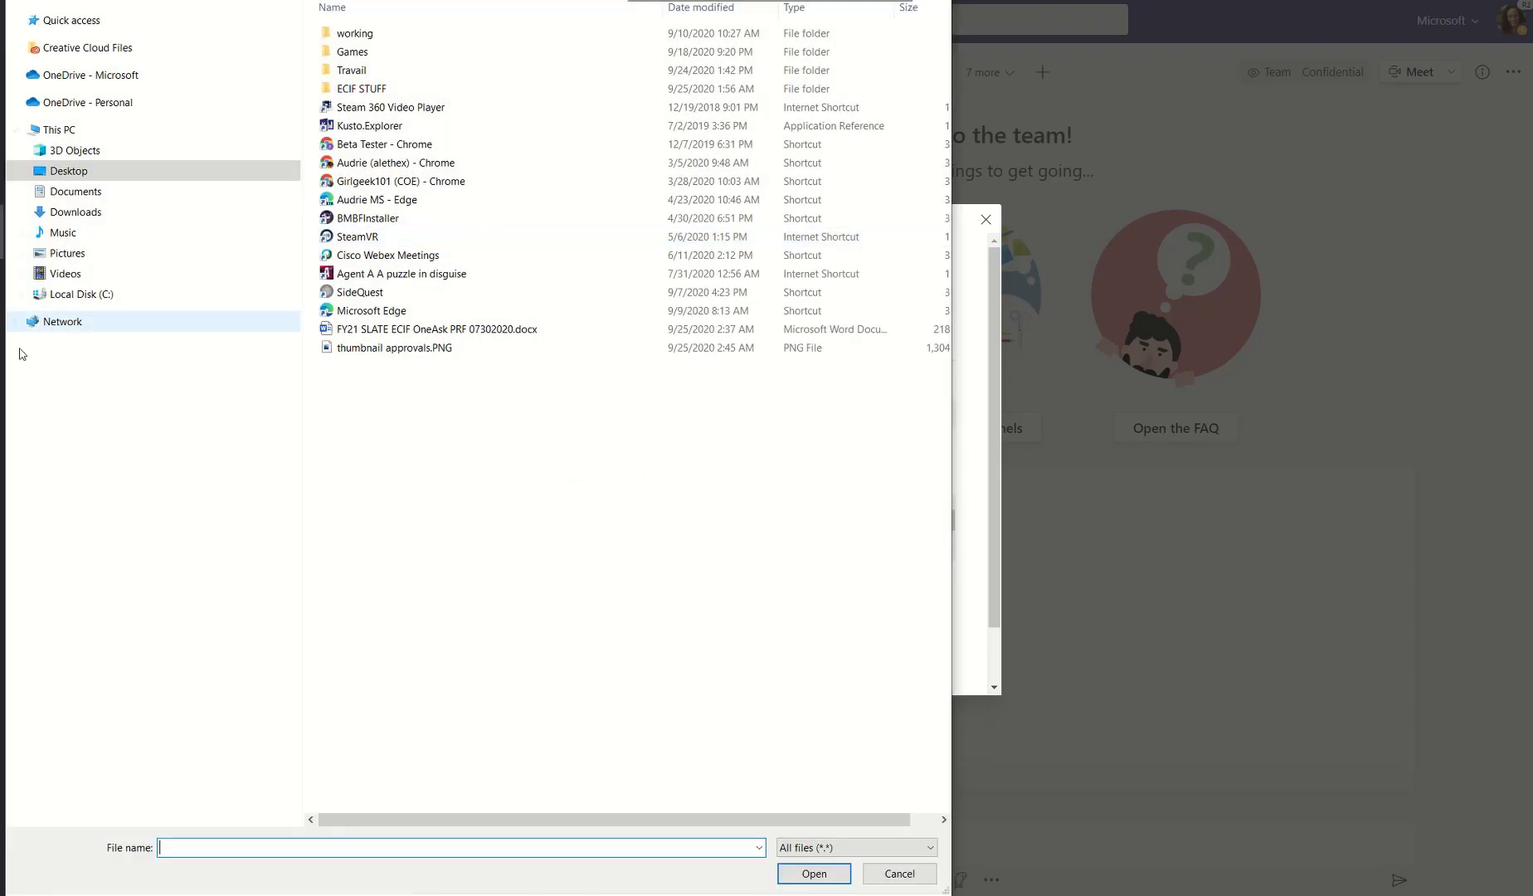
{"action": "left_click", "coordinate": [395, 346]}
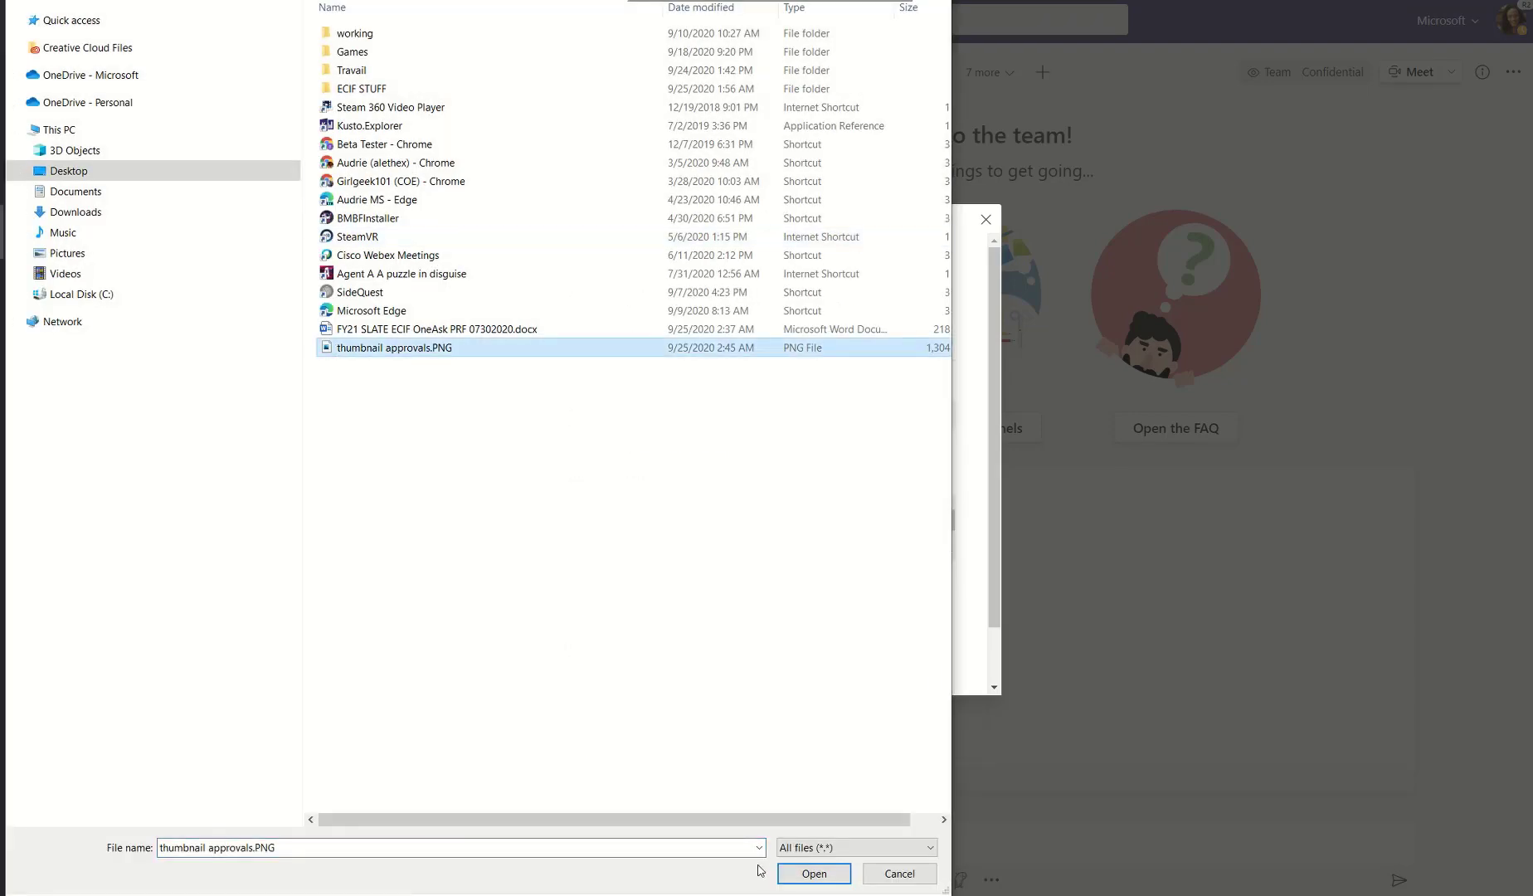
{"action": "left_click", "coordinate": [813, 873]}
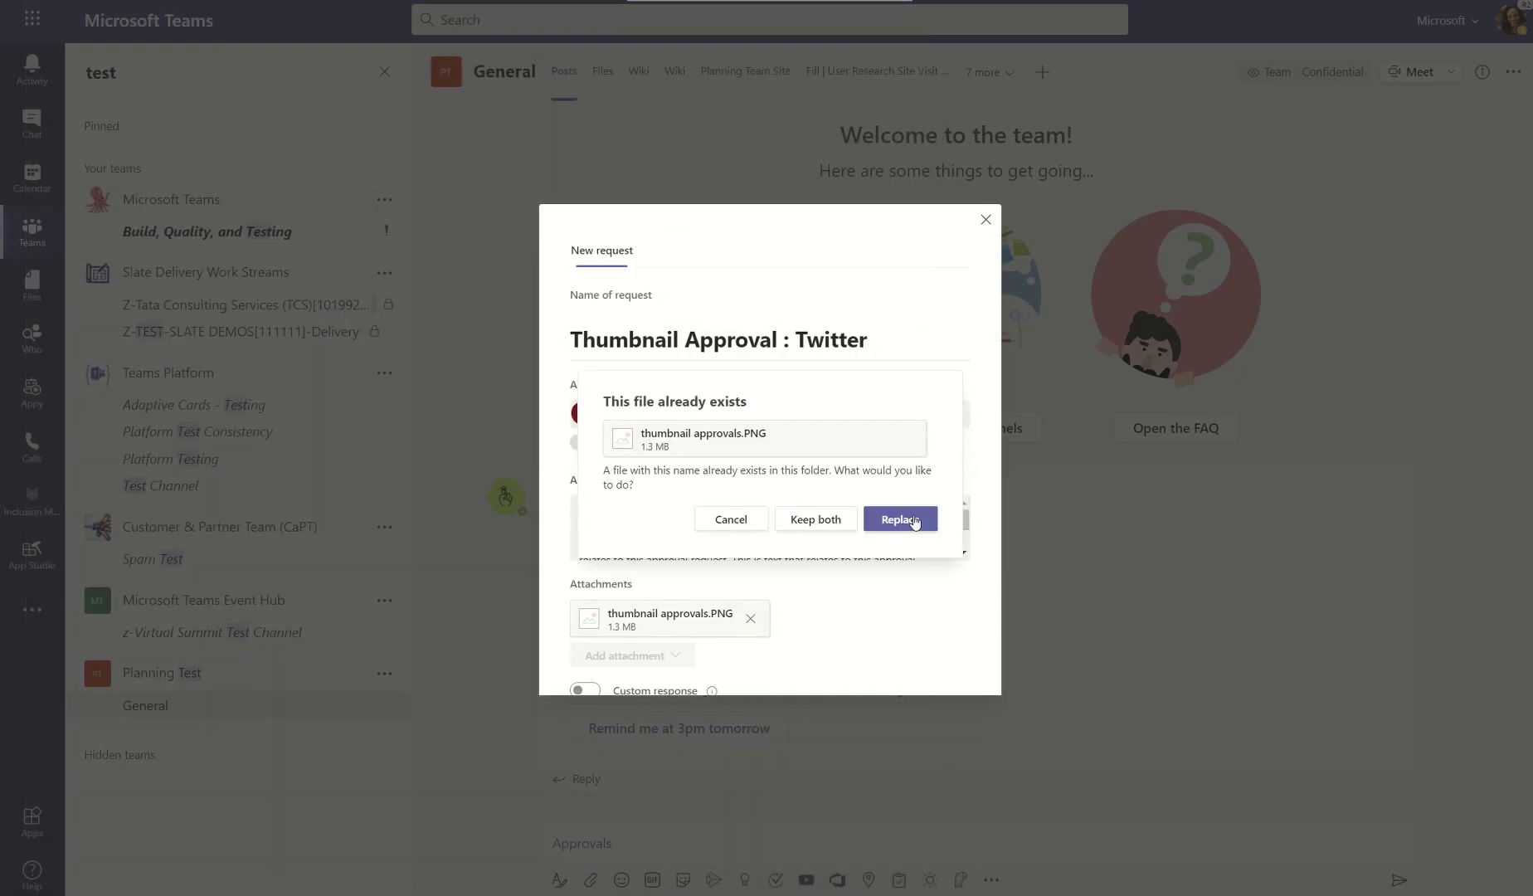
{"action": "left_click", "coordinate": [899, 517]}
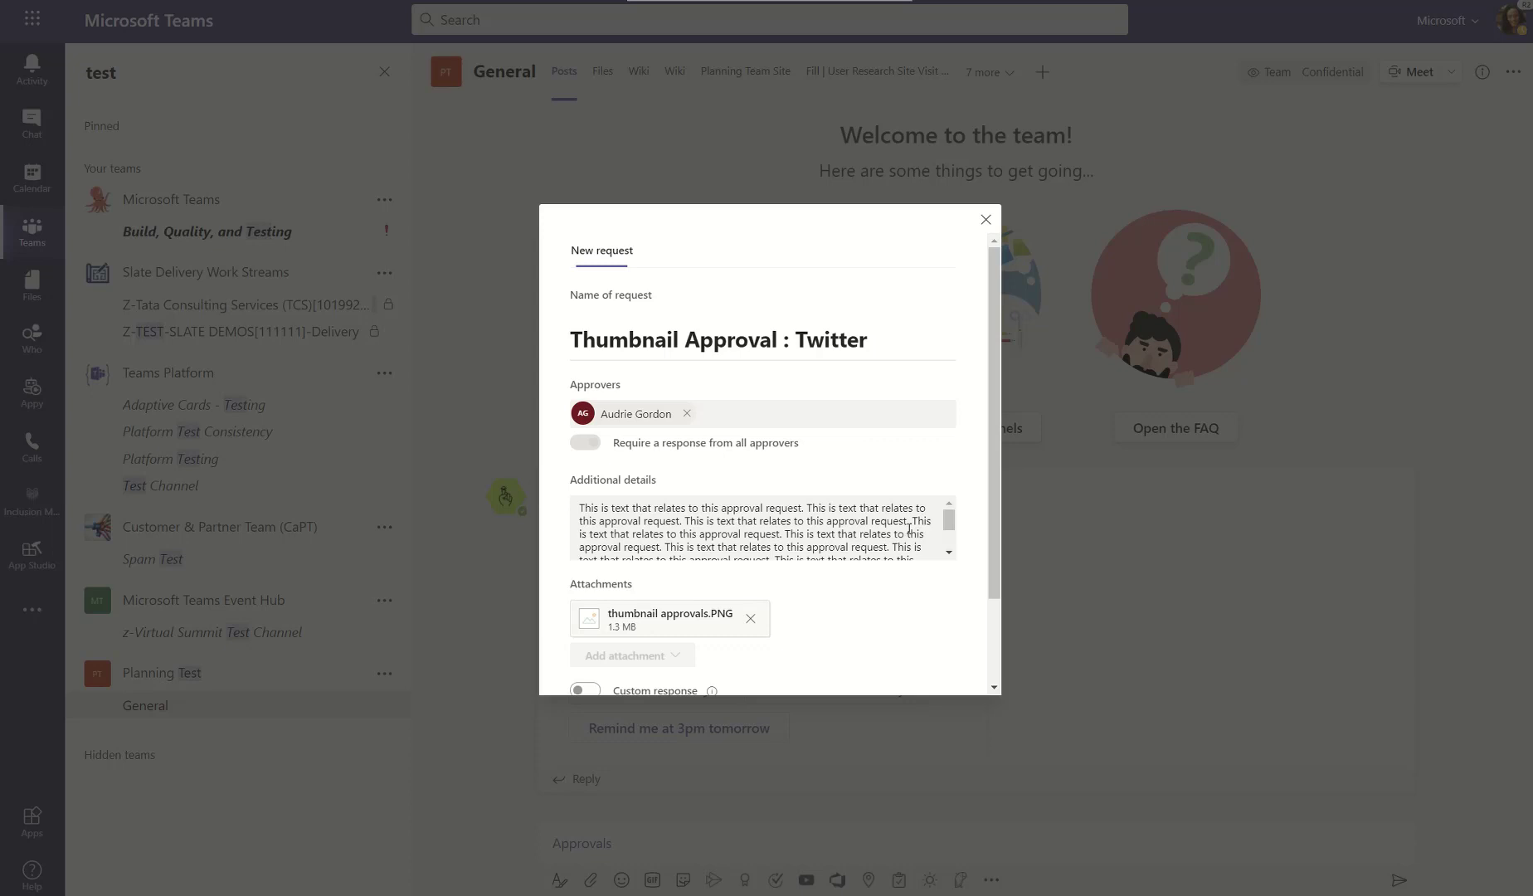
- Scroll through the completed request form to review it before sending
{"action": "scroll", "scroll_direction": "down", "scroll_amount": 3}
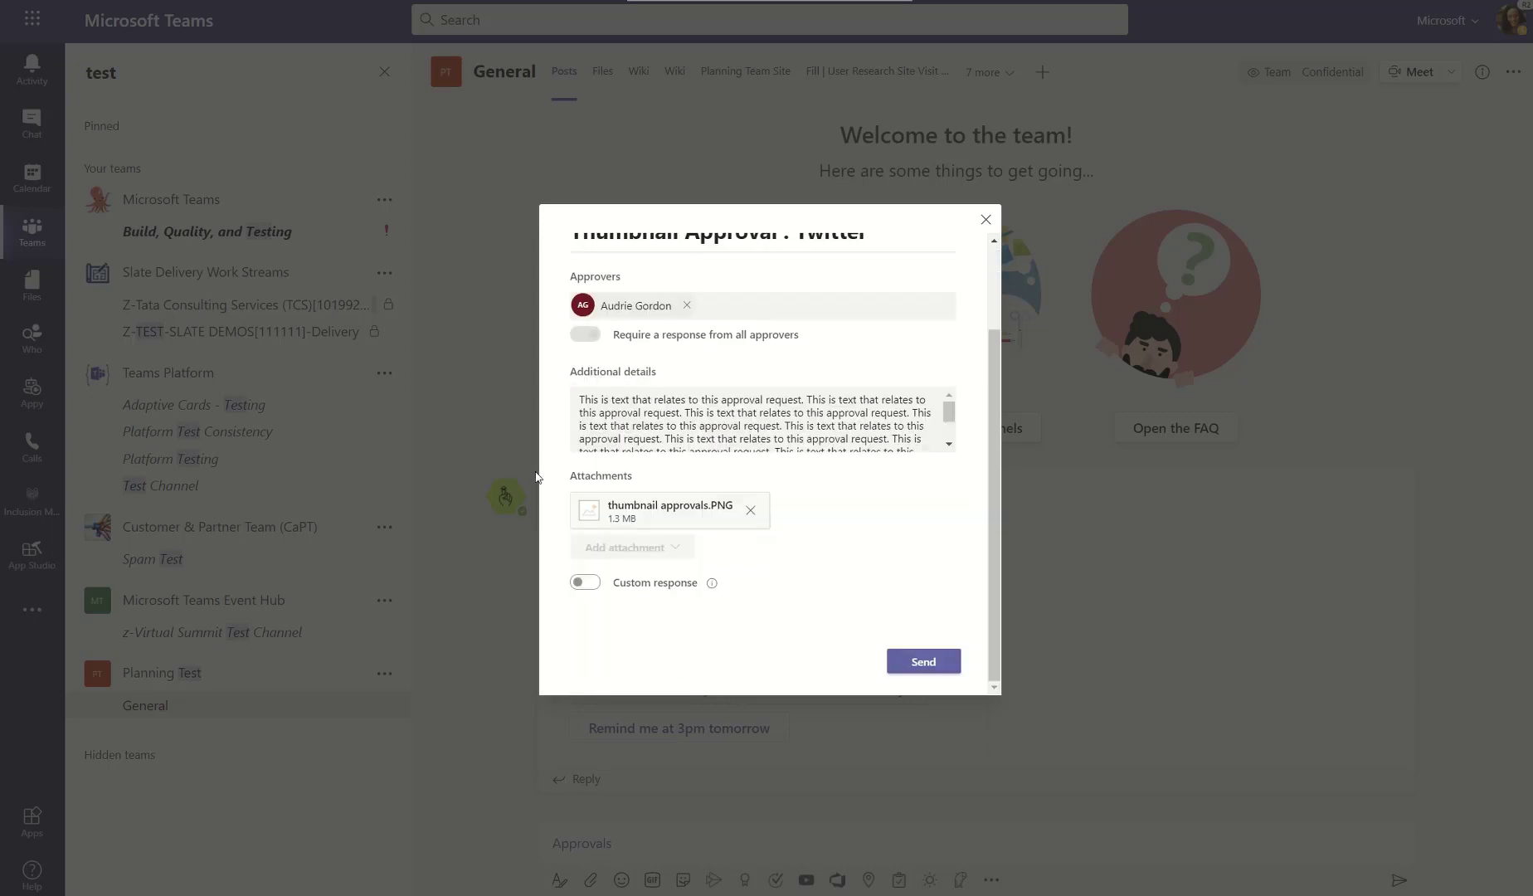
{"action": "mouse_move", "coordinate": [670, 506]}
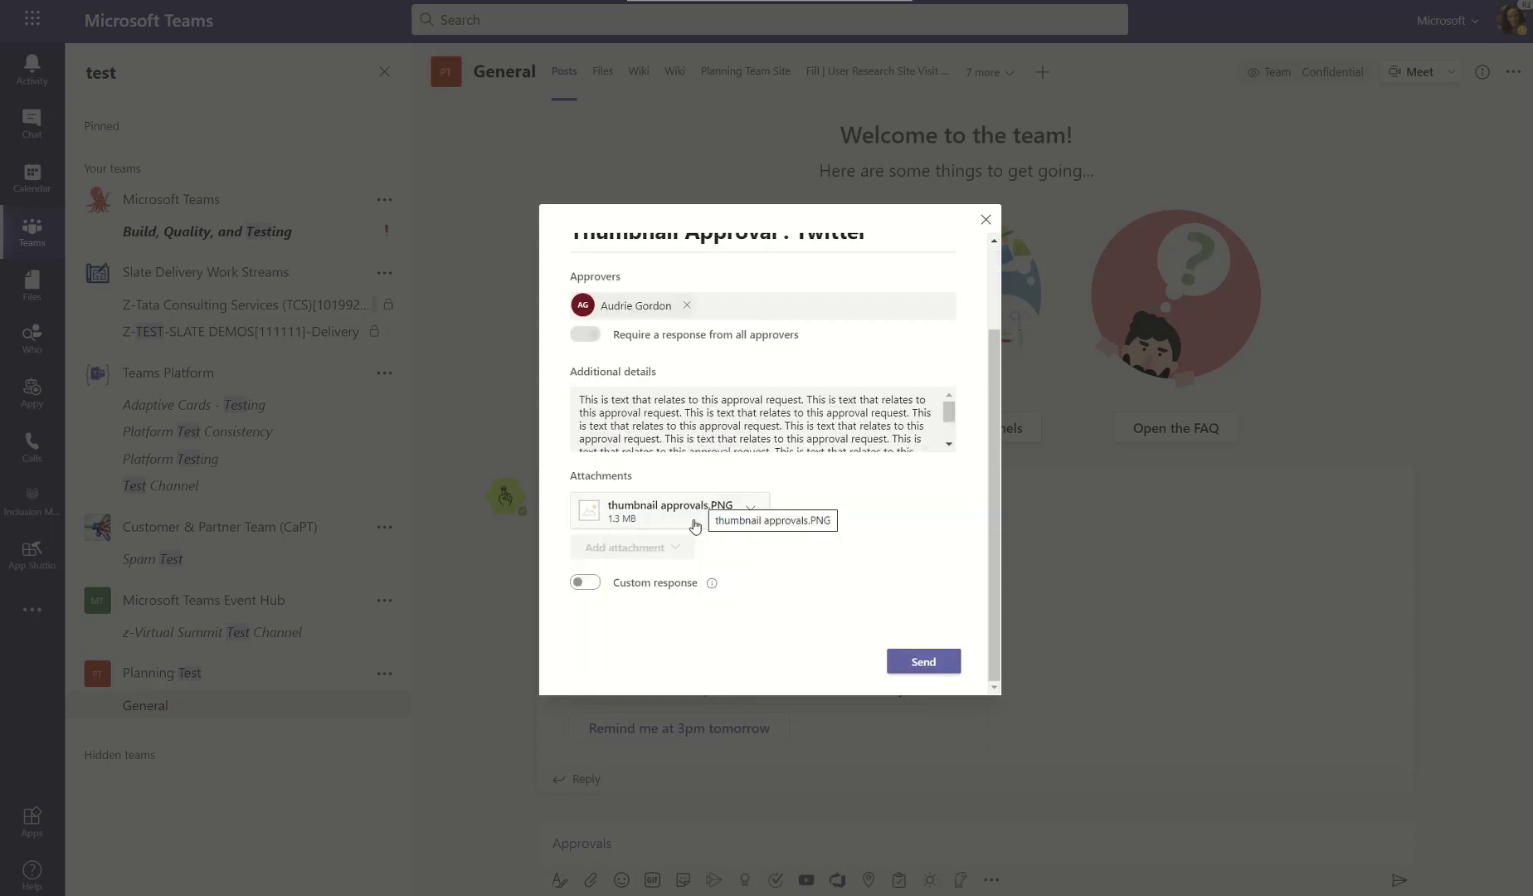
{"action": "mouse_move", "coordinate": [643, 562]}
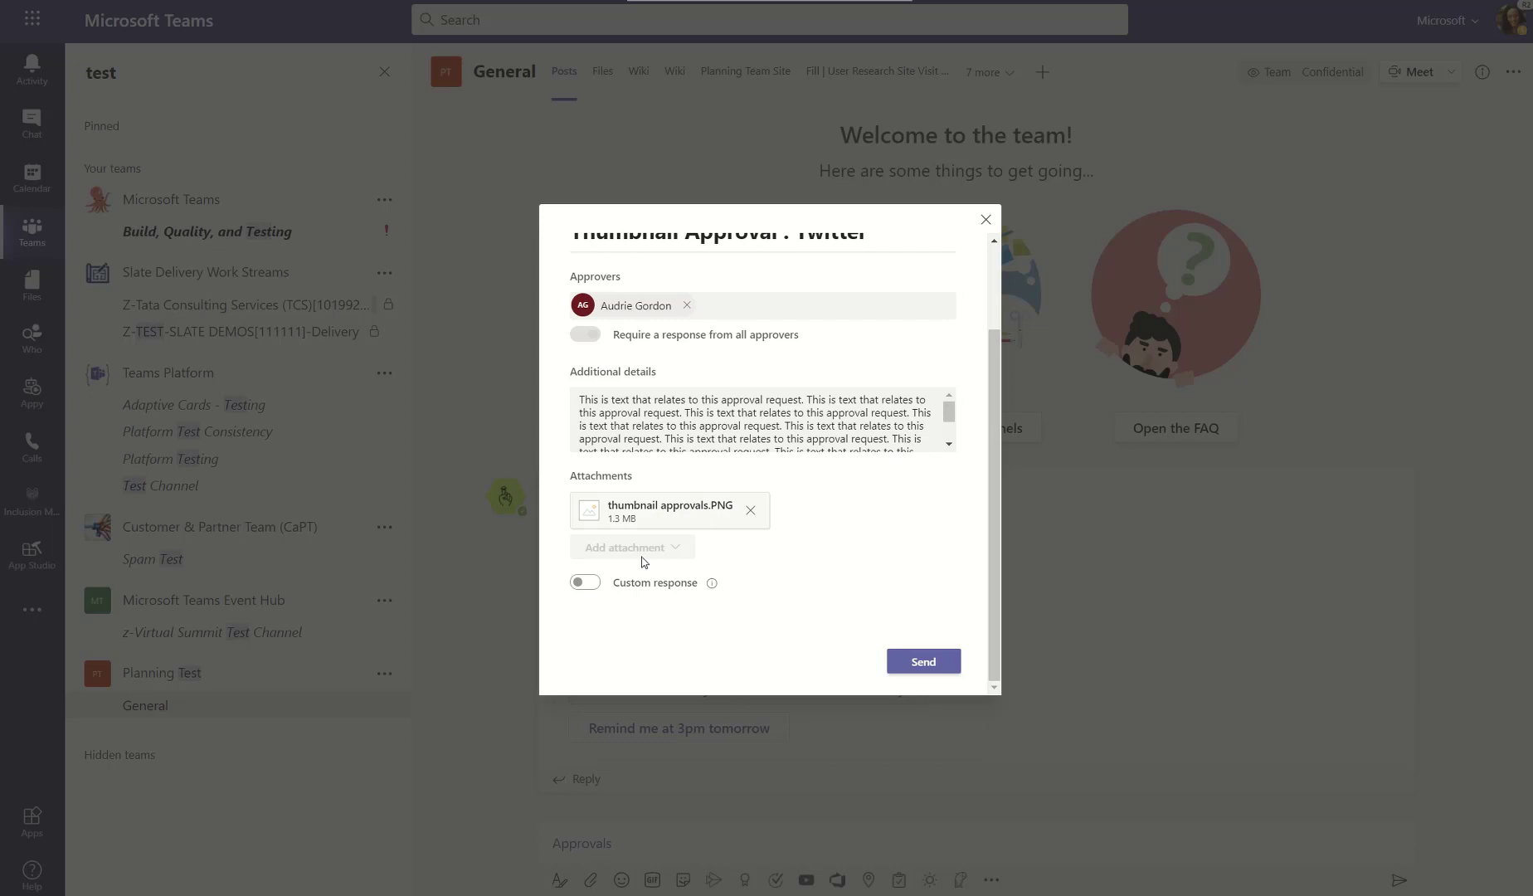
{"action": "mouse_move", "coordinate": [663, 554]}
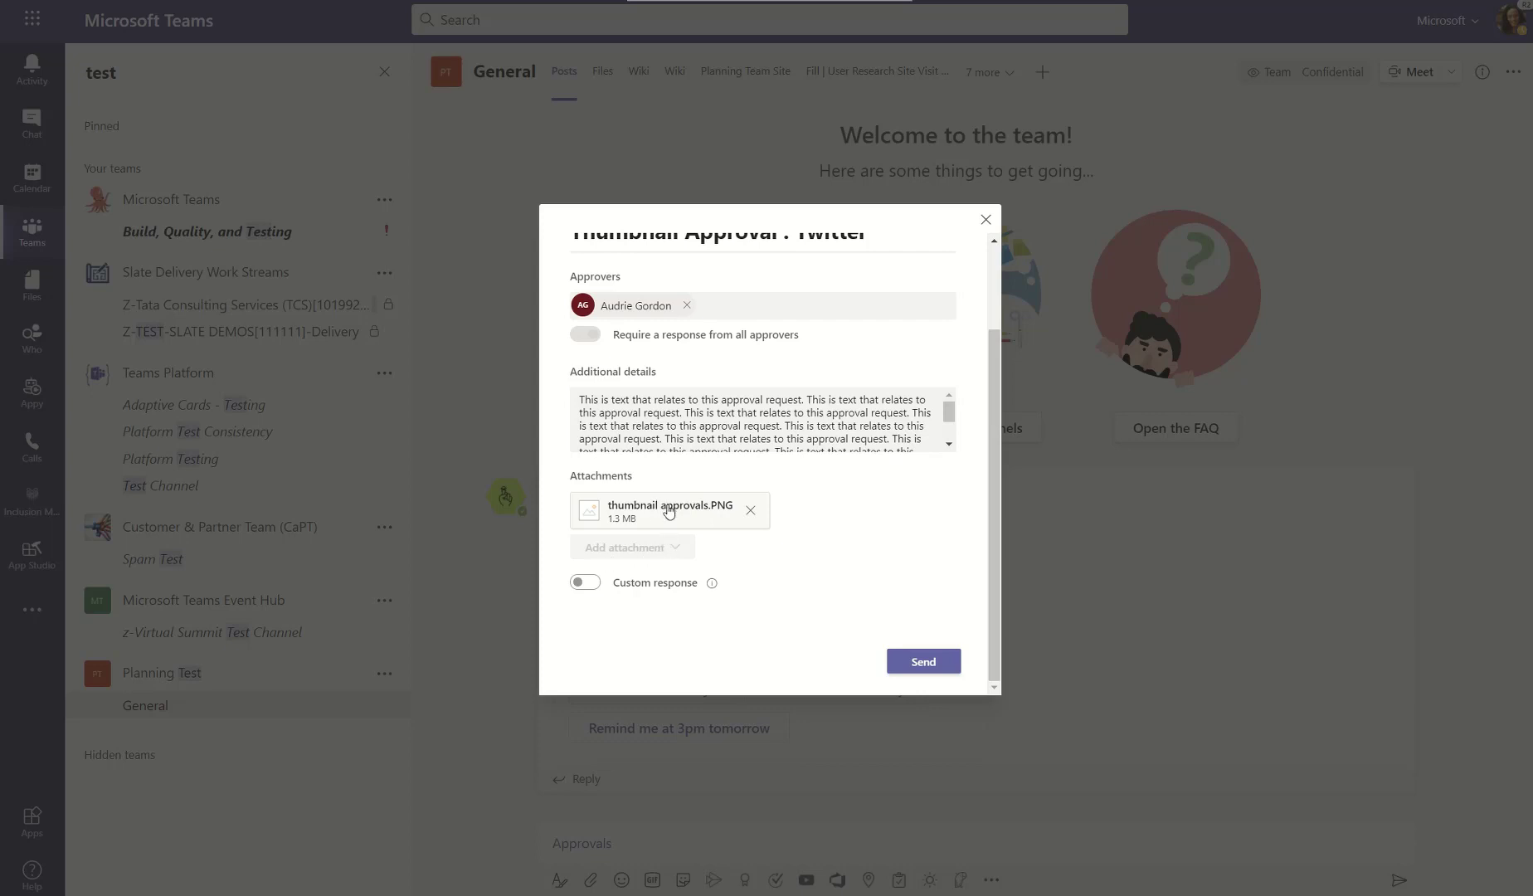
{"action": "mouse_move", "coordinate": [692, 567]}
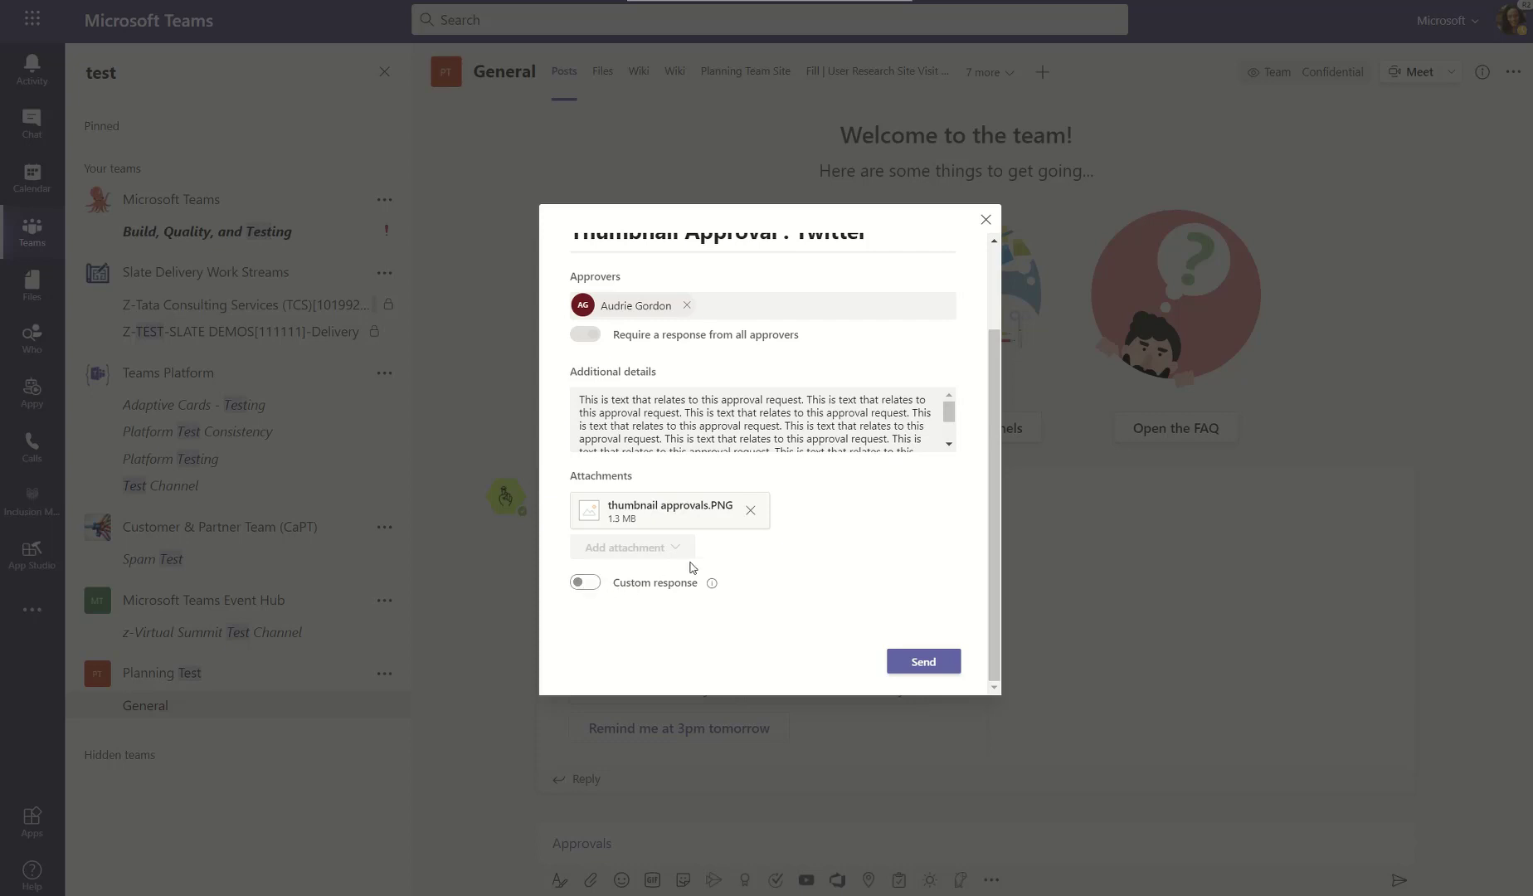
{"action": "mouse_move", "coordinate": [649, 614]}
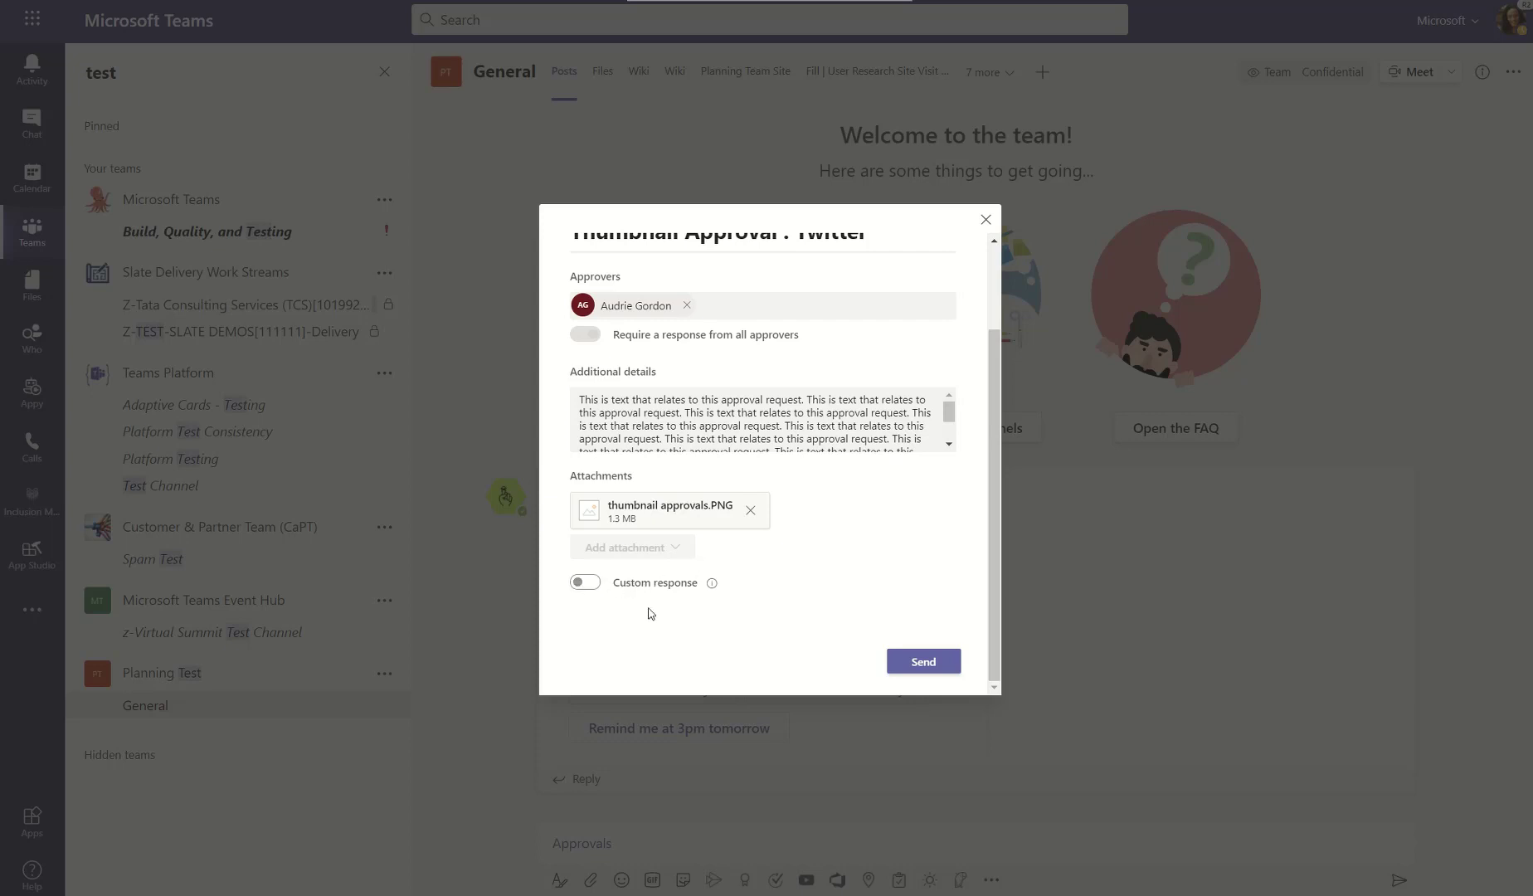
{"action": "scroll", "scroll_direction": "up", "scroll_amount": 3}
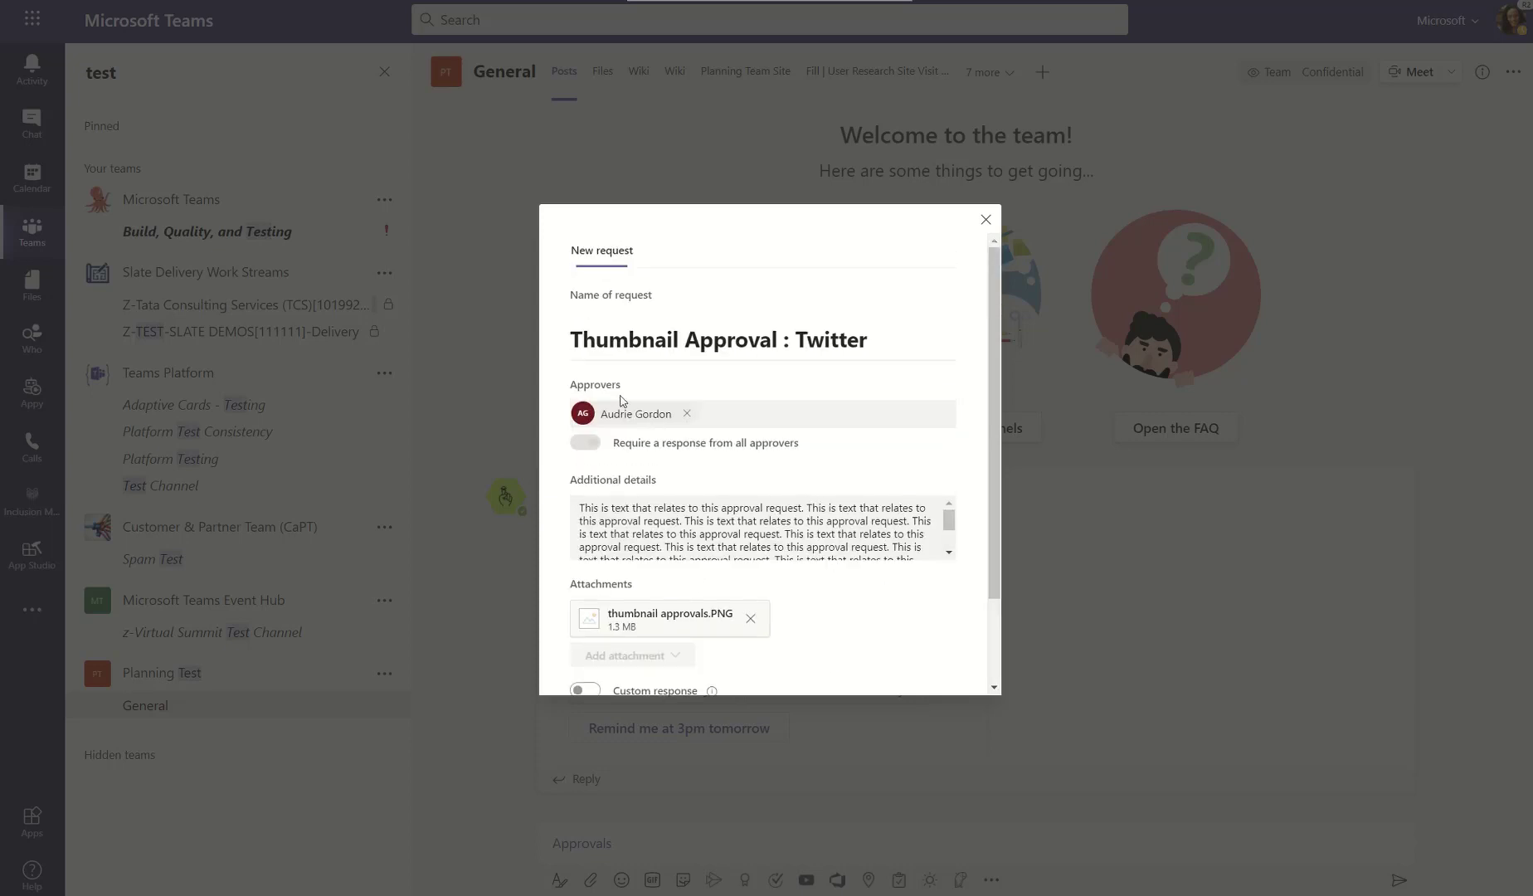
{"action": "scroll", "scroll_direction": "down", "scroll_amount": 3}
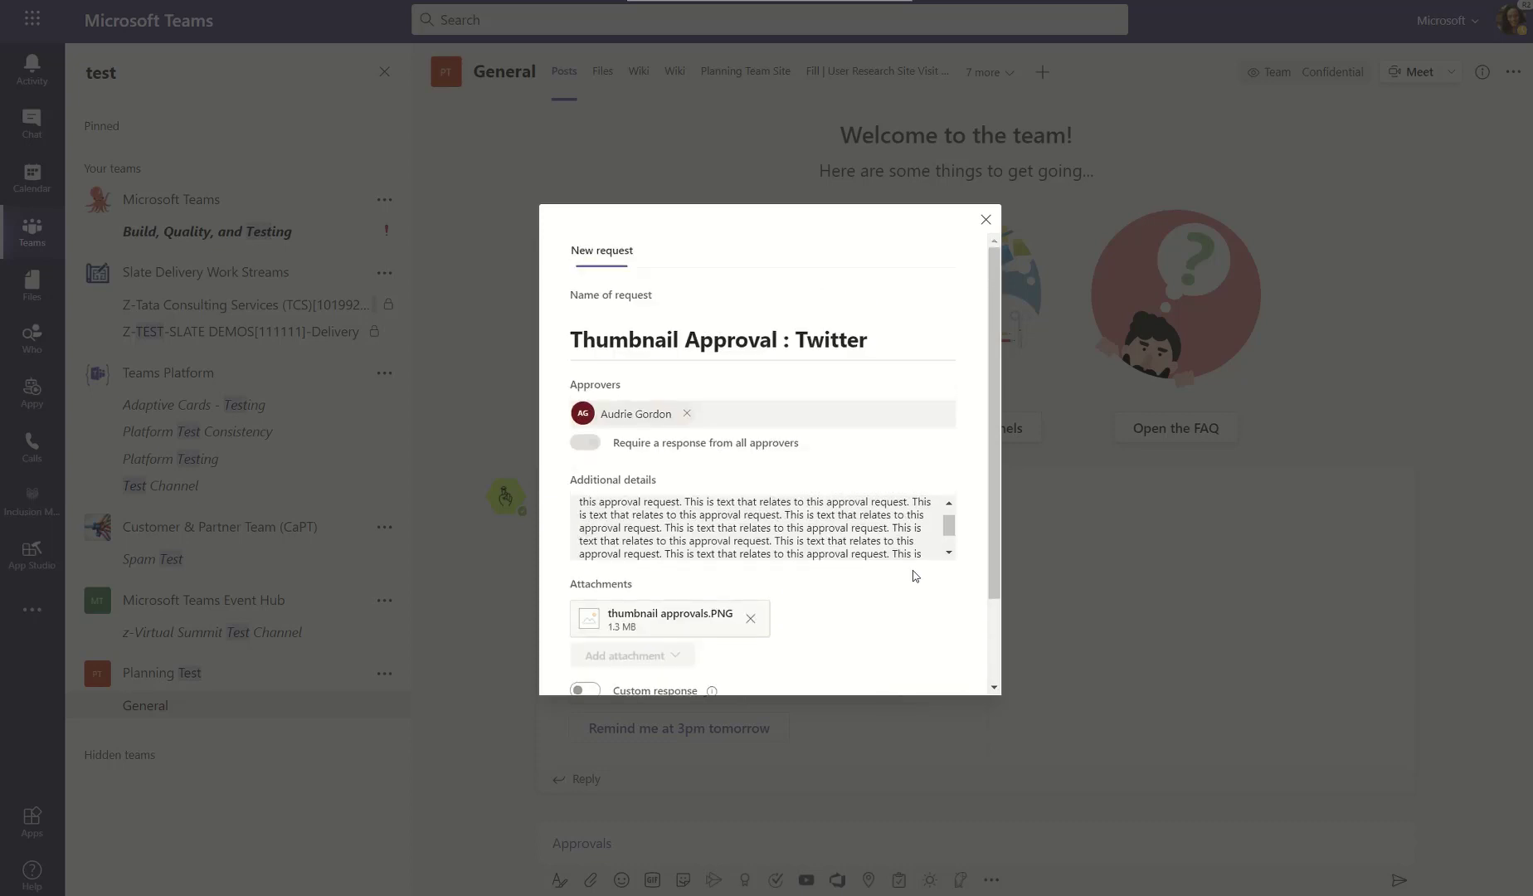
{"action": "scroll", "scroll_direction": "down", "scroll_amount": 3}
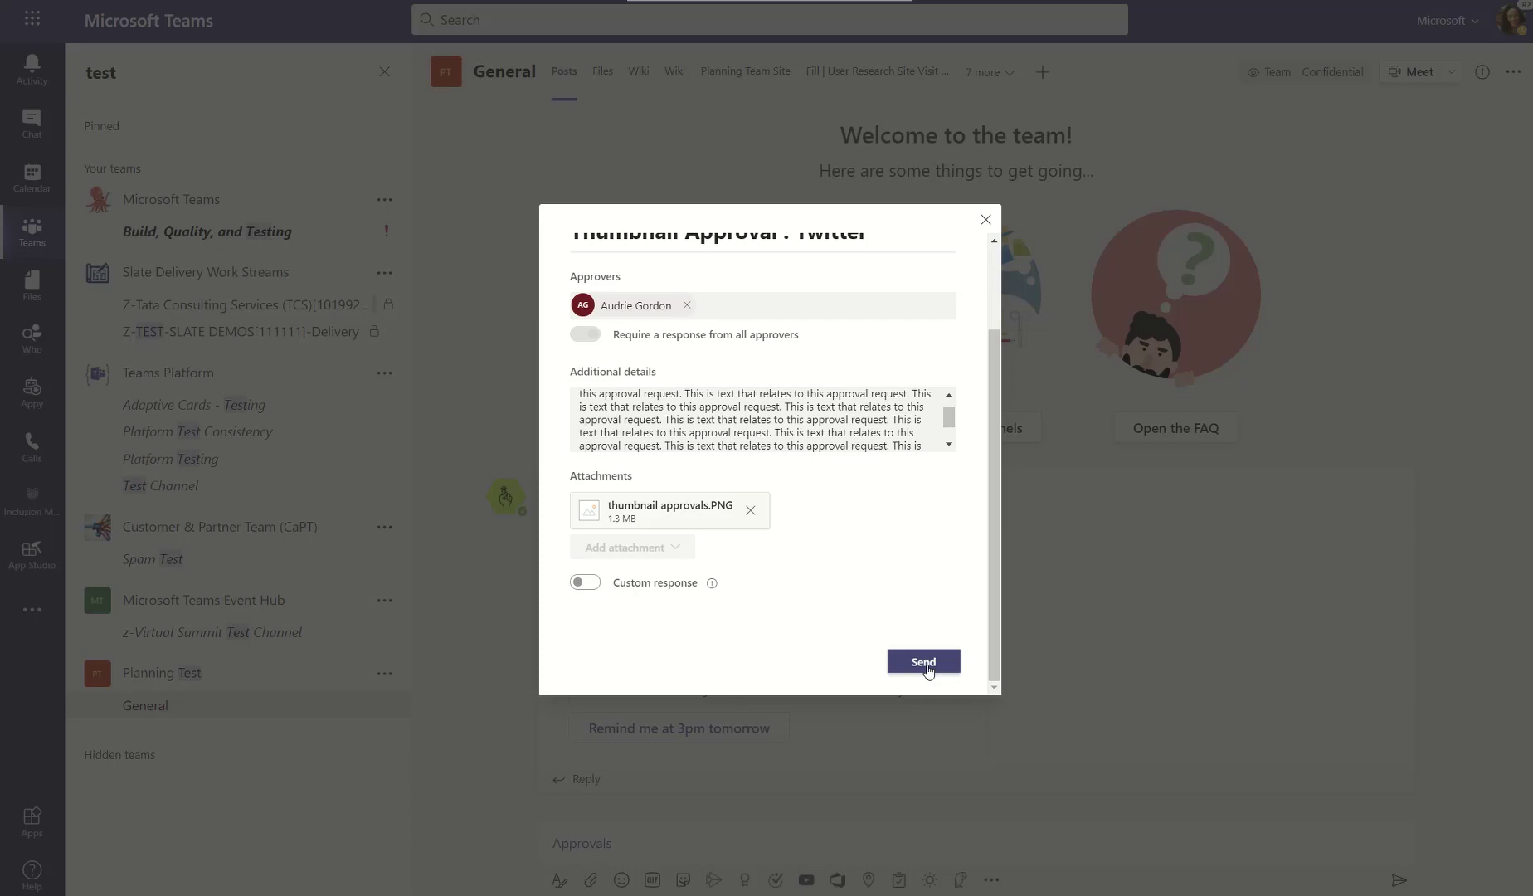
- Send the Thumbnail Approval : Twitter request so its card posts in the General channel
{"action": "left_click", "coordinate": [920, 661]}
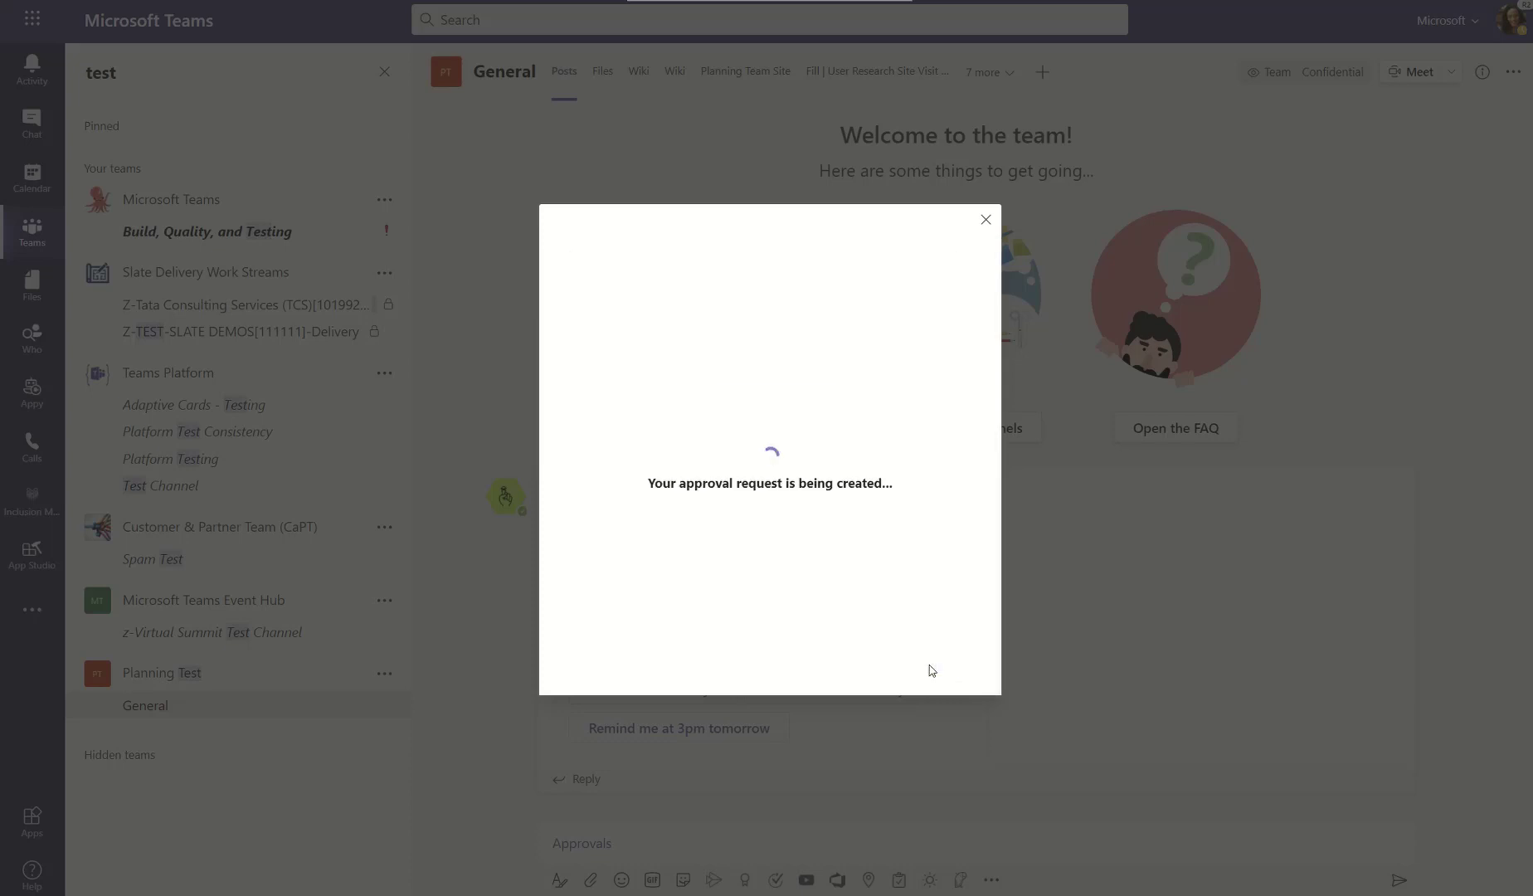
{"action": "left_click", "coordinate": [986, 219]}
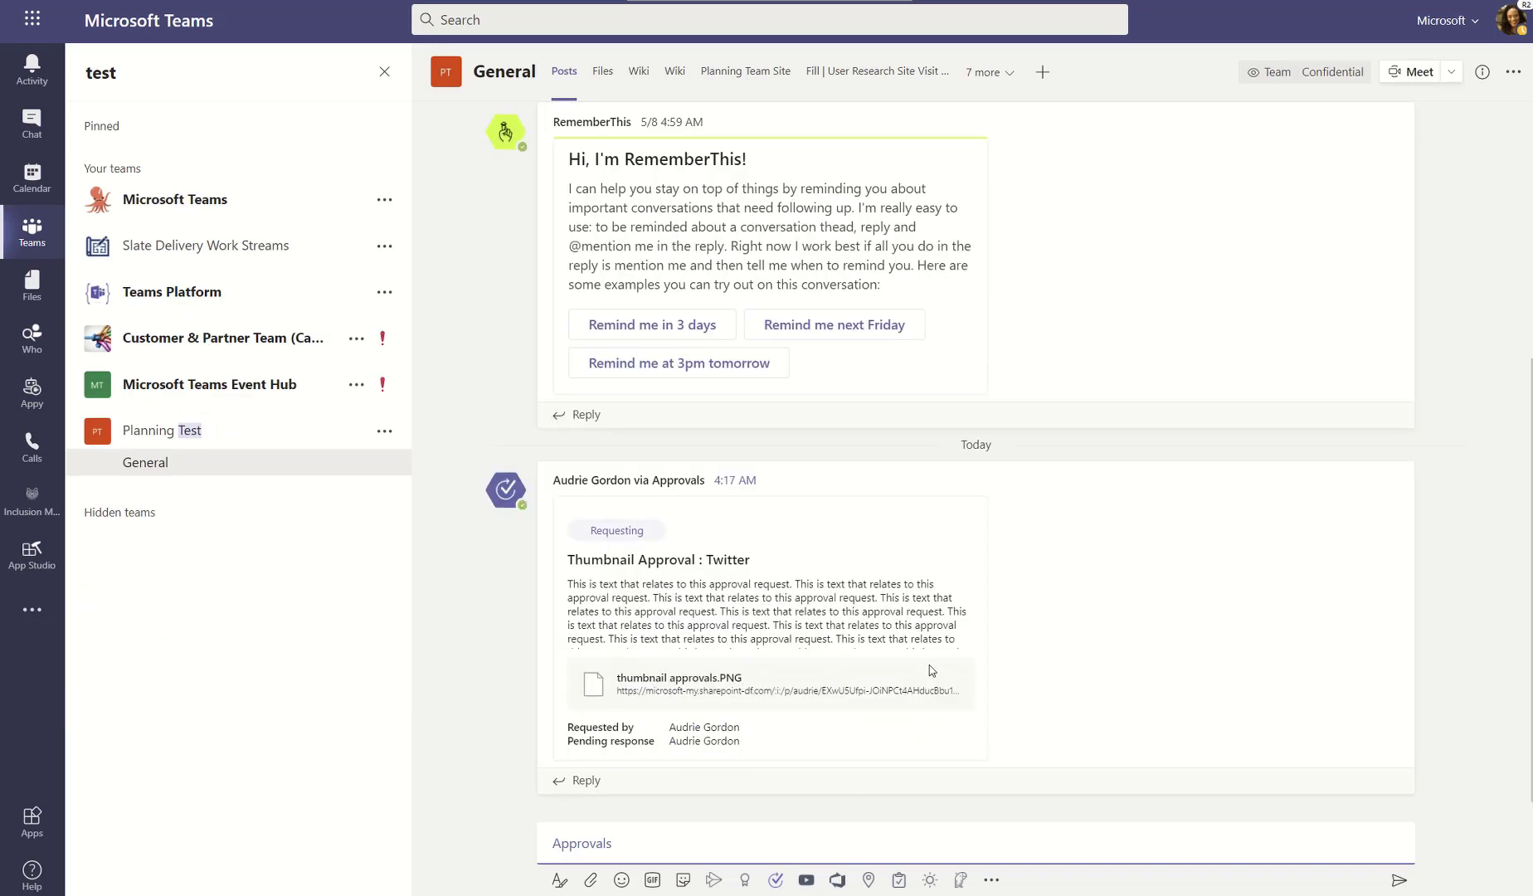
{"action": "mouse_move", "coordinate": [1289, 665]}
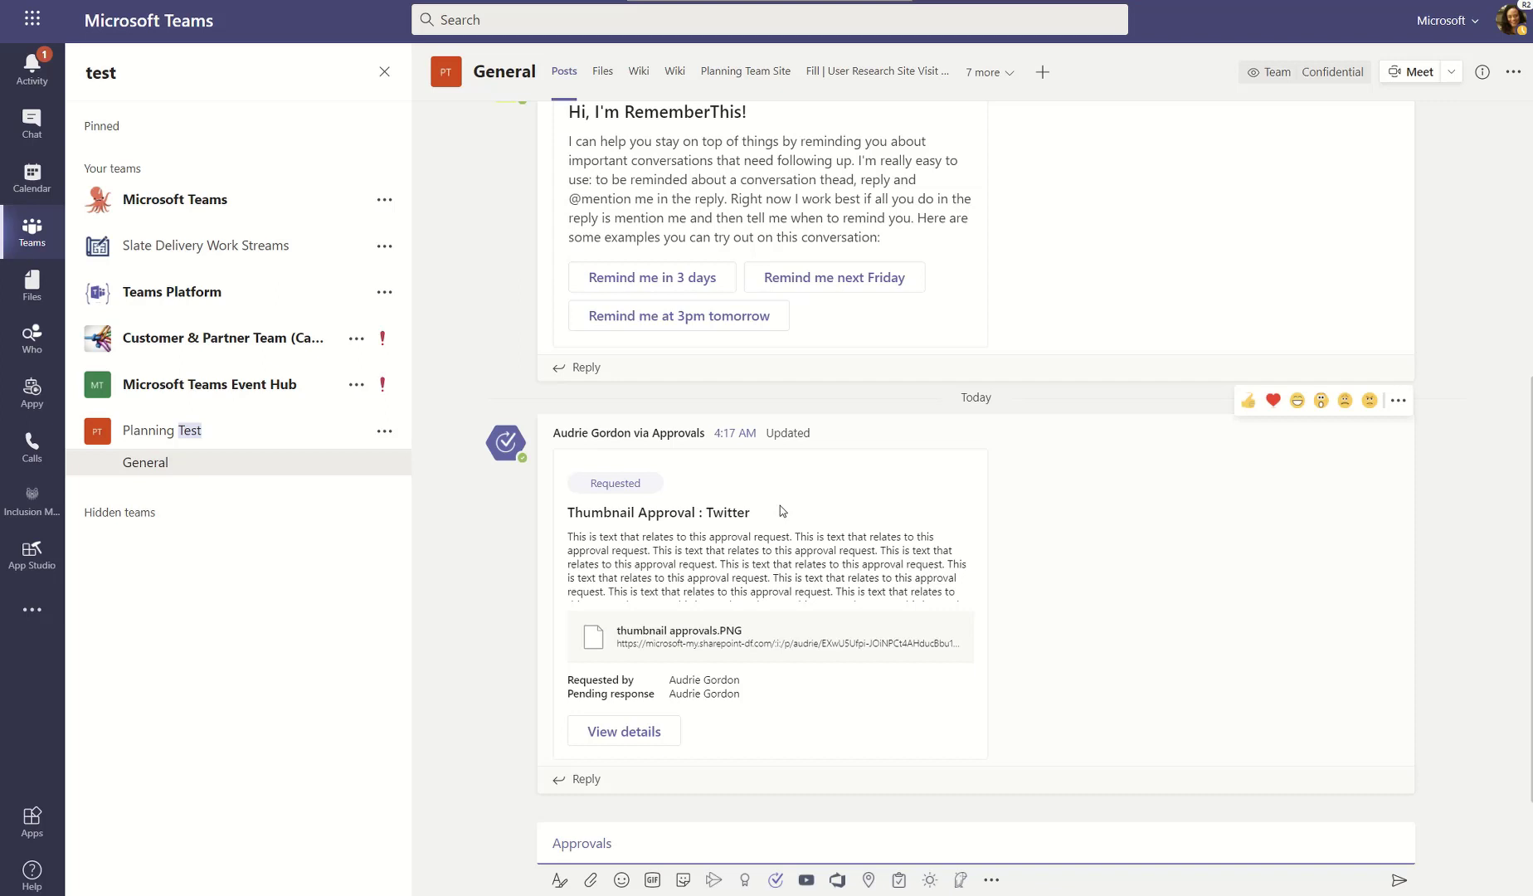
{"action": "mouse_move", "coordinate": [836, 501]}
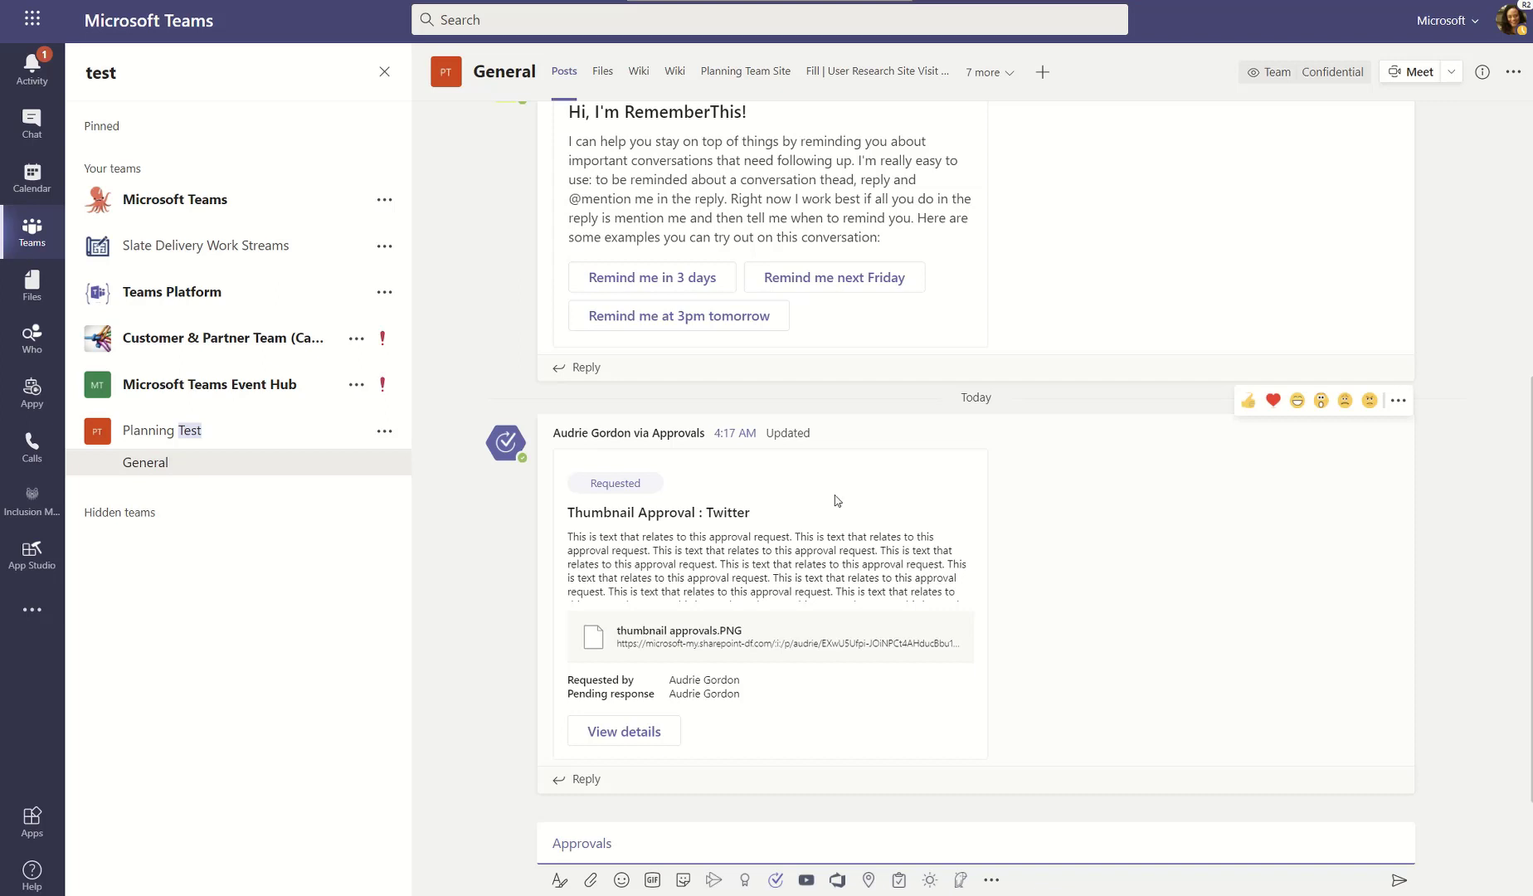
{"action": "mouse_move", "coordinate": [639, 698]}
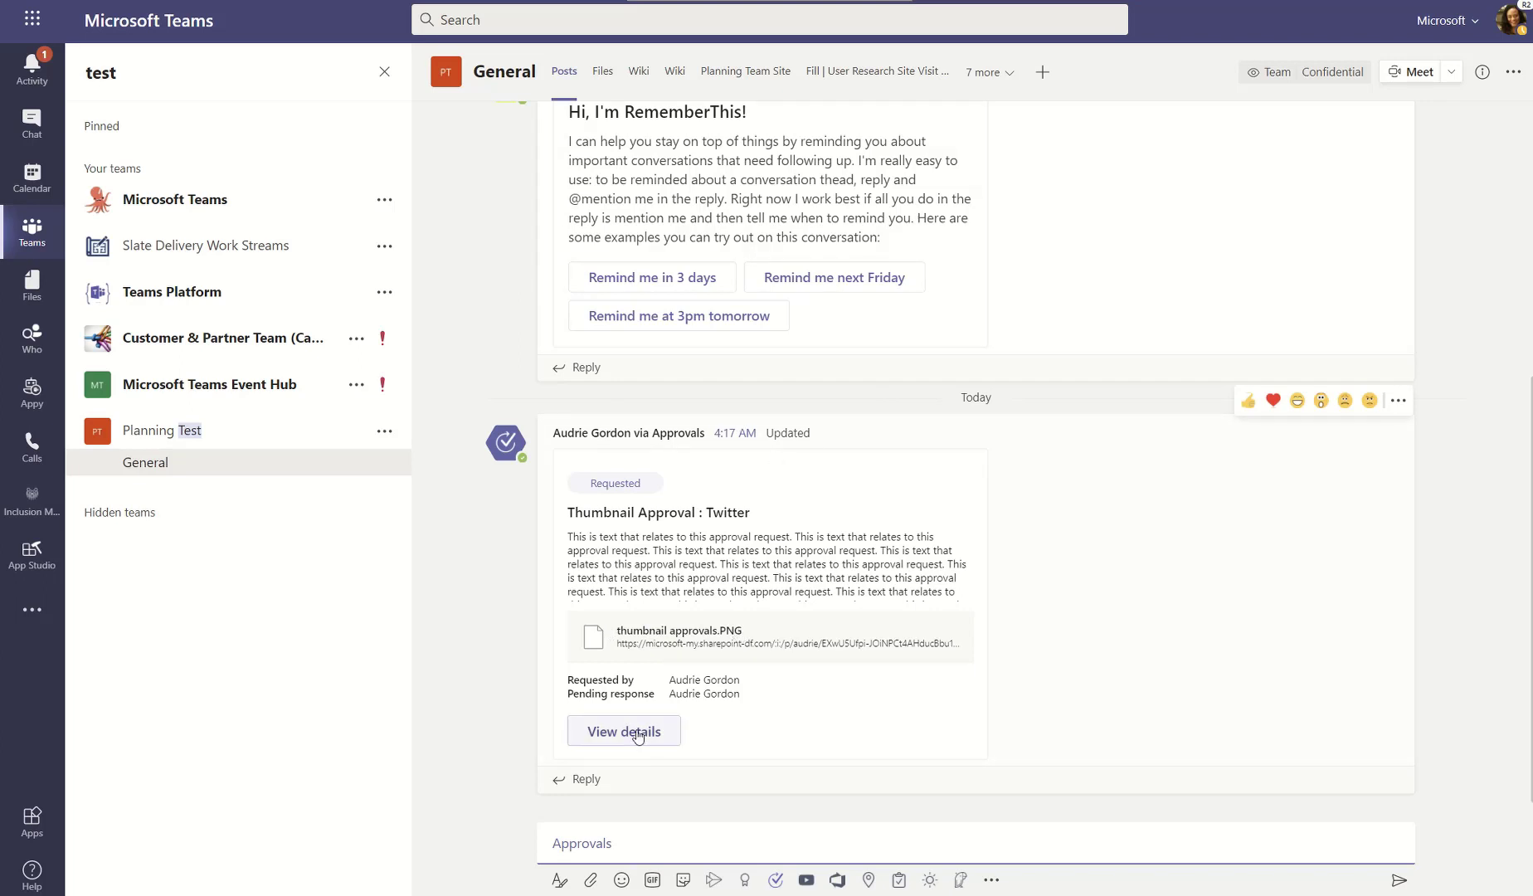
{"action": "left_click", "coordinate": [624, 729]}
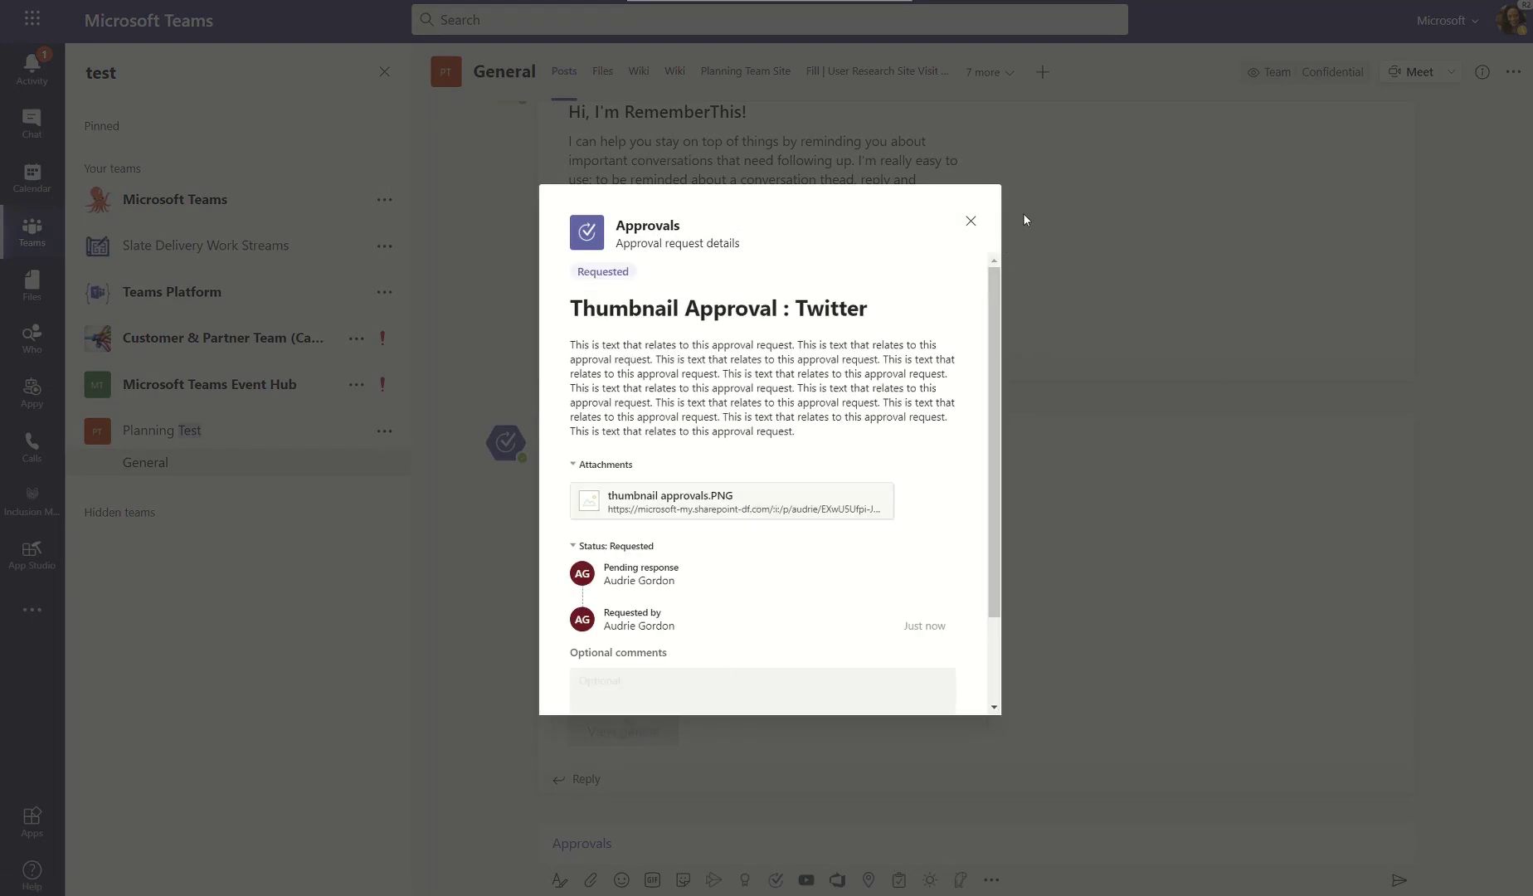
{"action": "scroll", "scroll_direction": "down", "scroll_amount": 3}
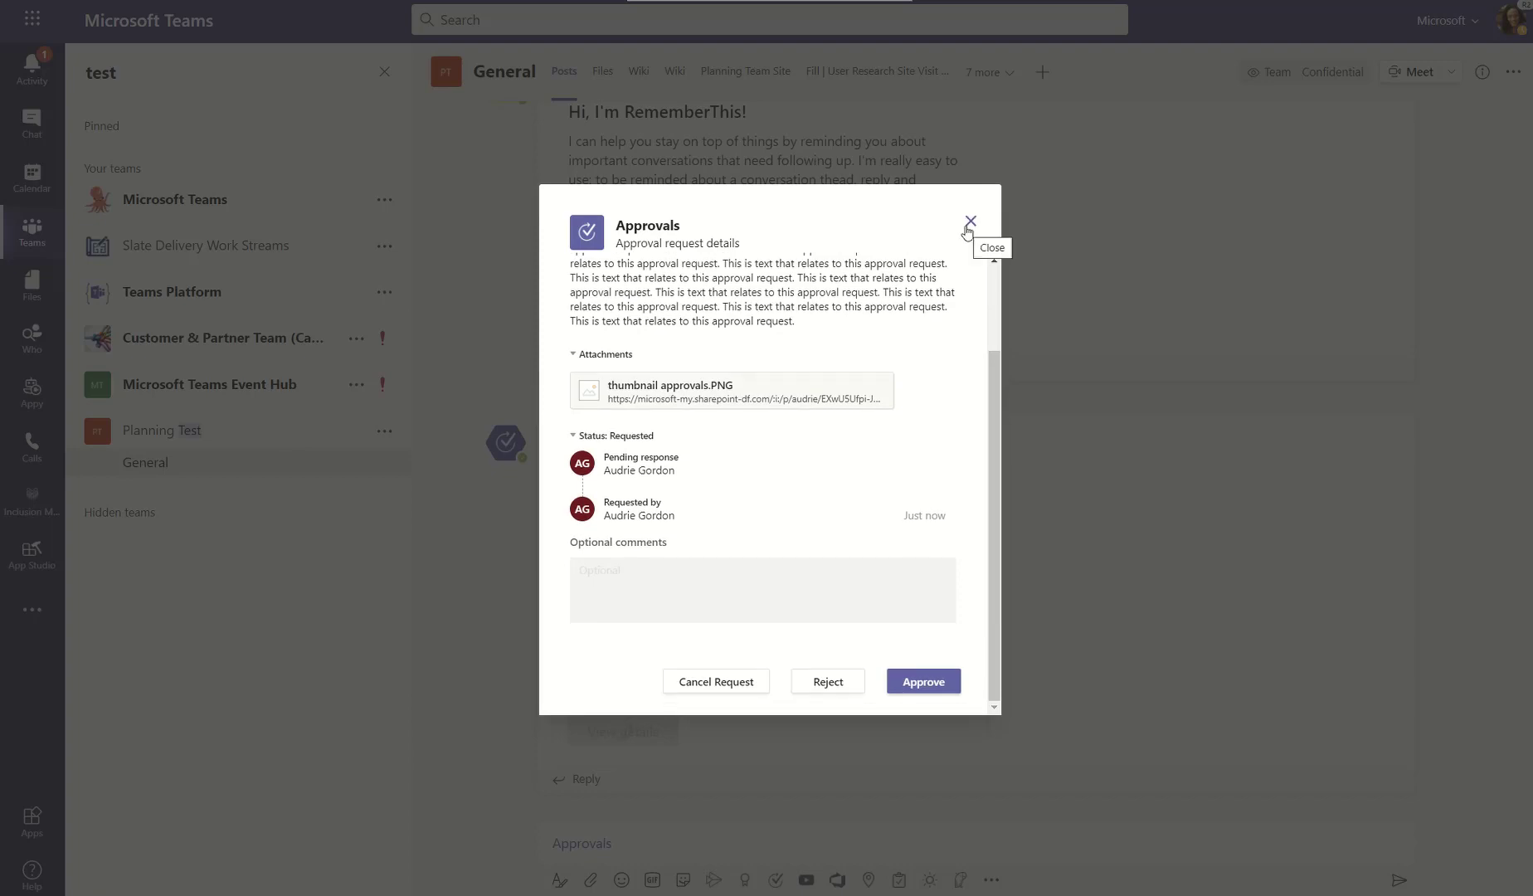
{"action": "left_click", "coordinate": [969, 221]}
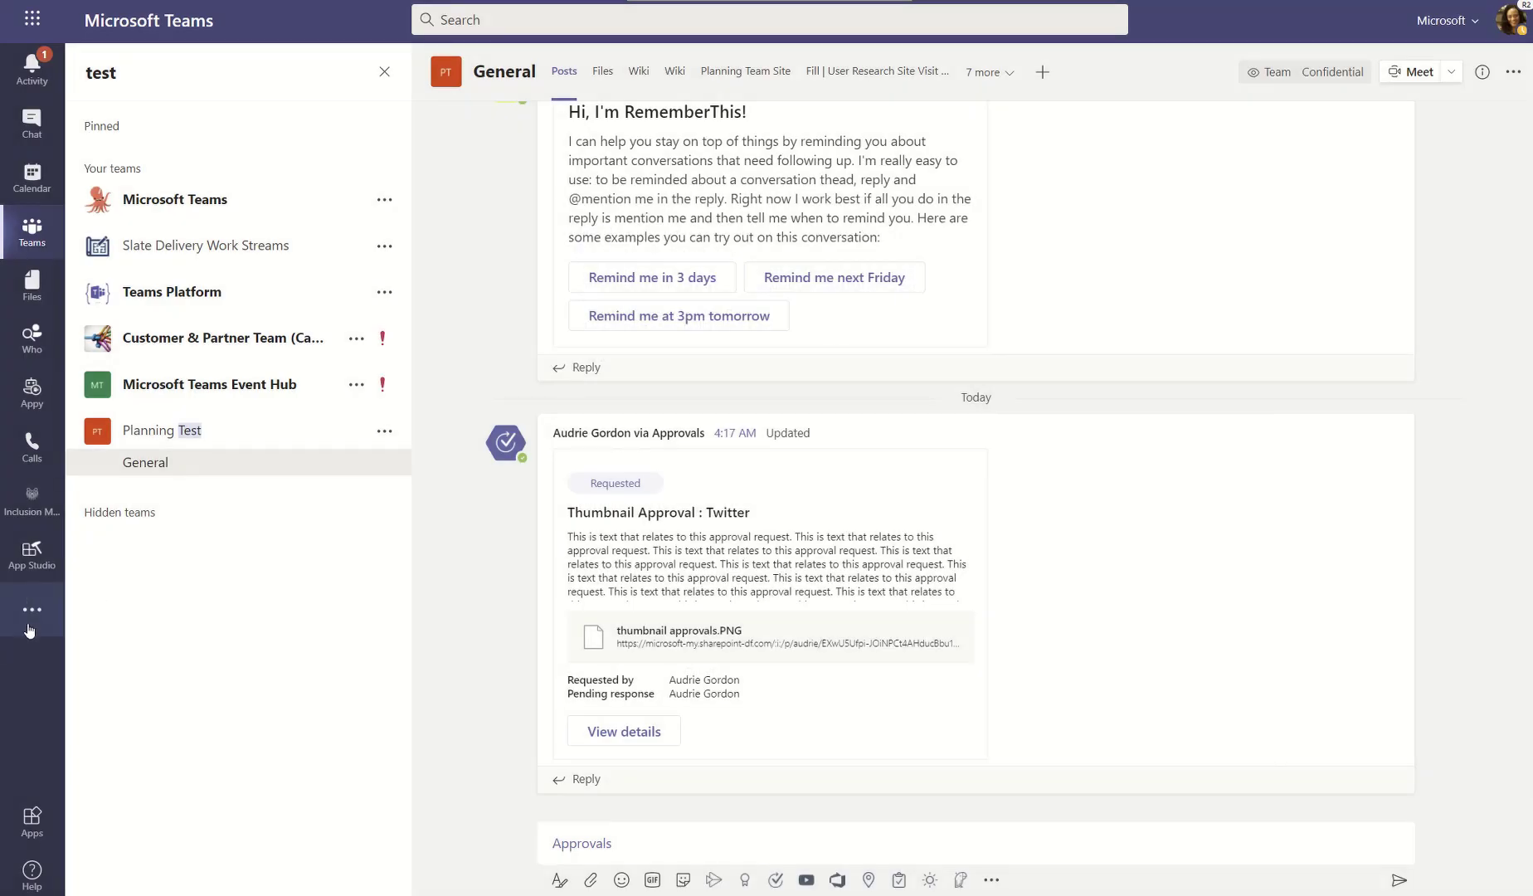
- Pin Approvals to the app bar and view its received requests list
{"action": "left_click", "coordinate": [30, 608]}
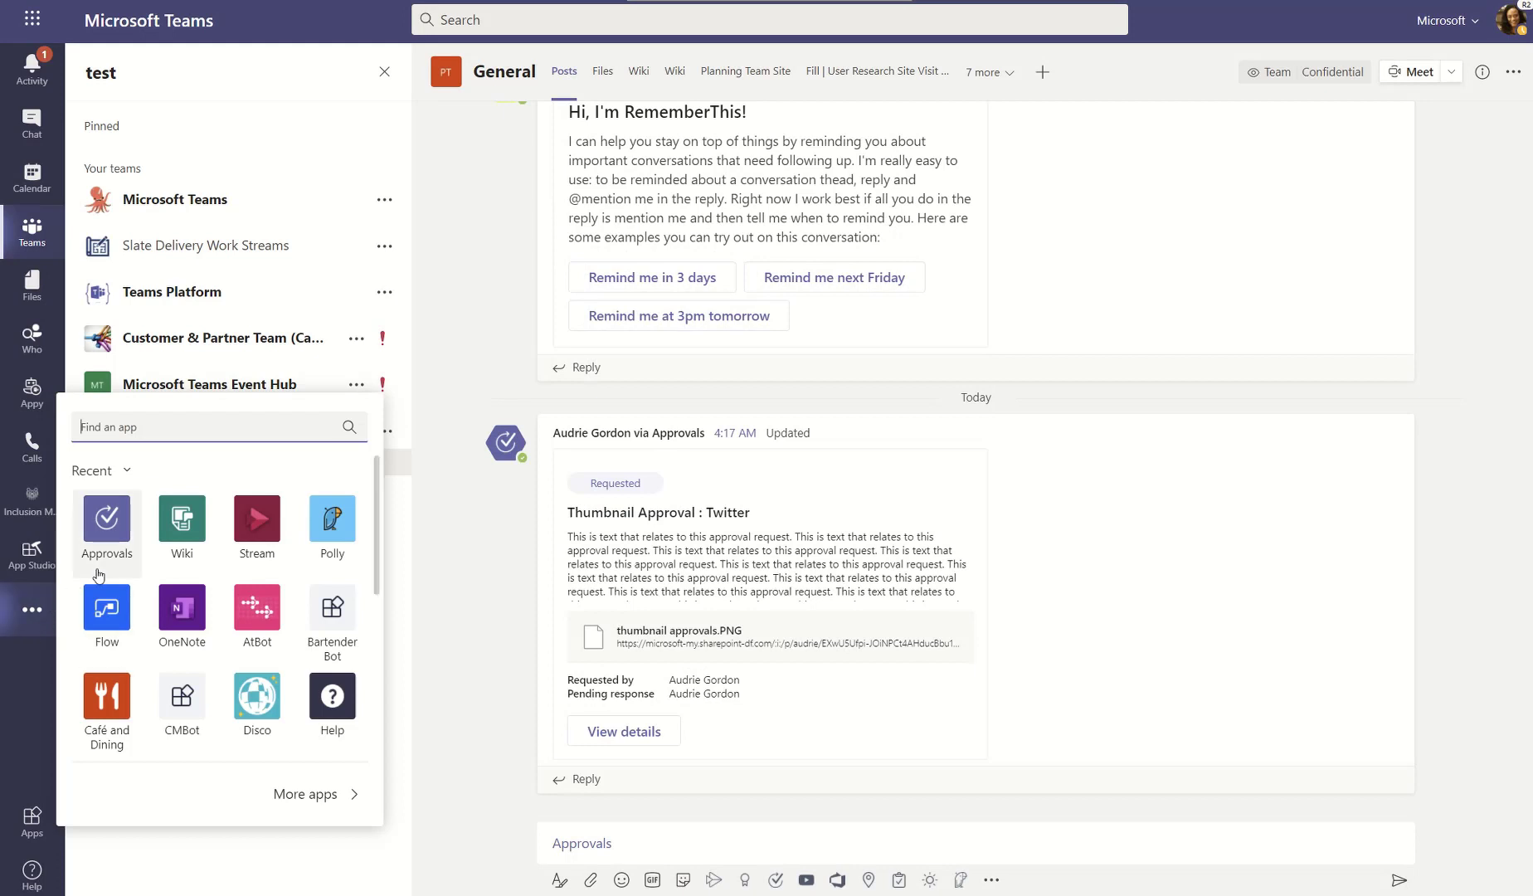
{"action": "mouse_move", "coordinate": [121, 526]}
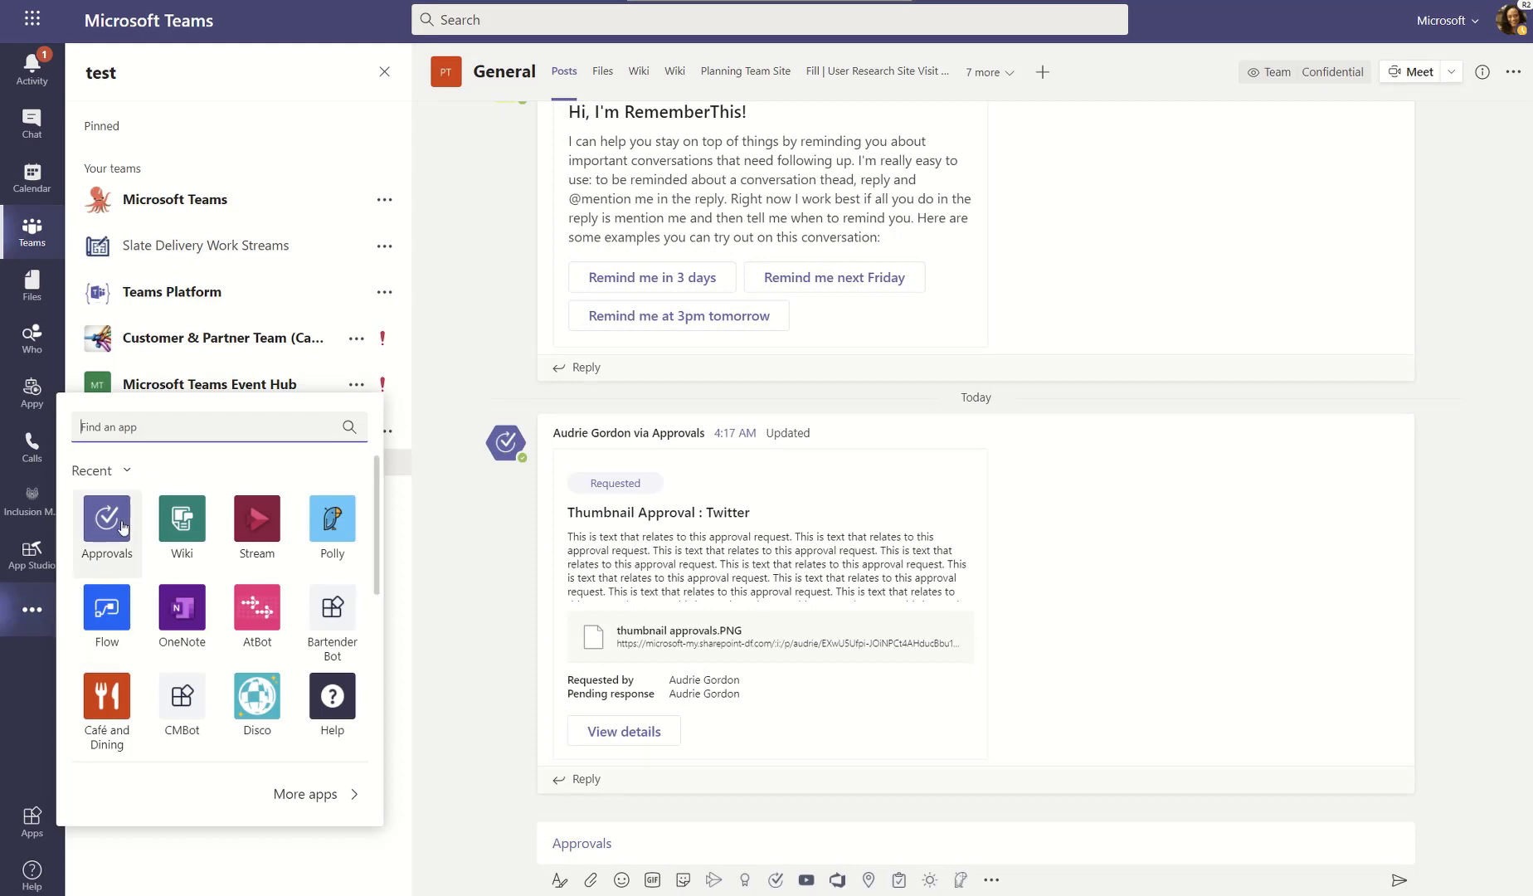
{"action": "right_click", "coordinate": [106, 523]}
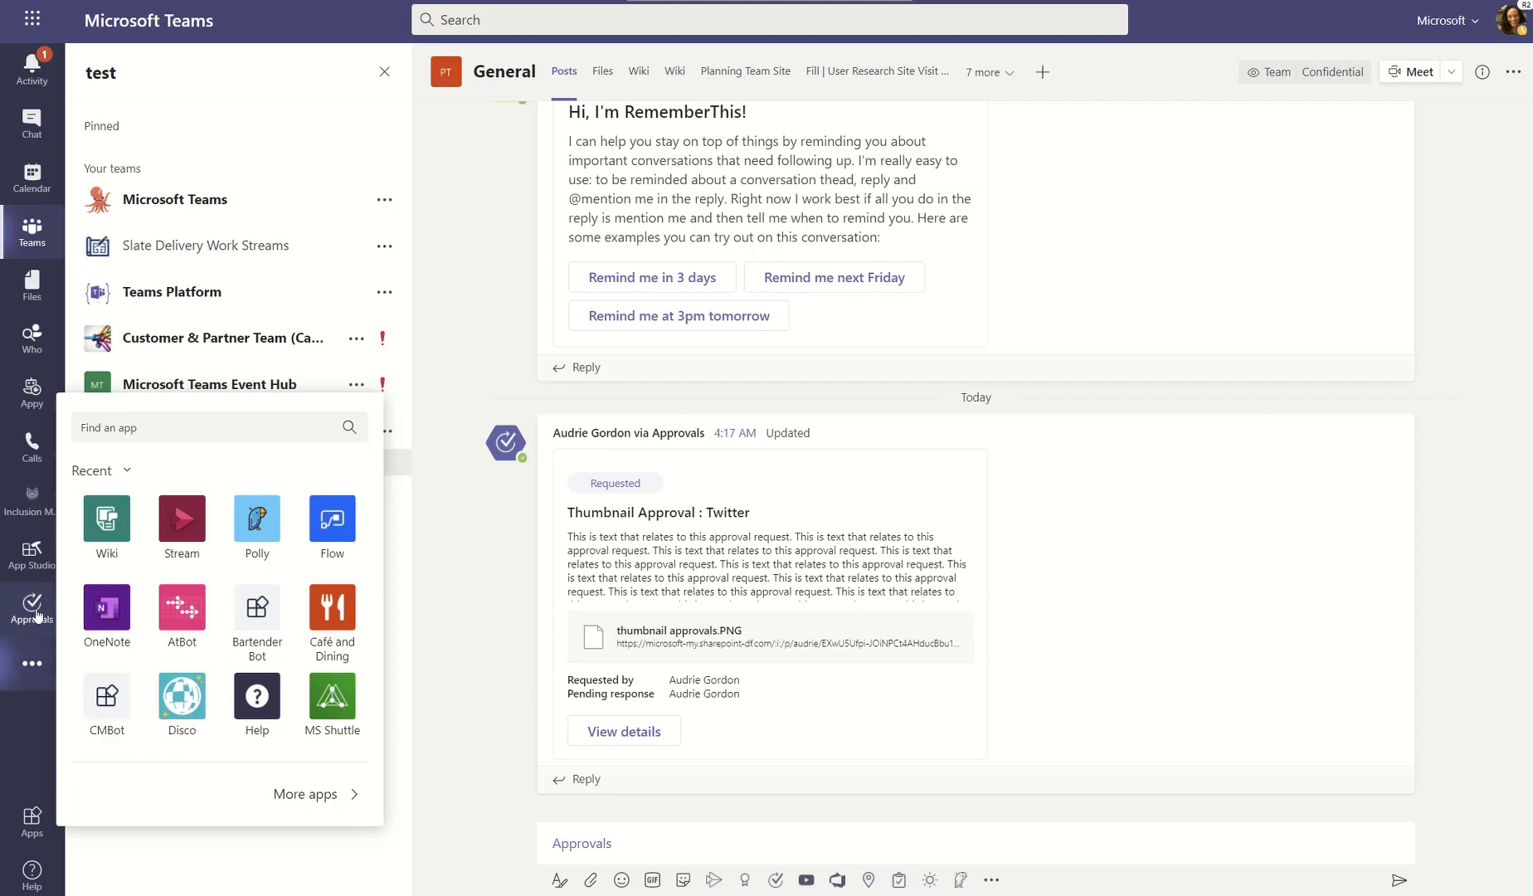
{"action": "left_click", "coordinate": [32, 602]}
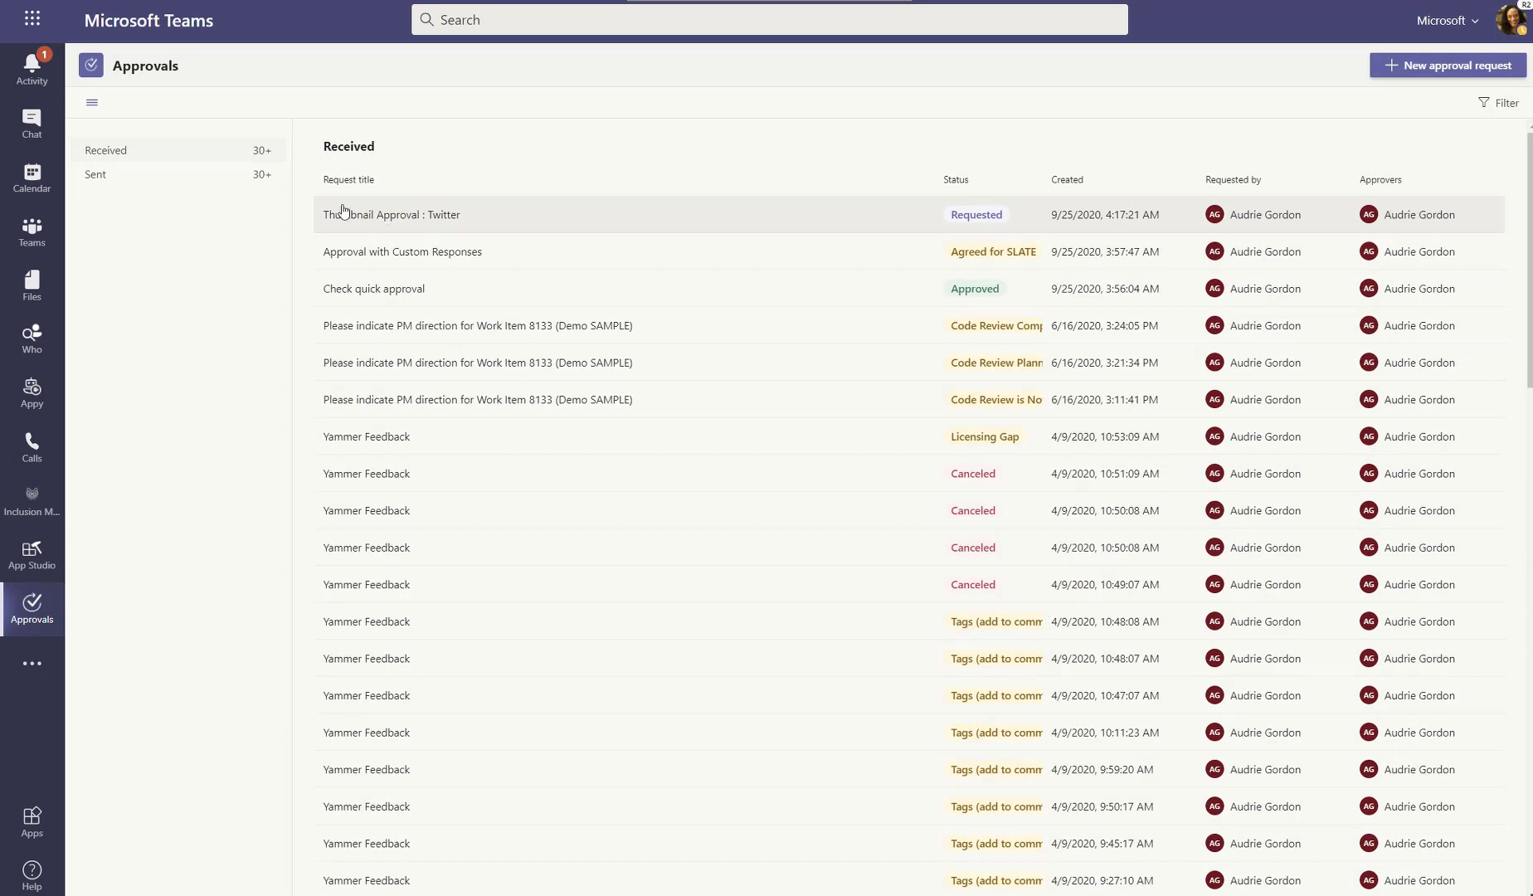
{"action": "mouse_move", "coordinate": [1143, 206]}
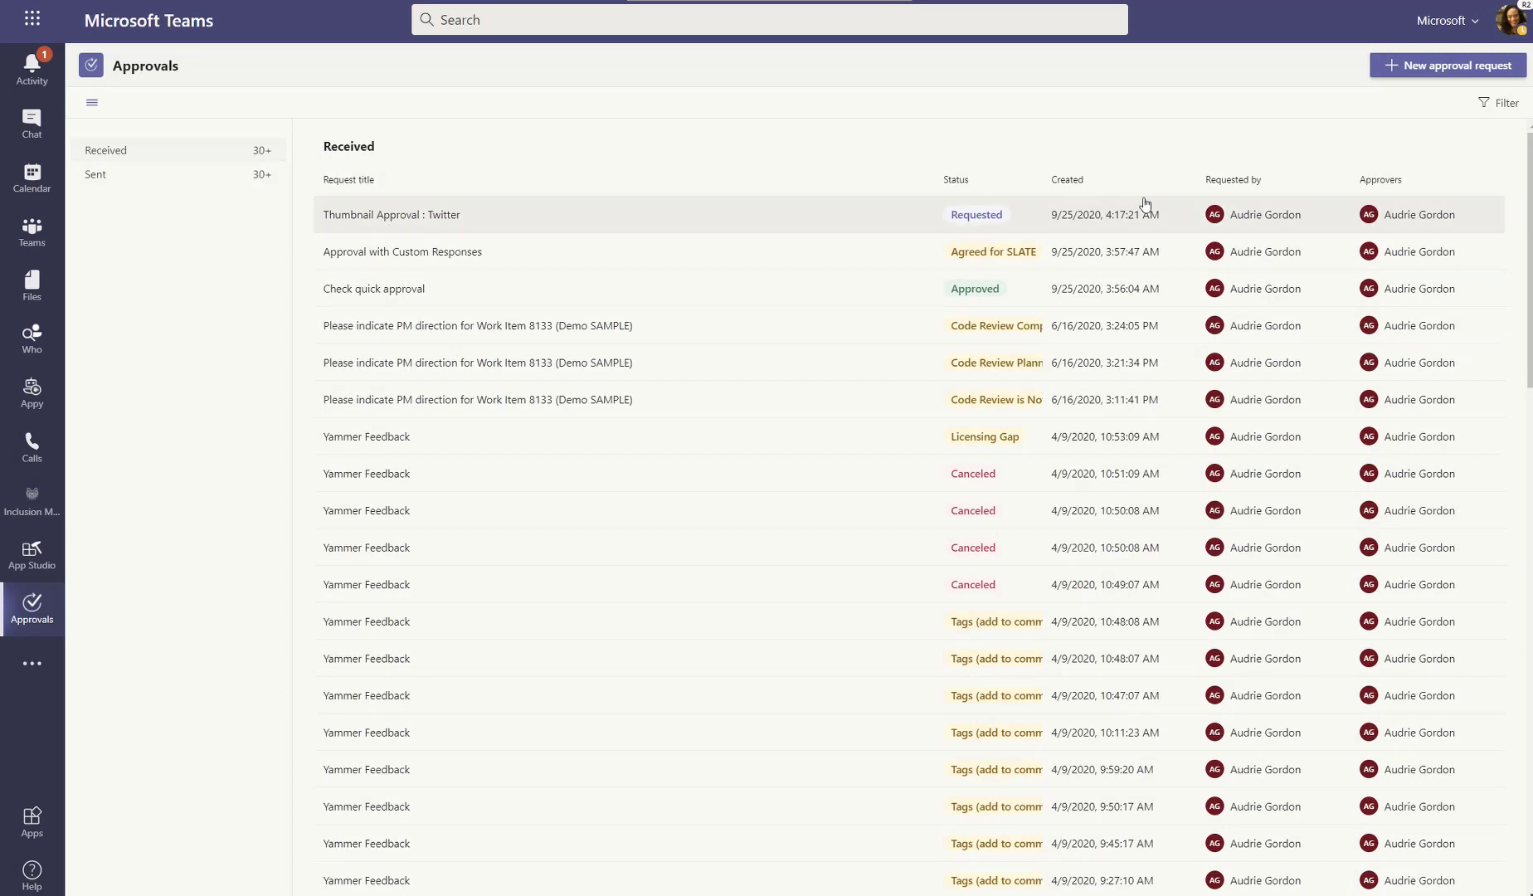
{"action": "mouse_move", "coordinate": [205, 187]}
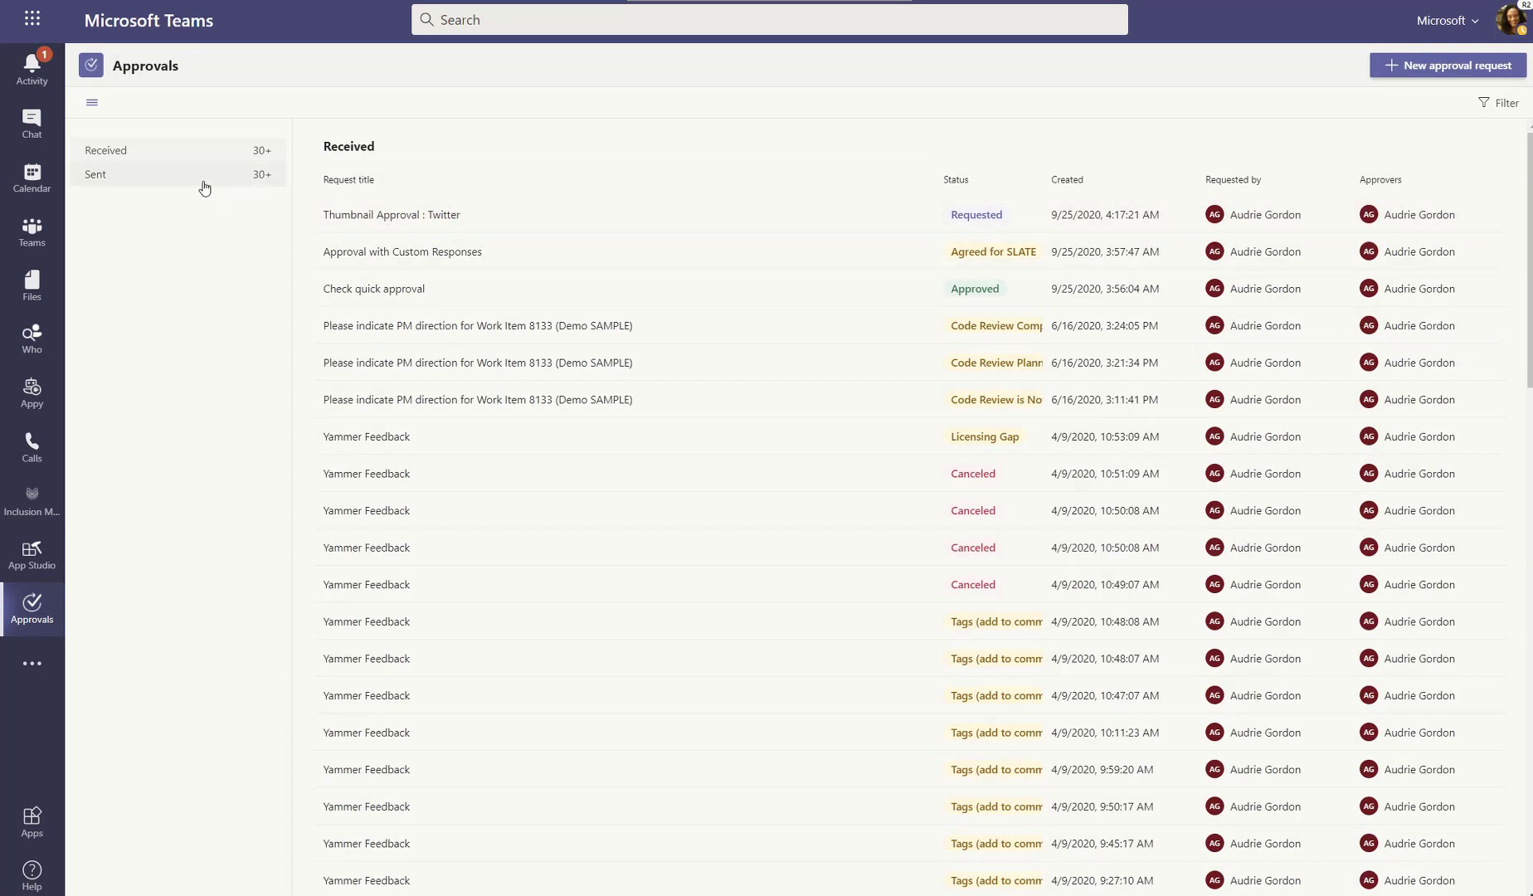
{"action": "mouse_move", "coordinate": [909, 257]}
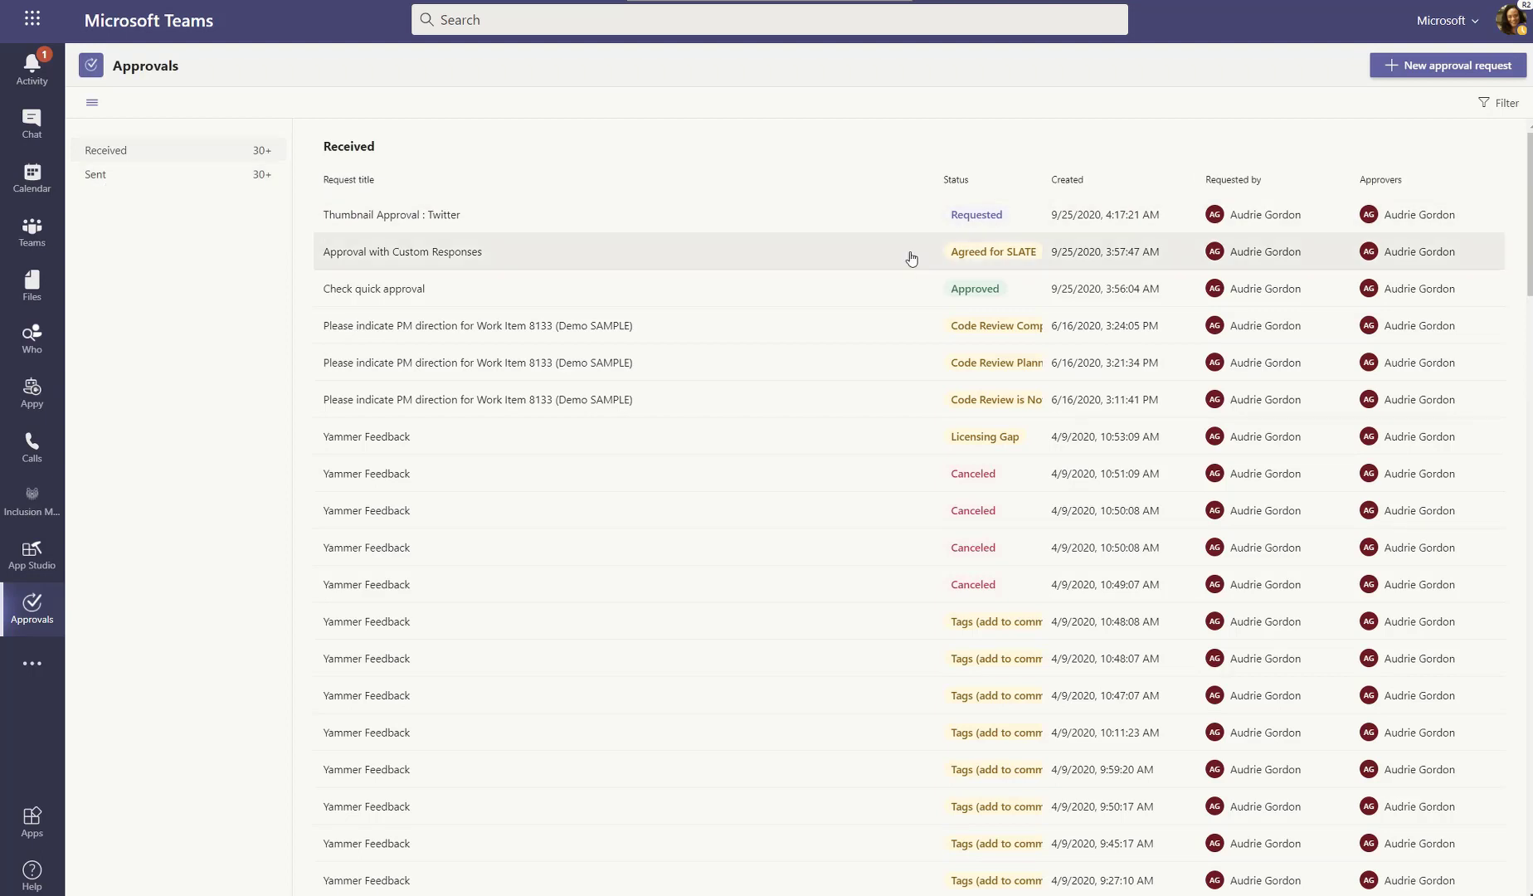
{"action": "mouse_move", "coordinate": [630, 862]}
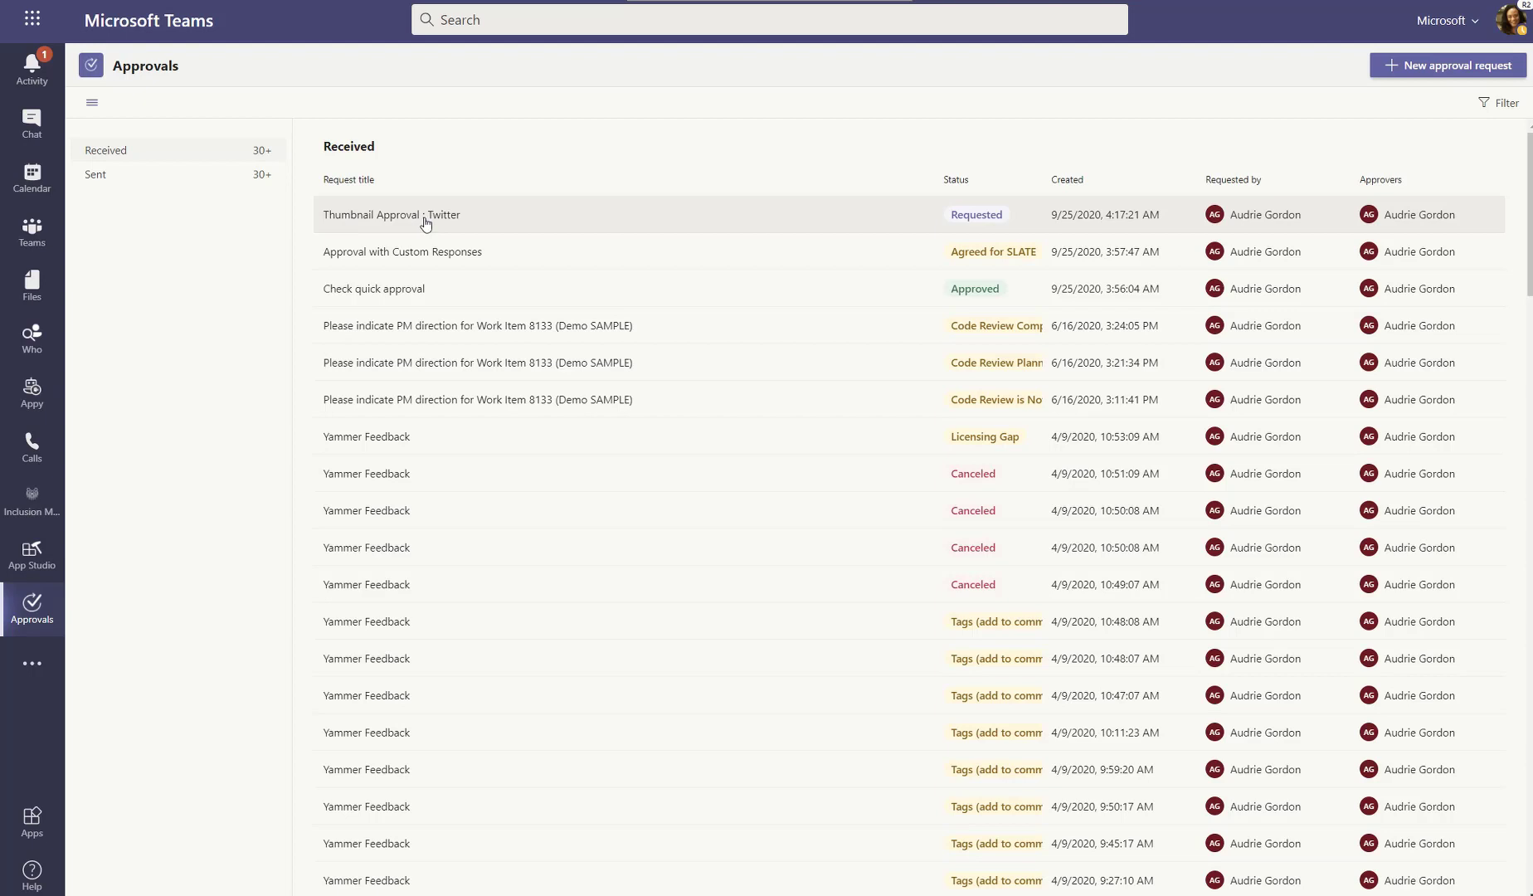
{"action": "mouse_move", "coordinate": [962, 214]}
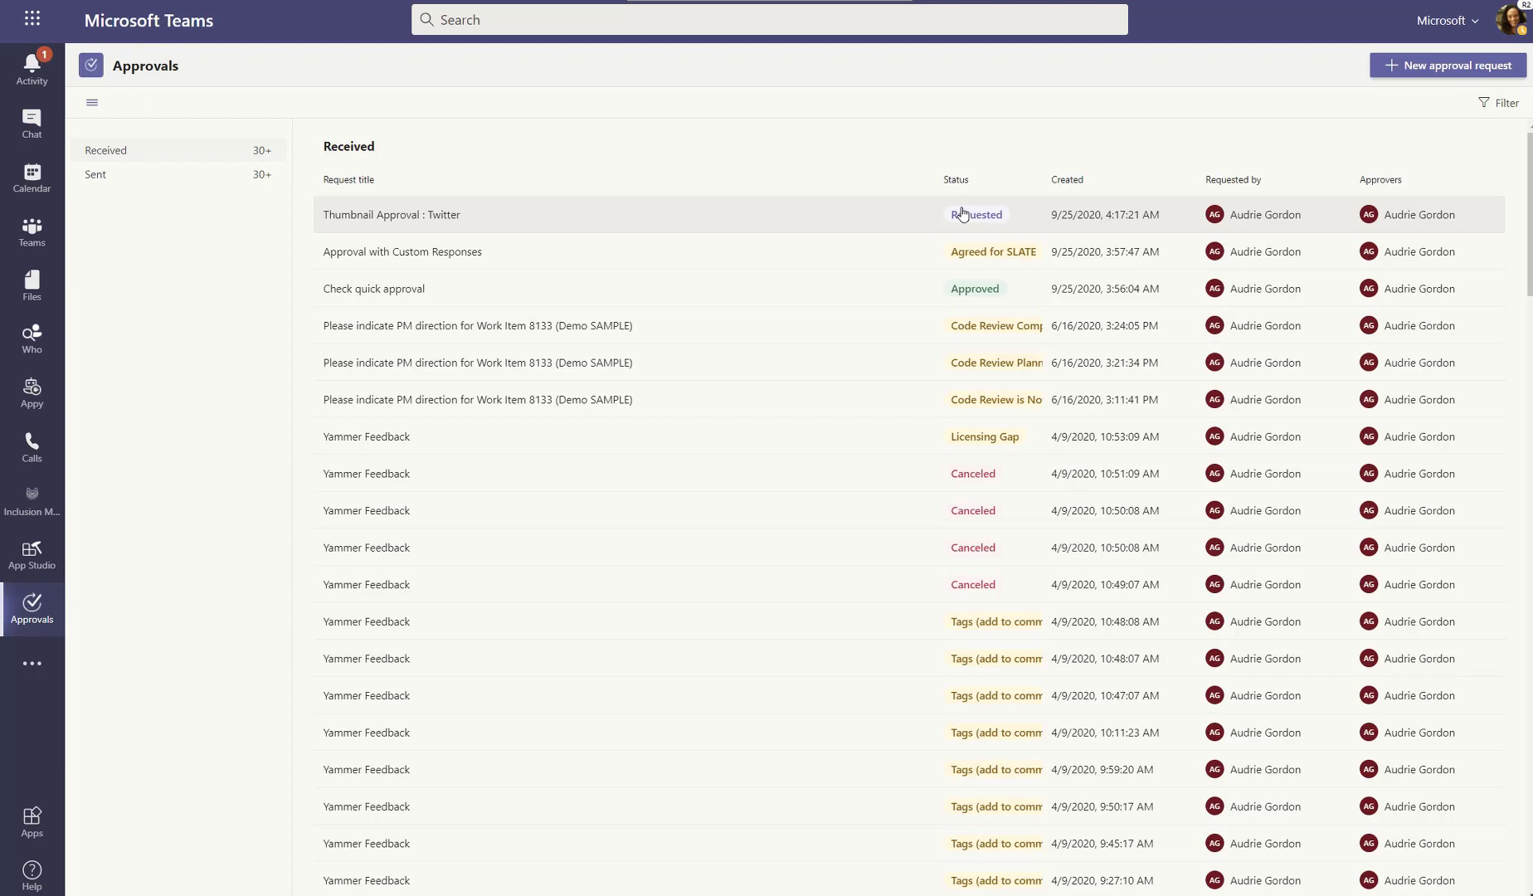
{"action": "mouse_move", "coordinate": [1245, 232]}
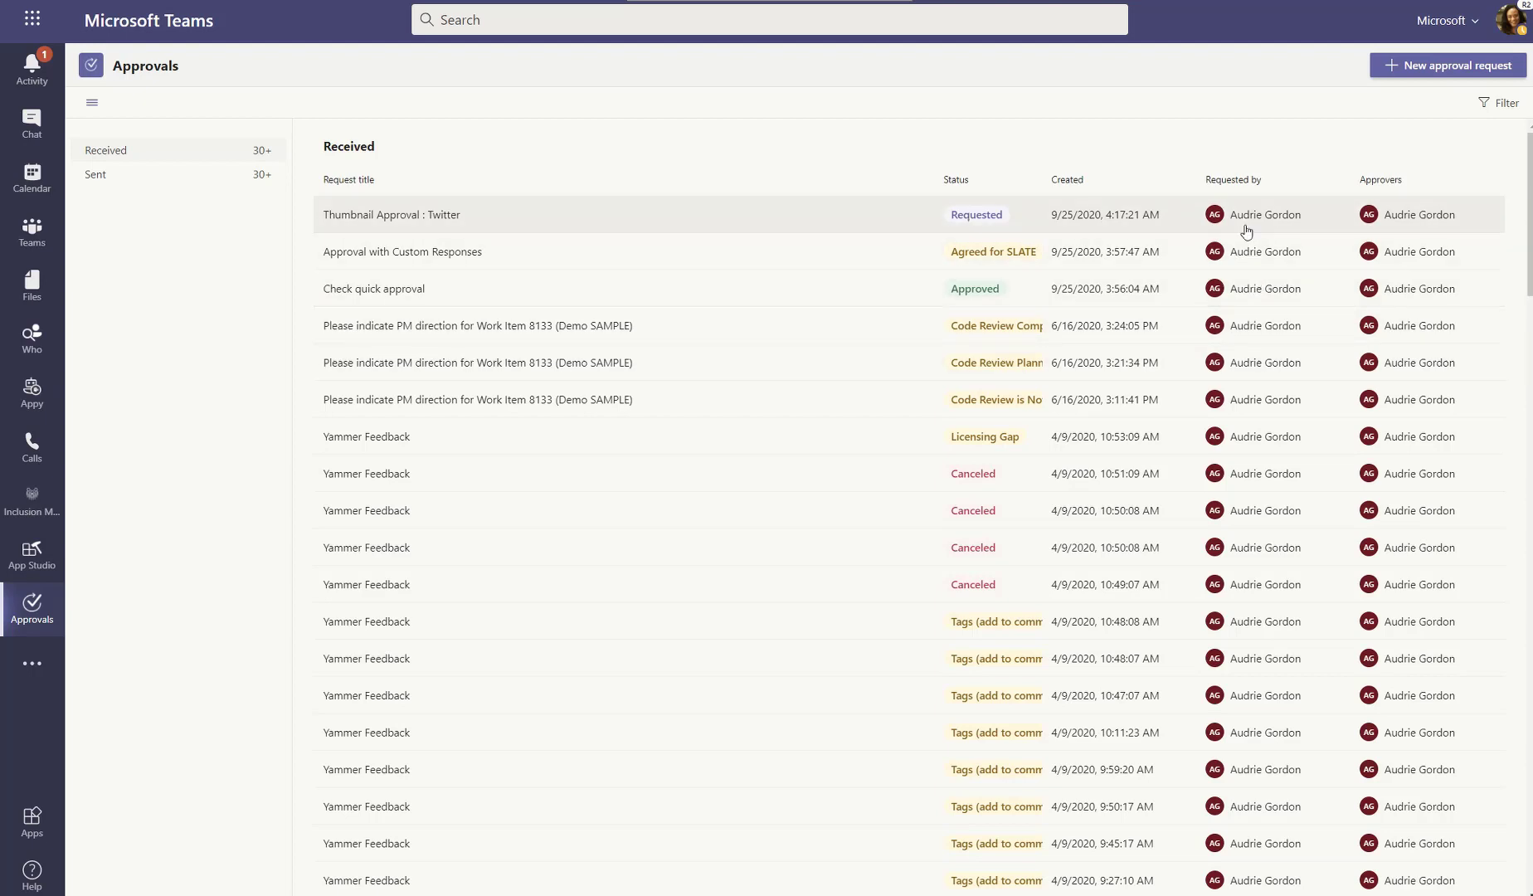
{"action": "mouse_move", "coordinate": [1431, 214]}
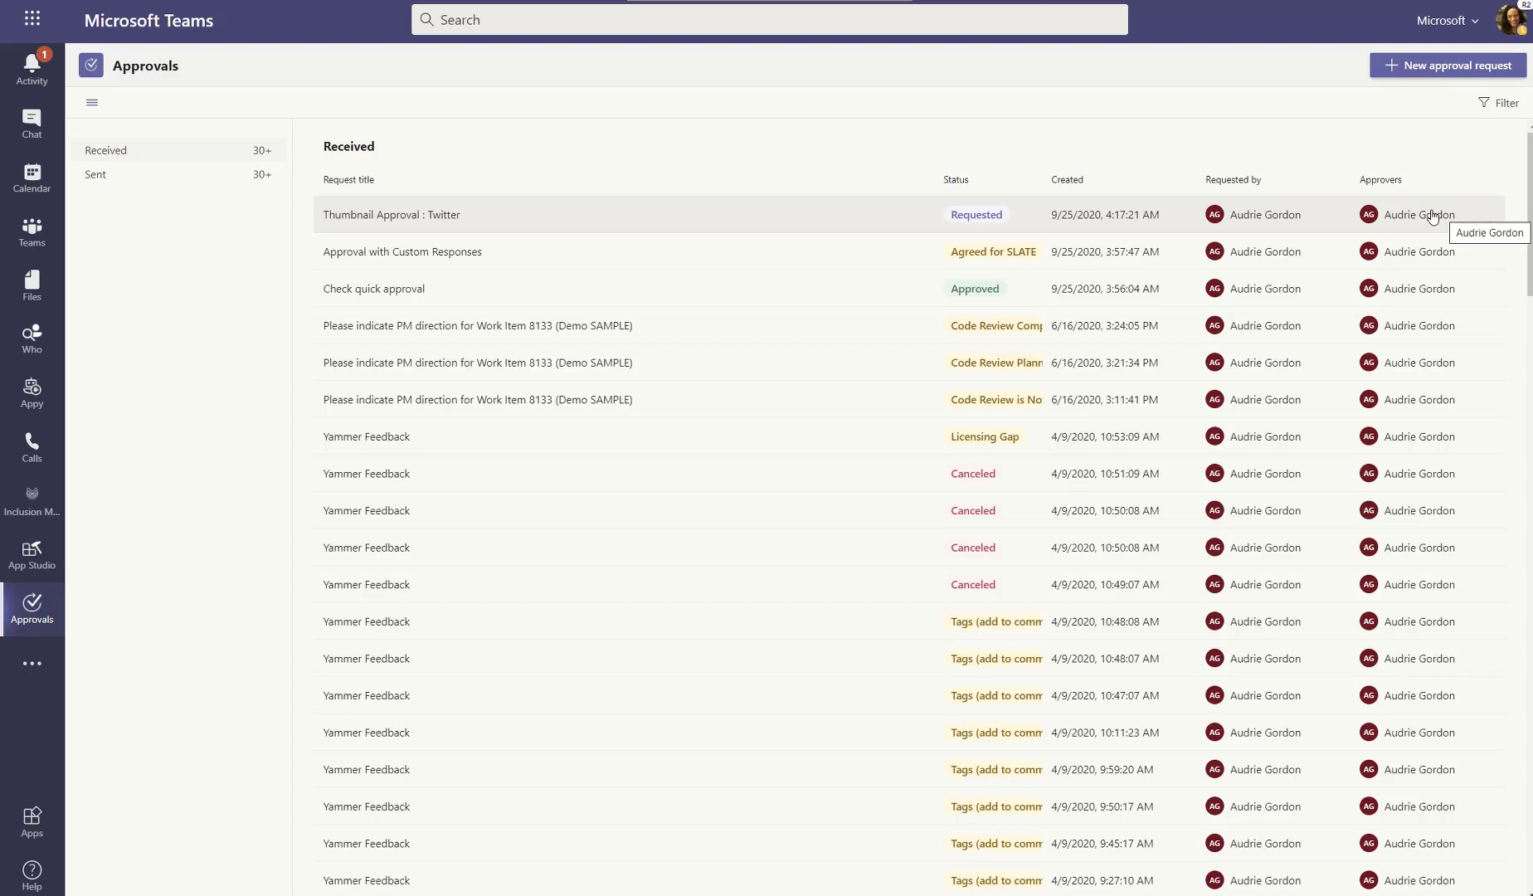
{"action": "mouse_move", "coordinate": [632, 225]}
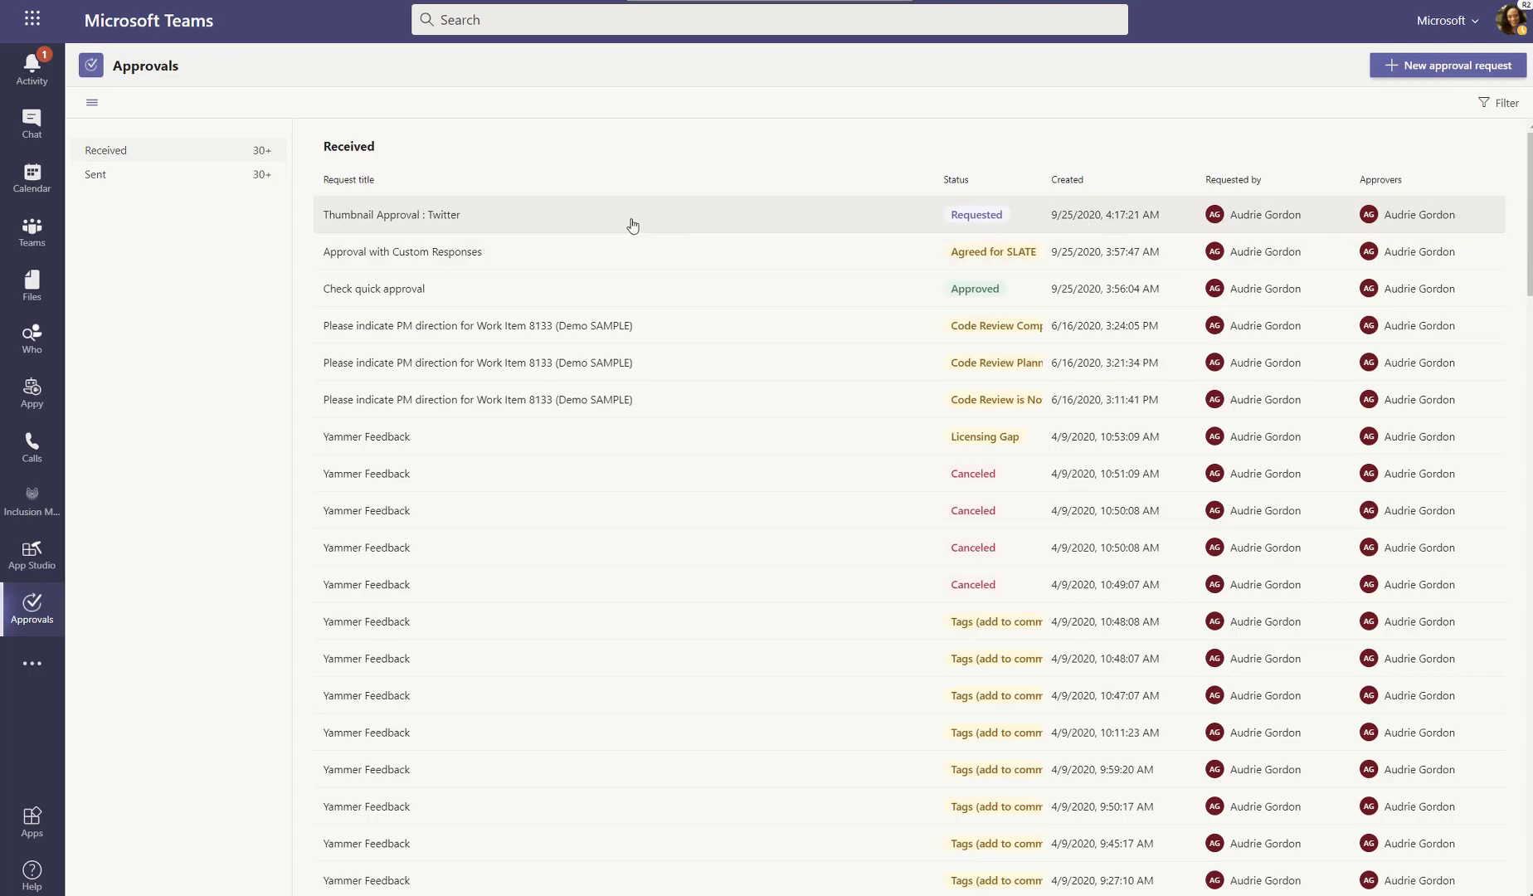
{"action": "mouse_move", "coordinate": [407, 215]}
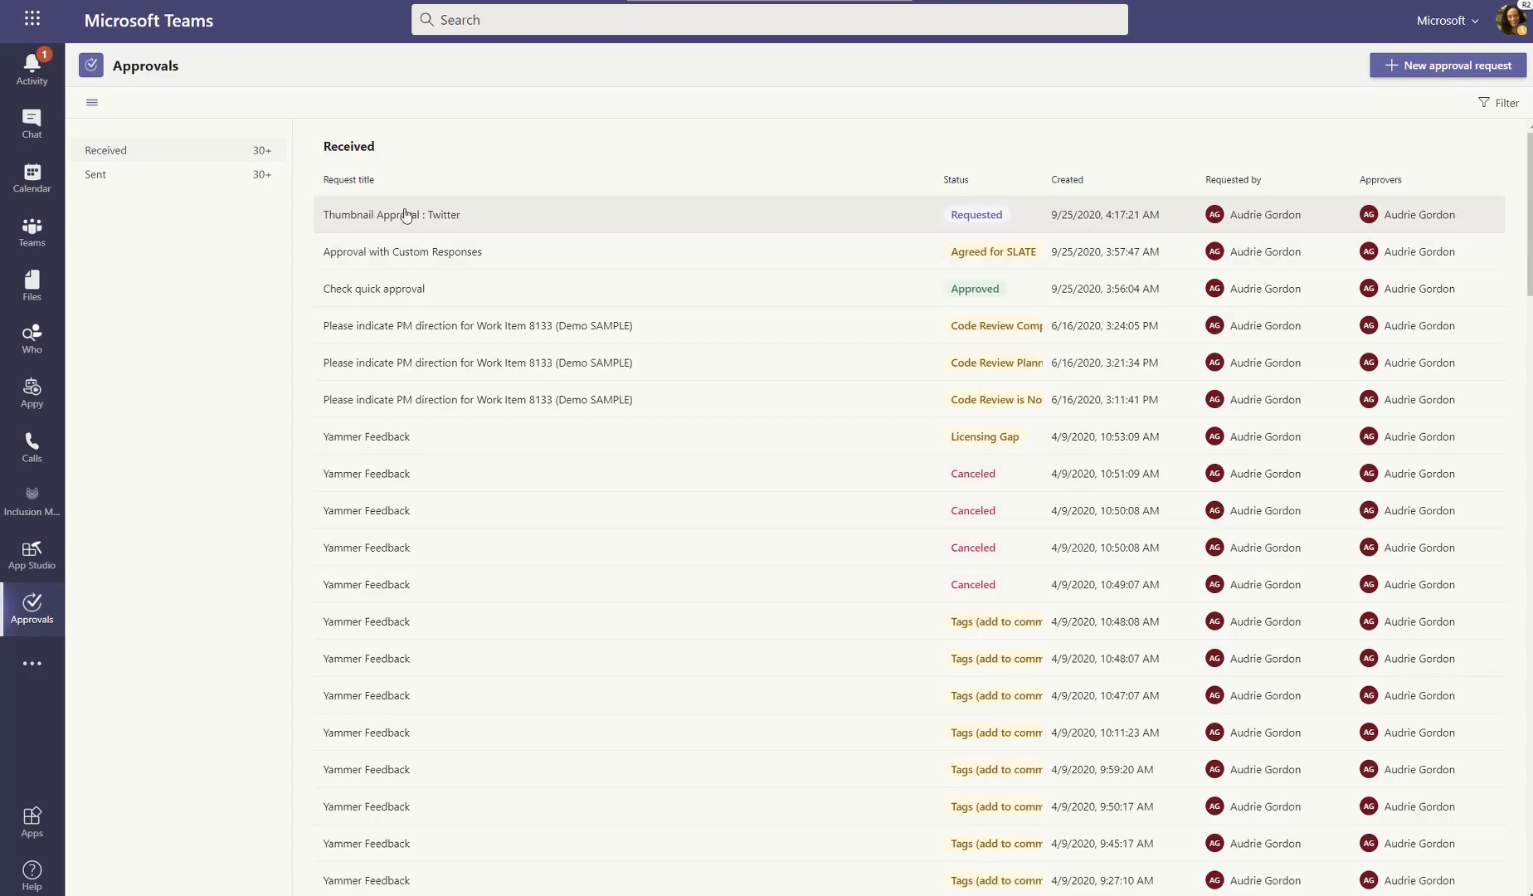
- Enter the comment 'Good to go!' on the Thumbnail Approval : Twitter request details
{"action": "left_click", "coordinate": [392, 214]}
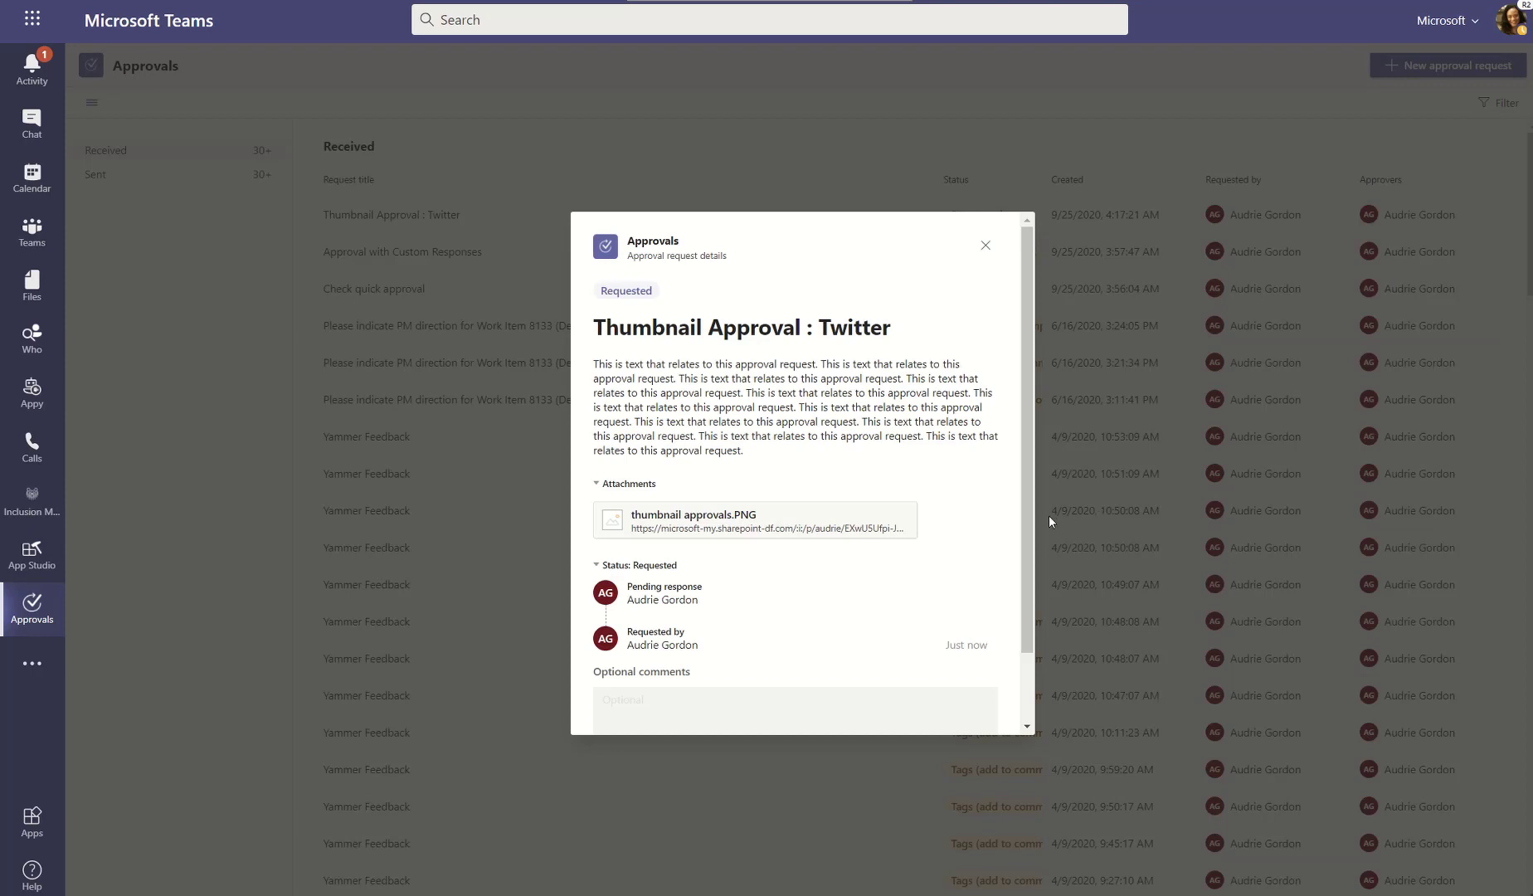
{"action": "scroll", "scroll_direction": "down", "scroll_amount": 3}
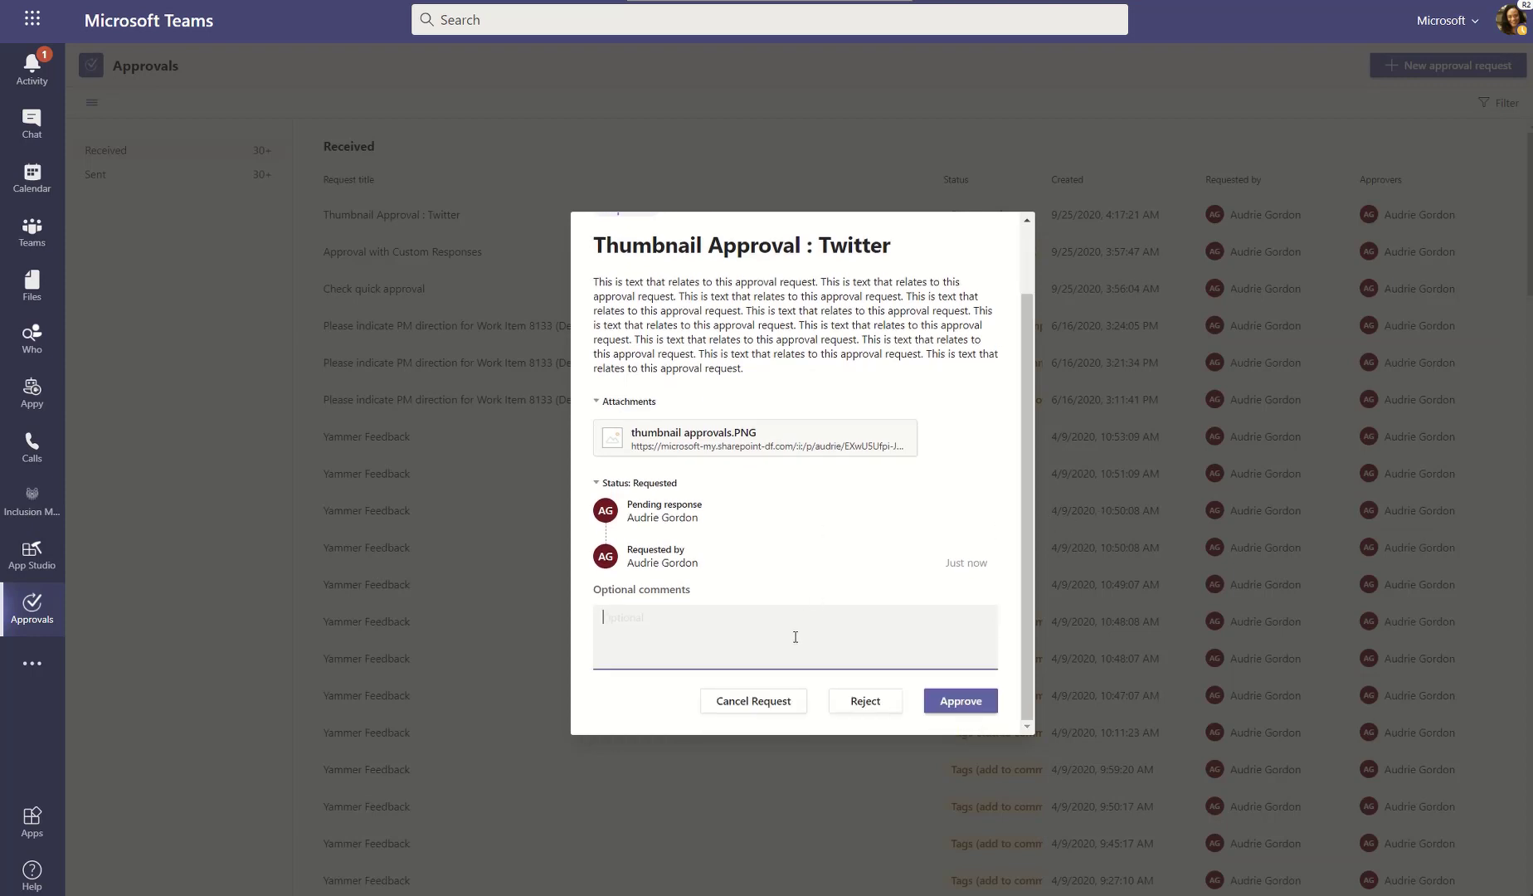
{"action": "type", "text": "Good to g"}
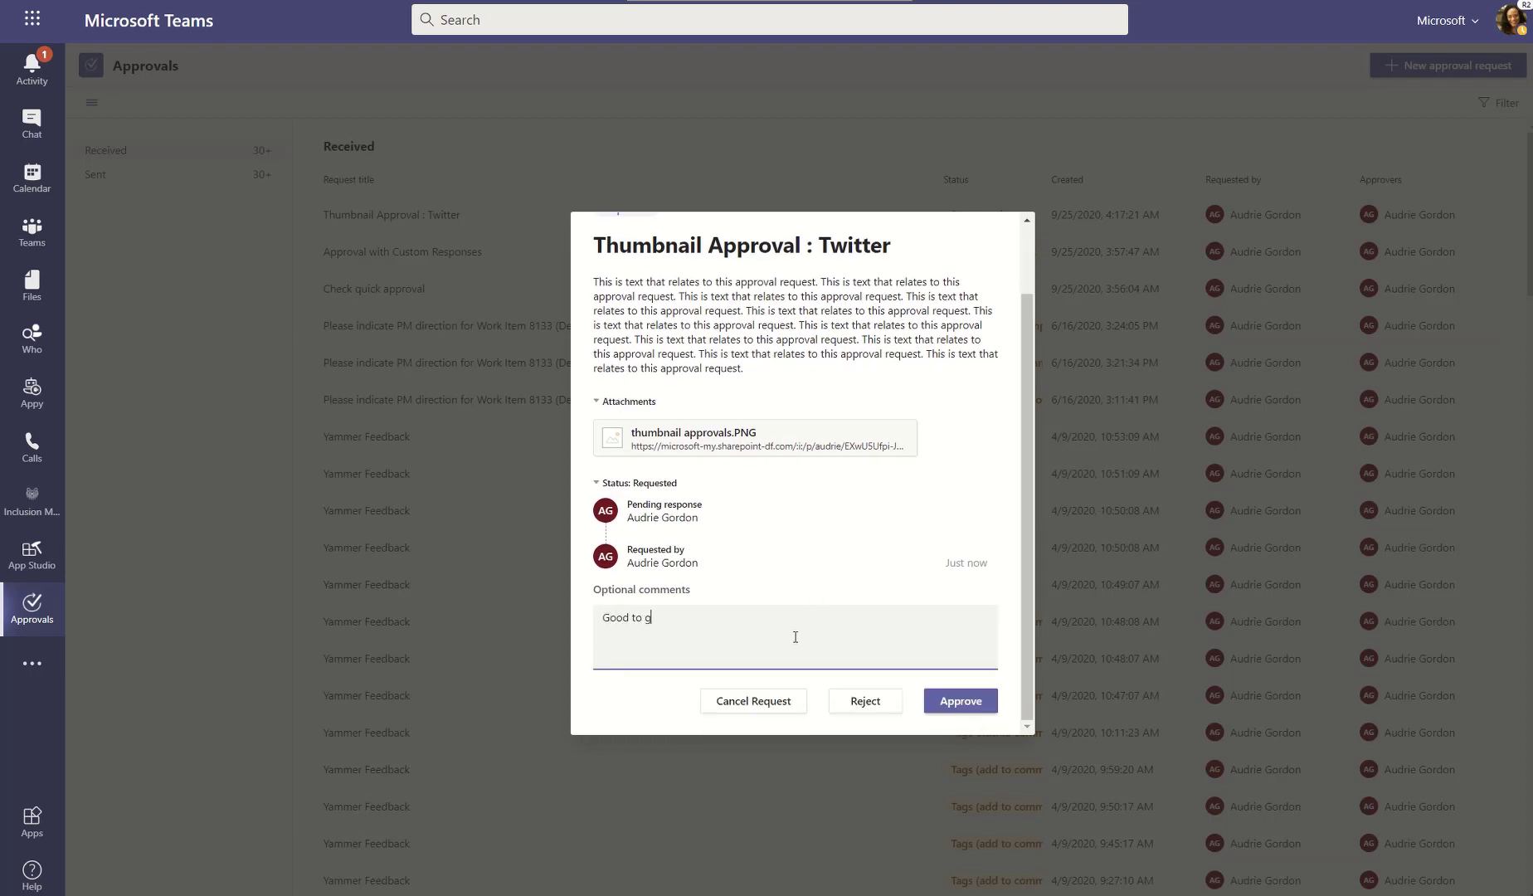
{"action": "type", "text": "o!"}
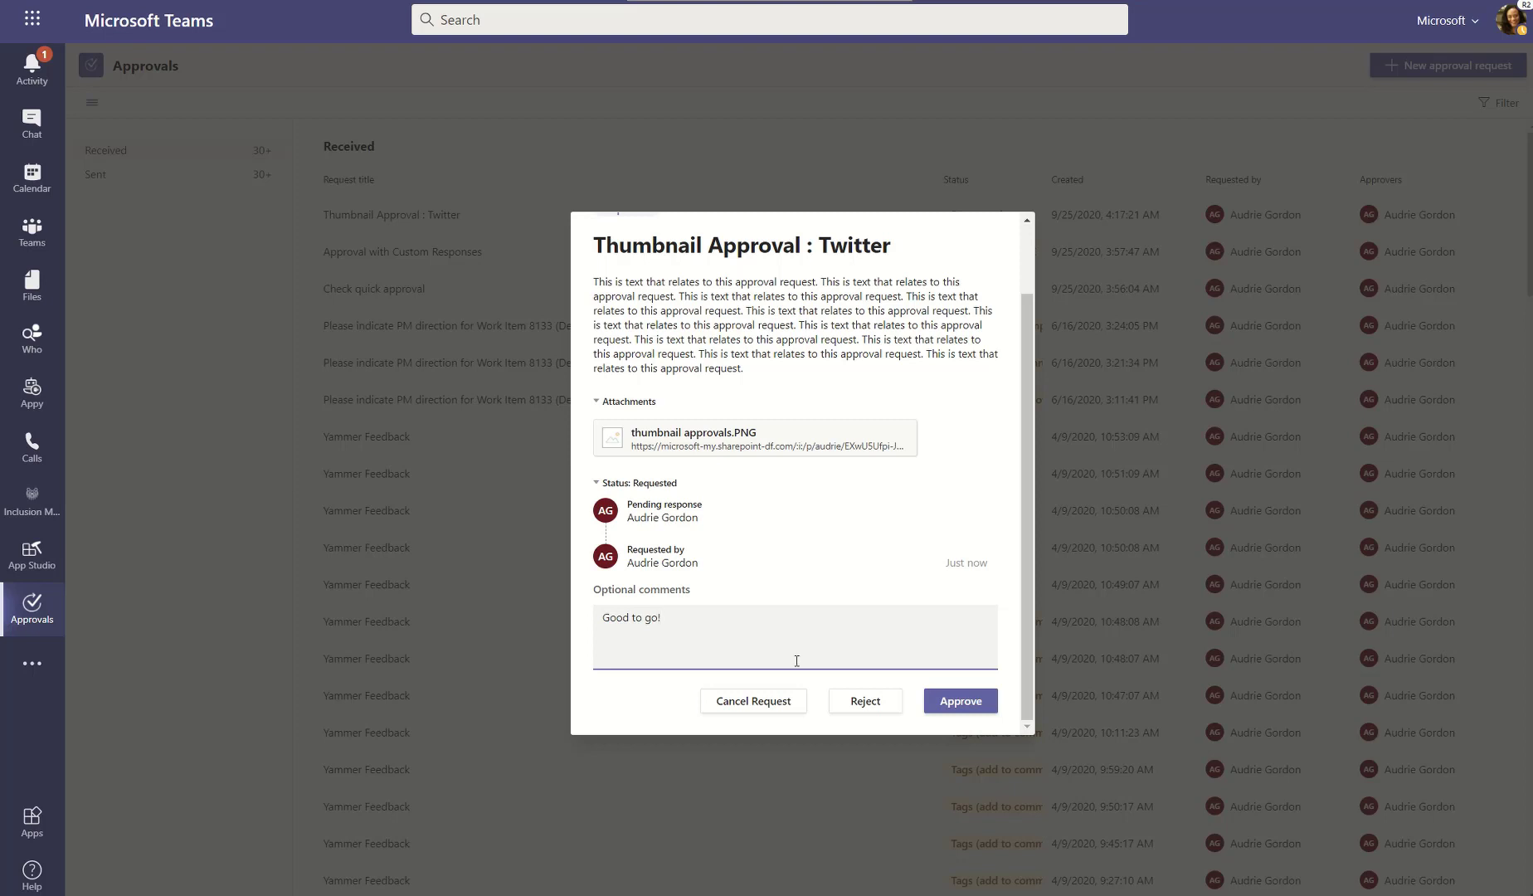
{"action": "mouse_move", "coordinate": [1020, 698]}
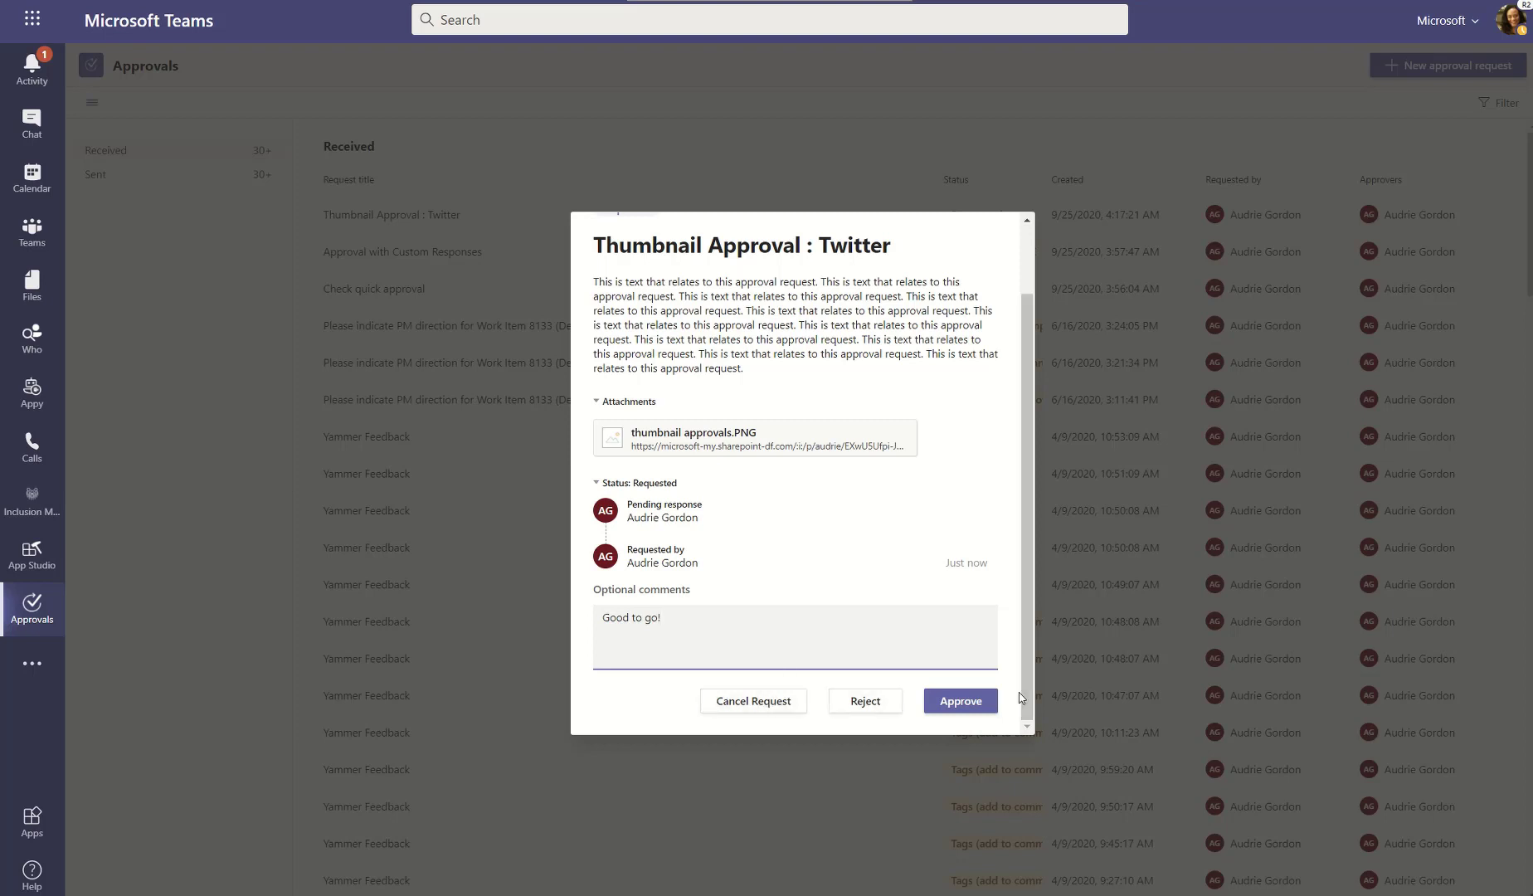
{"action": "mouse_move", "coordinate": [738, 438]}
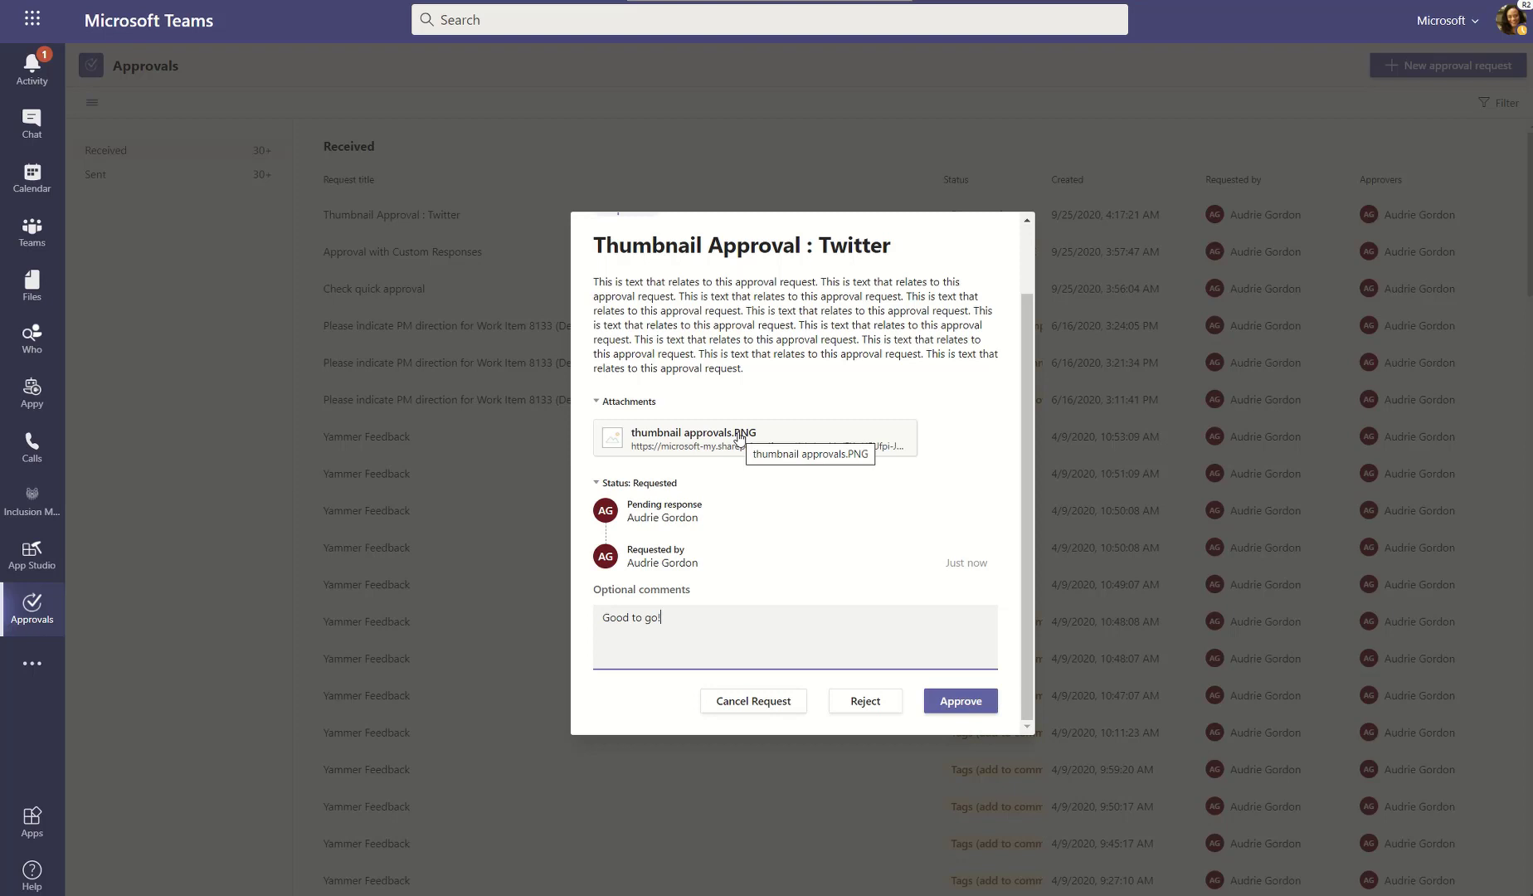
{"action": "mouse_move", "coordinate": [763, 442]}
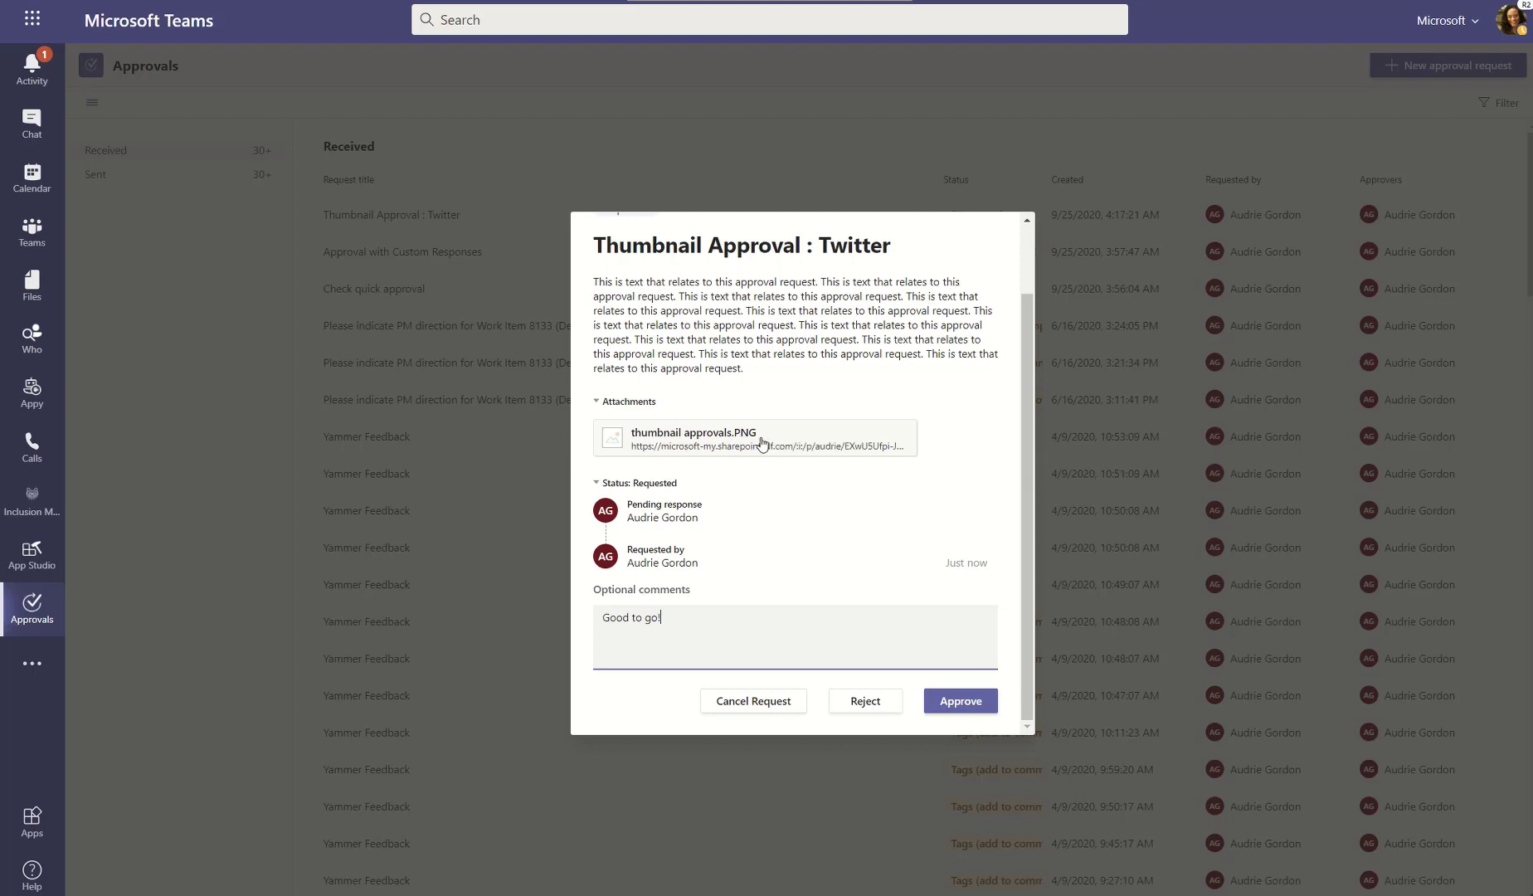
{"action": "mouse_move", "coordinate": [761, 485]}
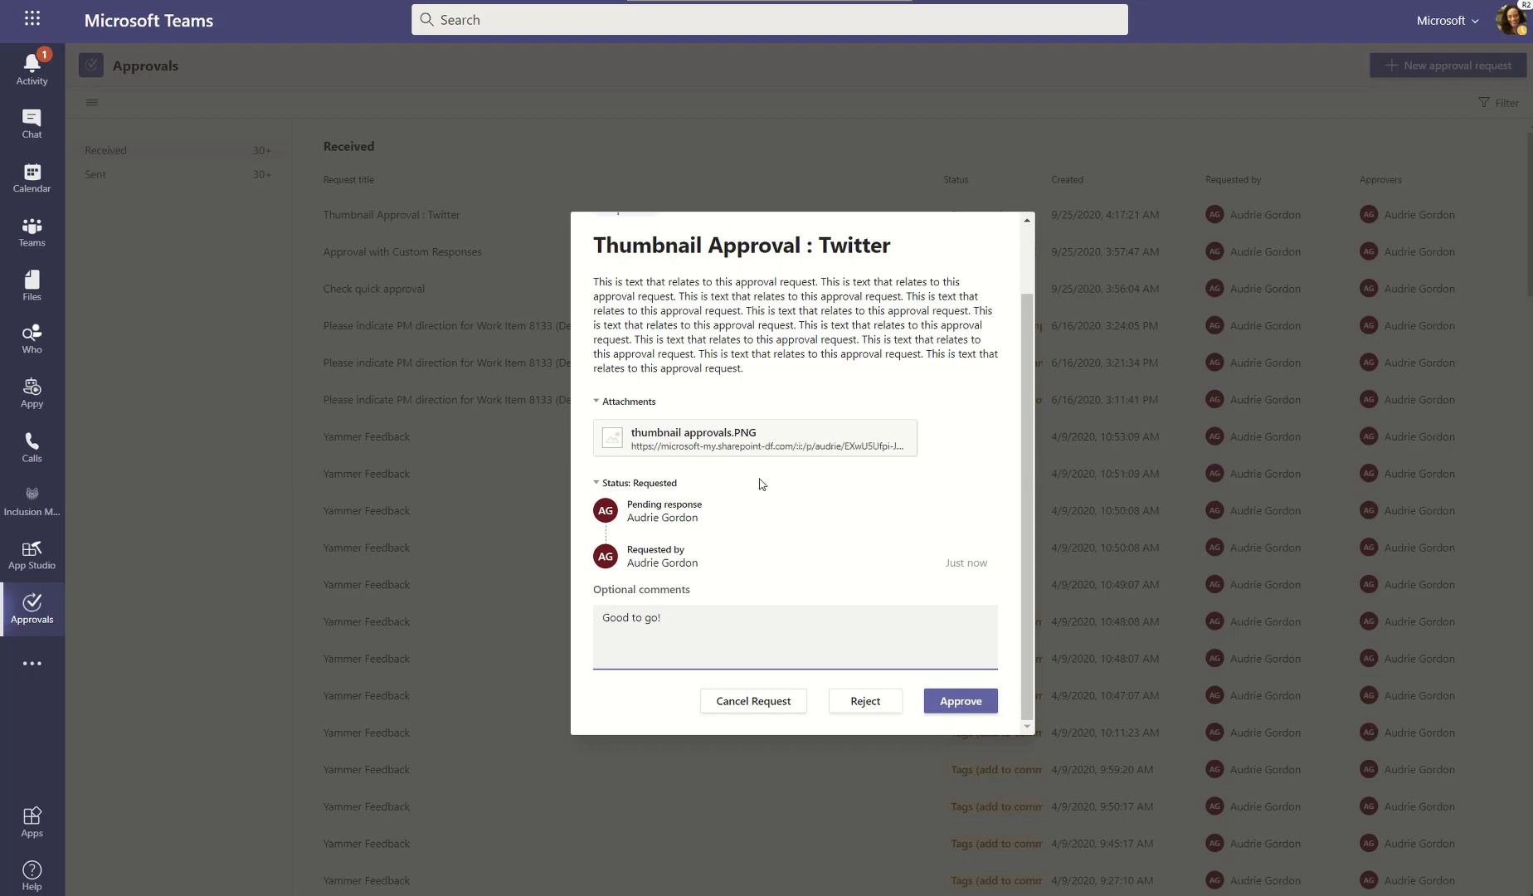
{"action": "mouse_move", "coordinate": [774, 444]}
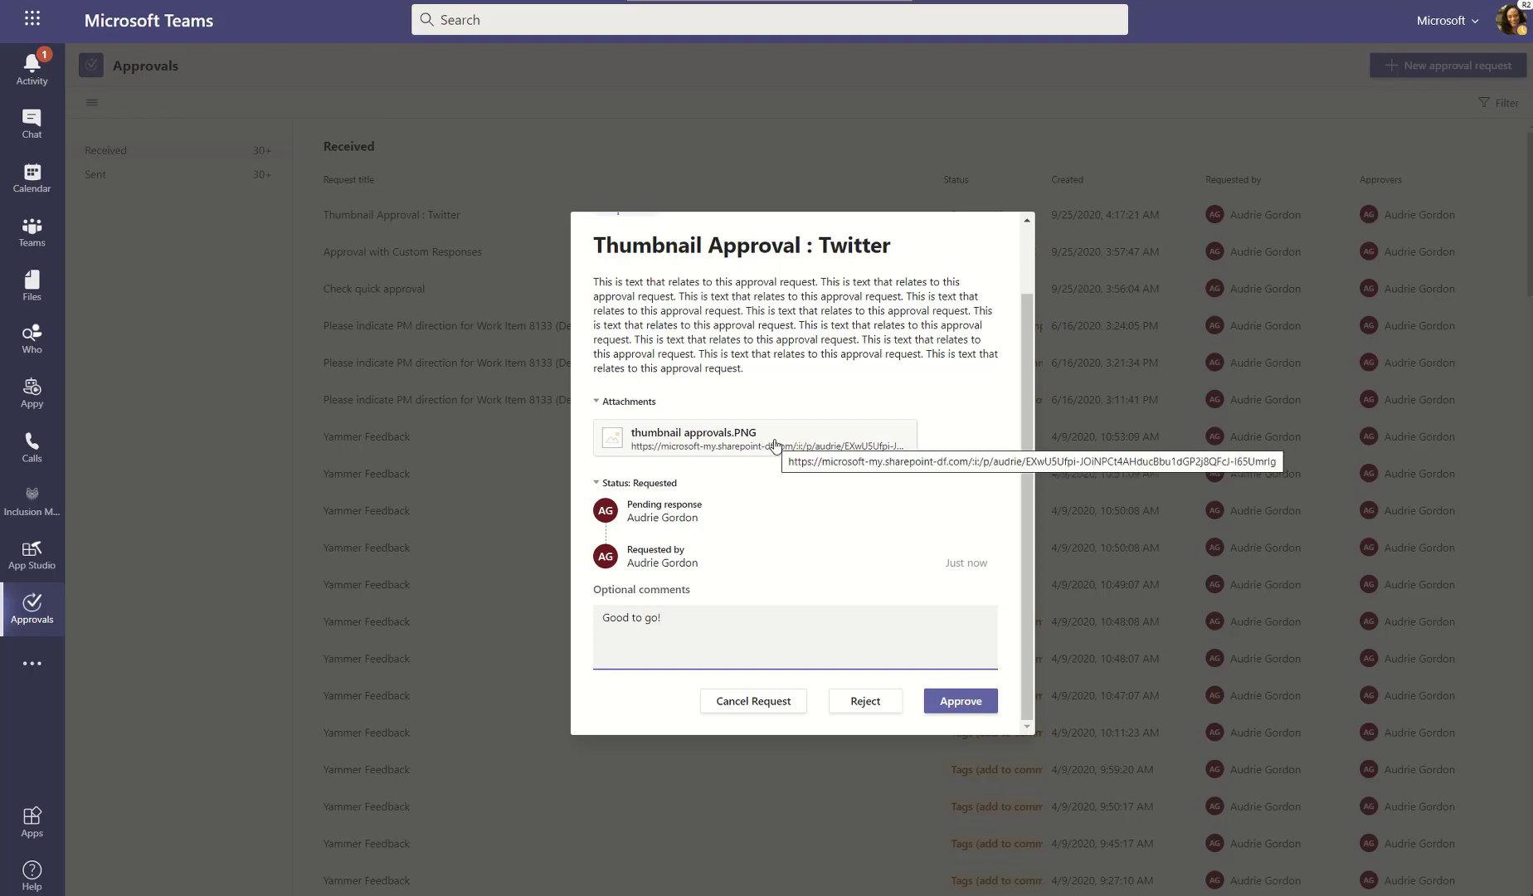
- Inspect the attached thumbnail approvals.PNG image
{"action": "left_click", "coordinate": [694, 438]}
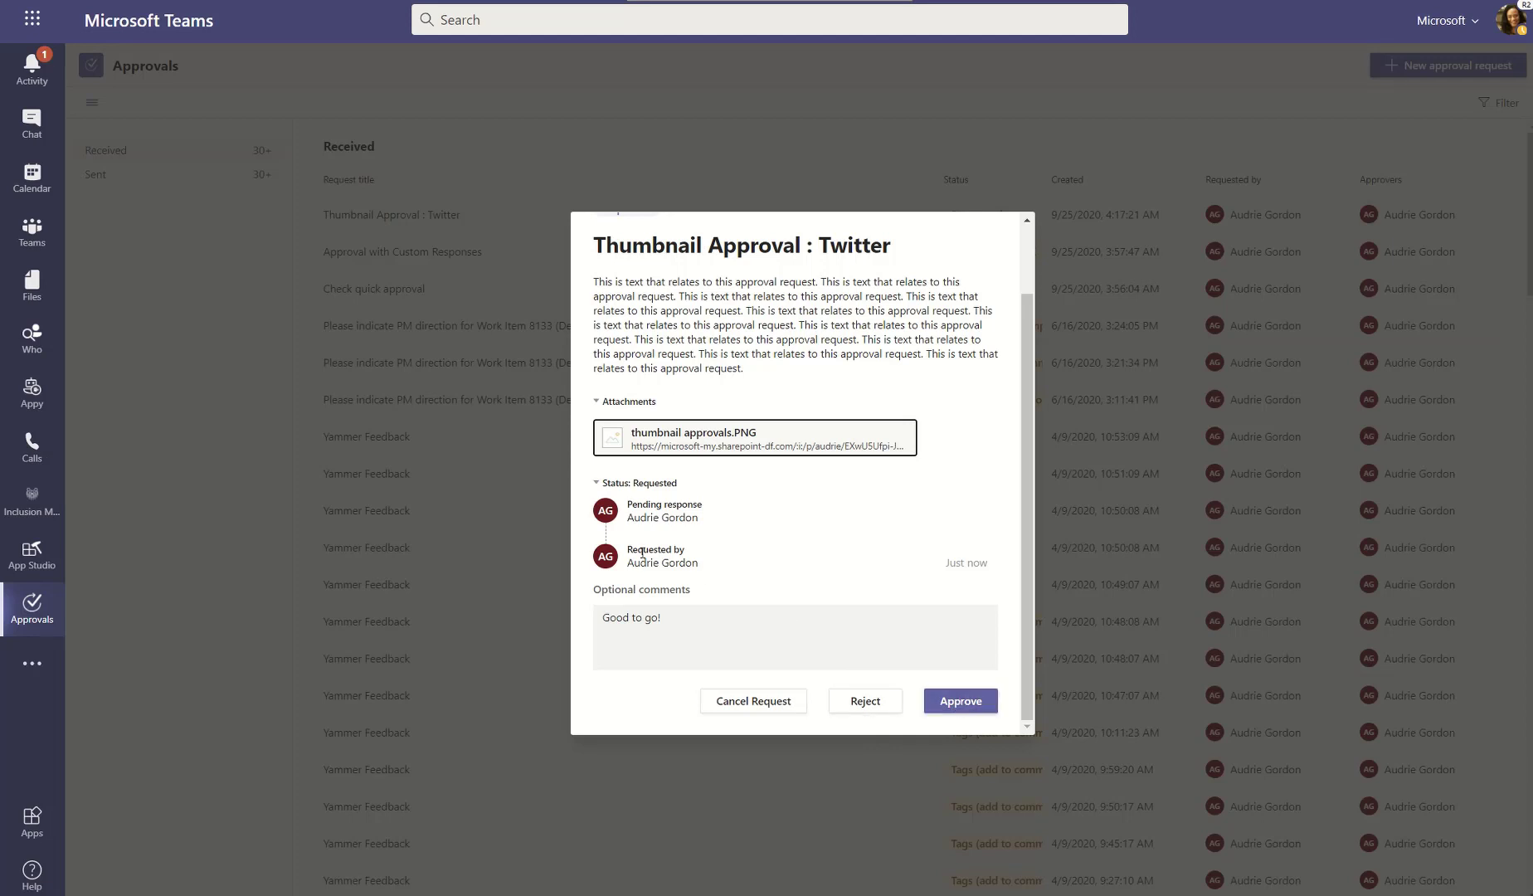
{"action": "mouse_move", "coordinate": [672, 496]}
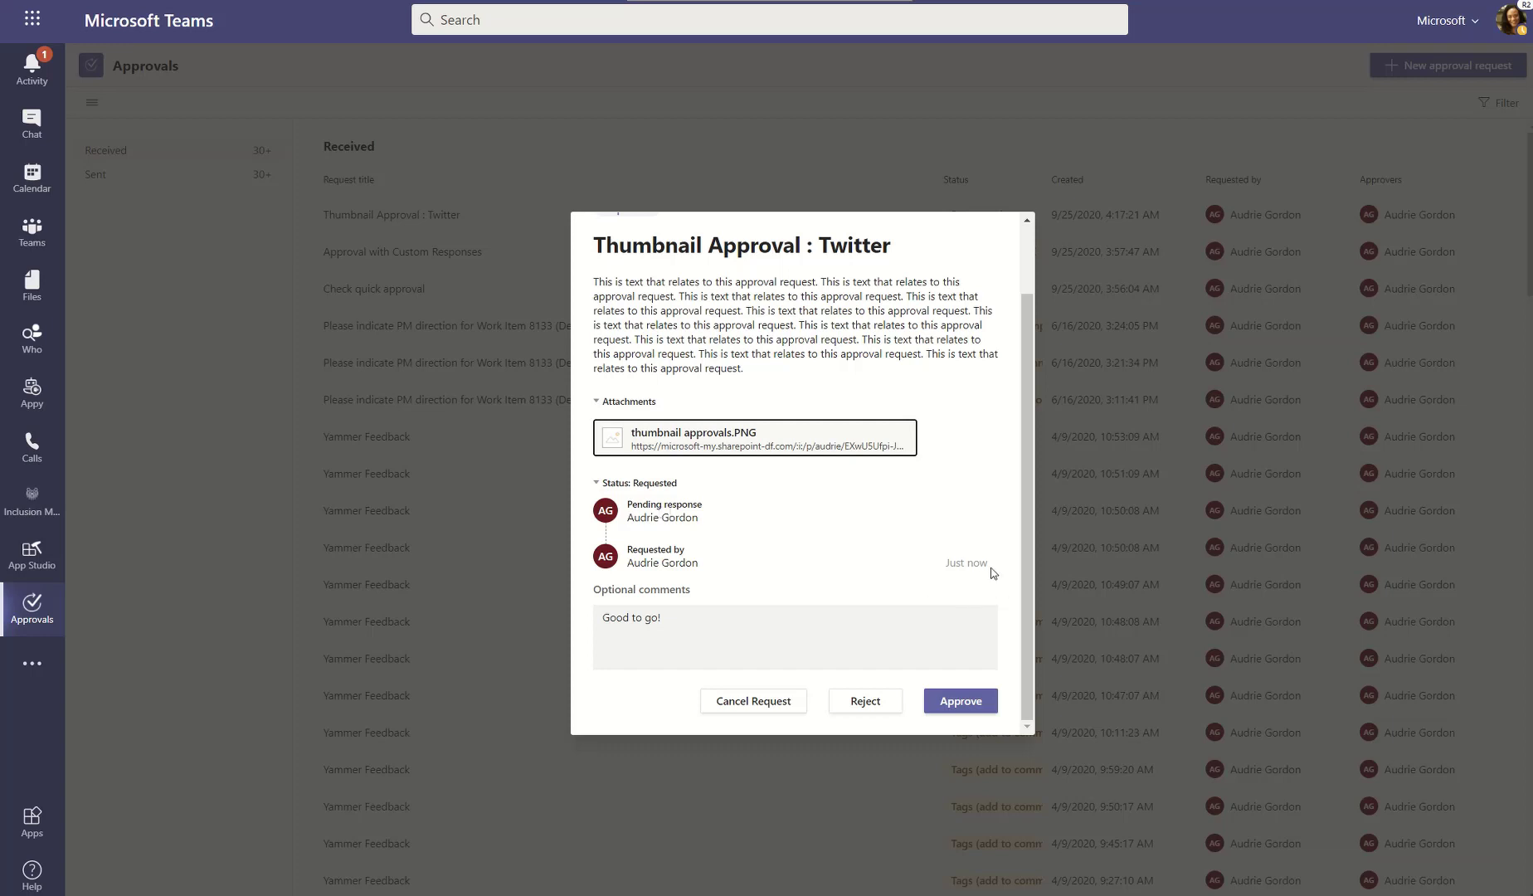
{"action": "mouse_move", "coordinate": [961, 564]}
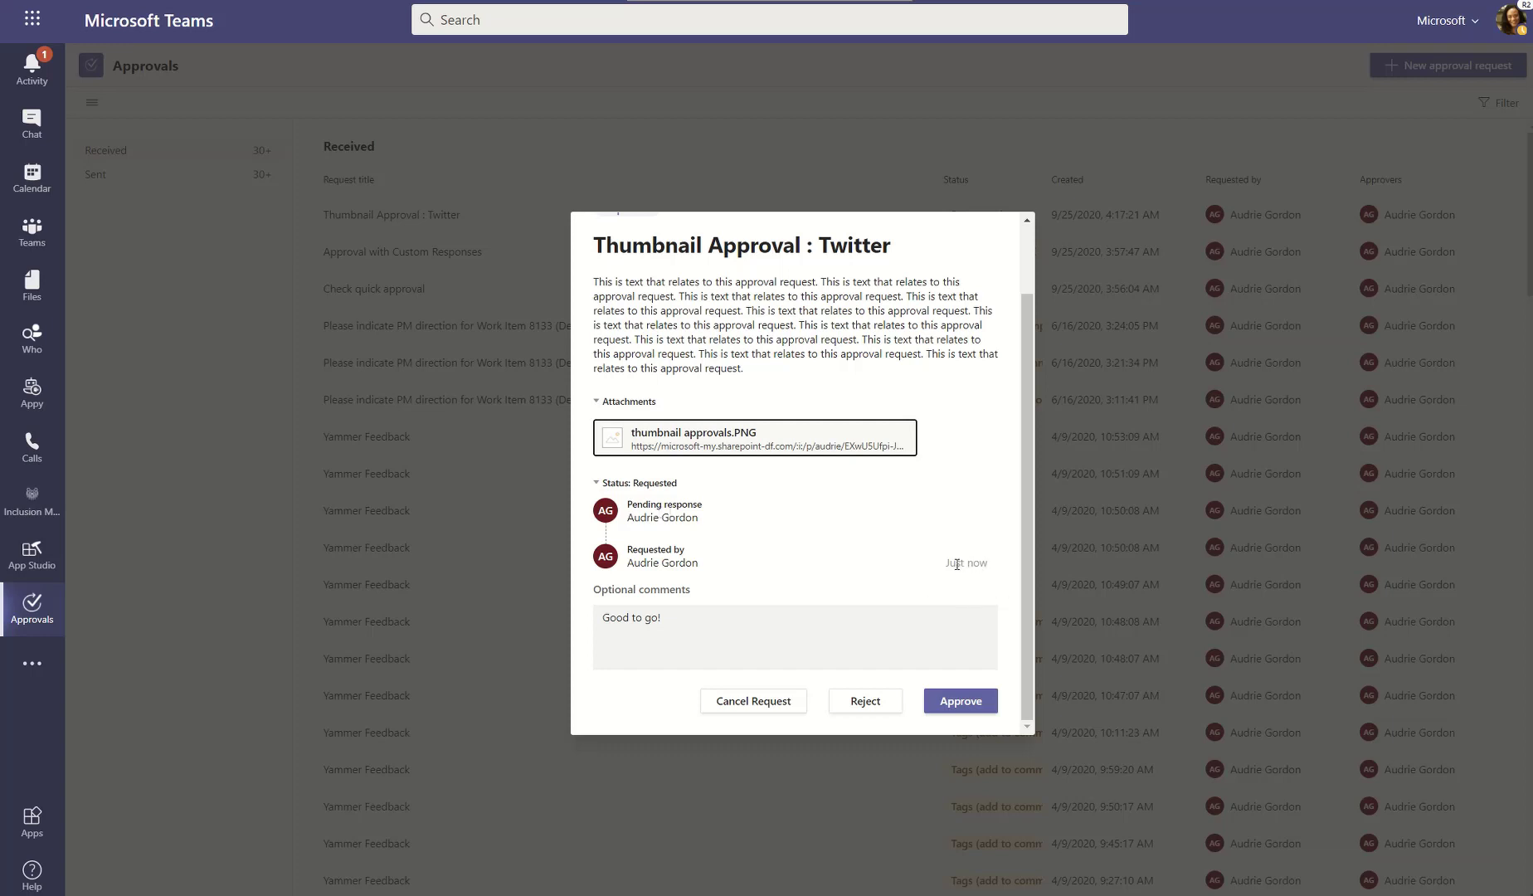
{"action": "mouse_move", "coordinate": [897, 449]}
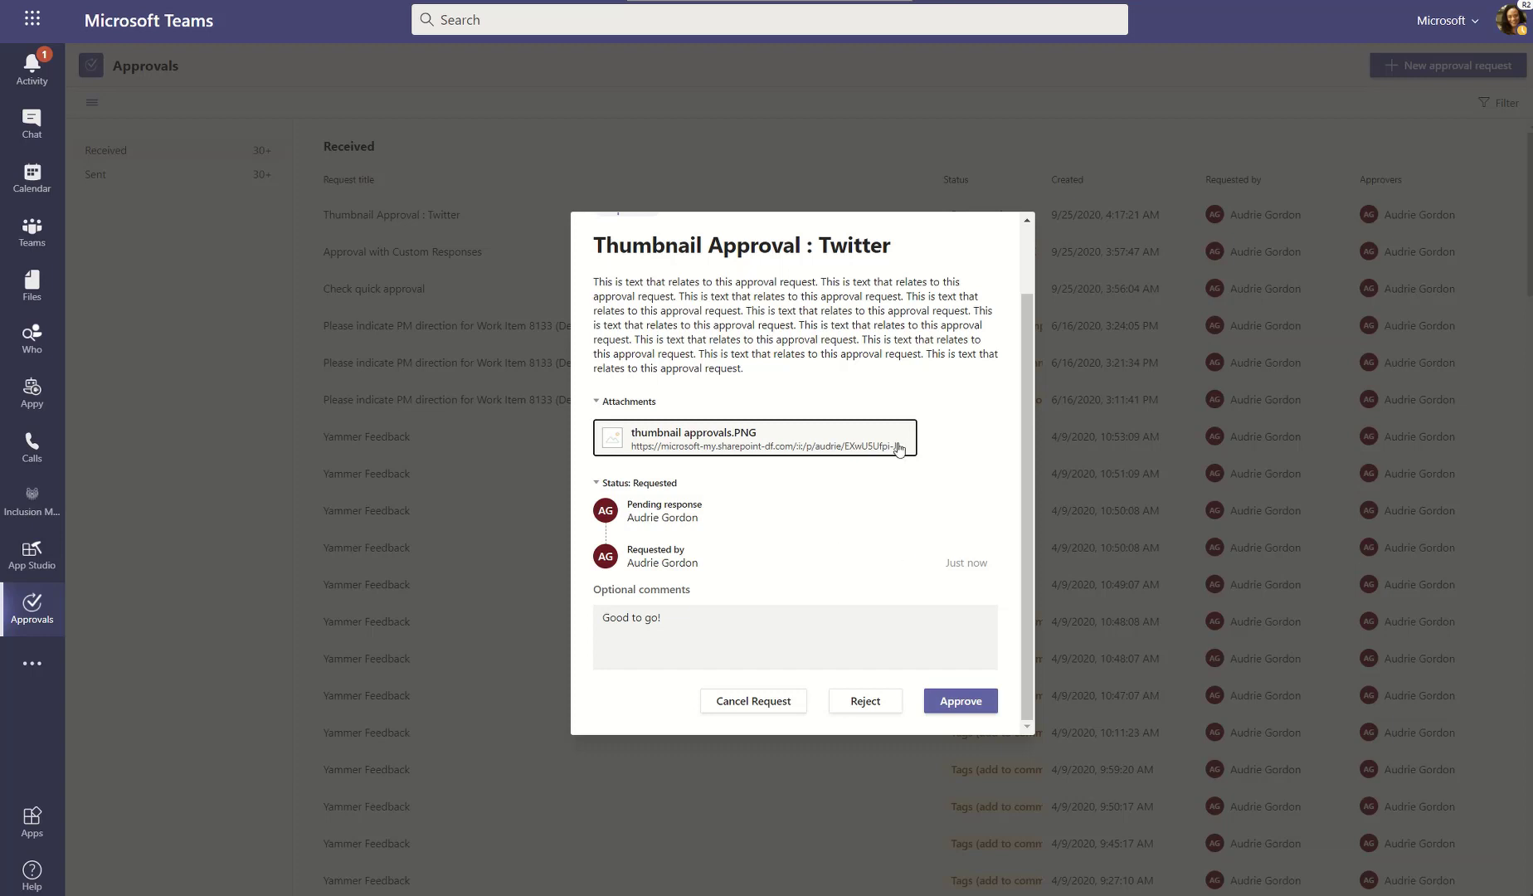
{"action": "scroll", "scroll_direction": "up", "scroll_amount": 3}
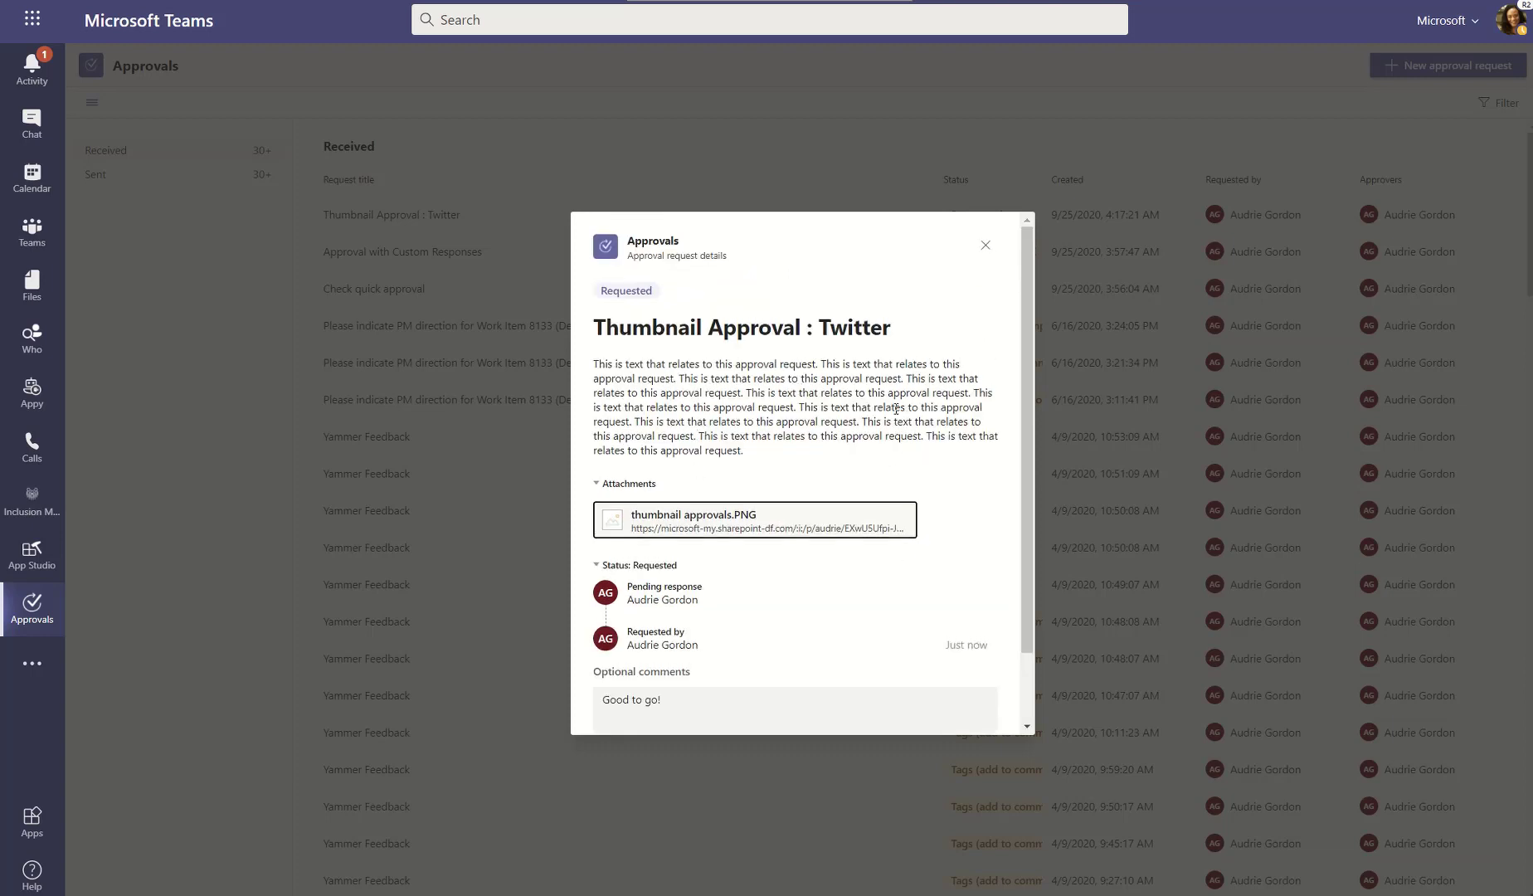
{"action": "mouse_move", "coordinate": [938, 580]}
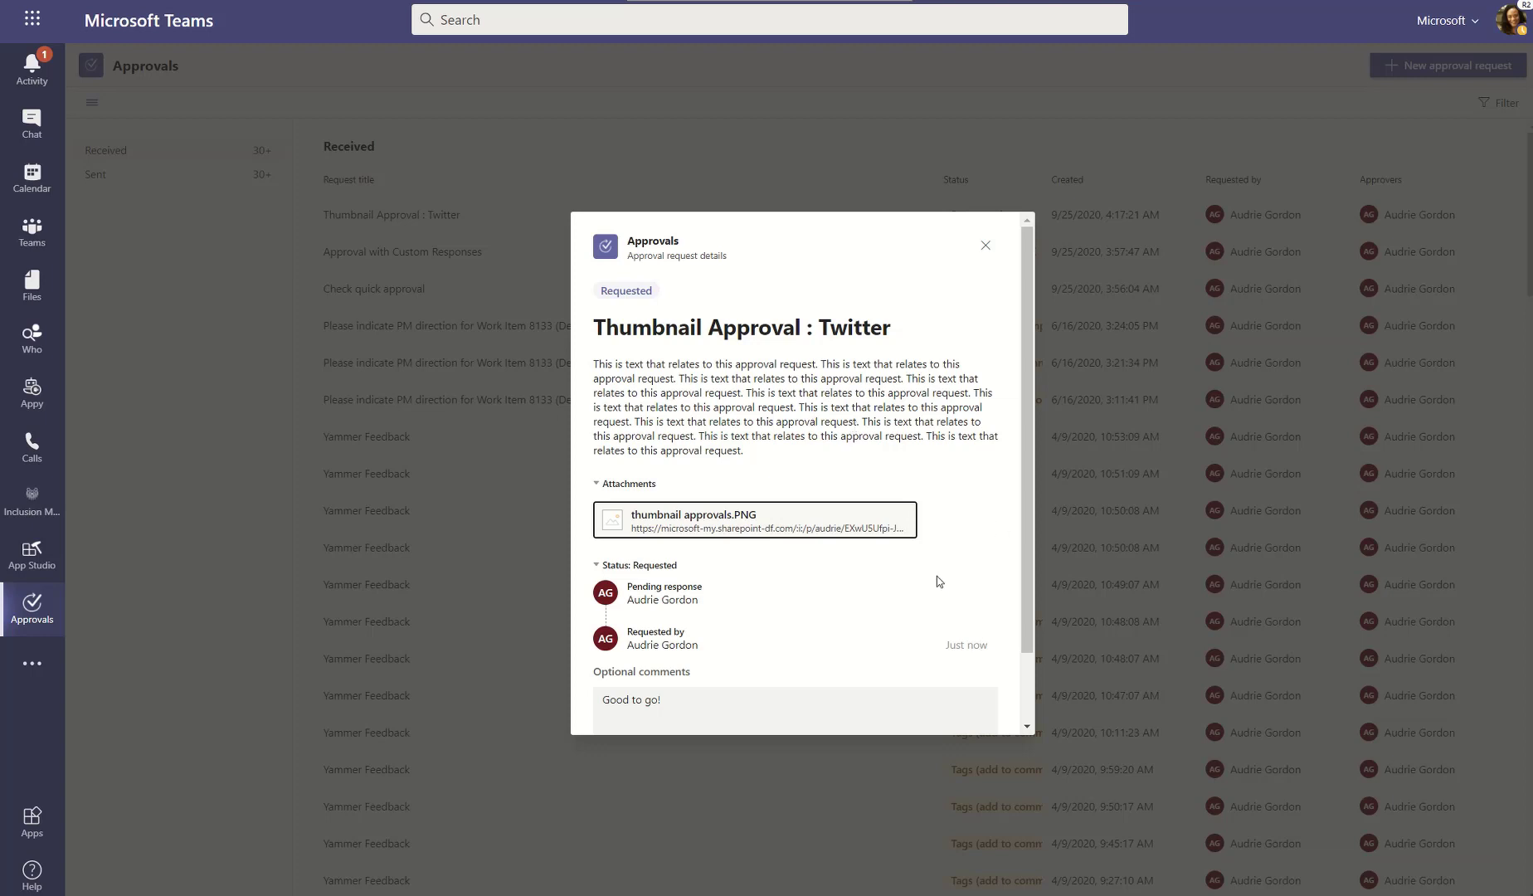
{"action": "scroll", "scroll_direction": "down", "scroll_amount": 3}
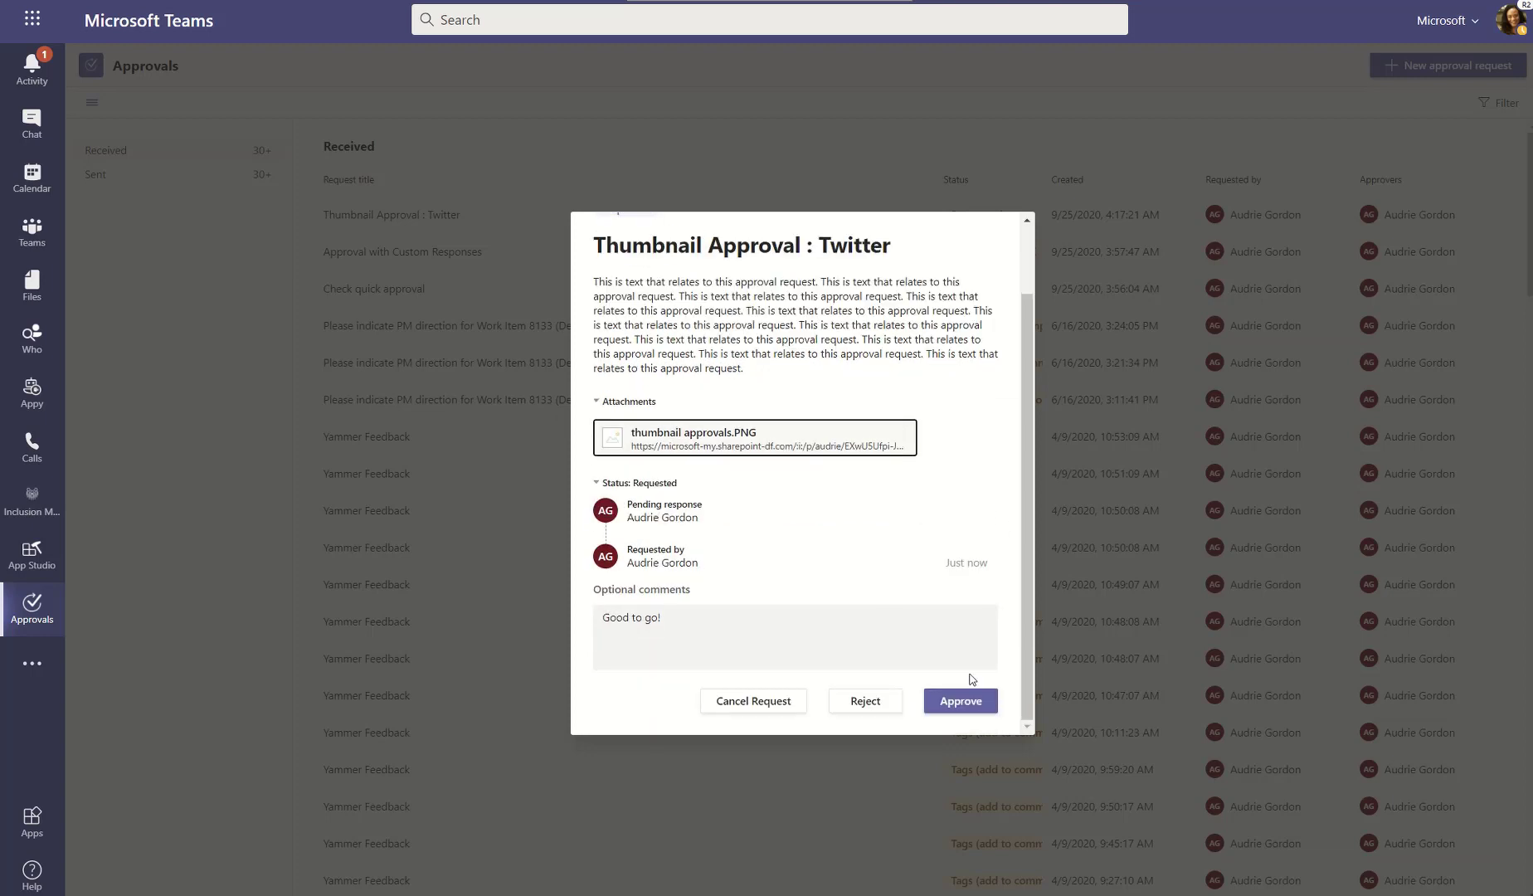
- Approve the request with the comment, so it shows as Approved
{"action": "left_click", "coordinate": [959, 702]}
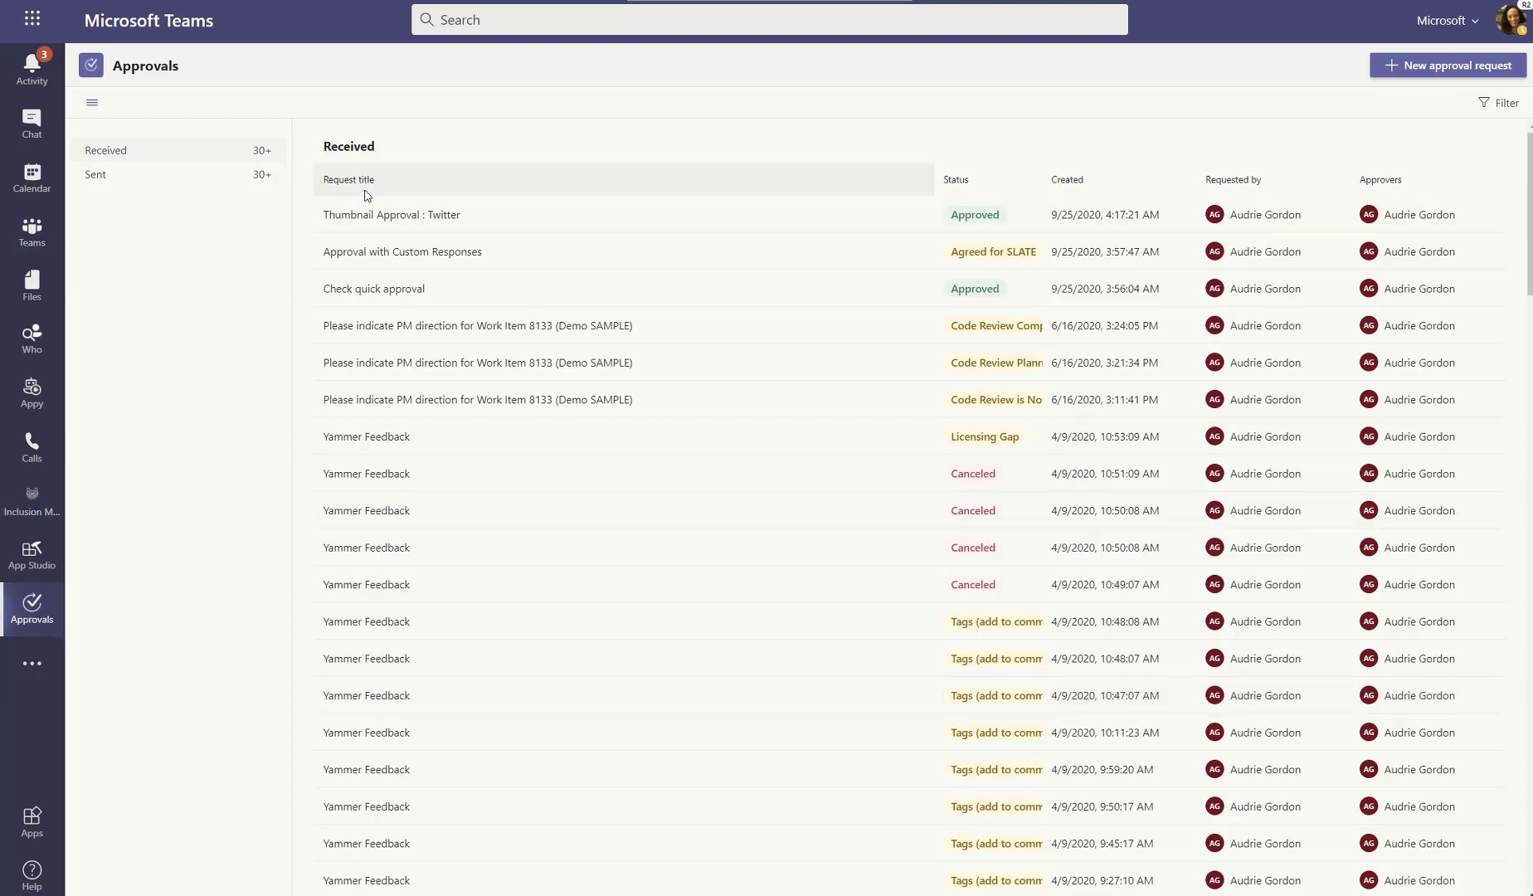
{"action": "mouse_move", "coordinate": [982, 222]}
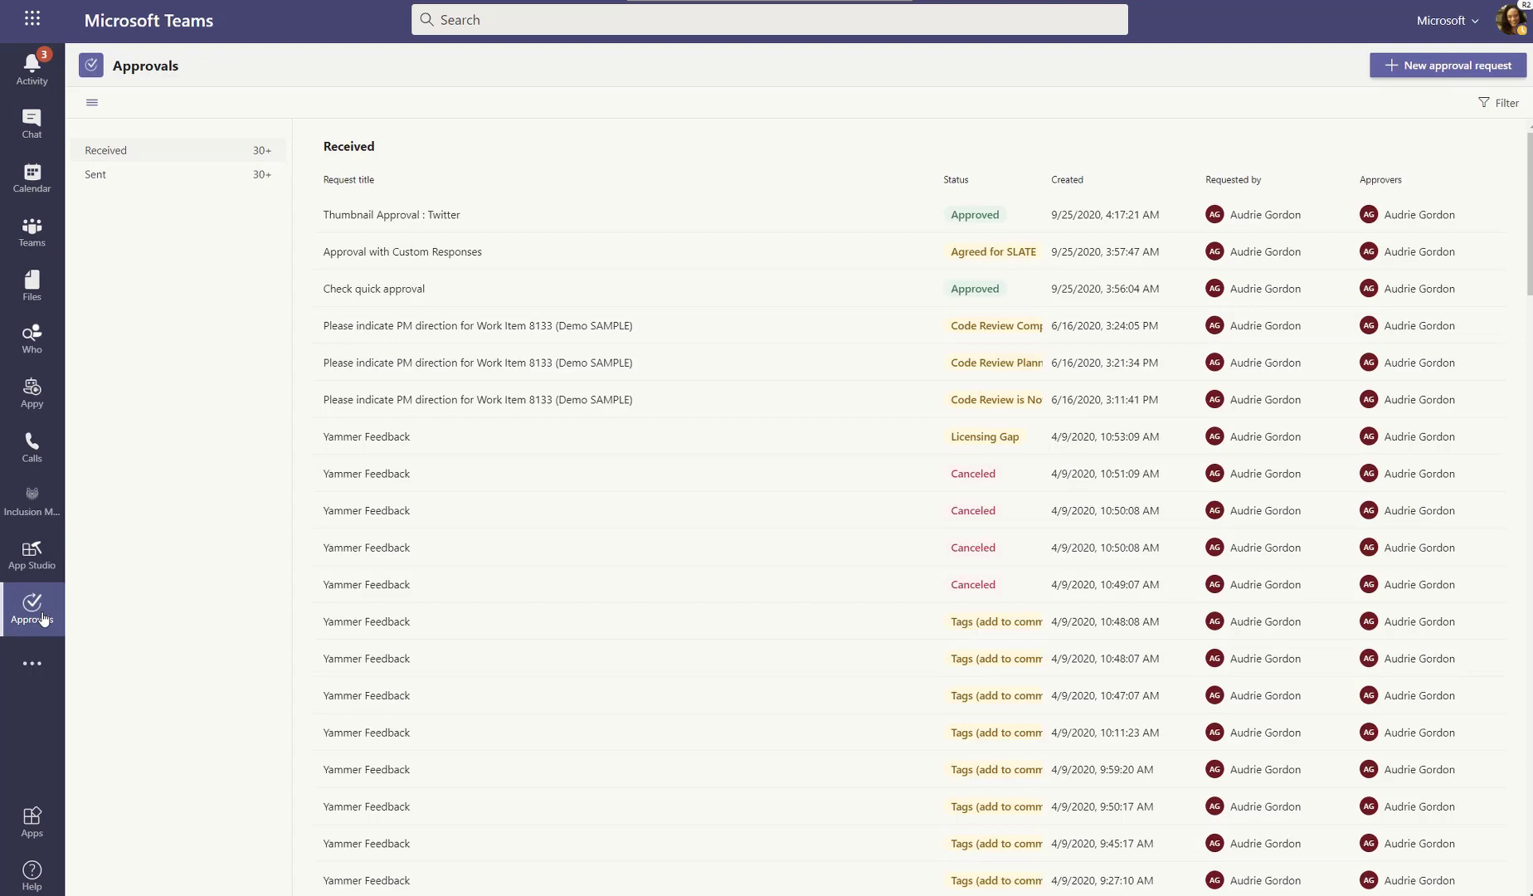
{"action": "mouse_move", "coordinate": [31, 232]}
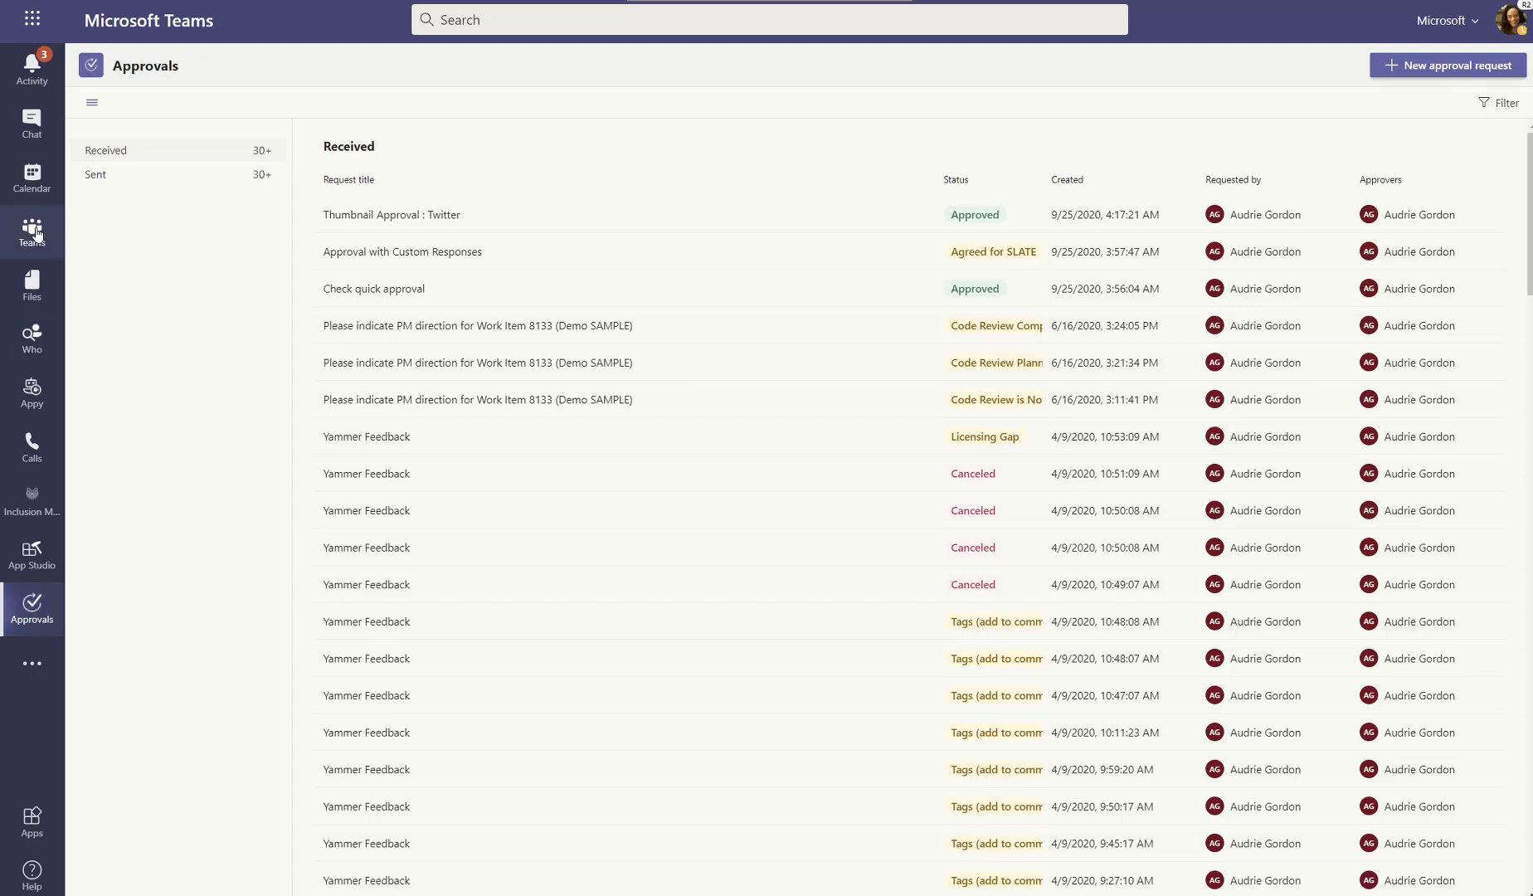
- Return to the Planning Test team's General channel showing the Approved Twitter card
{"action": "left_click", "coordinate": [31, 232]}
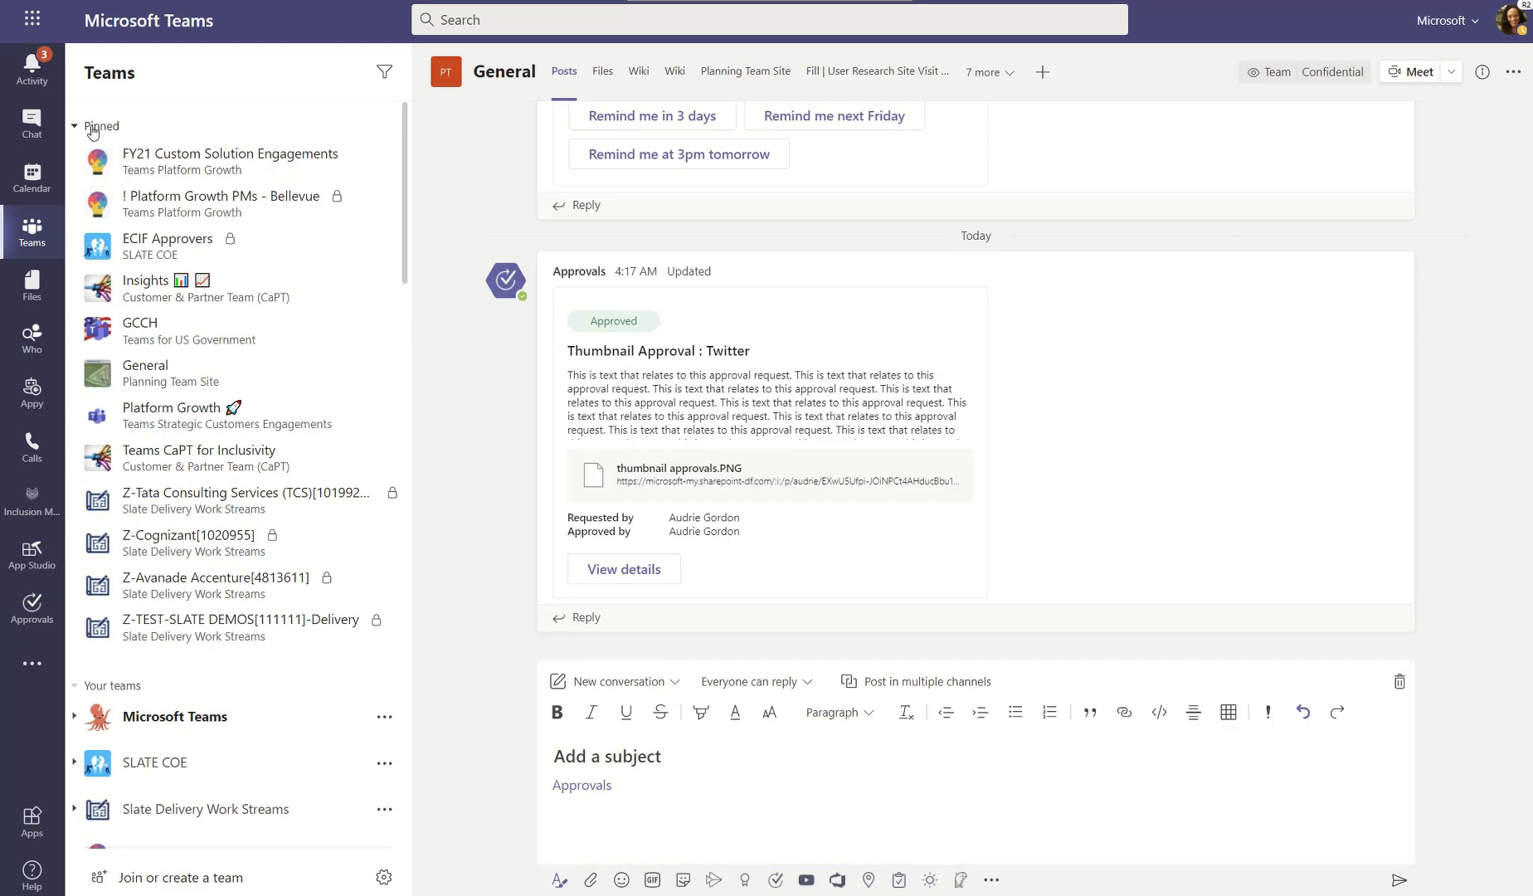
{"action": "left_click", "coordinate": [75, 126]}
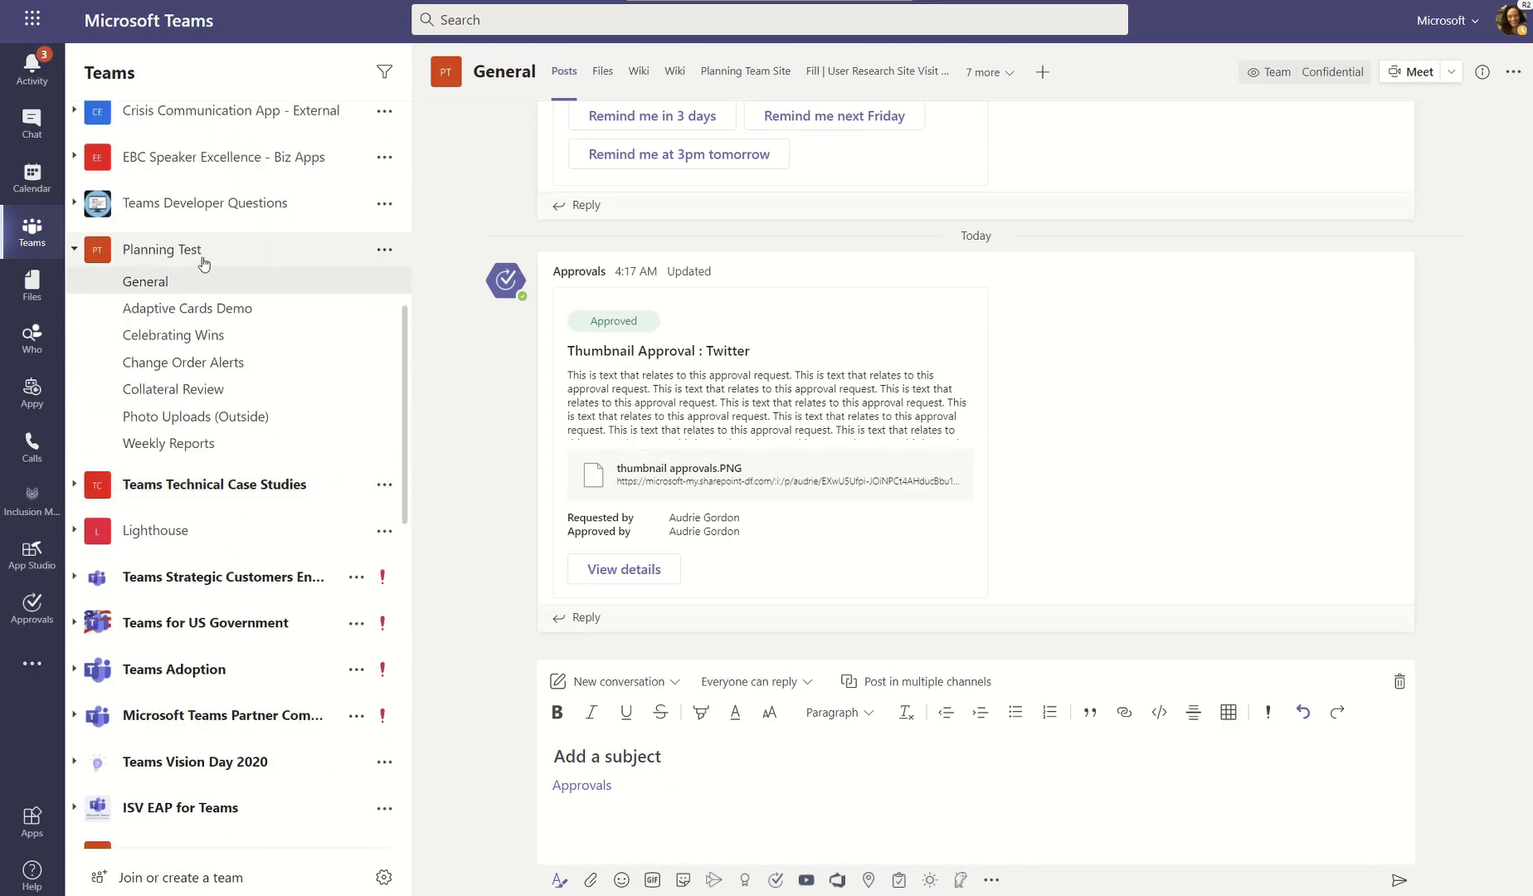
{"action": "mouse_move", "coordinate": [293, 283]}
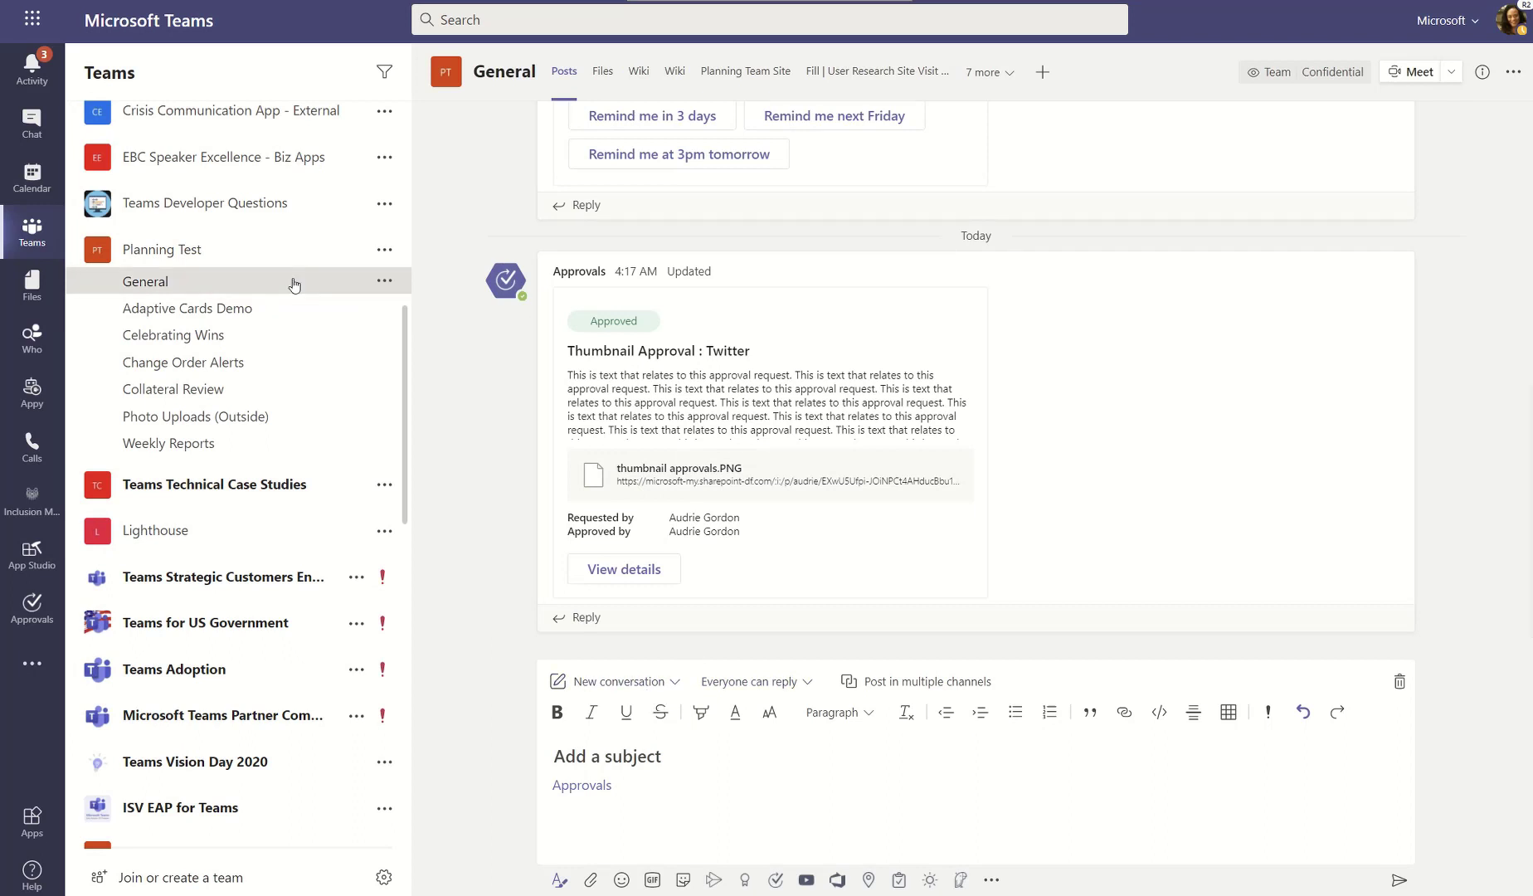
{"action": "mouse_move", "coordinate": [791, 746]}
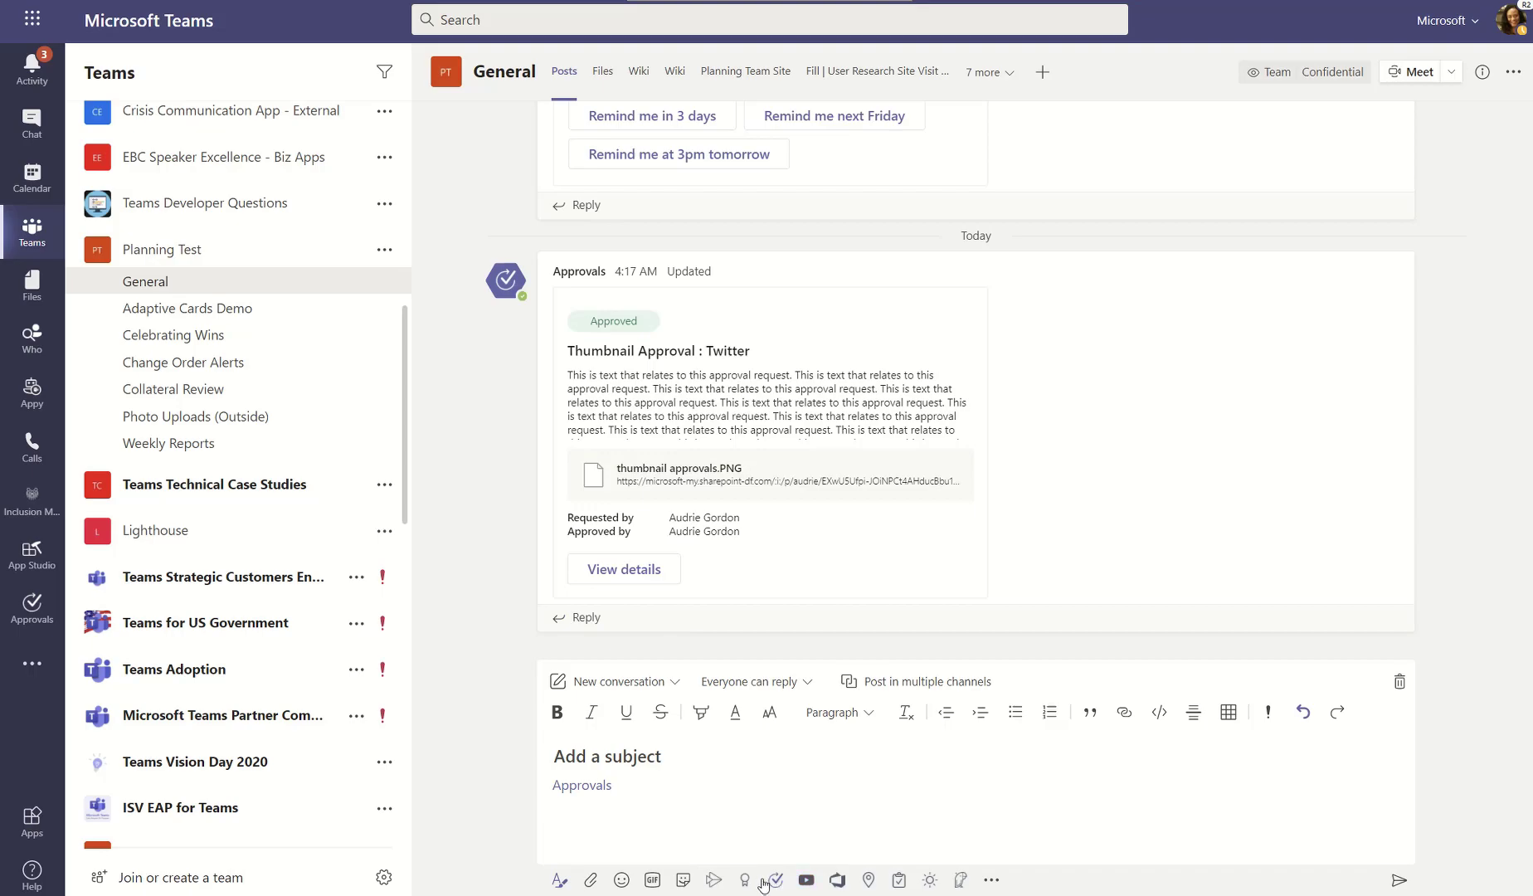
- Start a new approval request named 'Custom Response Approval', fixing a typo along the way
{"action": "left_click", "coordinate": [773, 881]}
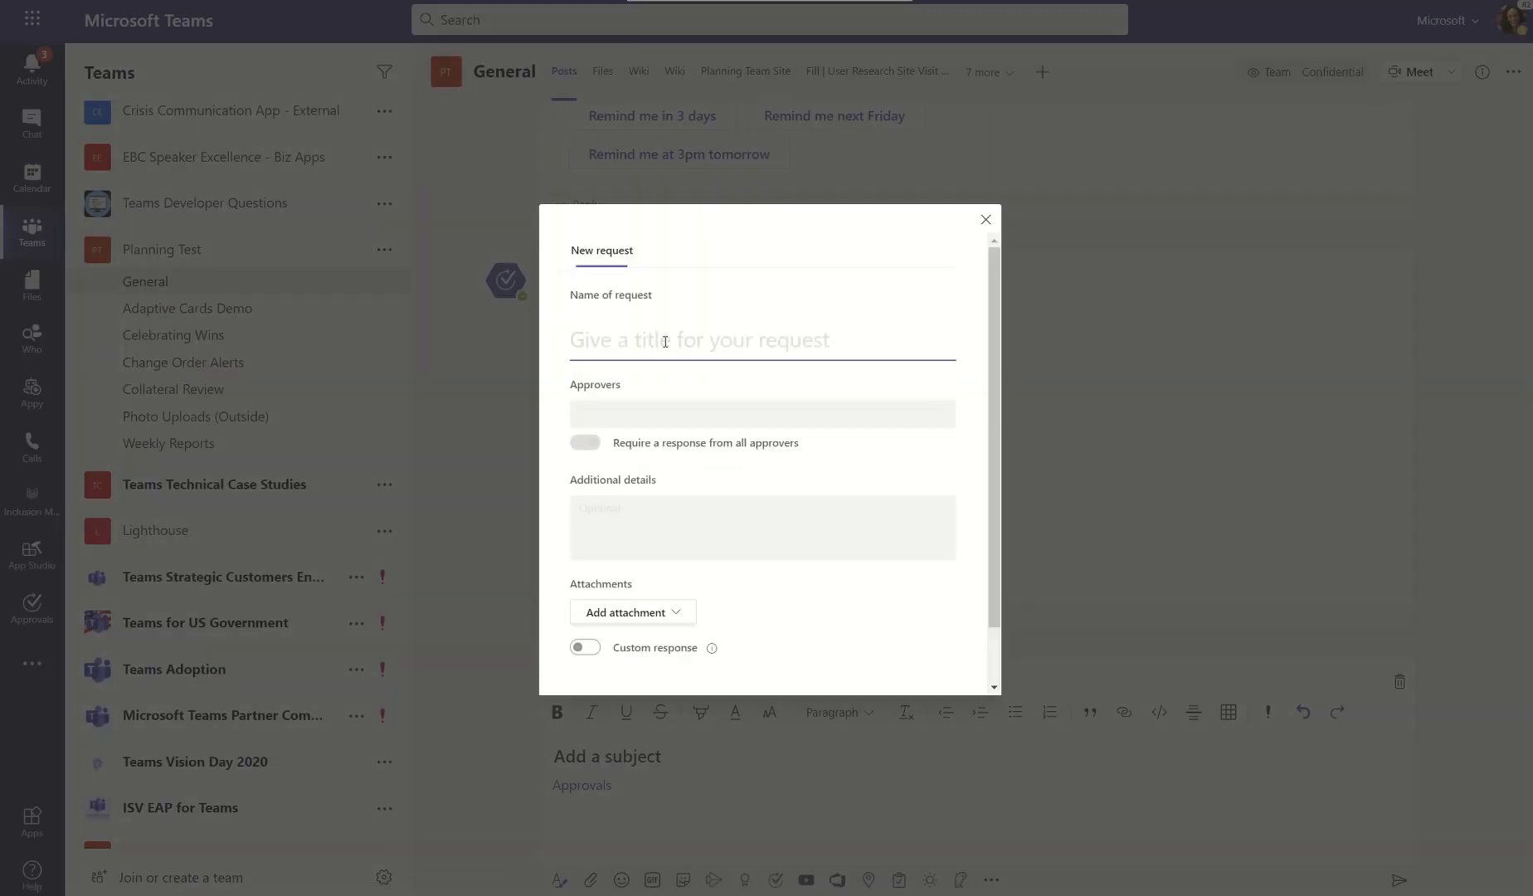
{"action": "type", "text": "Custom"}
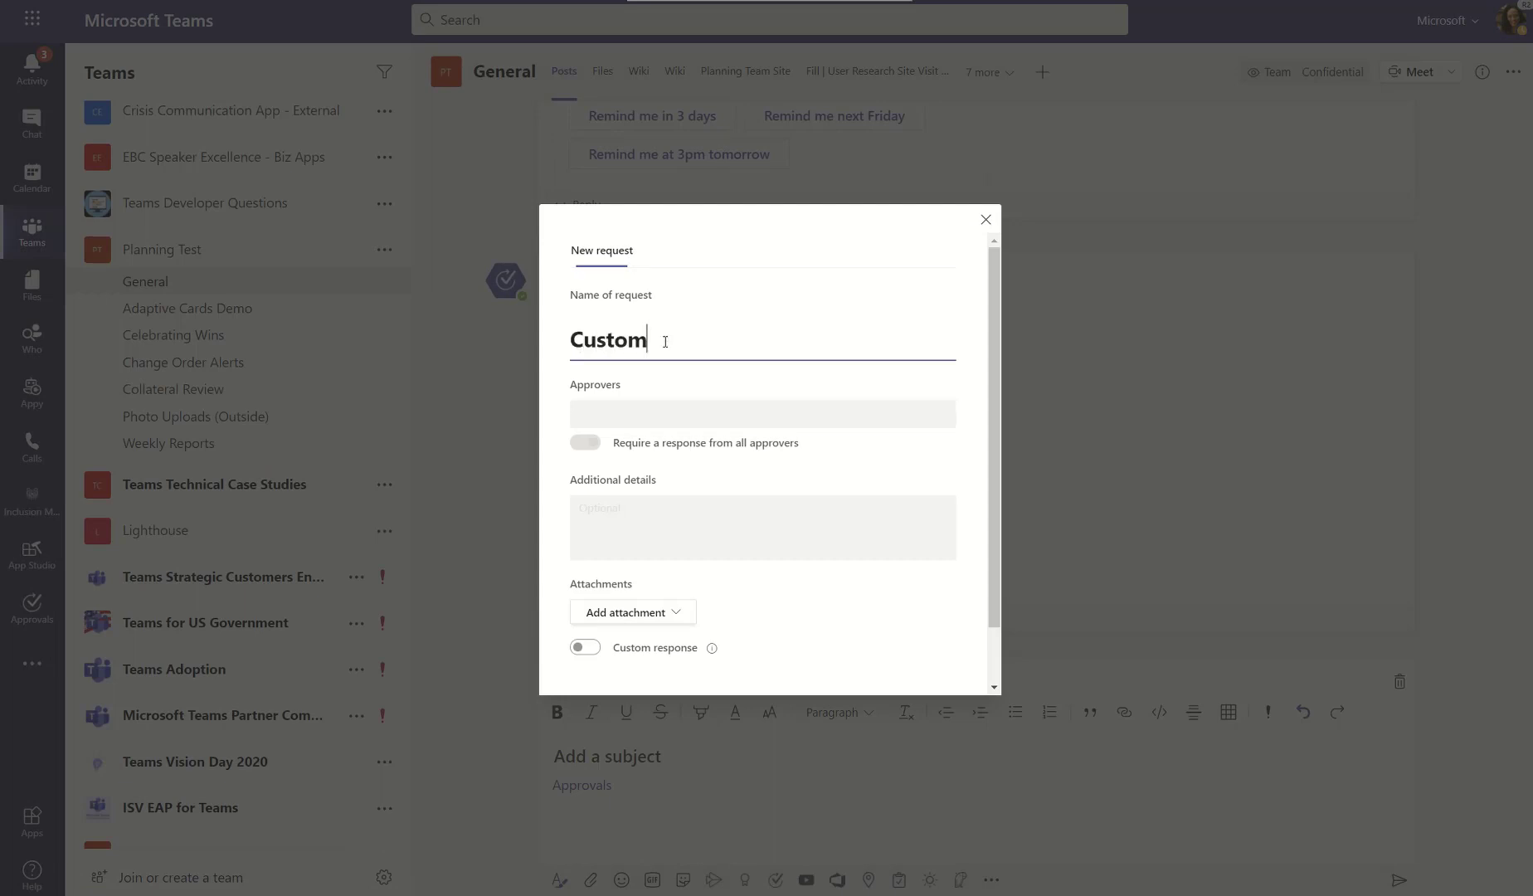
{"action": "type", "text": "Repson"}
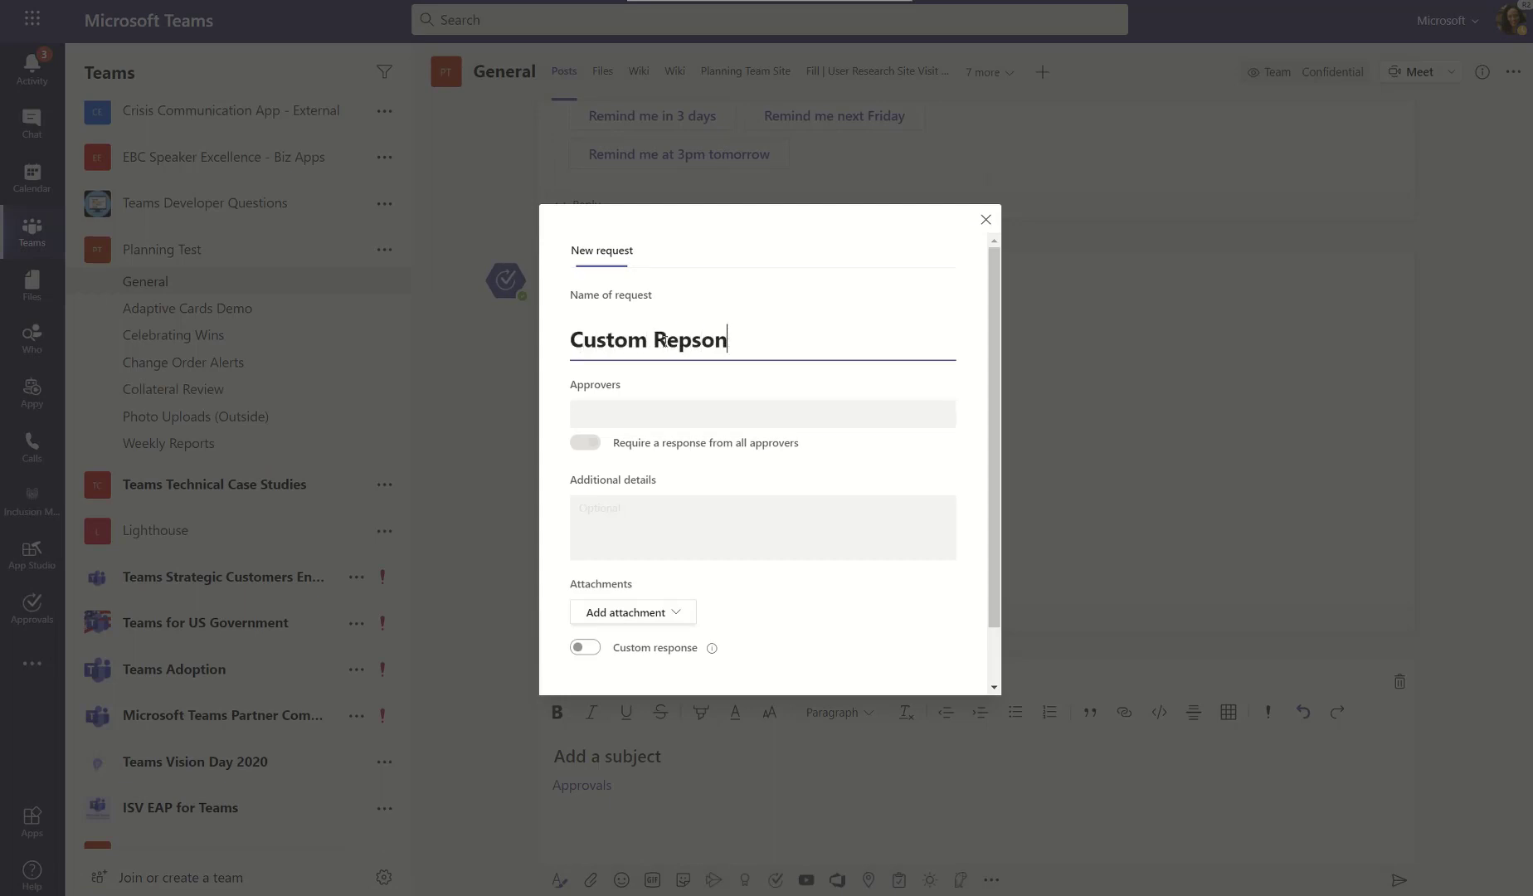
{"action": "key", "text": "Backspace"}
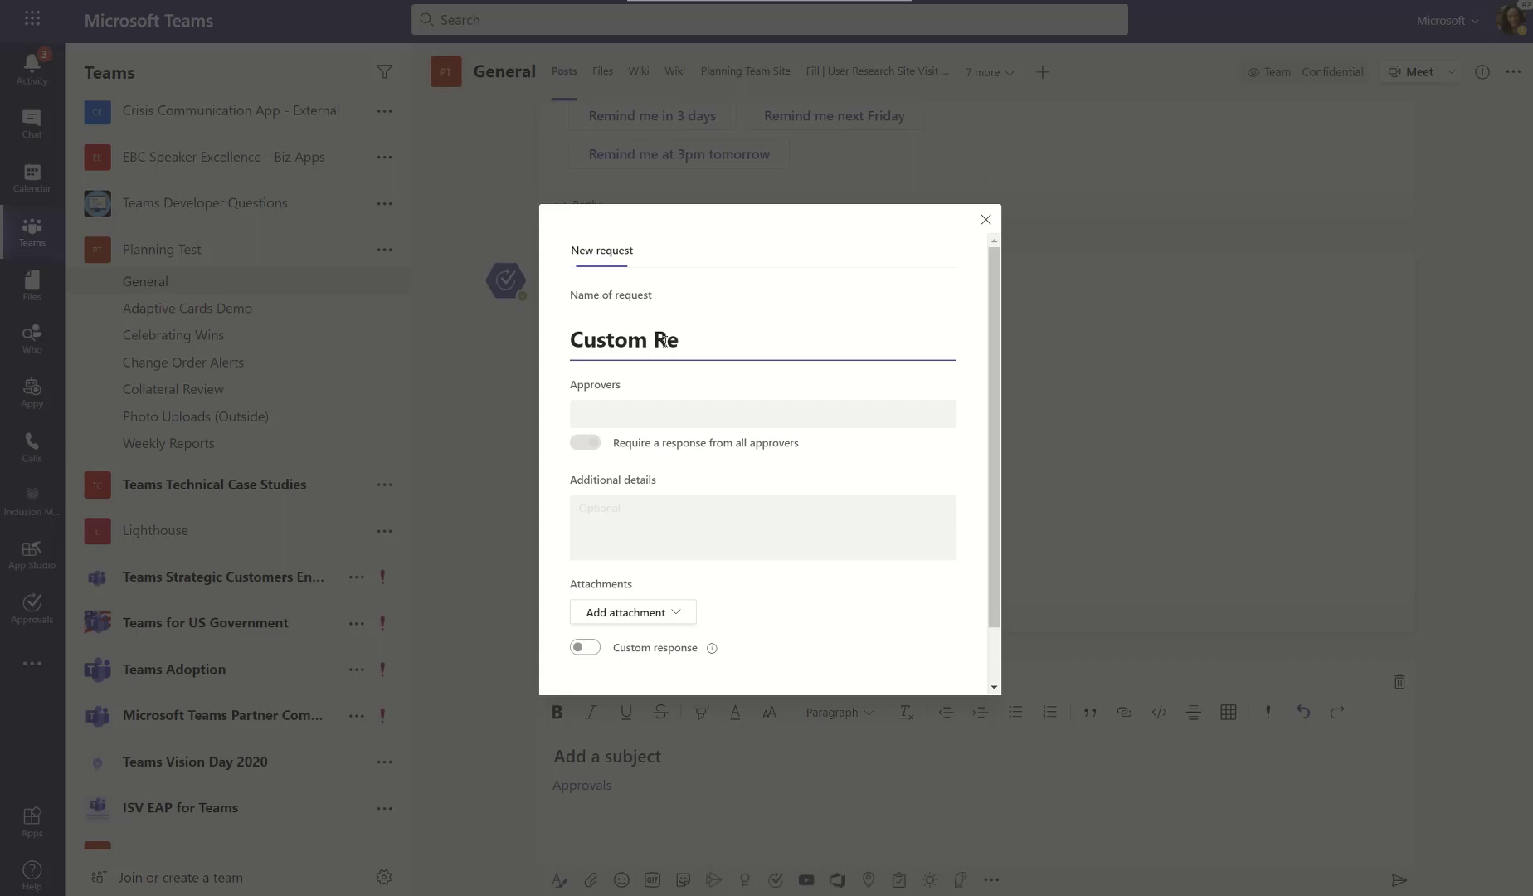
{"action": "type", "text": "sponse"}
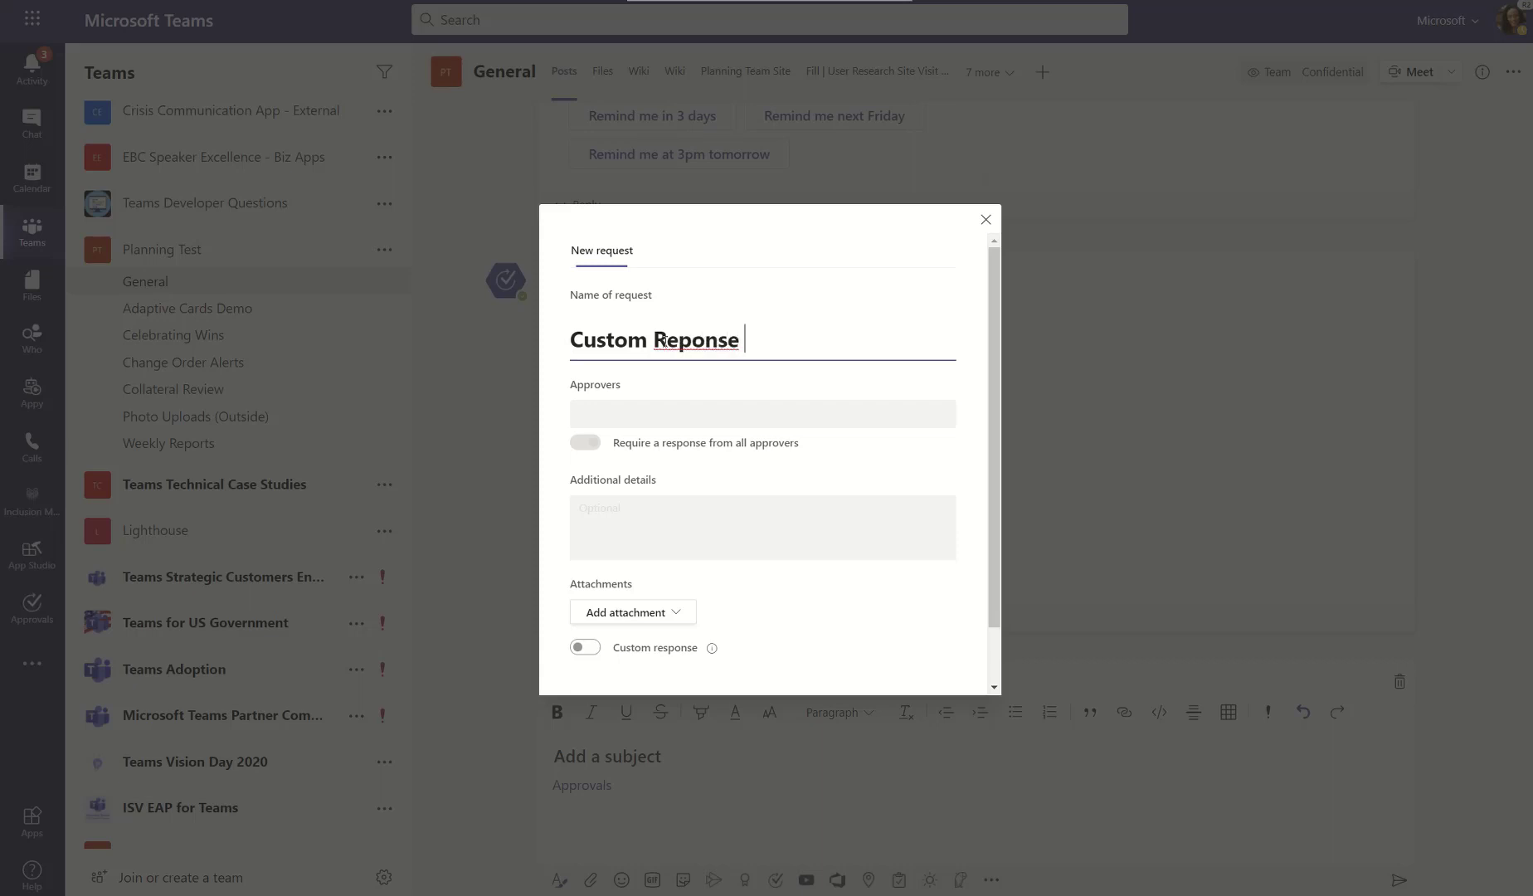
{"action": "type", "text": "Approval"}
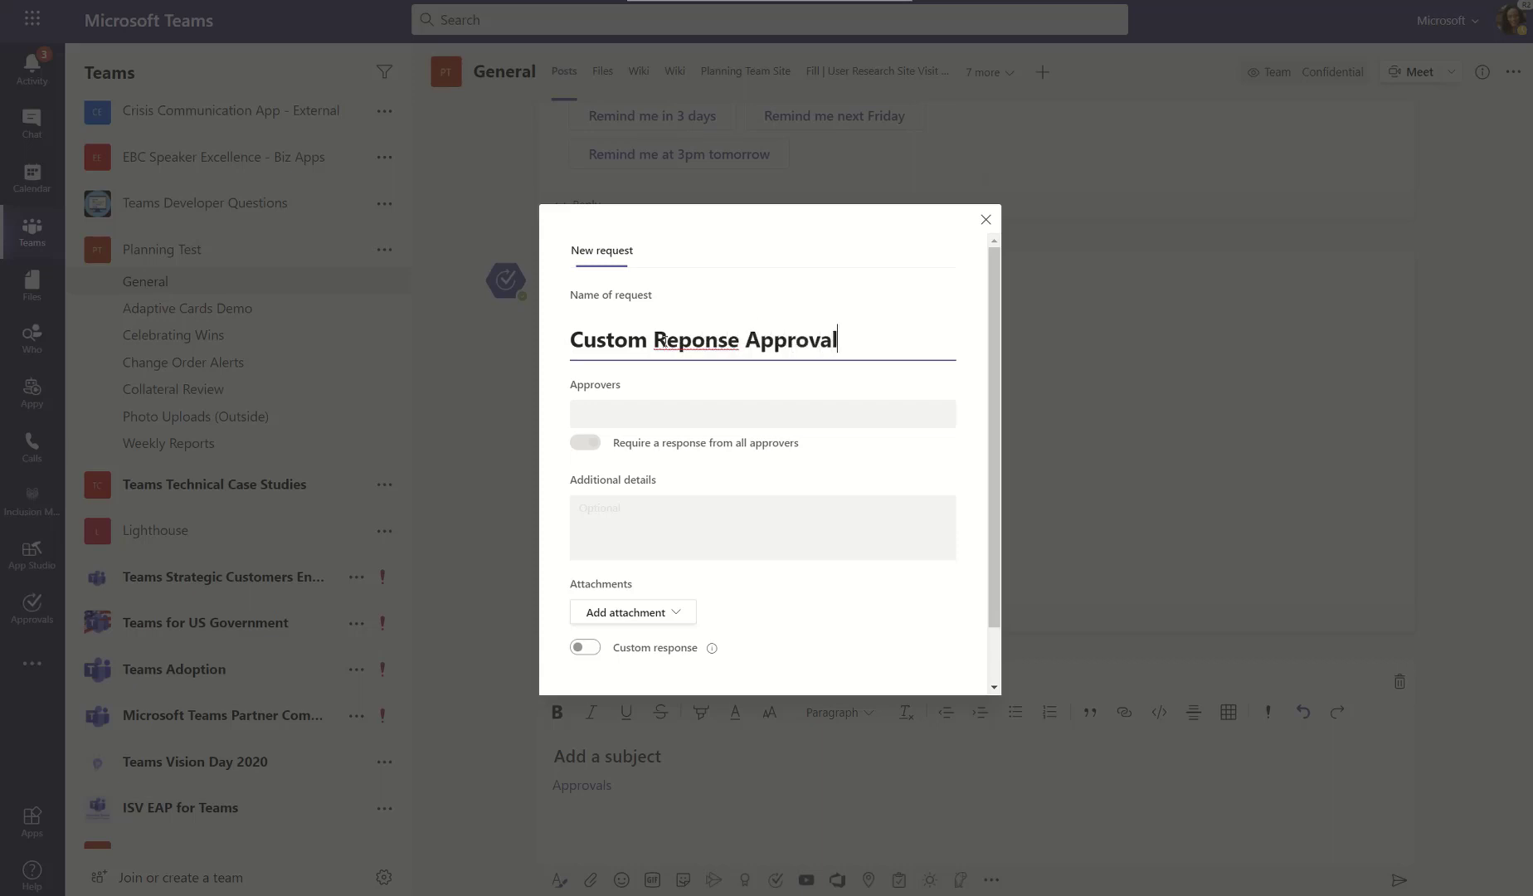
{"action": "left_click", "coordinate": [759, 412]}
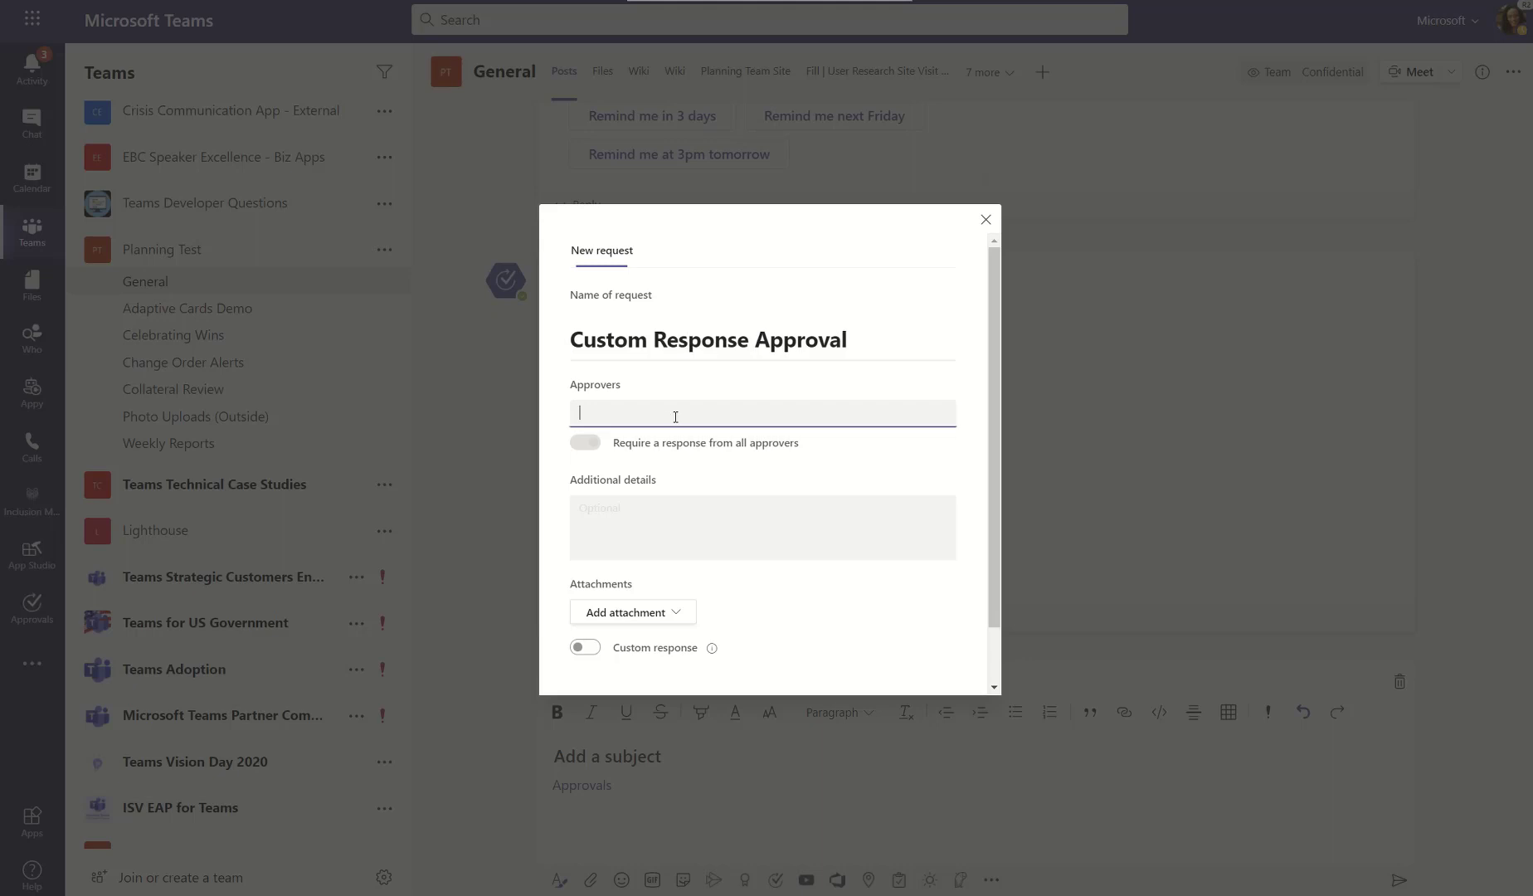
{"action": "type", "text": "Audrie Gordon"}
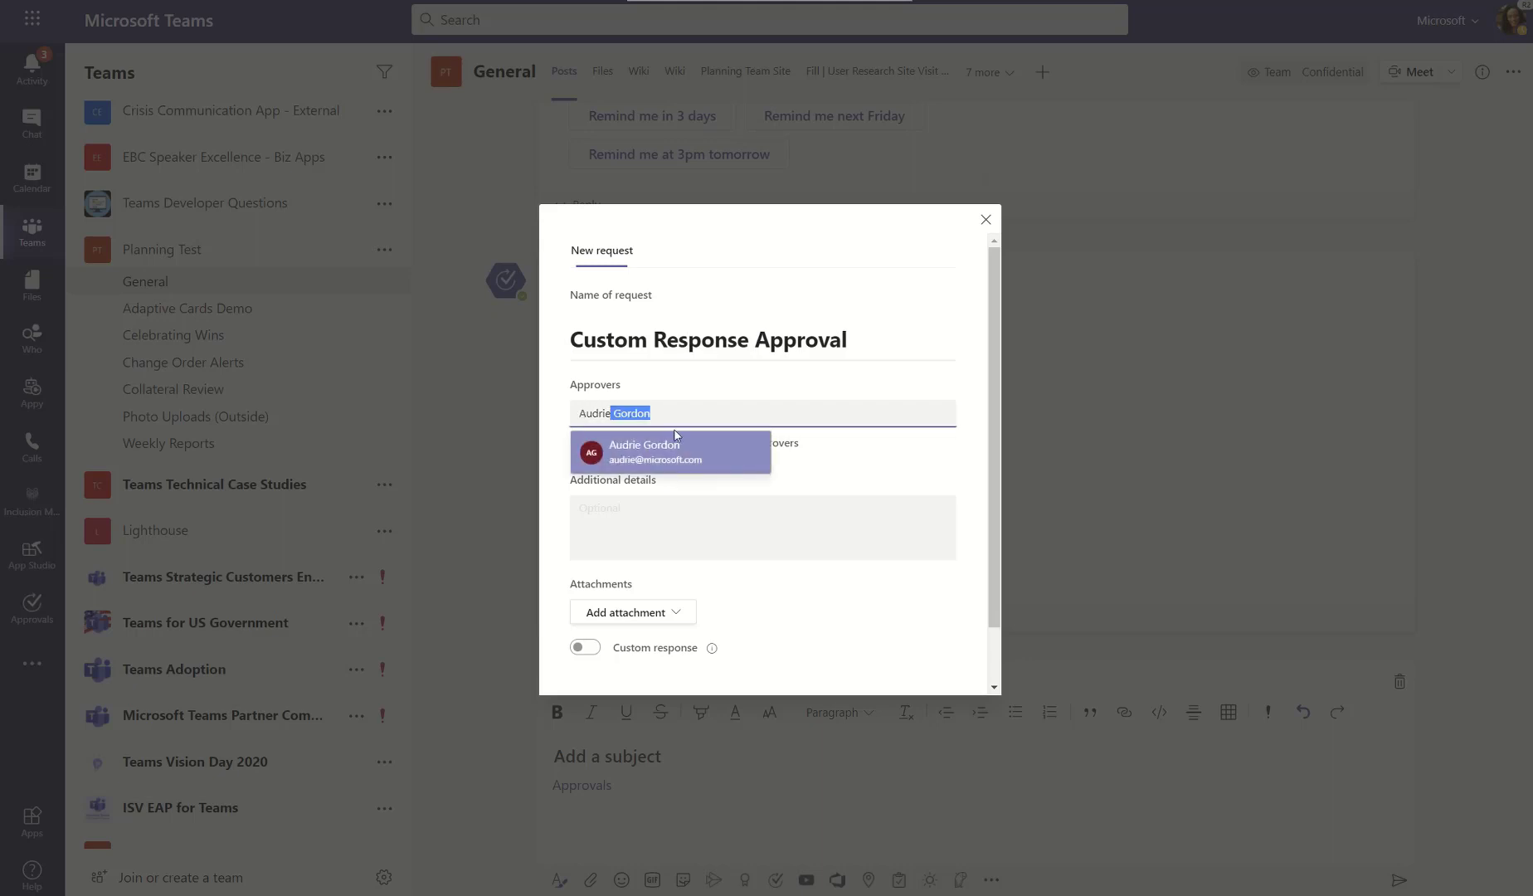
{"action": "left_click", "coordinate": [670, 451]}
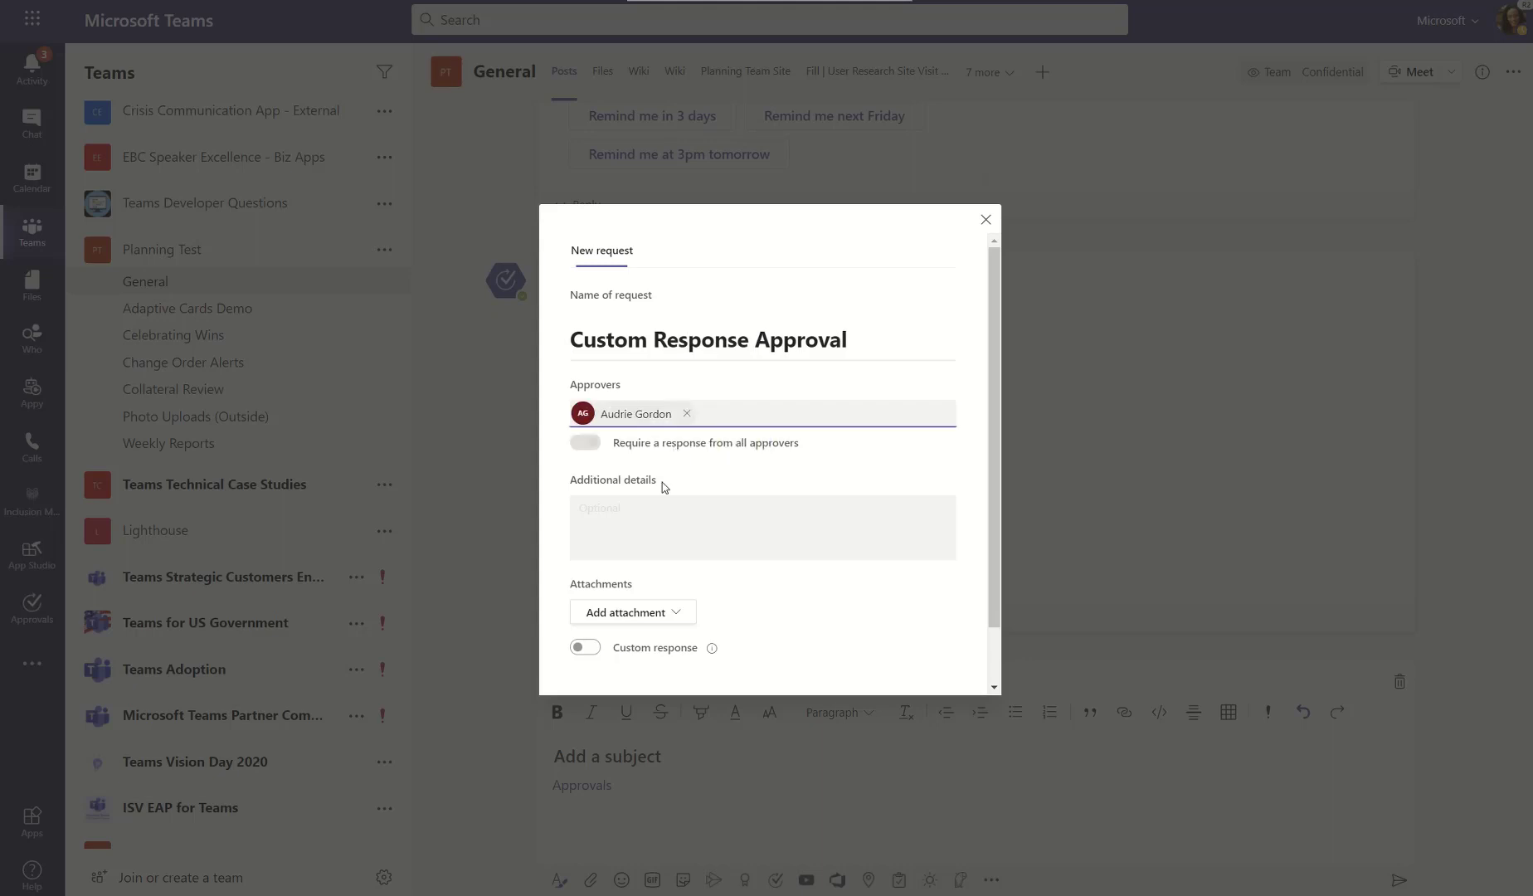
{"action": "type", "text": "This is text that relates to this approval request."}
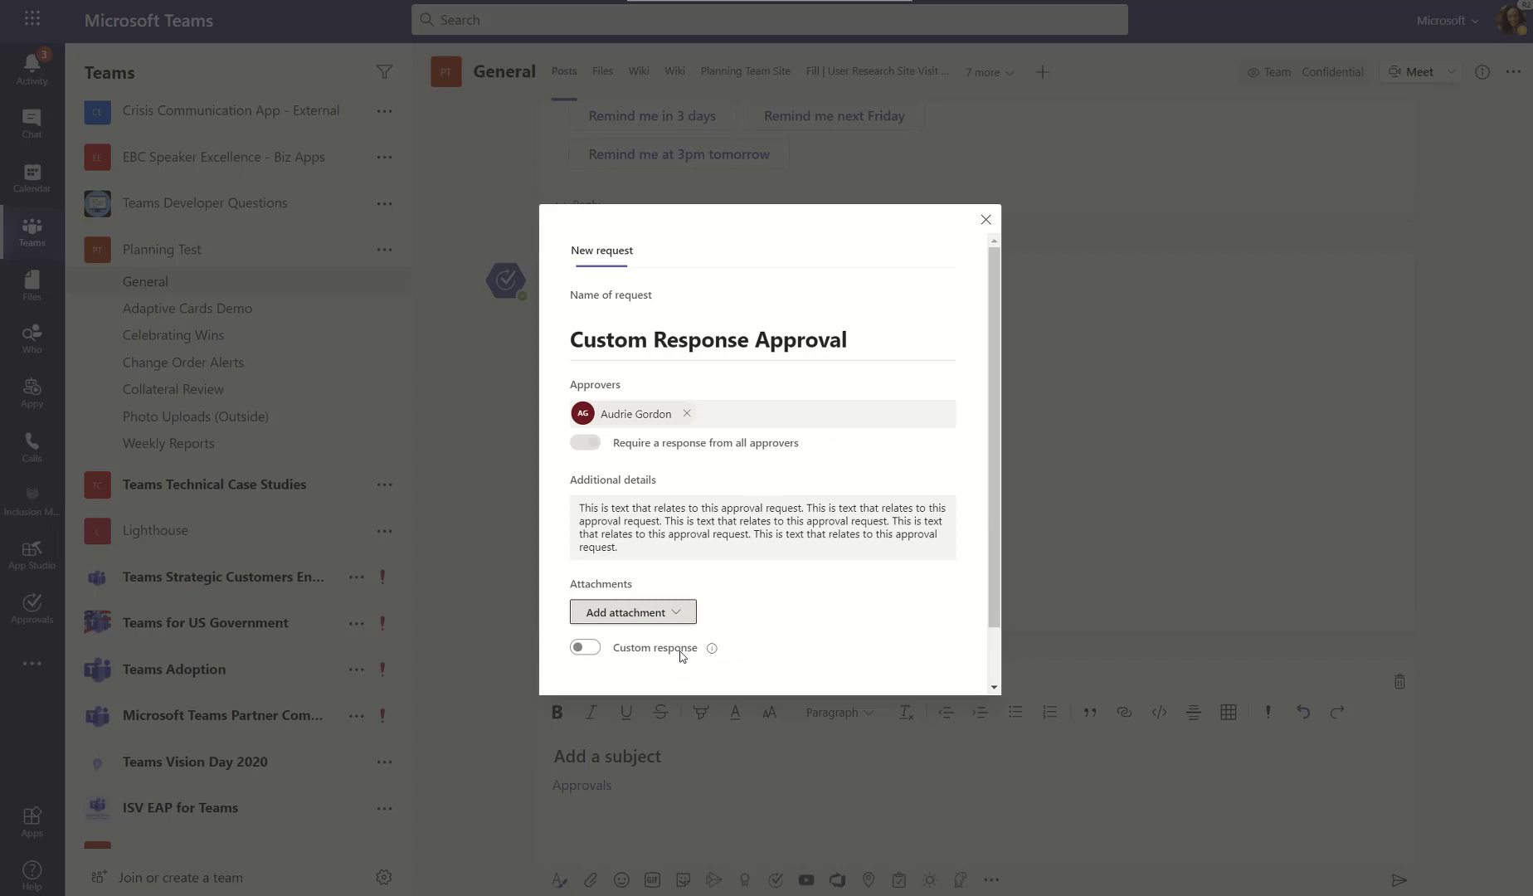
- Attach an image from the Pictures folder to the request
{"action": "left_click", "coordinate": [632, 610]}
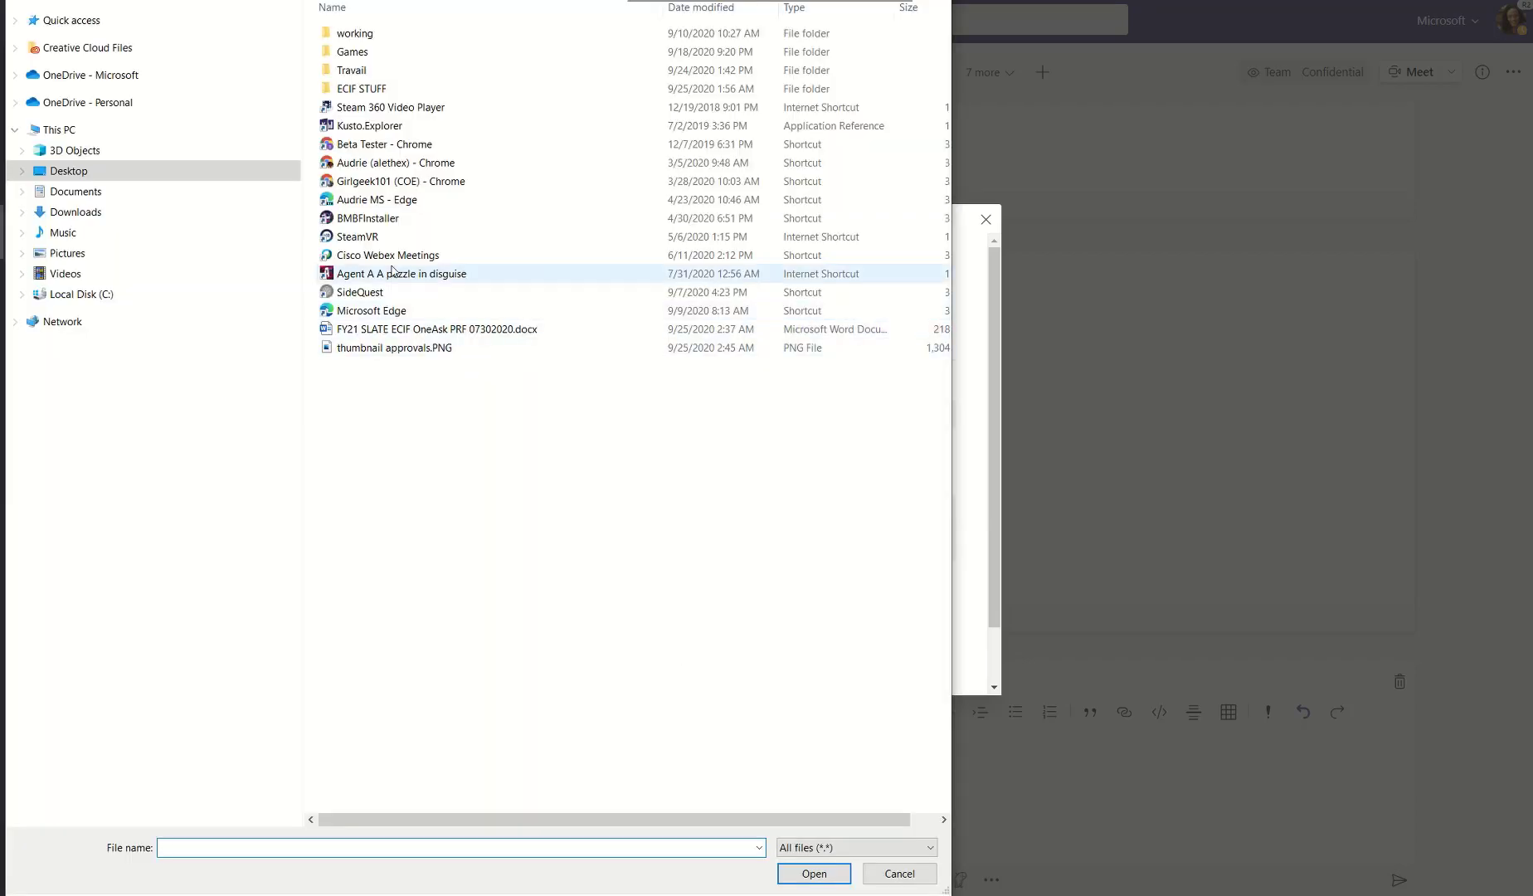
{"action": "left_click", "coordinate": [67, 252]}
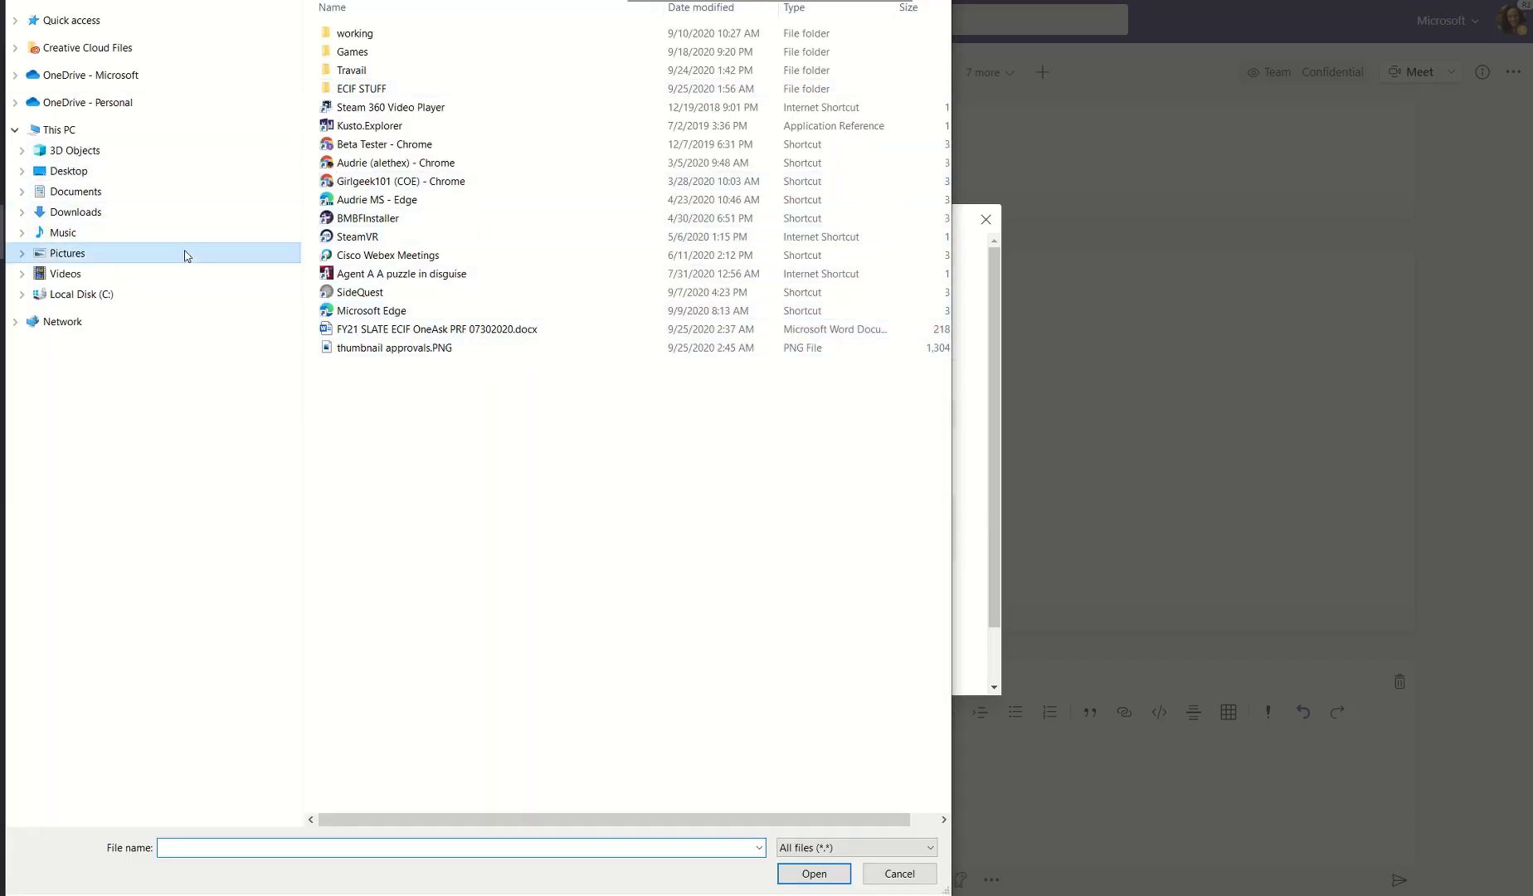
{"action": "left_click", "coordinate": [813, 872]}
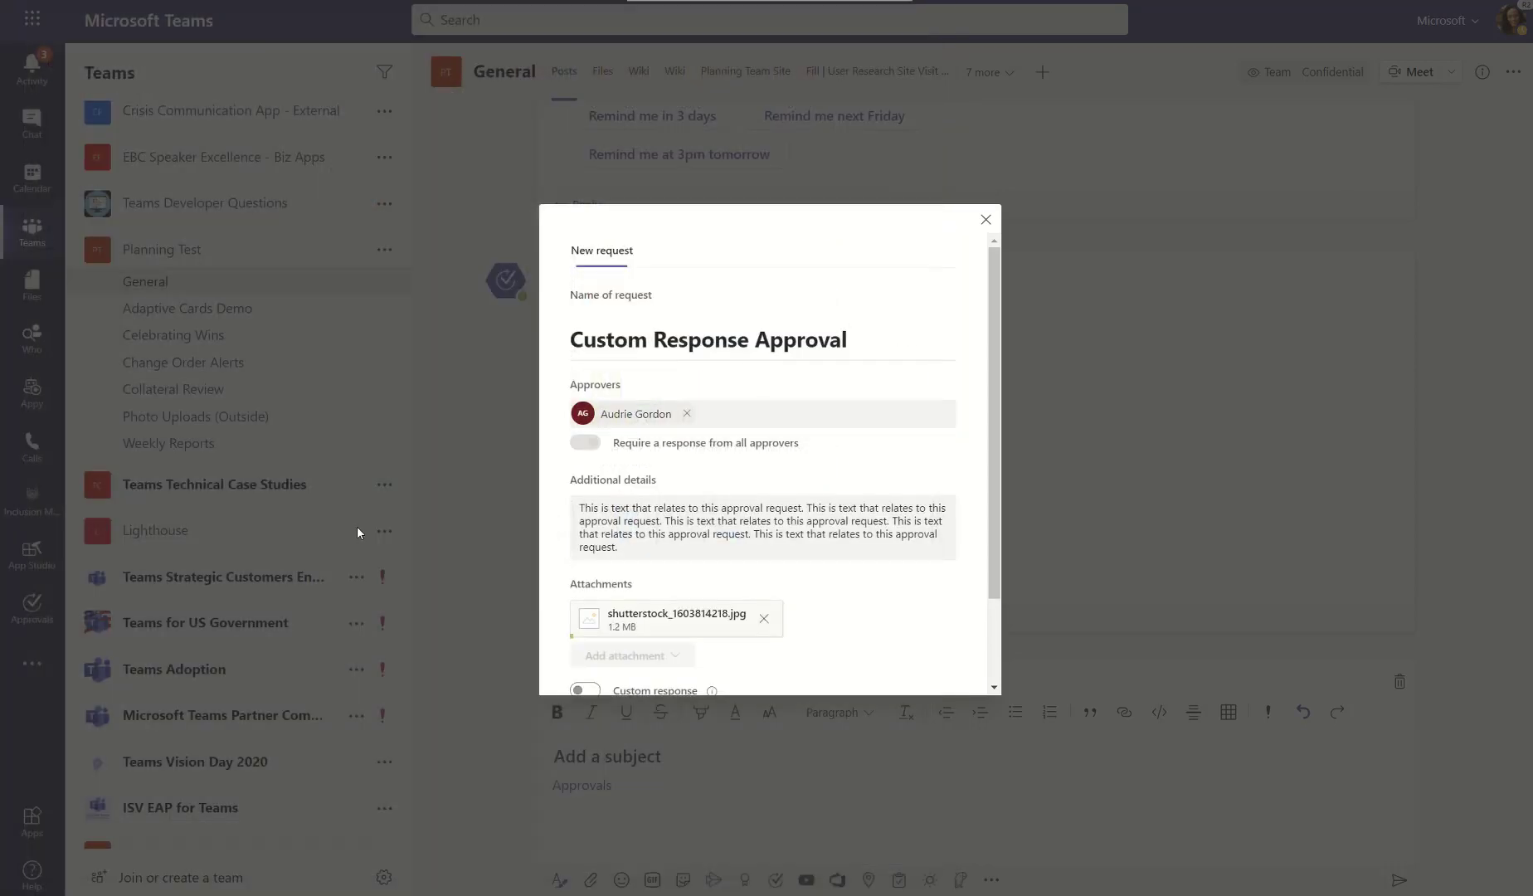
- Switch on custom responses, revealing two empty response fields
{"action": "scroll", "scroll_direction": "down", "scroll_amount": 3}
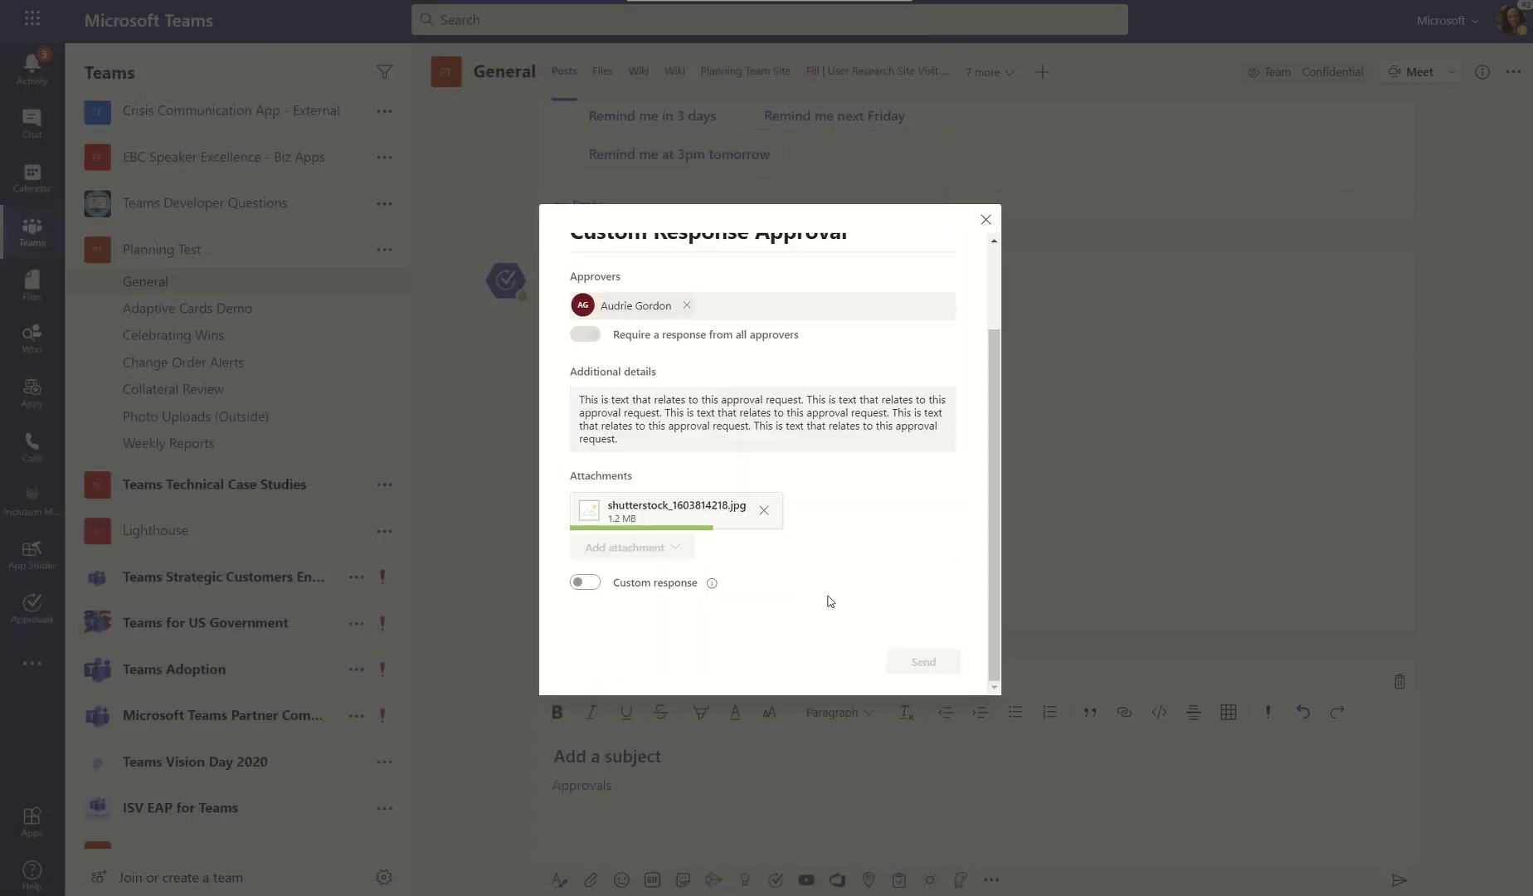
{"action": "left_click", "coordinate": [583, 582]}
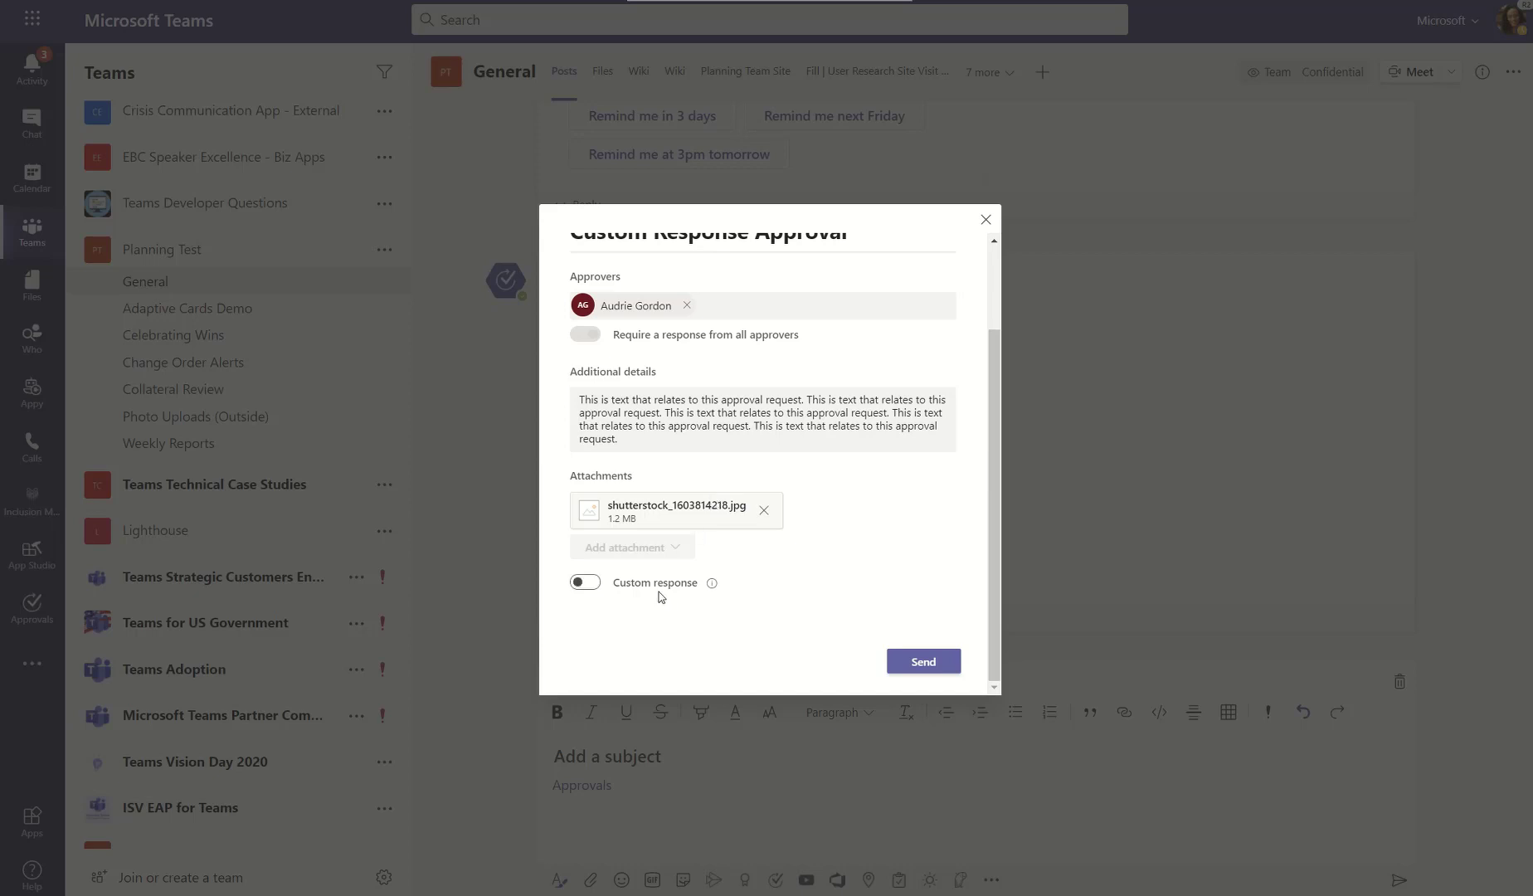
{"action": "left_click", "coordinate": [583, 583]}
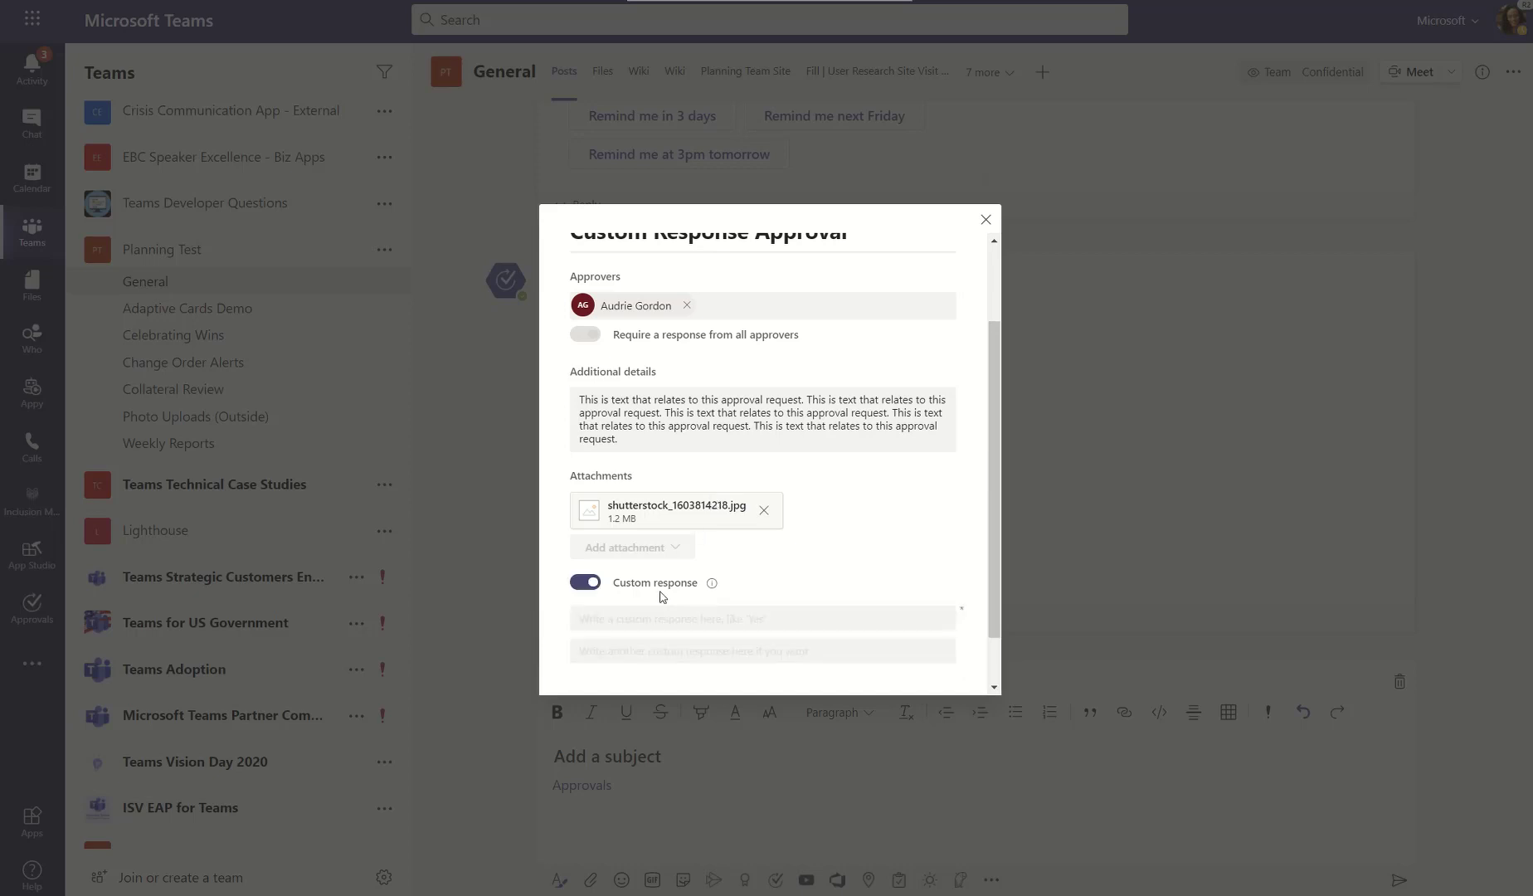
- Enter custom responses 'Compliant' and 'Non-Compliant' and send the request to the channel
{"action": "left_click", "coordinate": [760, 617]}
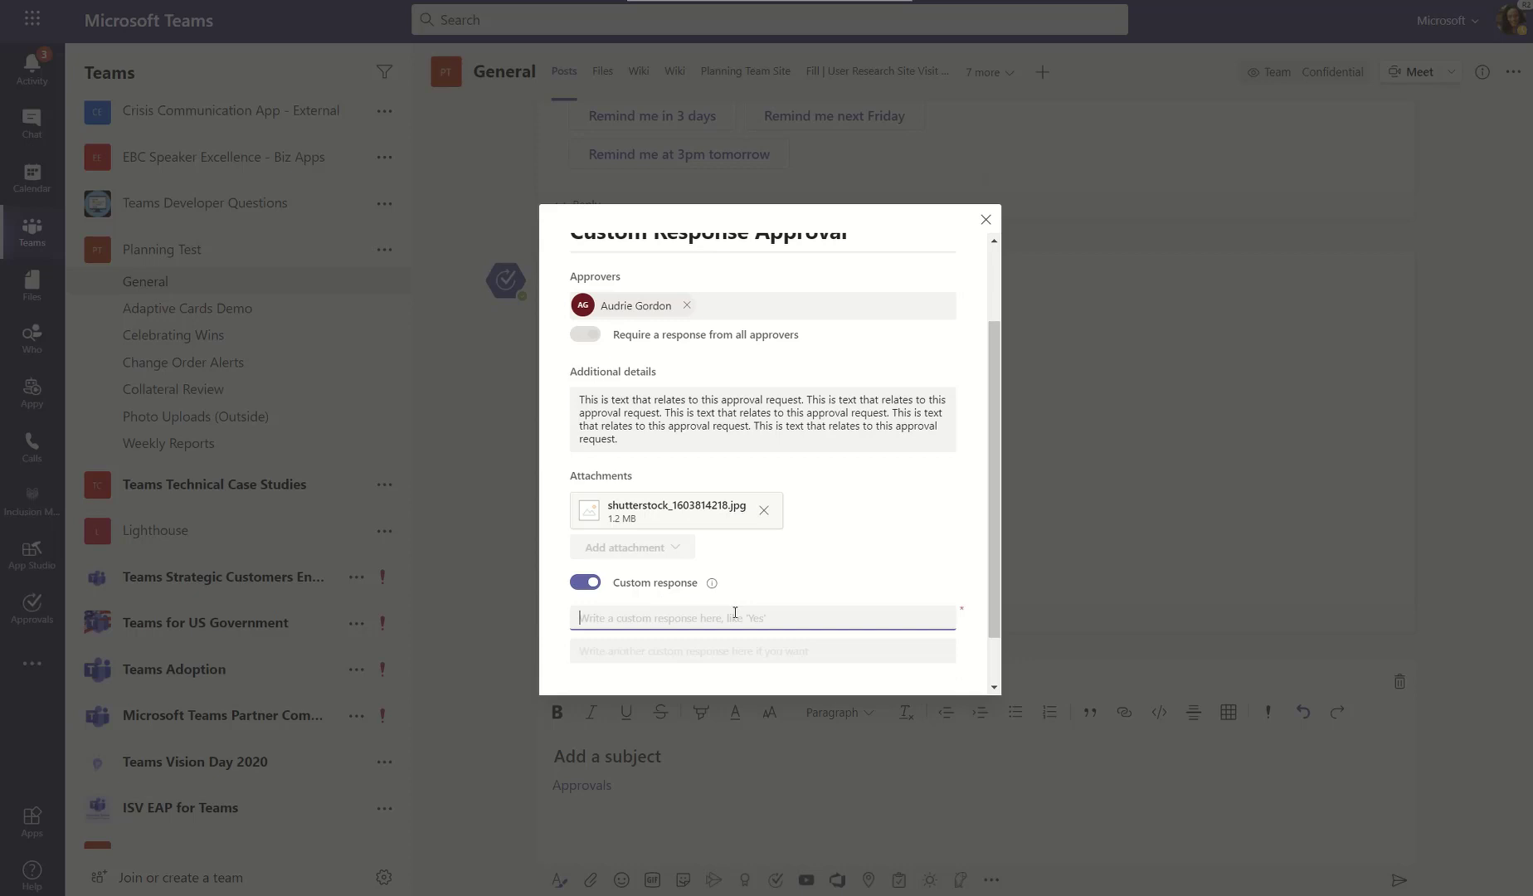
{"action": "type", "text": "Compliant"}
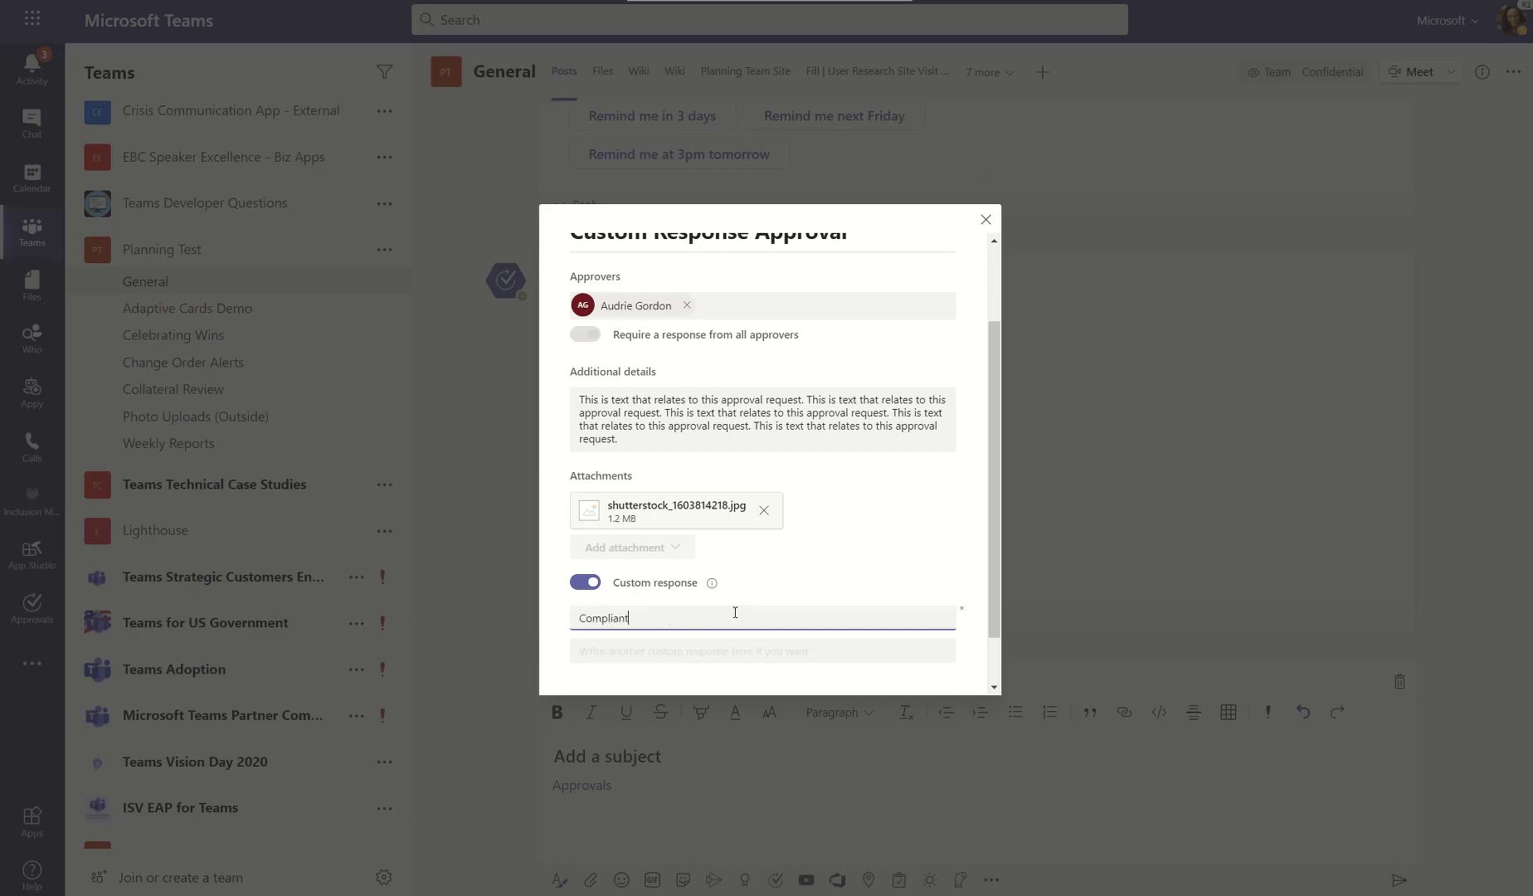
{"action": "left_click", "coordinate": [761, 650]}
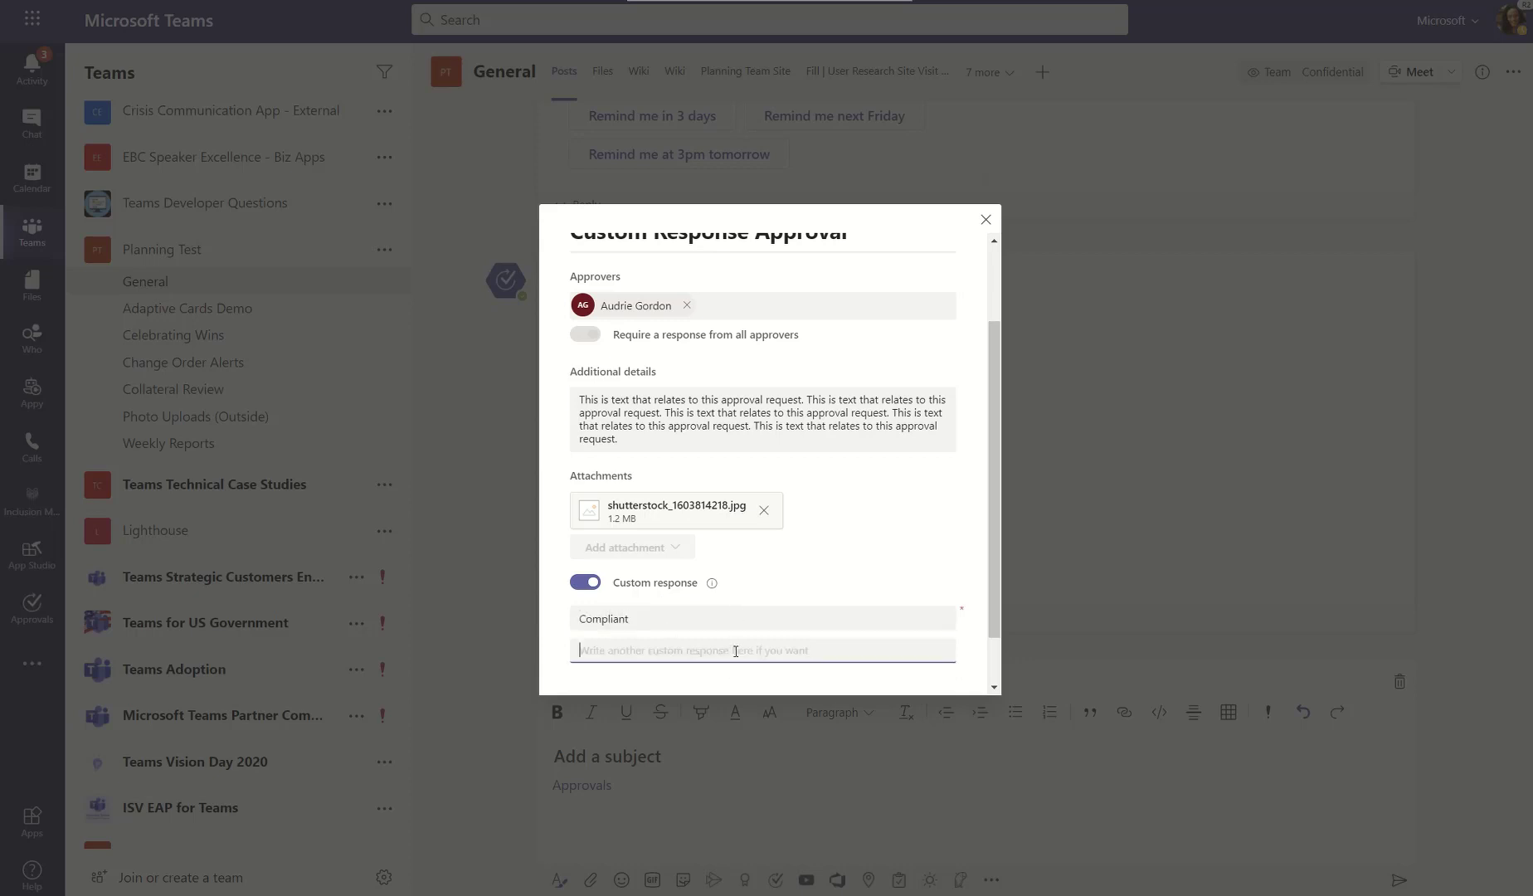
{"action": "type", "text": "Non-Compliant"}
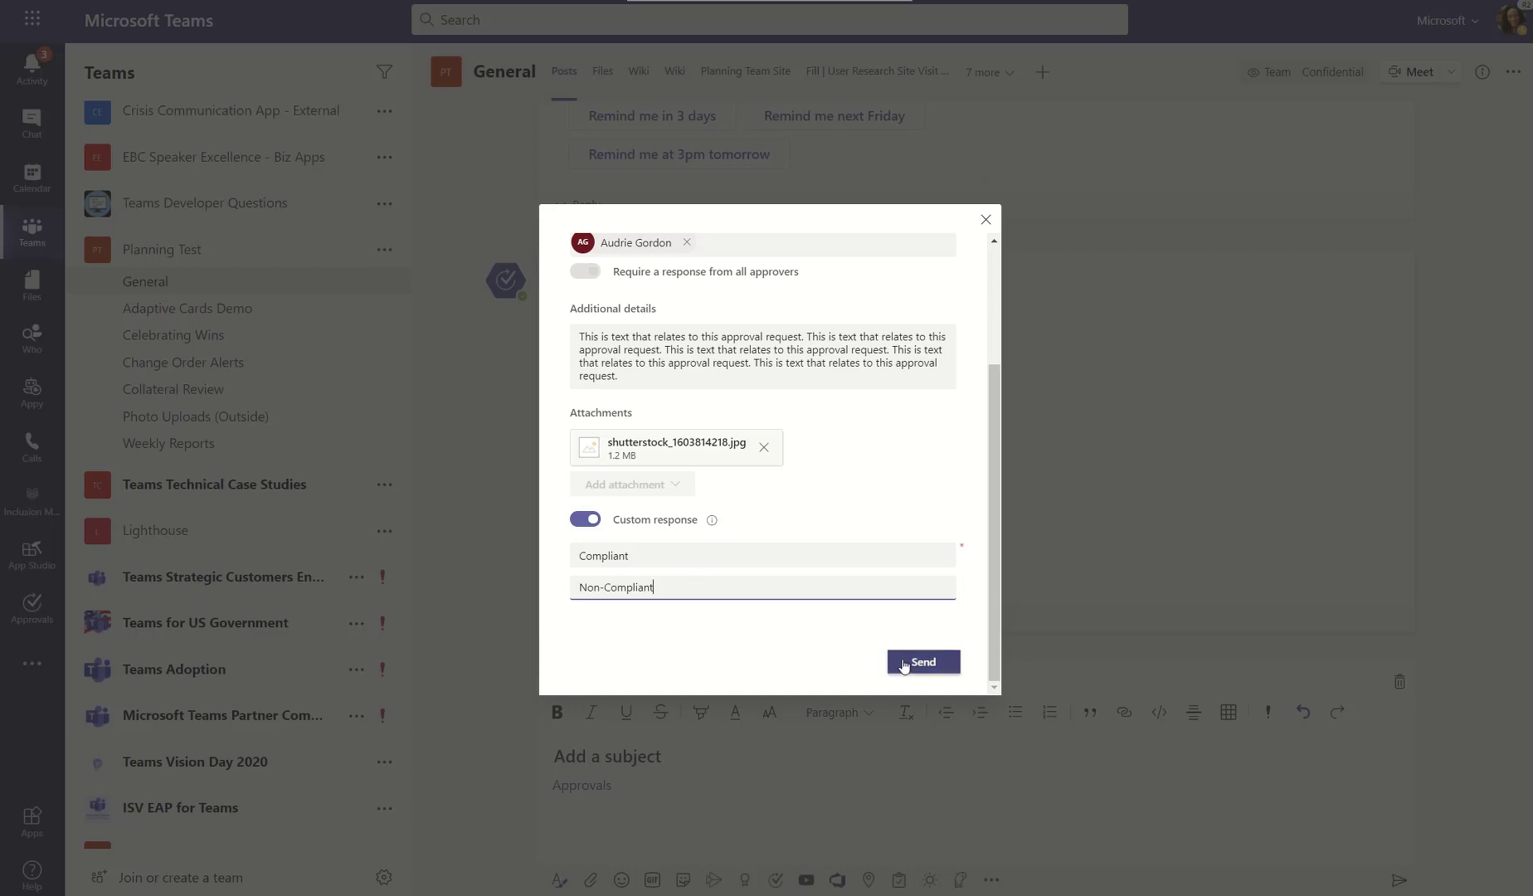
{"action": "left_click", "coordinate": [922, 661]}
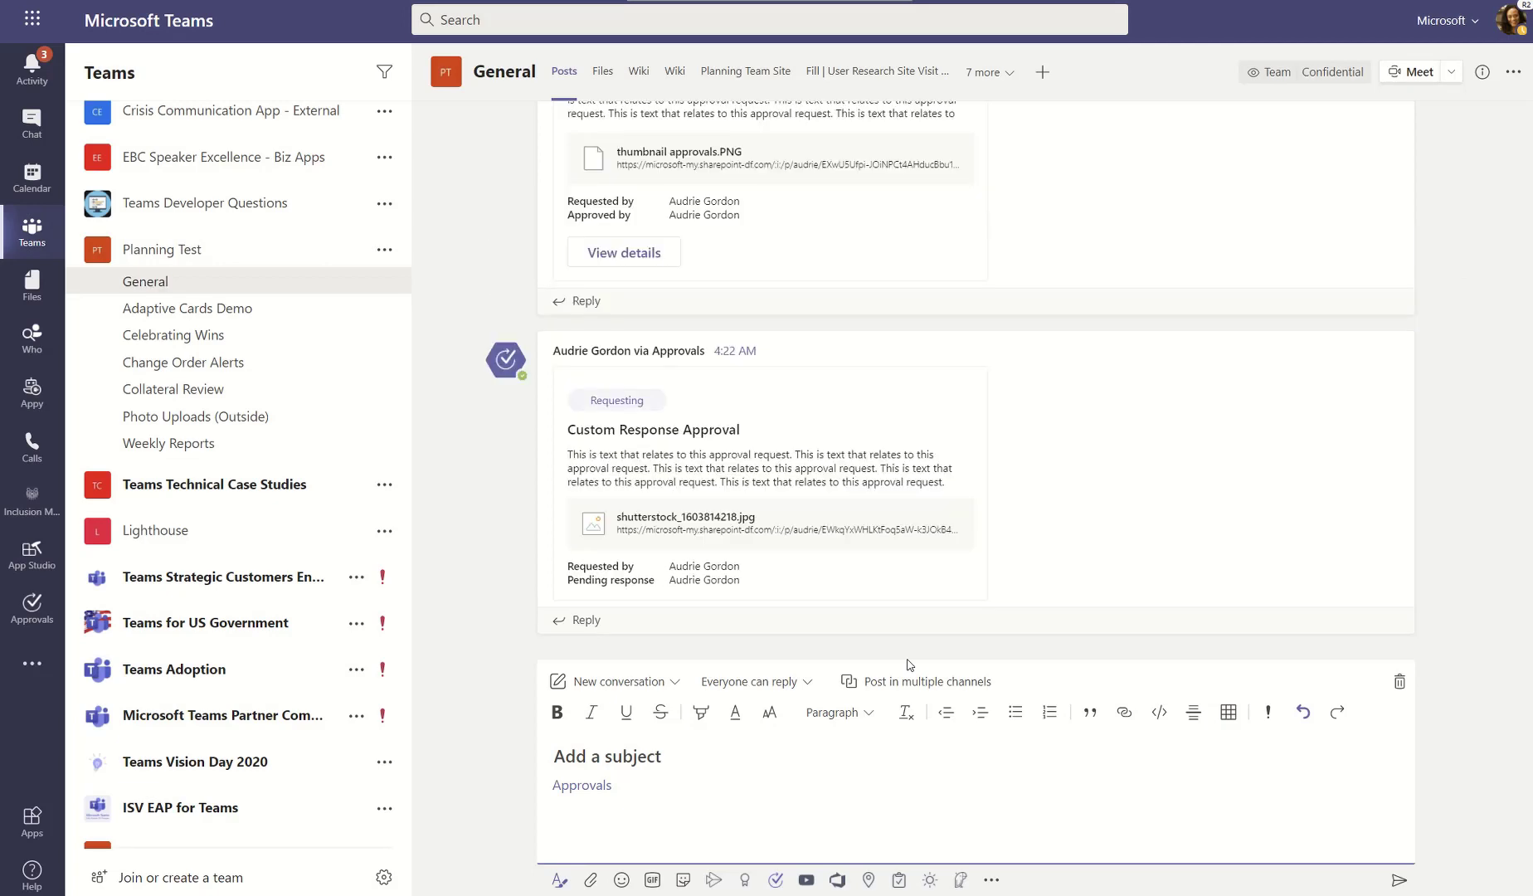
{"action": "mouse_move", "coordinate": [1526, 675]}
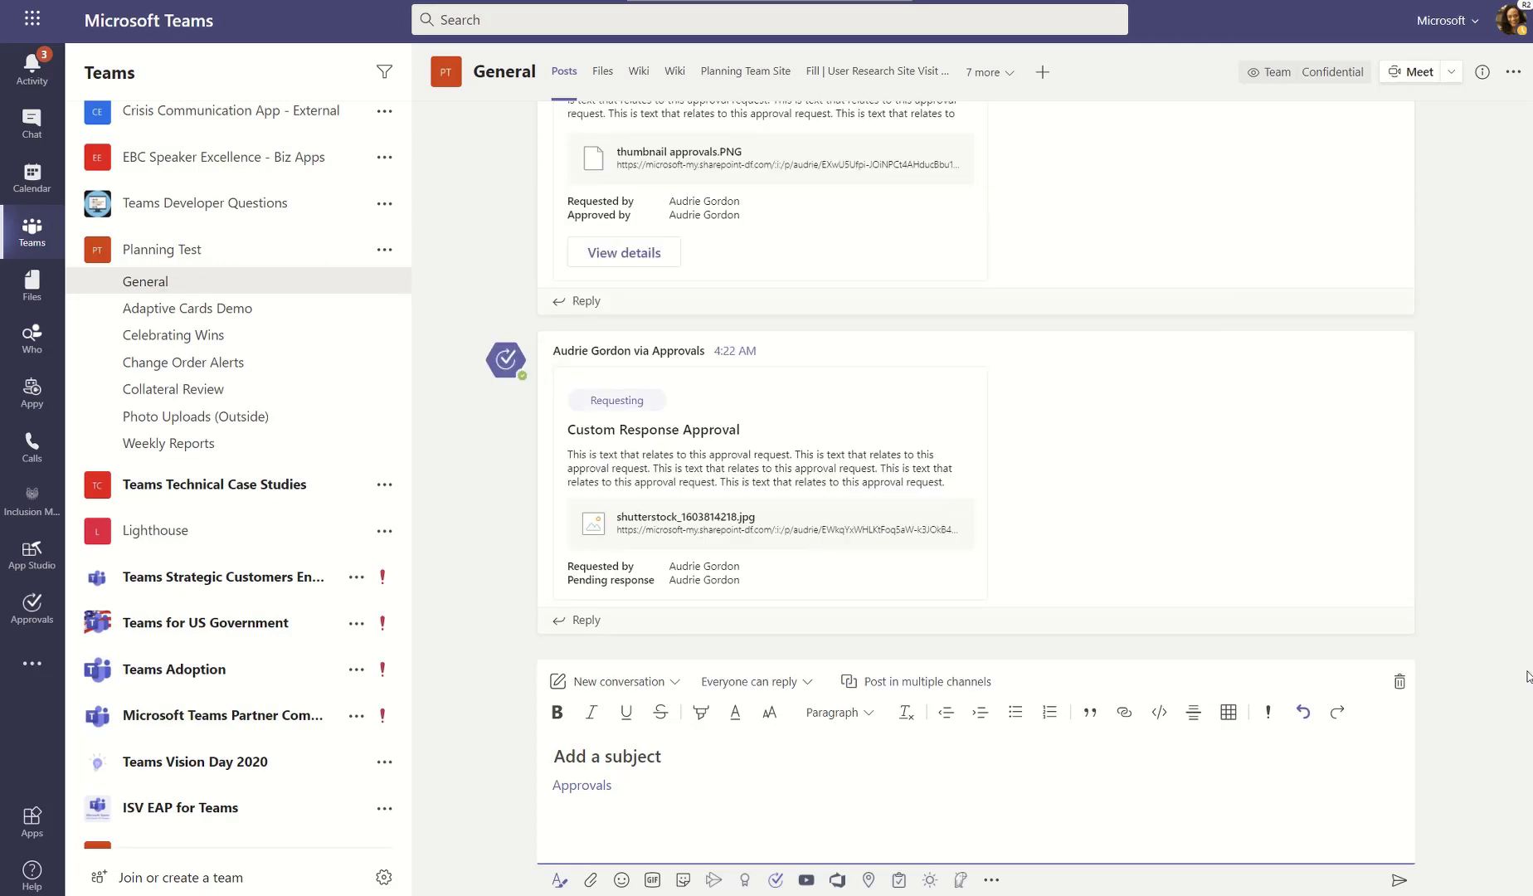
- Discard the leftover compose draft and go to the Approvals app
{"action": "left_click", "coordinate": [1398, 681]}
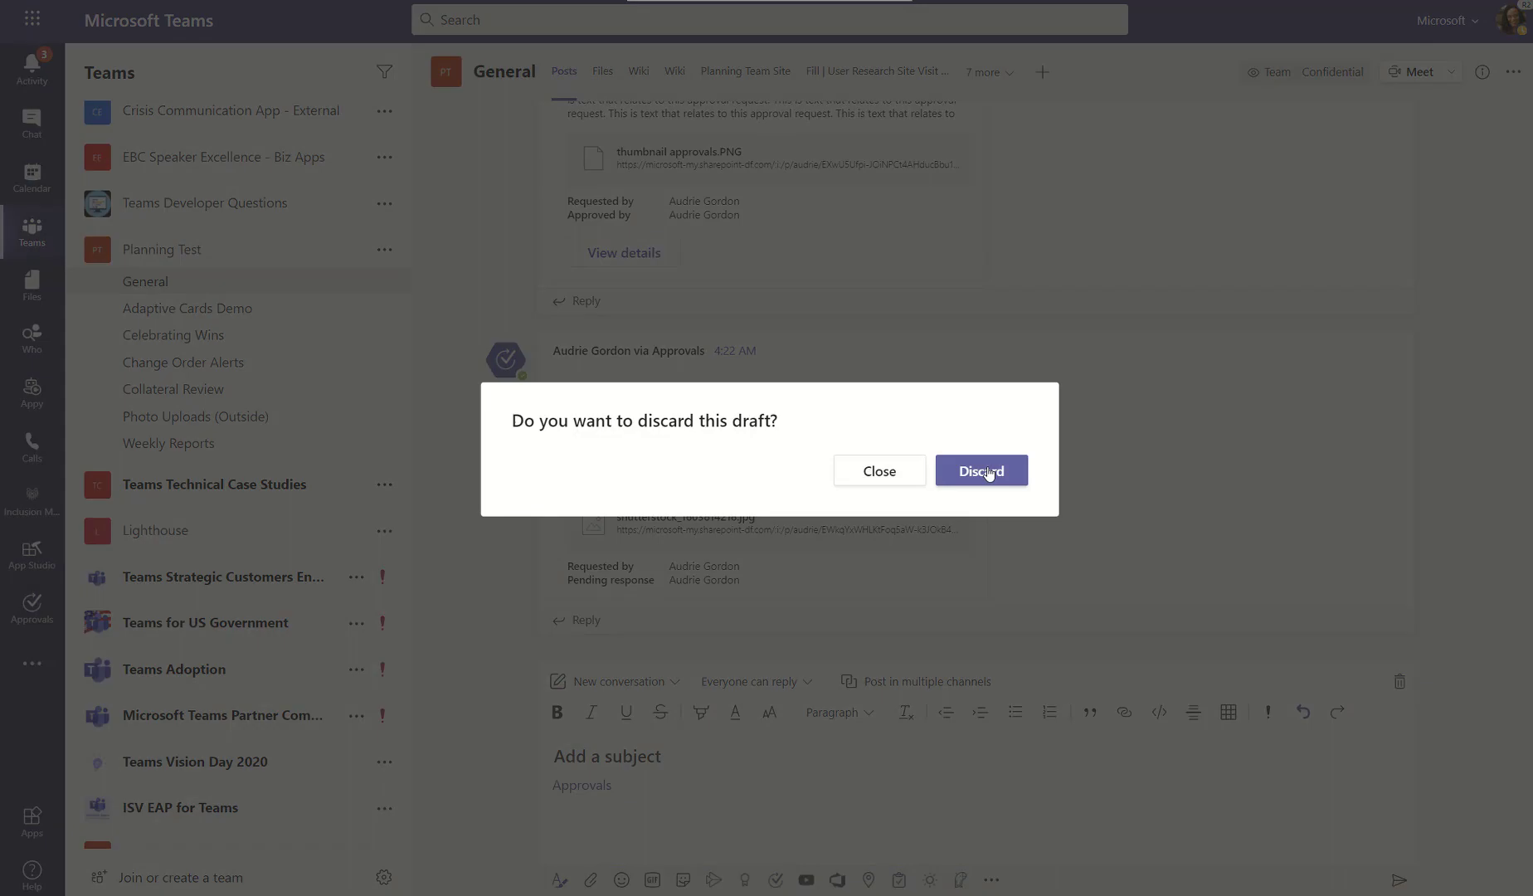
{"action": "left_click", "coordinate": [980, 471]}
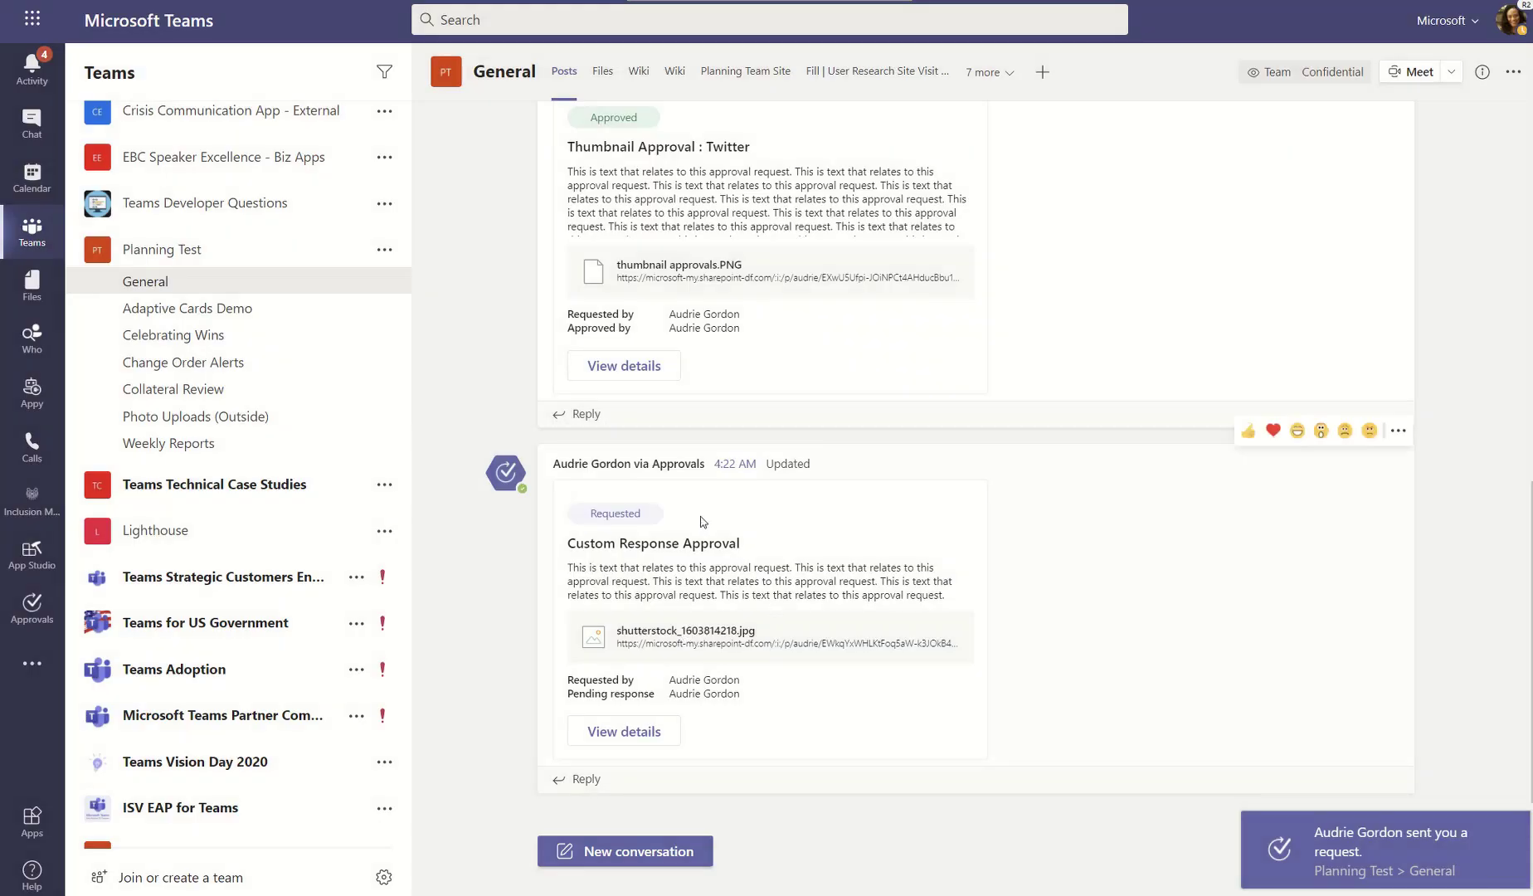
{"action": "mouse_move", "coordinate": [1118, 836]}
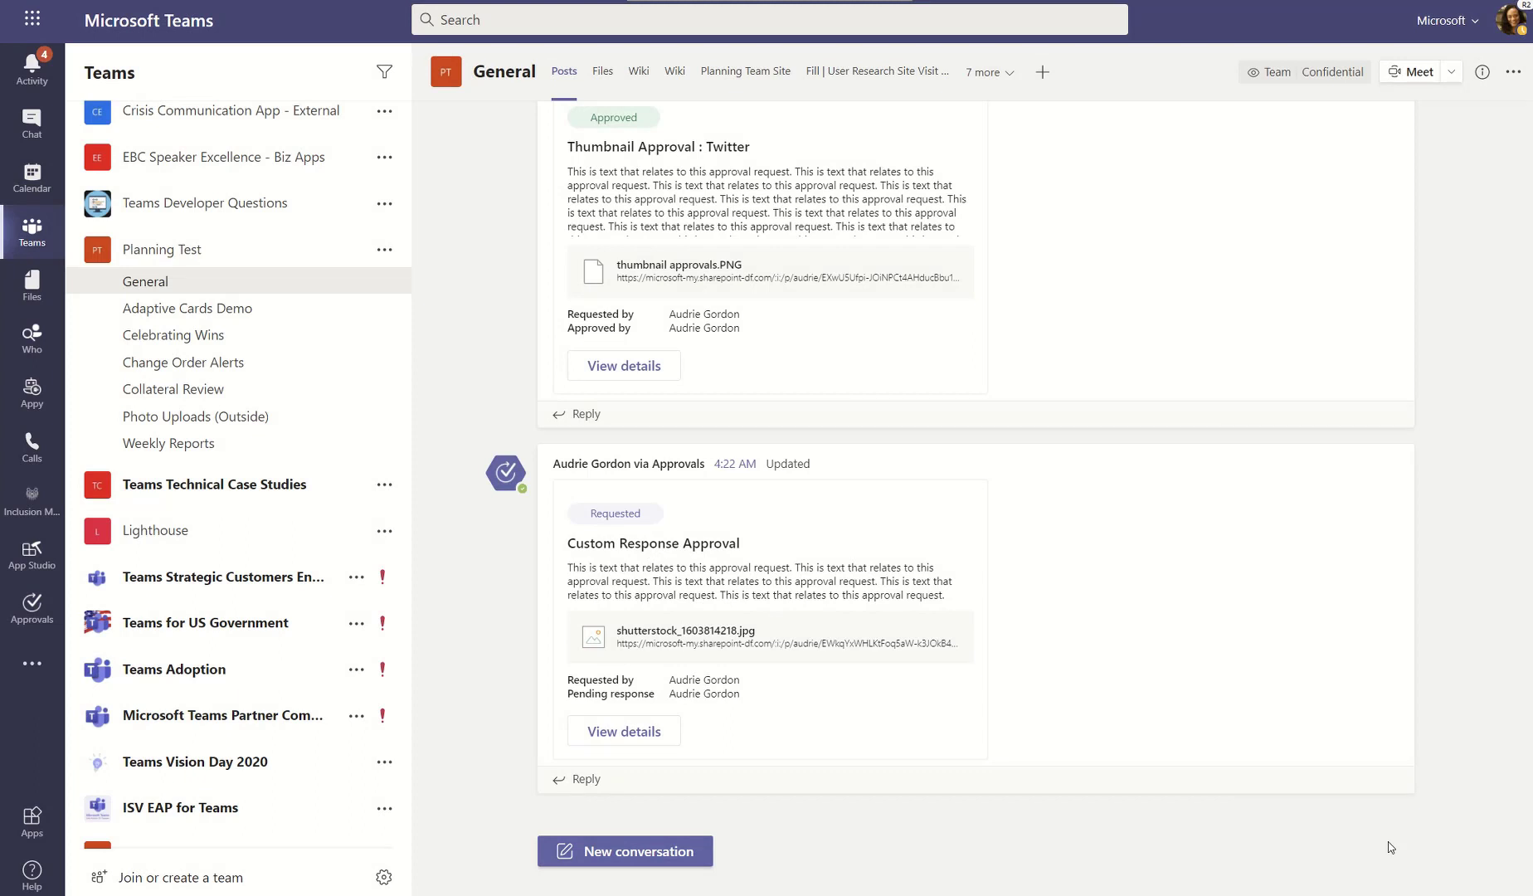
{"action": "left_click", "coordinate": [32, 607]}
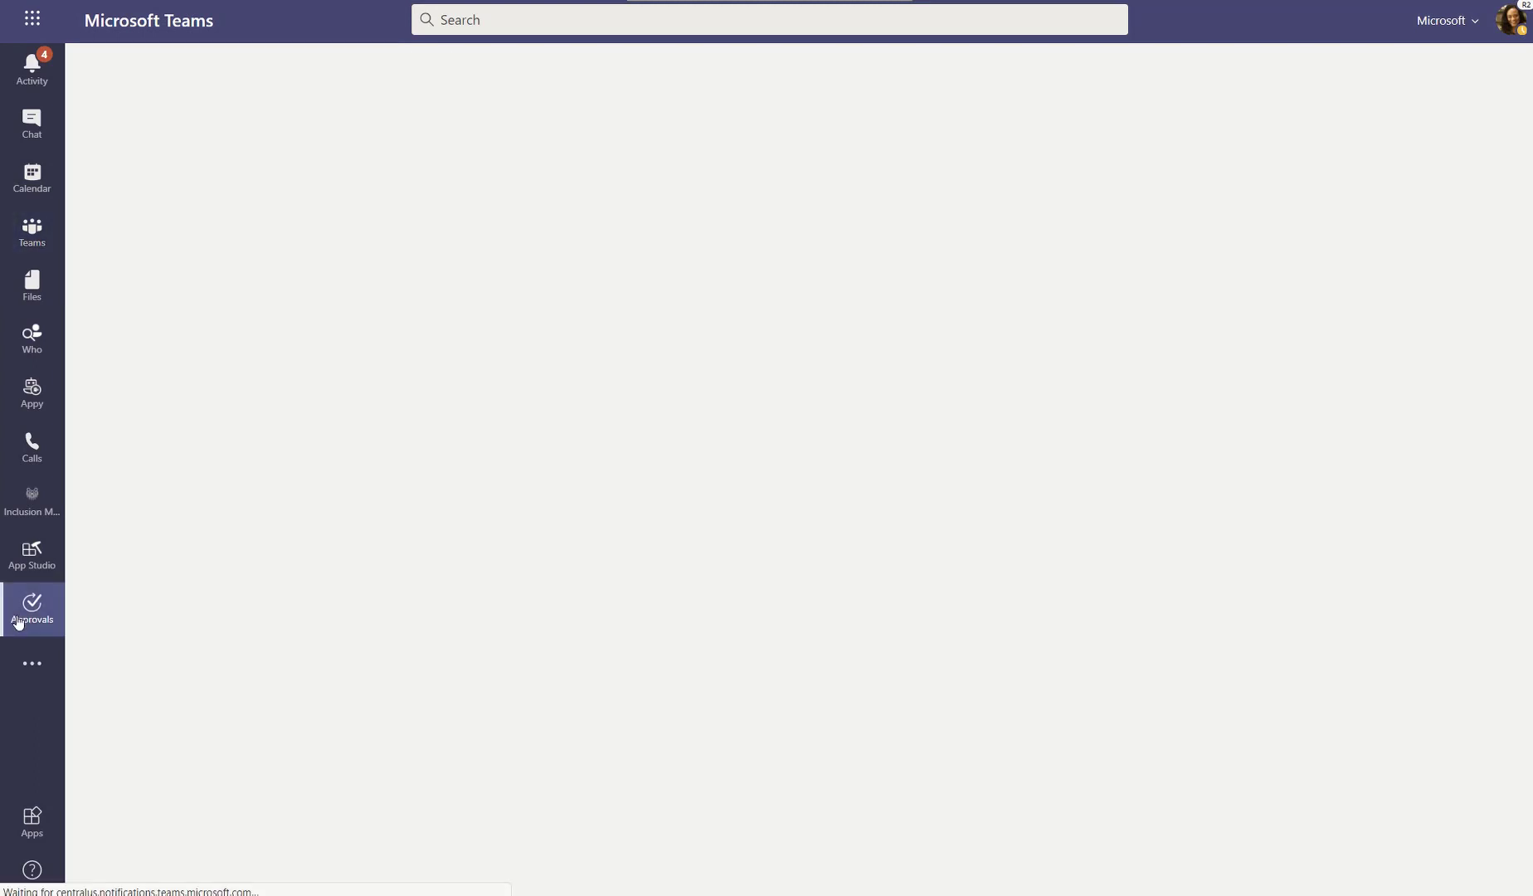
- Filter received approvals to Requested status, showing only Custom Response Approval, then head to Activity
{"action": "left_click", "coordinate": [32, 607]}
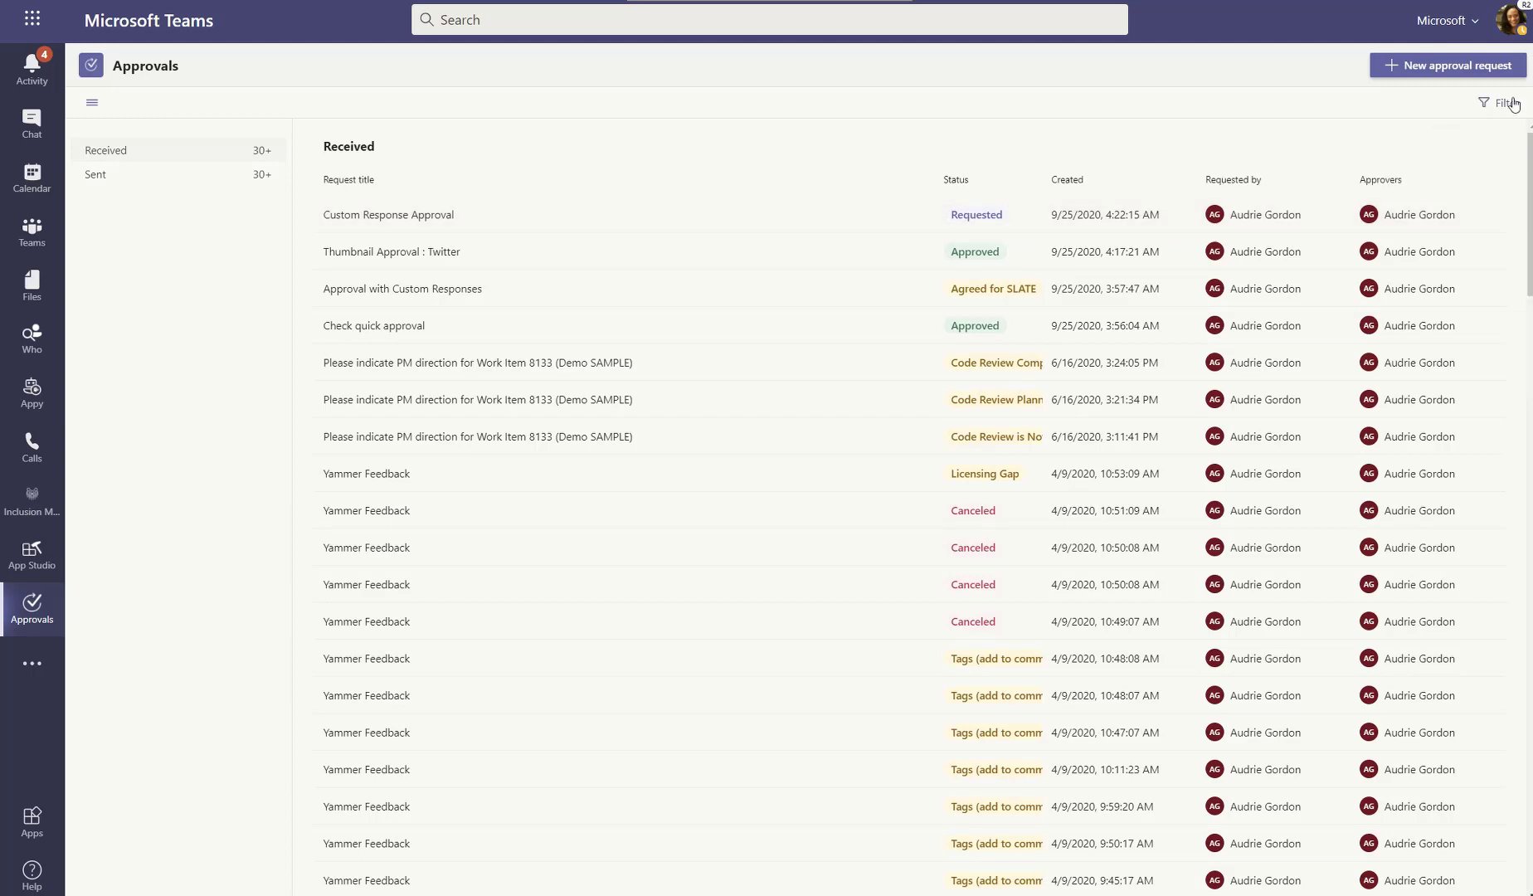
{"action": "left_click", "coordinate": [1503, 103]}
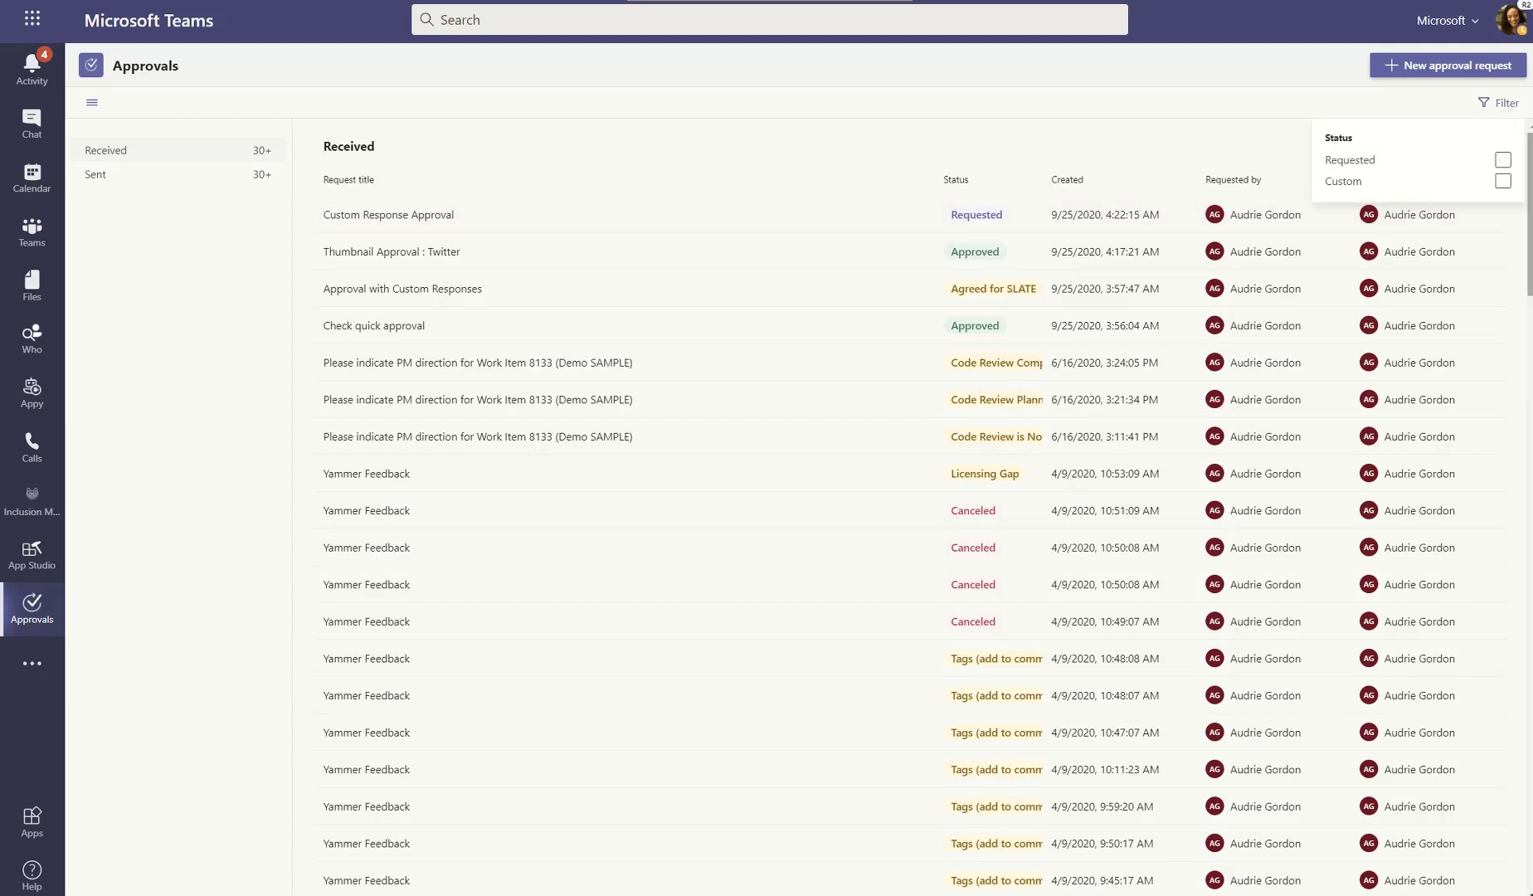
{"action": "left_click", "coordinate": [1503, 159]}
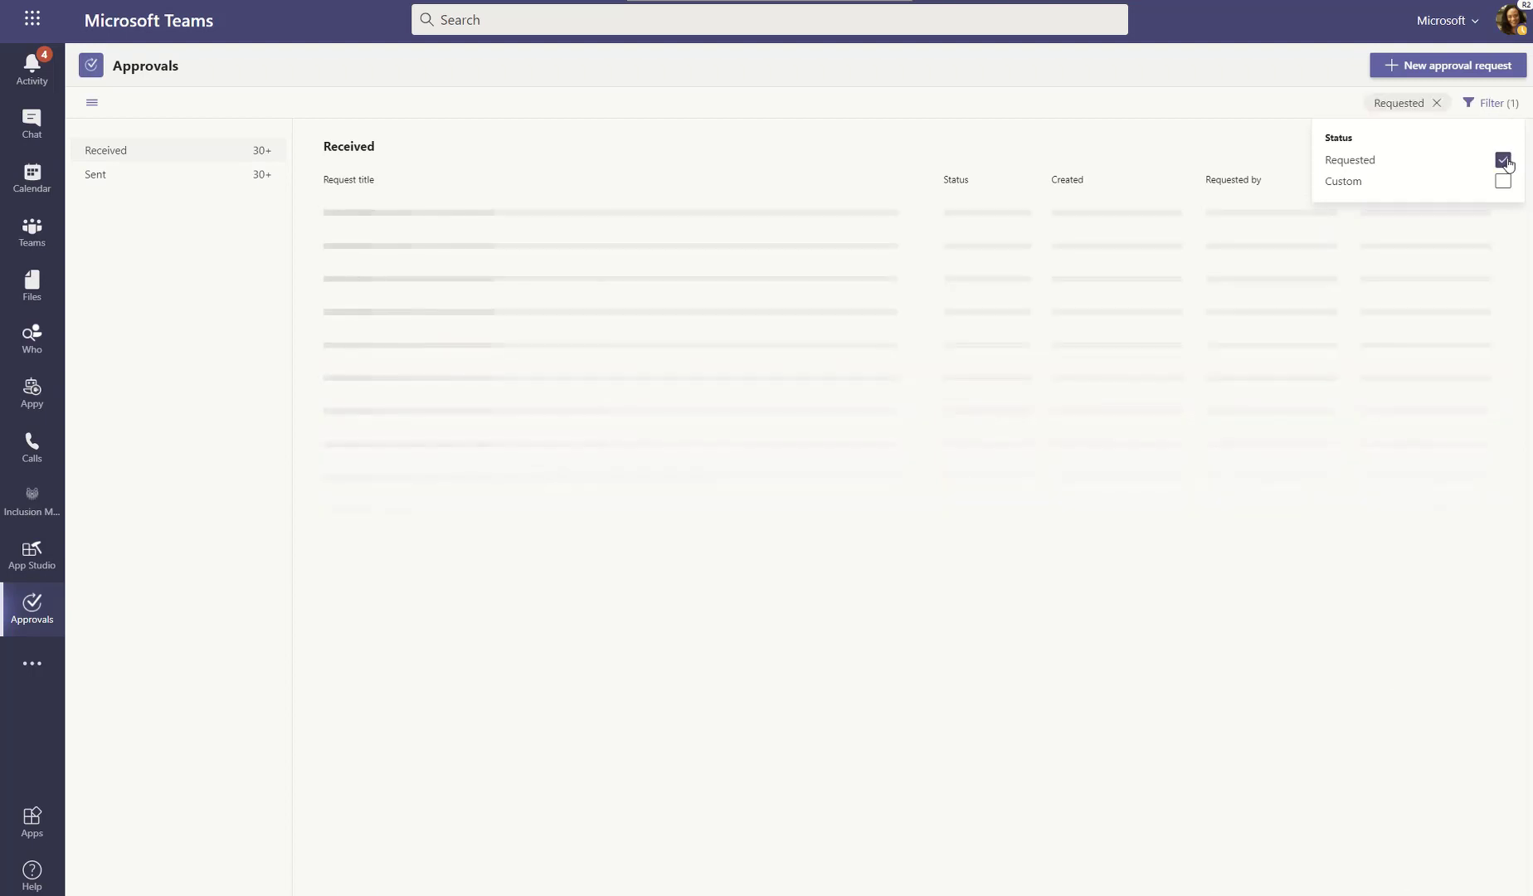
{"action": "left_click", "coordinate": [1502, 160]}
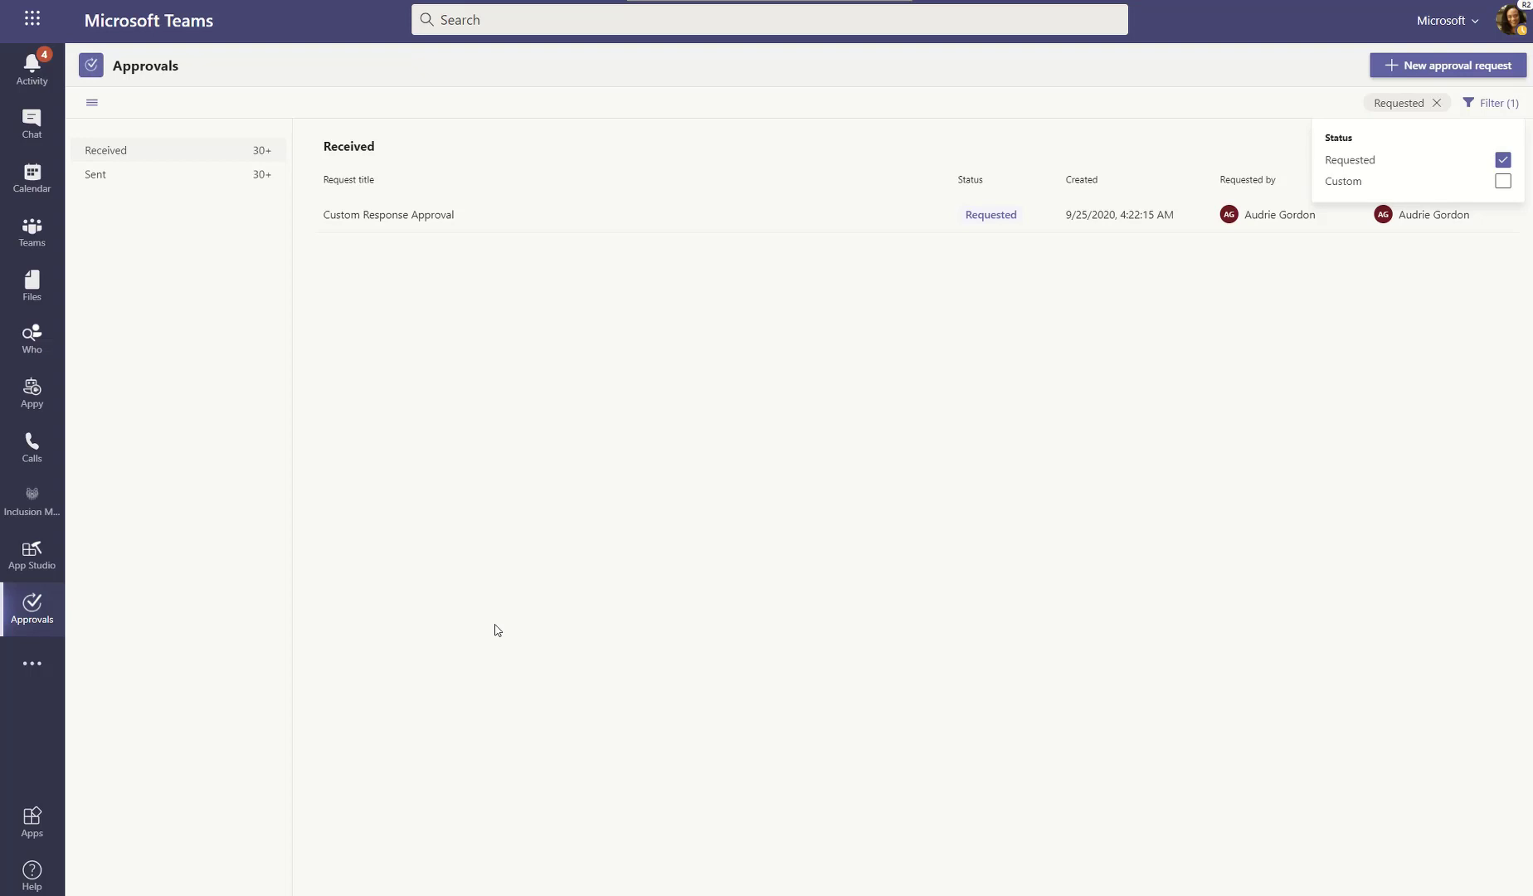
{"action": "mouse_move", "coordinate": [1277, 566]}
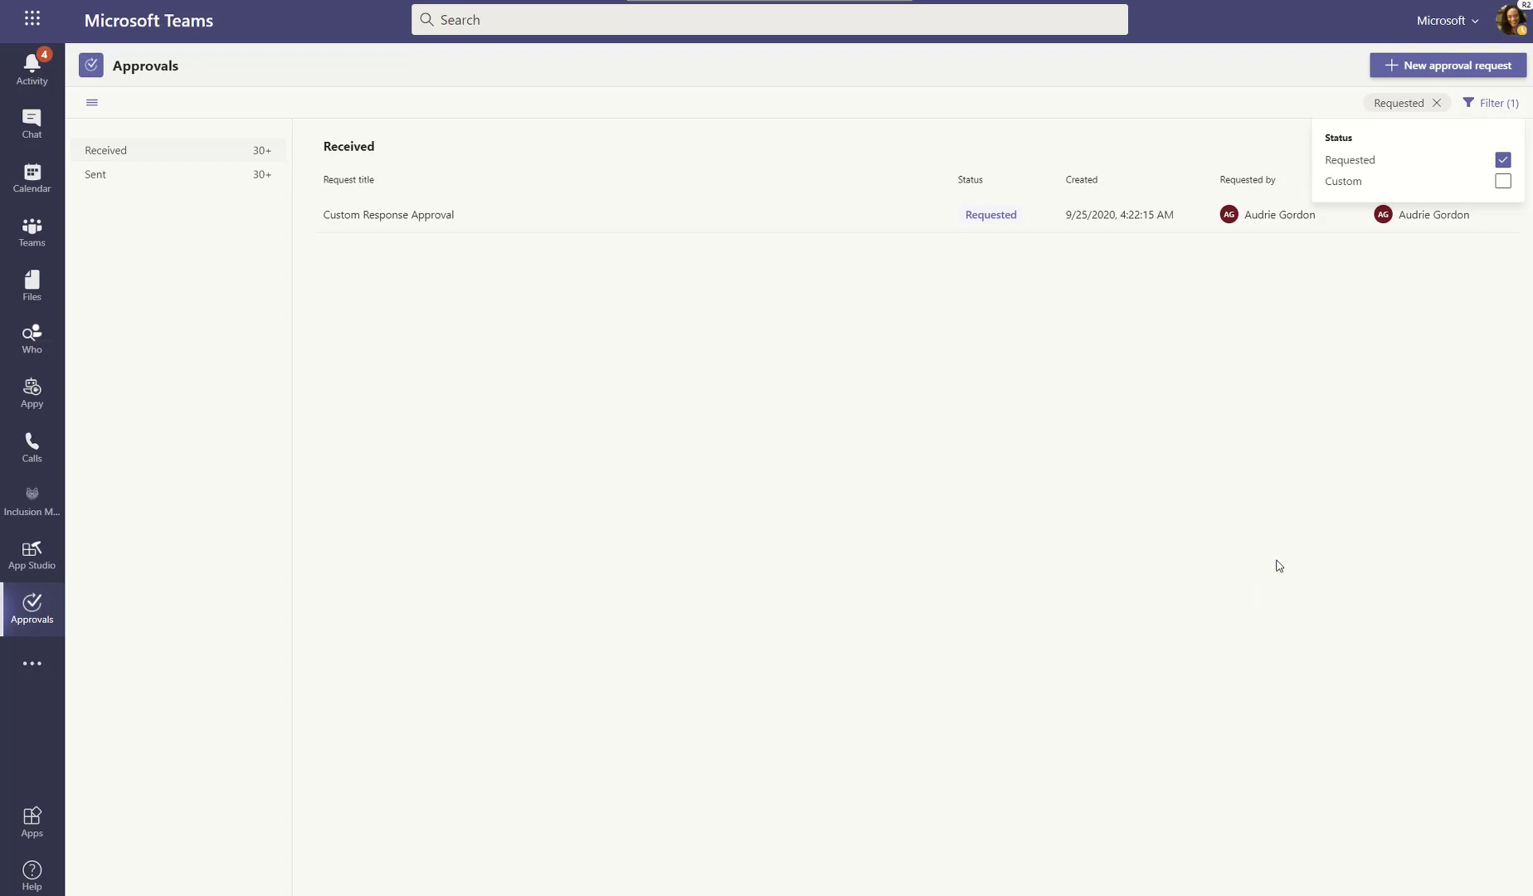
{"action": "mouse_move", "coordinate": [1014, 358]}
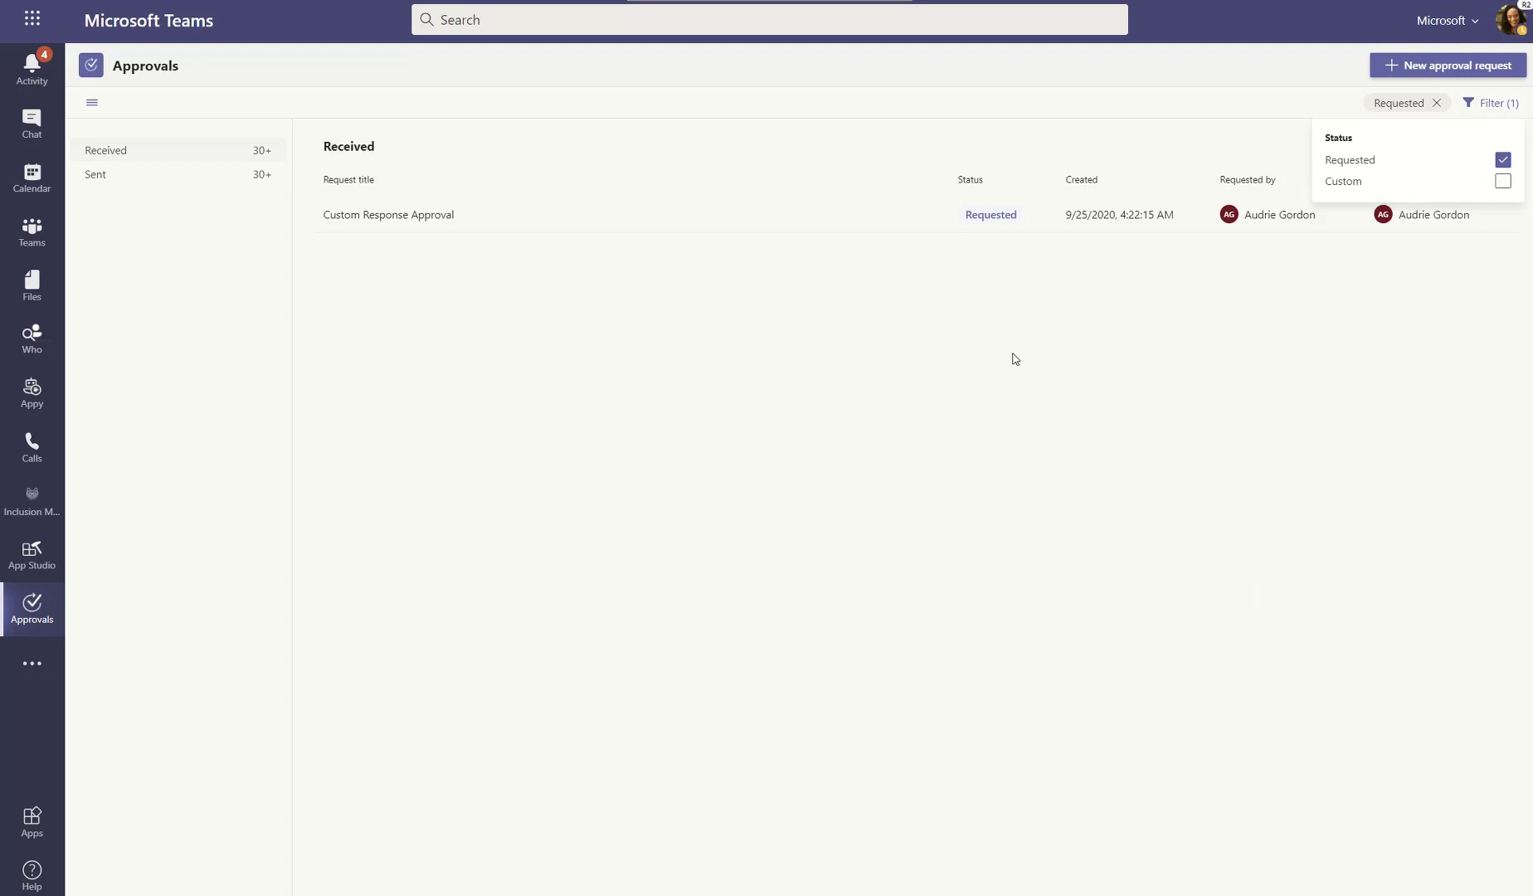
{"action": "mouse_move", "coordinate": [428, 234]}
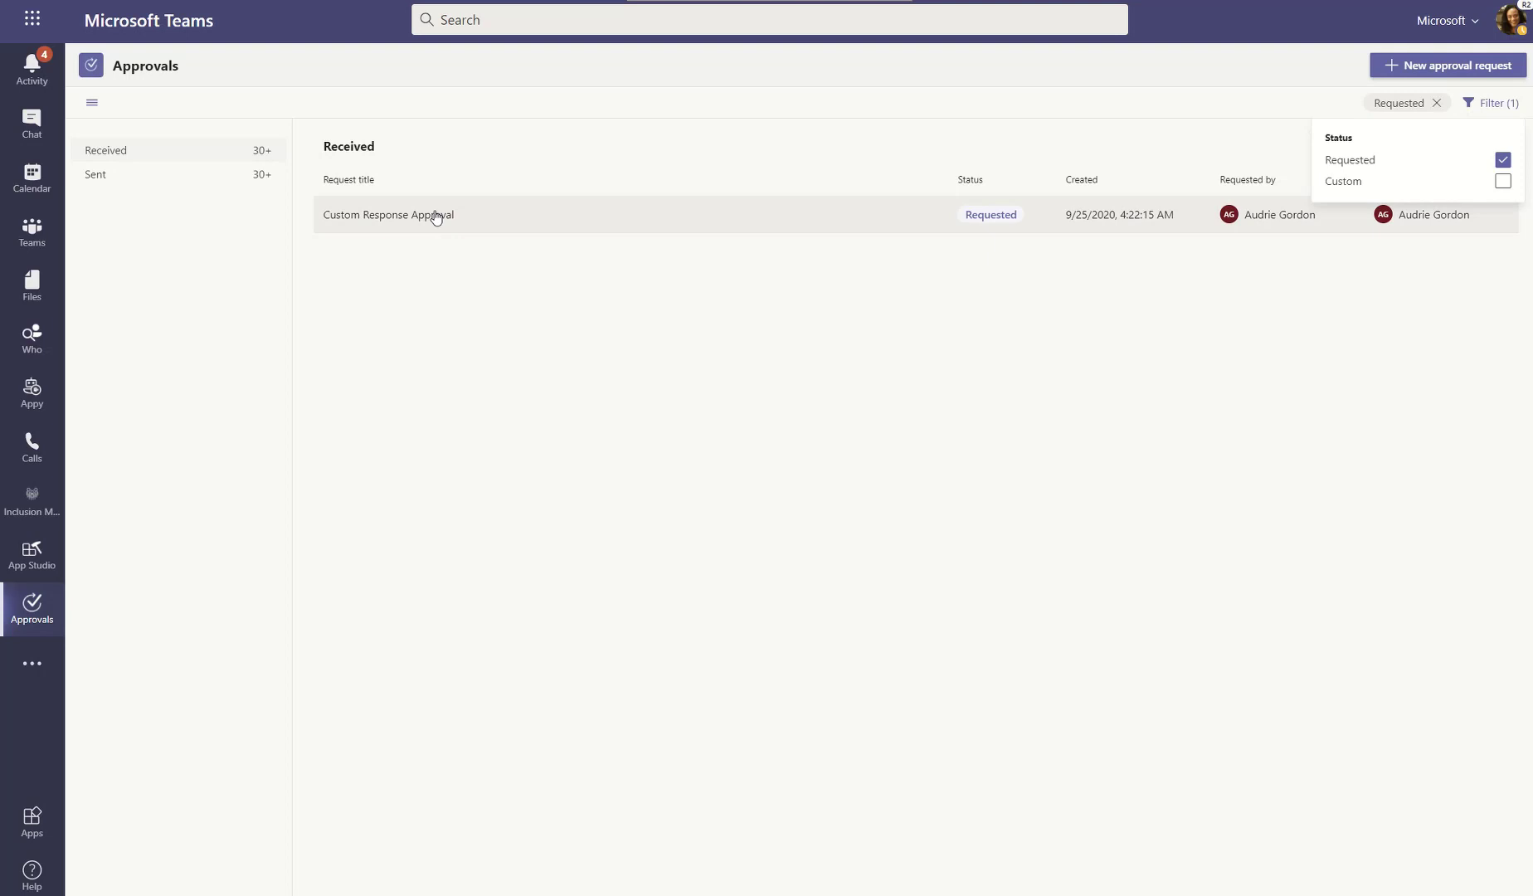
{"action": "mouse_move", "coordinate": [62, 60]}
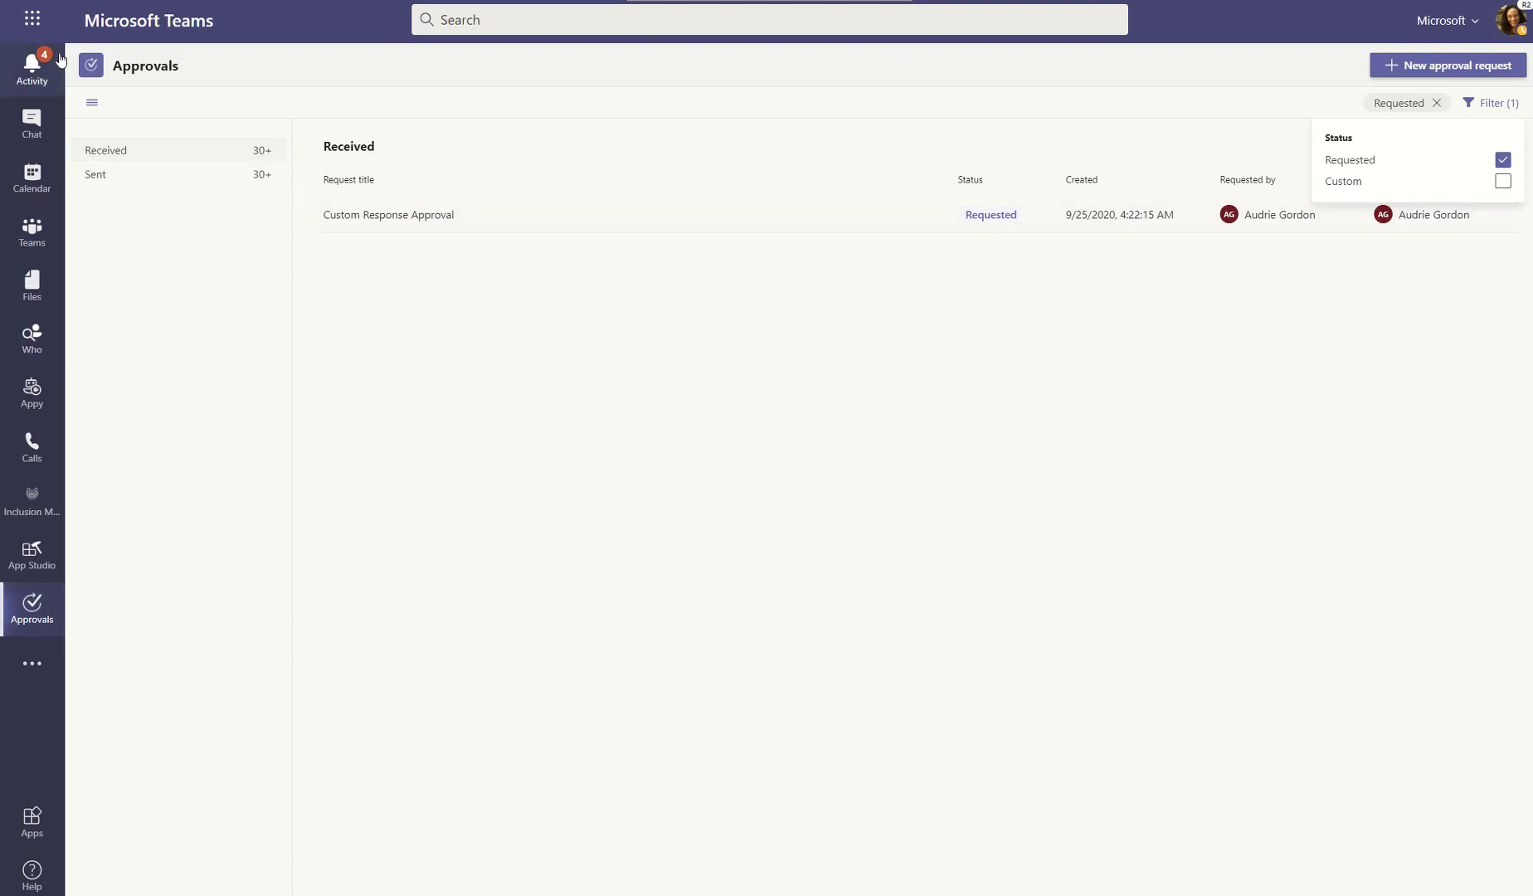
{"action": "left_click", "coordinate": [32, 66]}
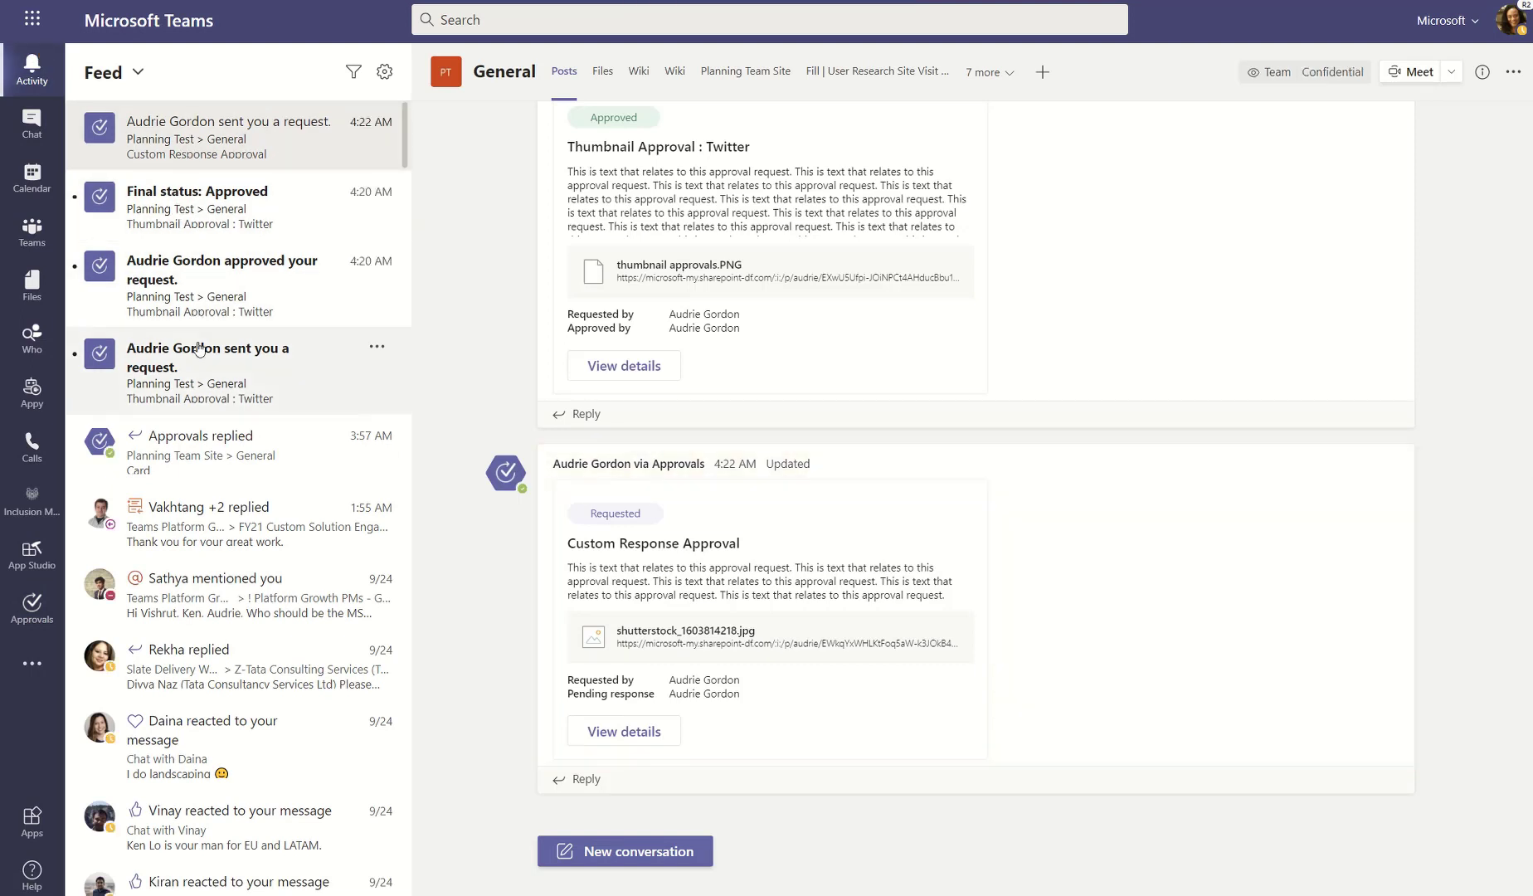
- Scroll the General channel to the Custom Response Approval card pending response
{"action": "scroll", "scroll_direction": "up", "scroll_amount": 3}
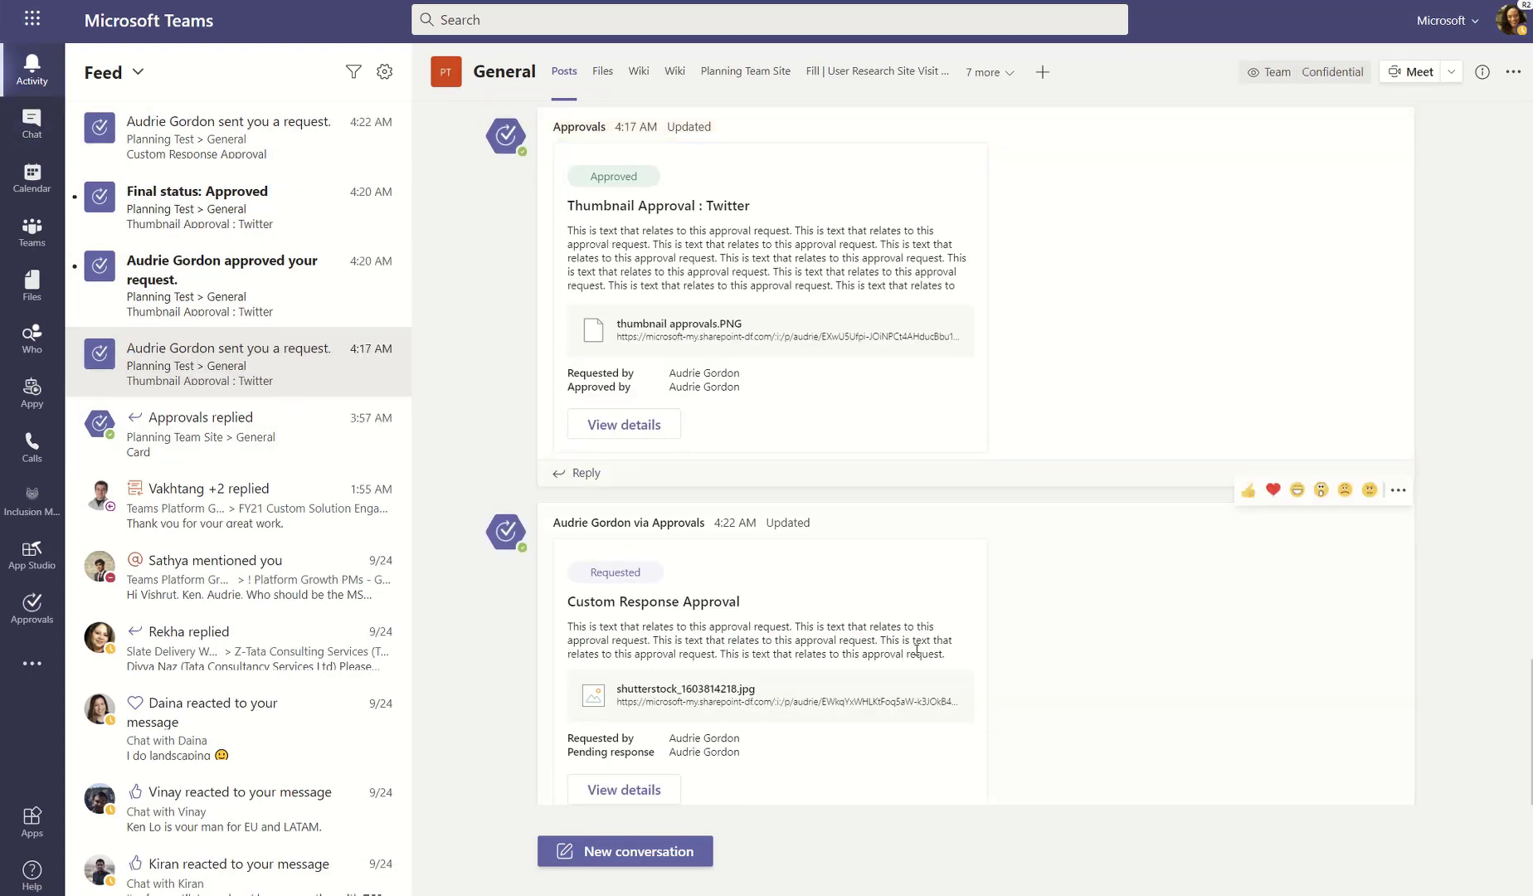
{"action": "scroll", "scroll_direction": "down", "scroll_amount": 3}
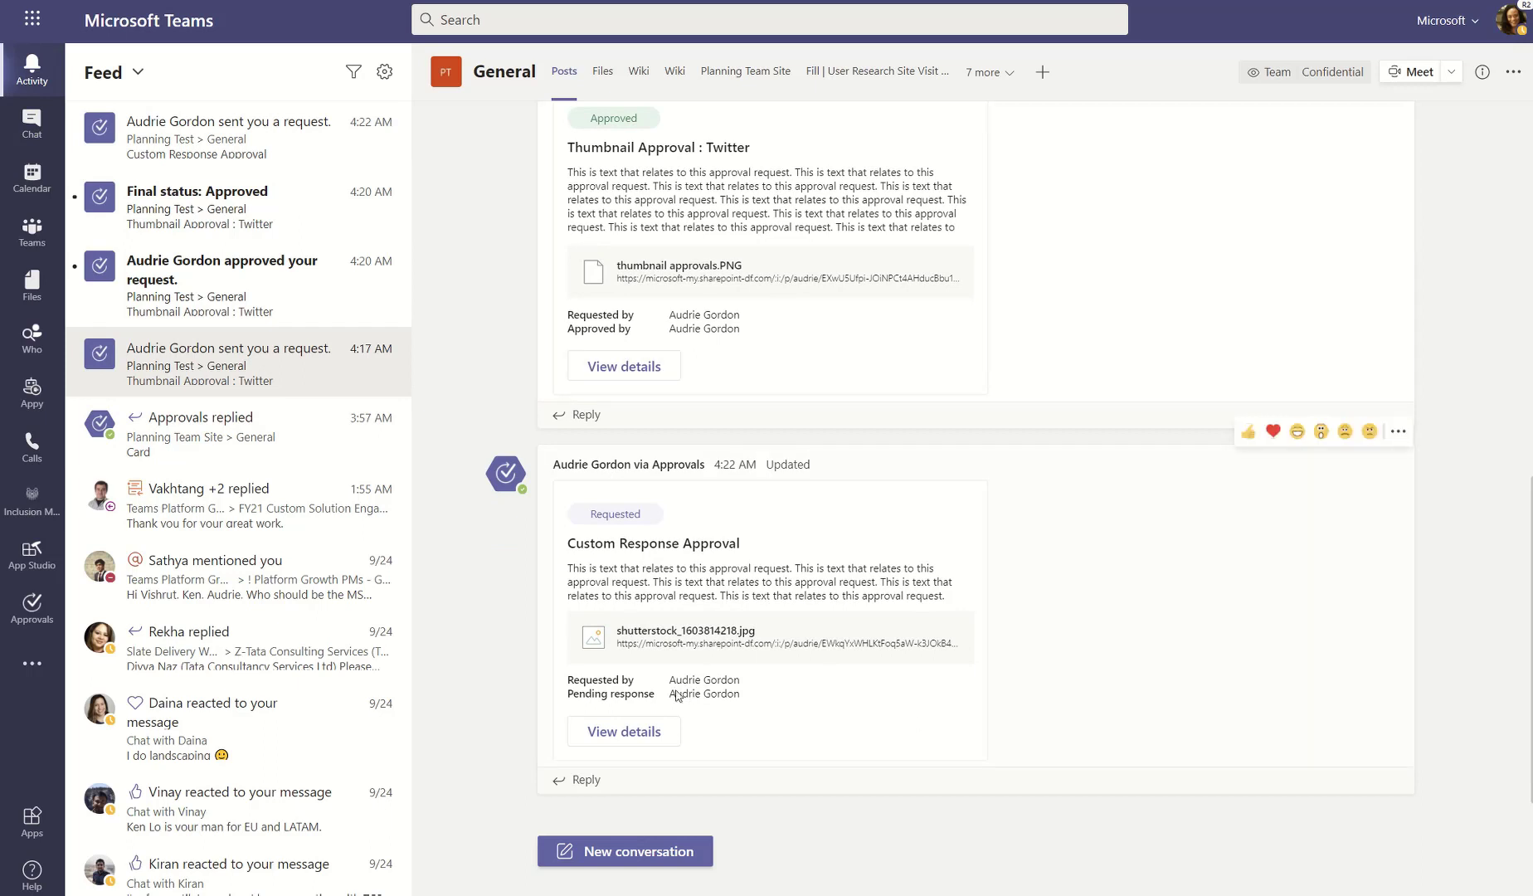
{"action": "mouse_move", "coordinate": [946, 725]}
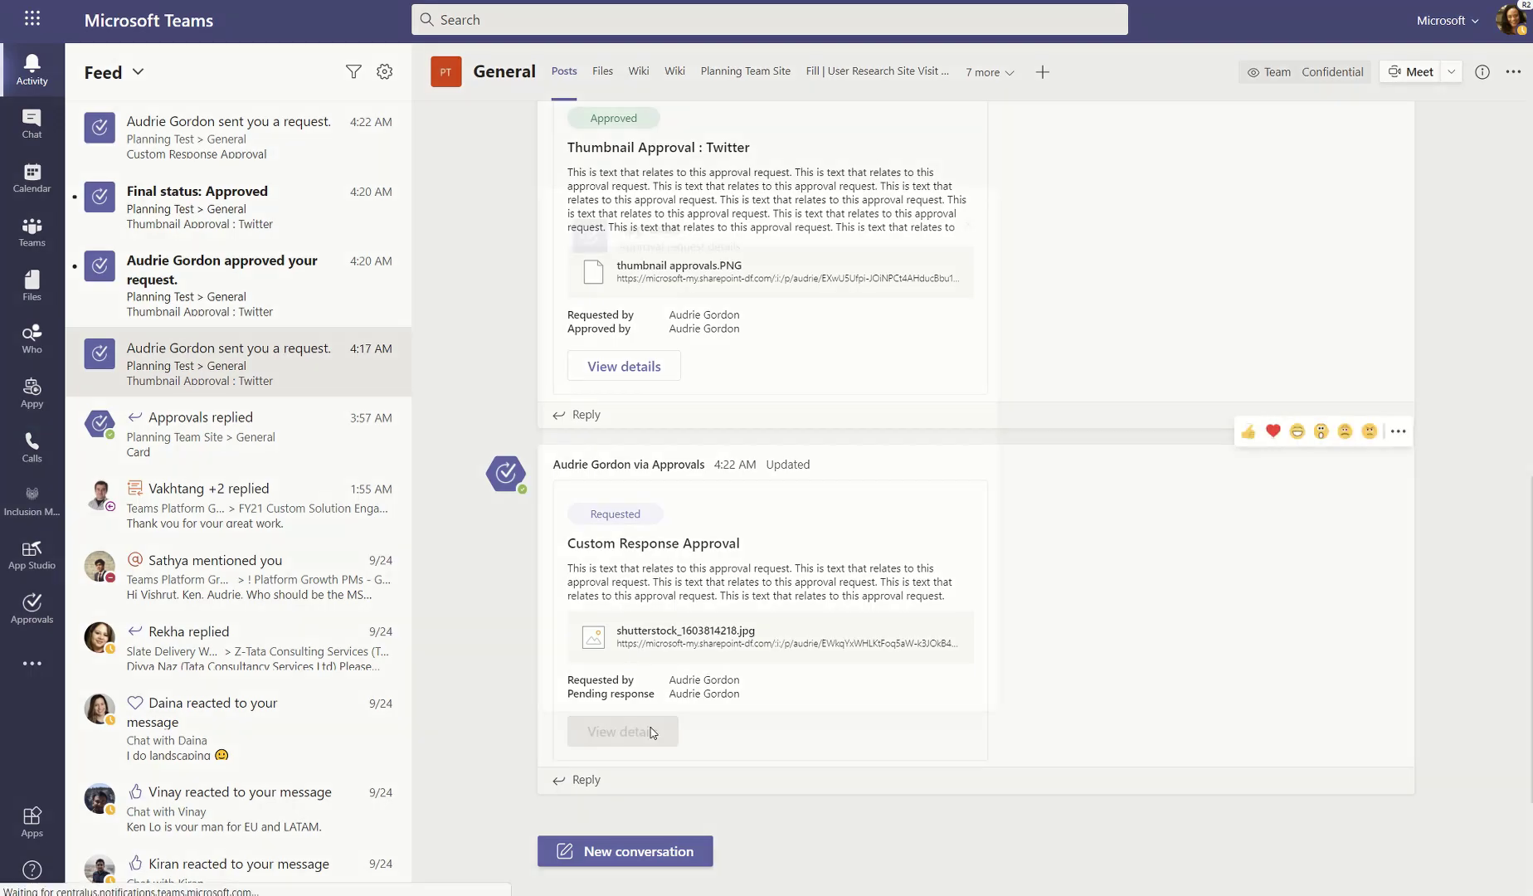
- View Custom Response Approval's details with its image, Requested status and response buttons
{"action": "left_click", "coordinate": [622, 730]}
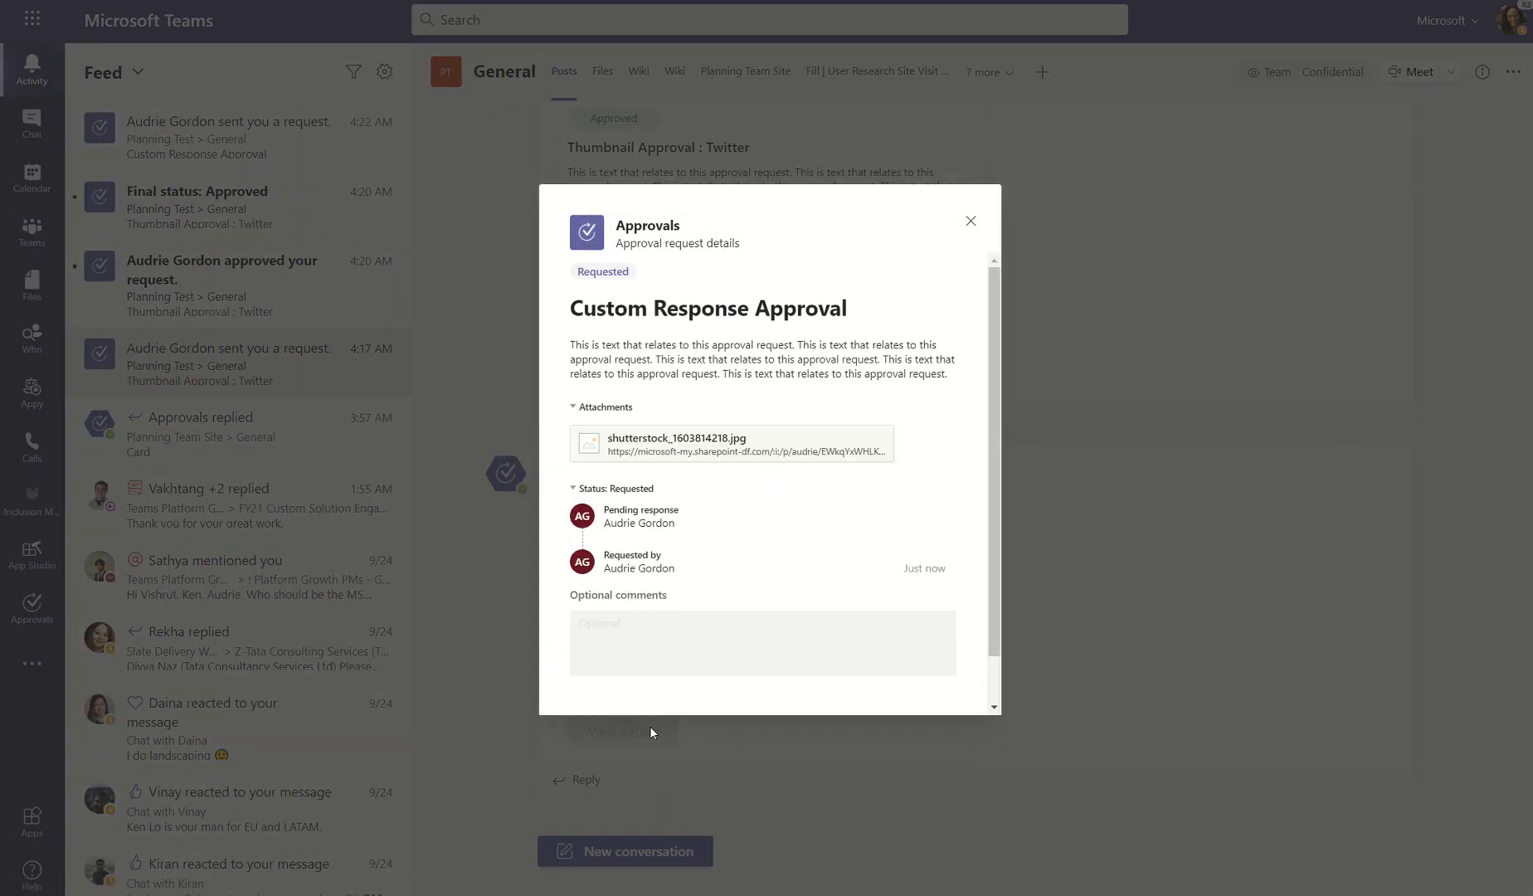
{"action": "scroll", "scroll_direction": "down", "scroll_amount": 3}
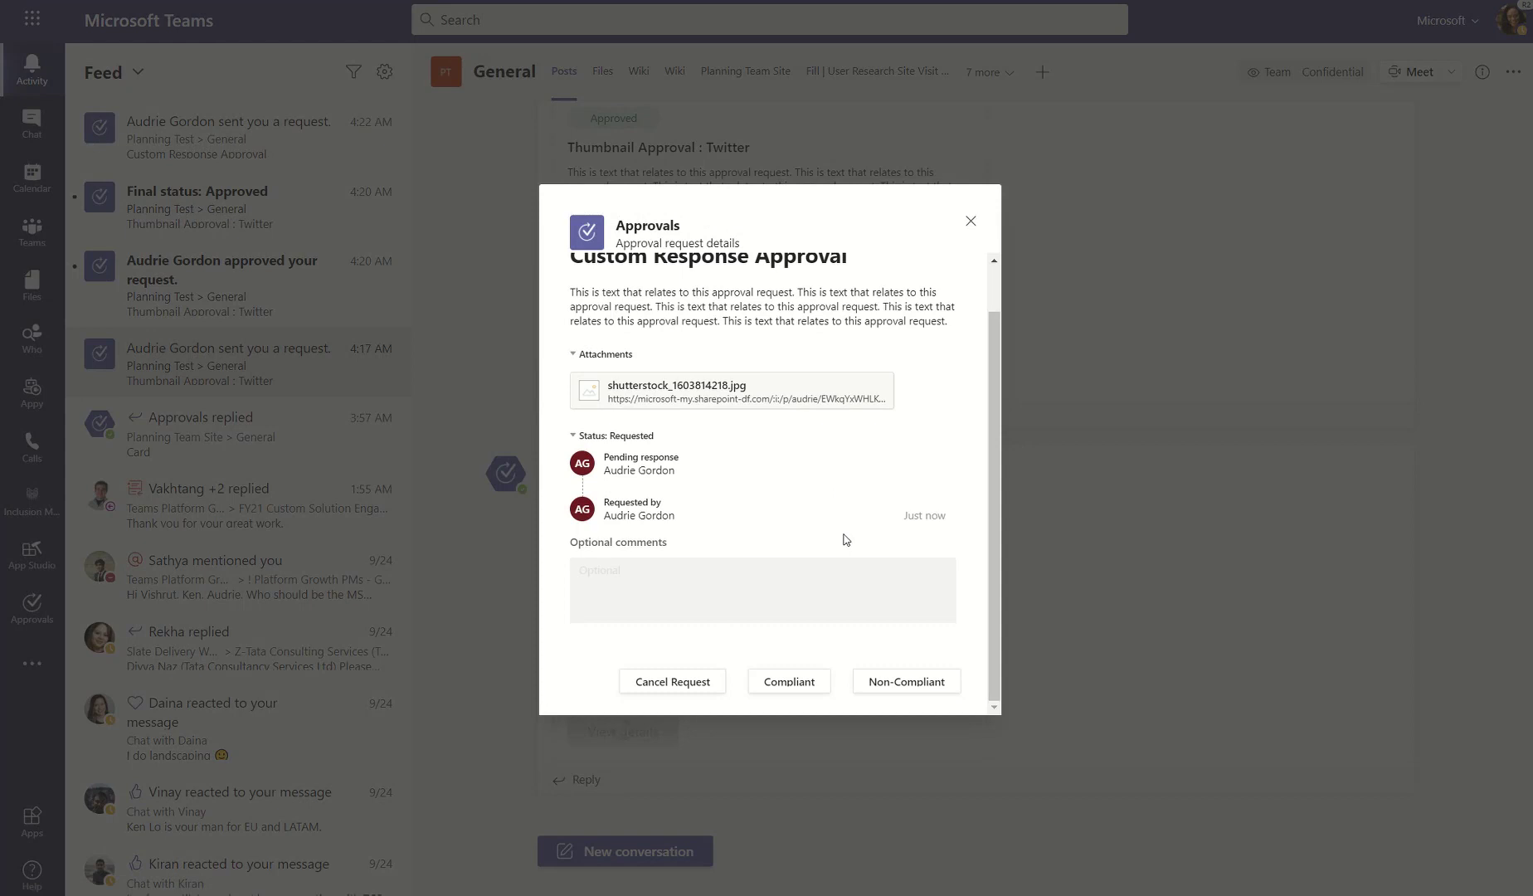
{"action": "mouse_move", "coordinate": [906, 701]}
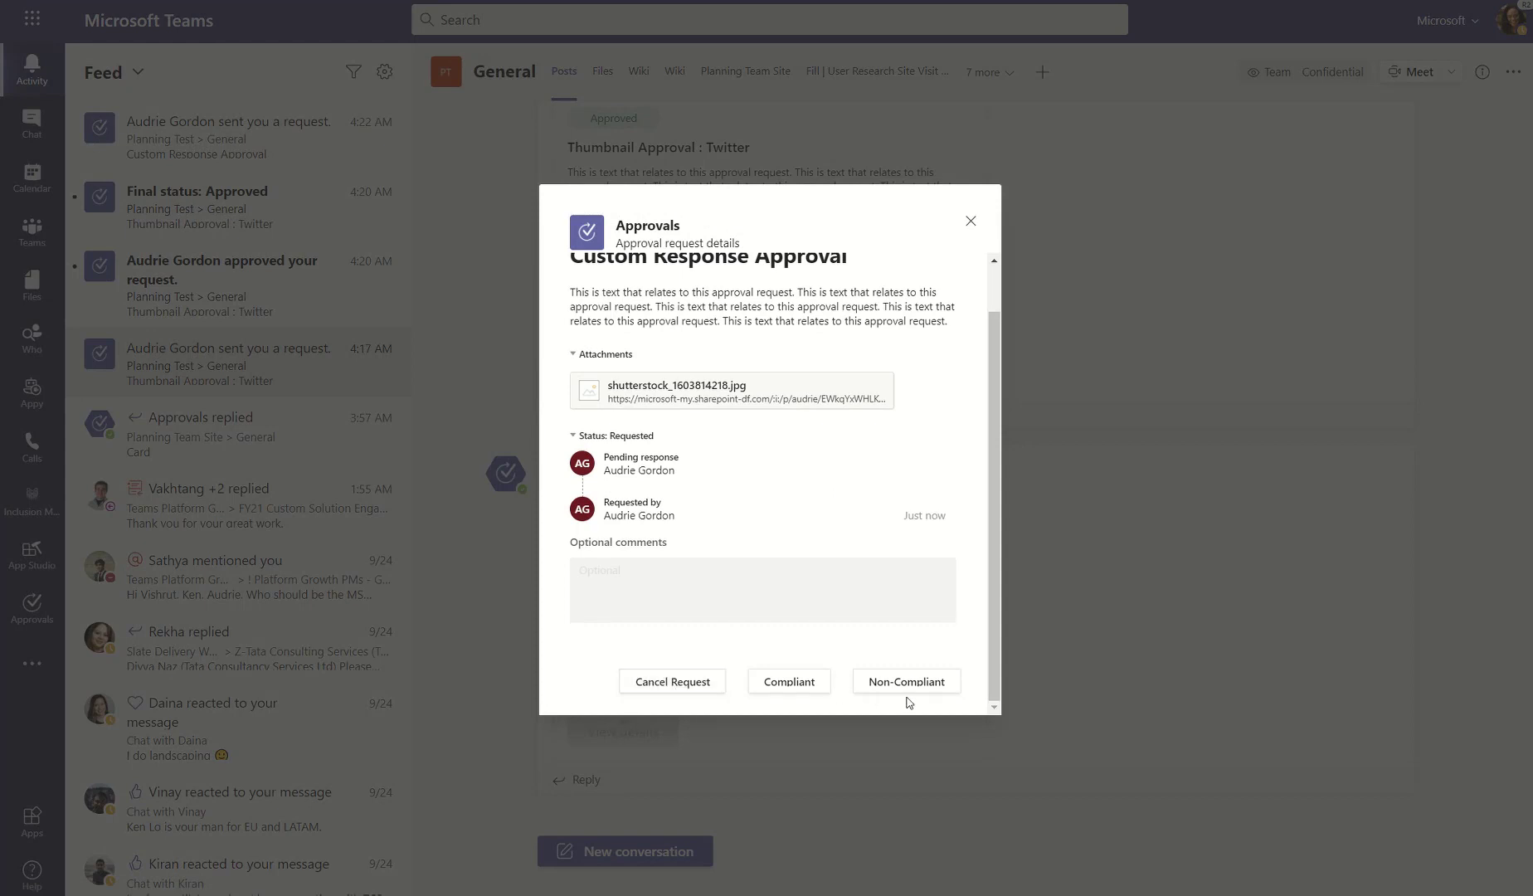
{"action": "mouse_move", "coordinate": [977, 688]}
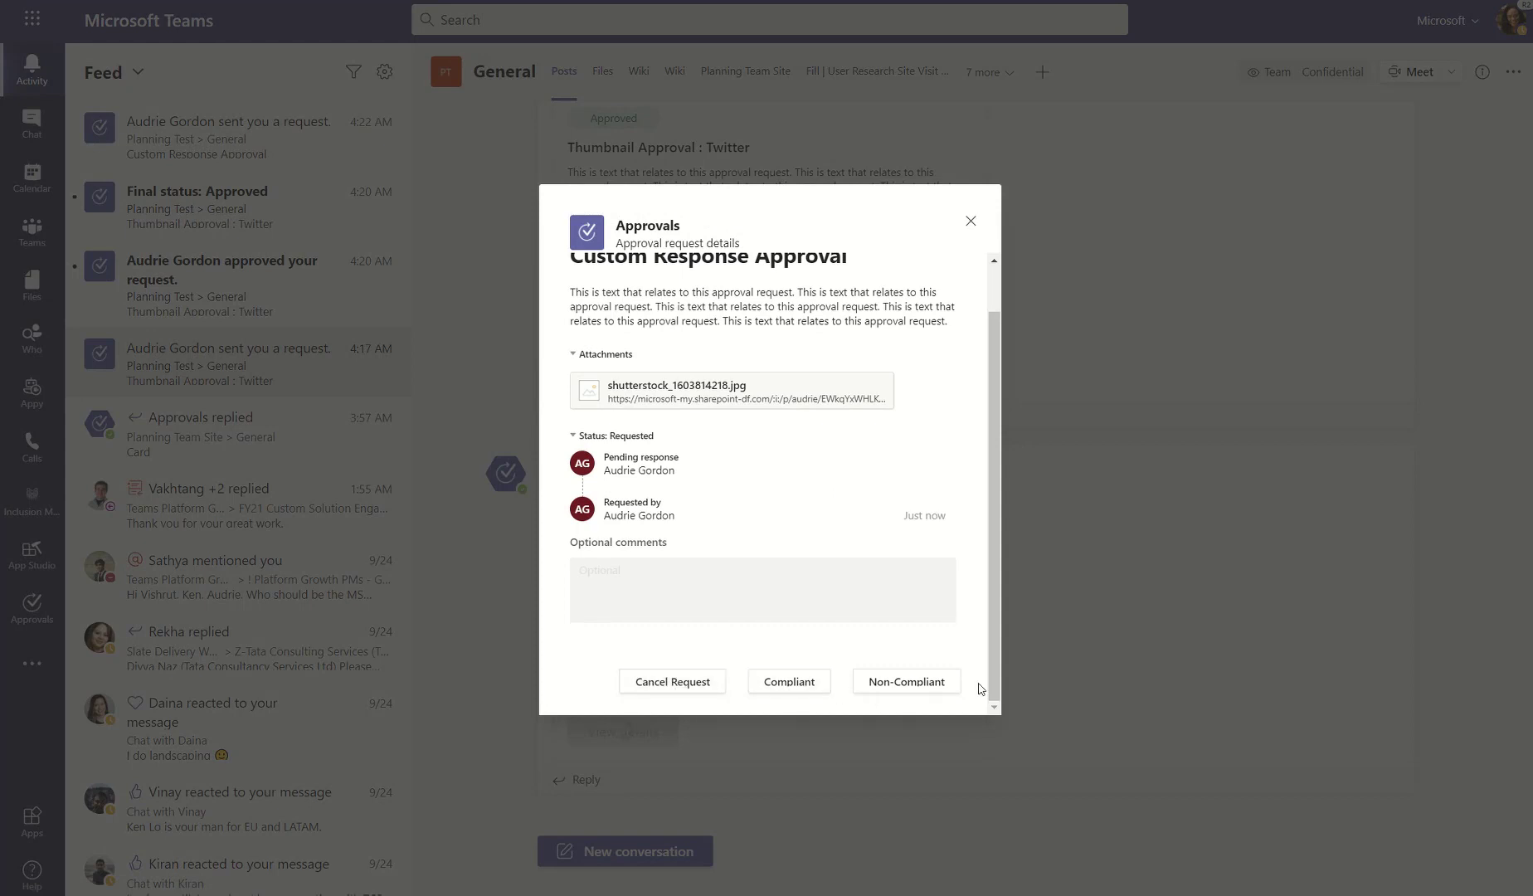
{"action": "mouse_move", "coordinate": [904, 682]}
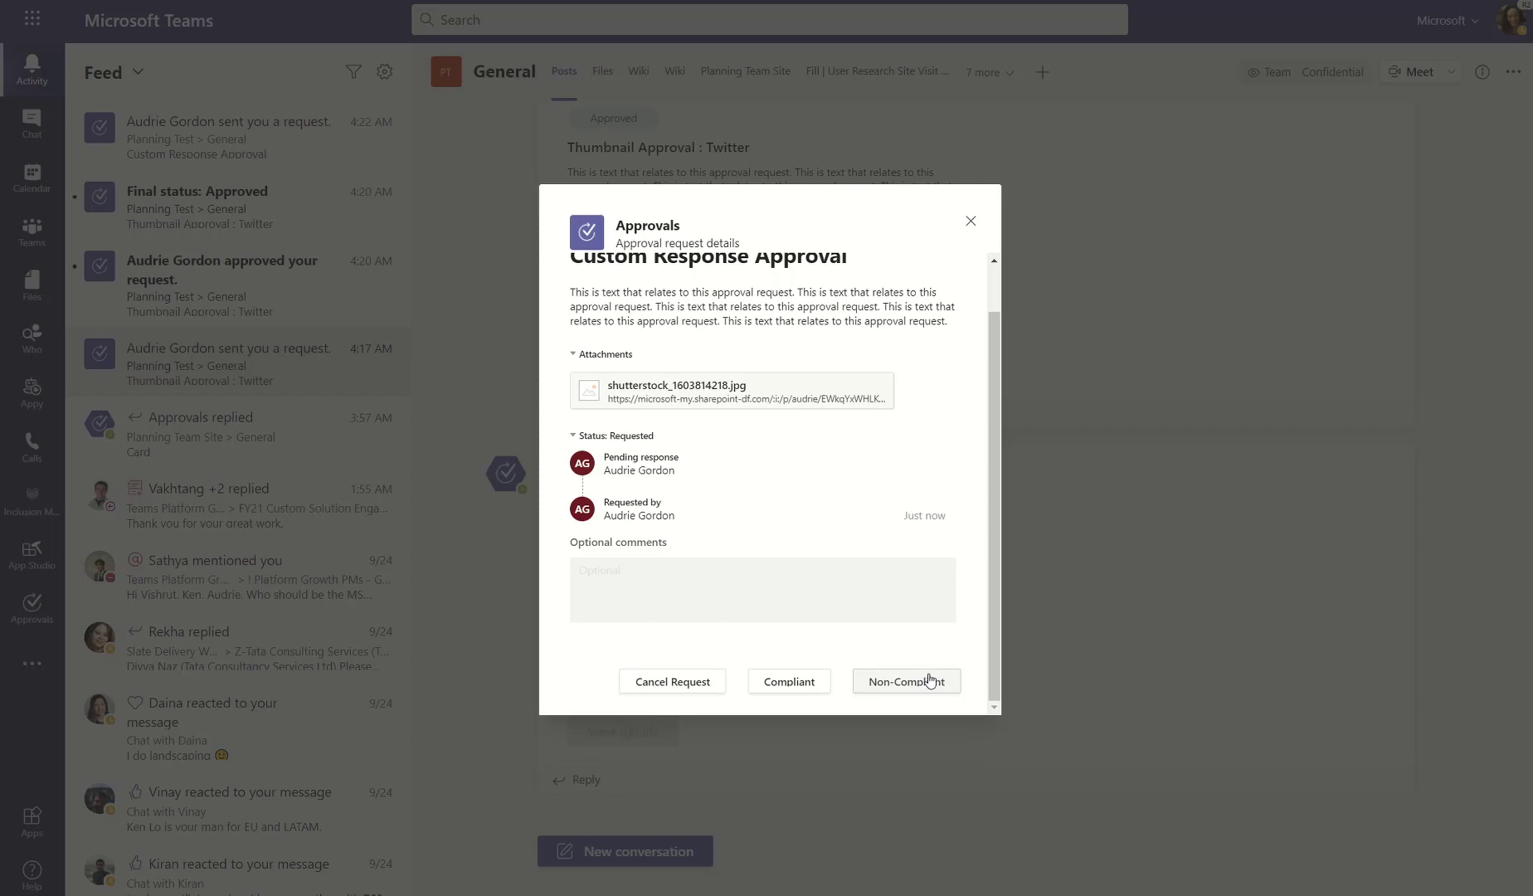
{"action": "left_click", "coordinate": [730, 391]}
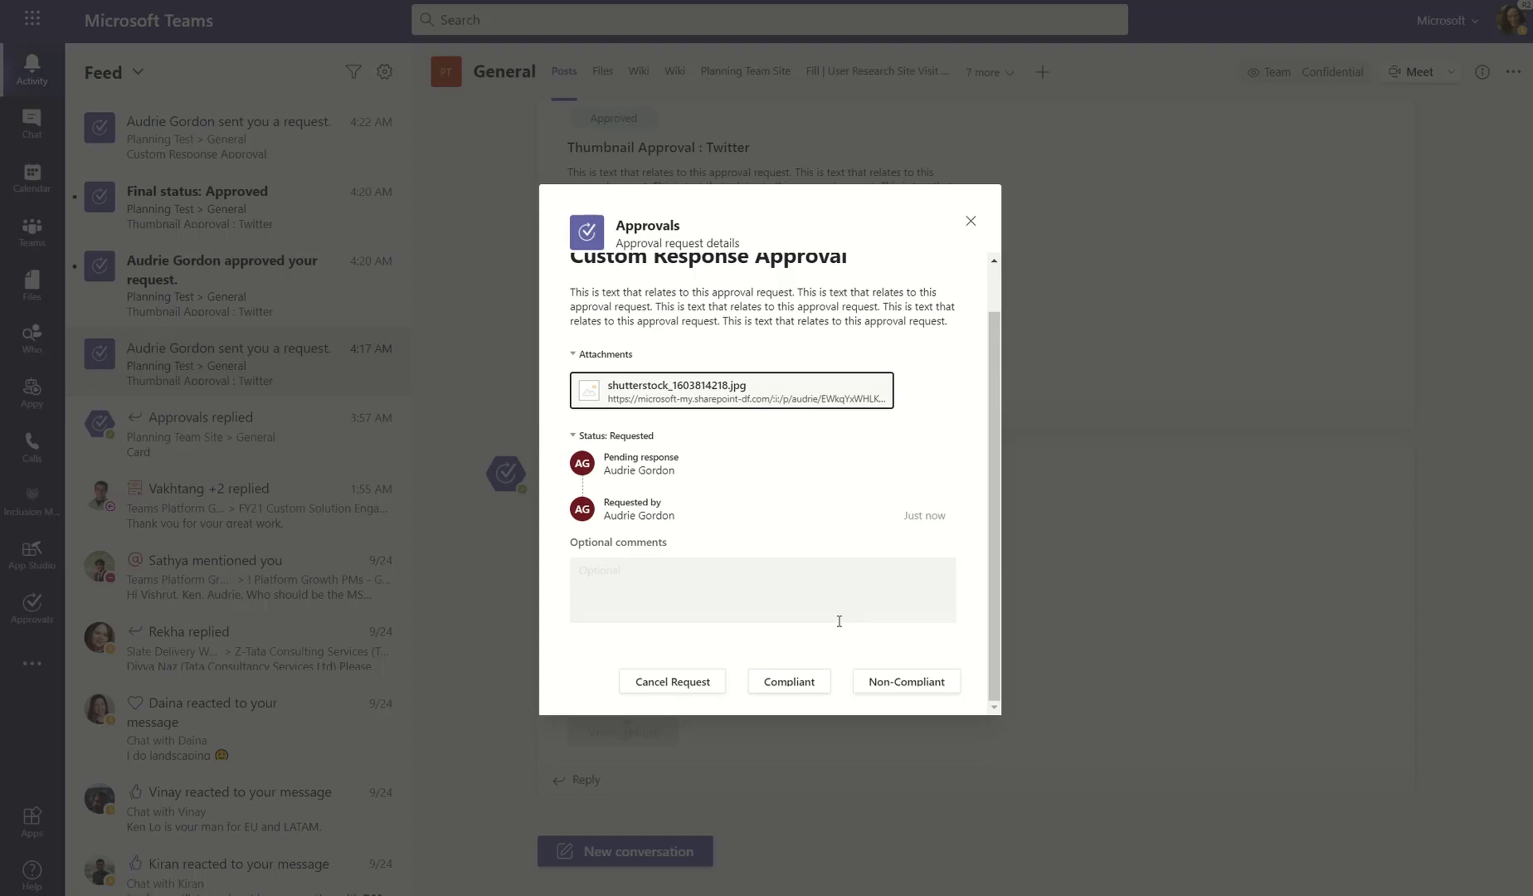
{"action": "left_click", "coordinate": [730, 391]}
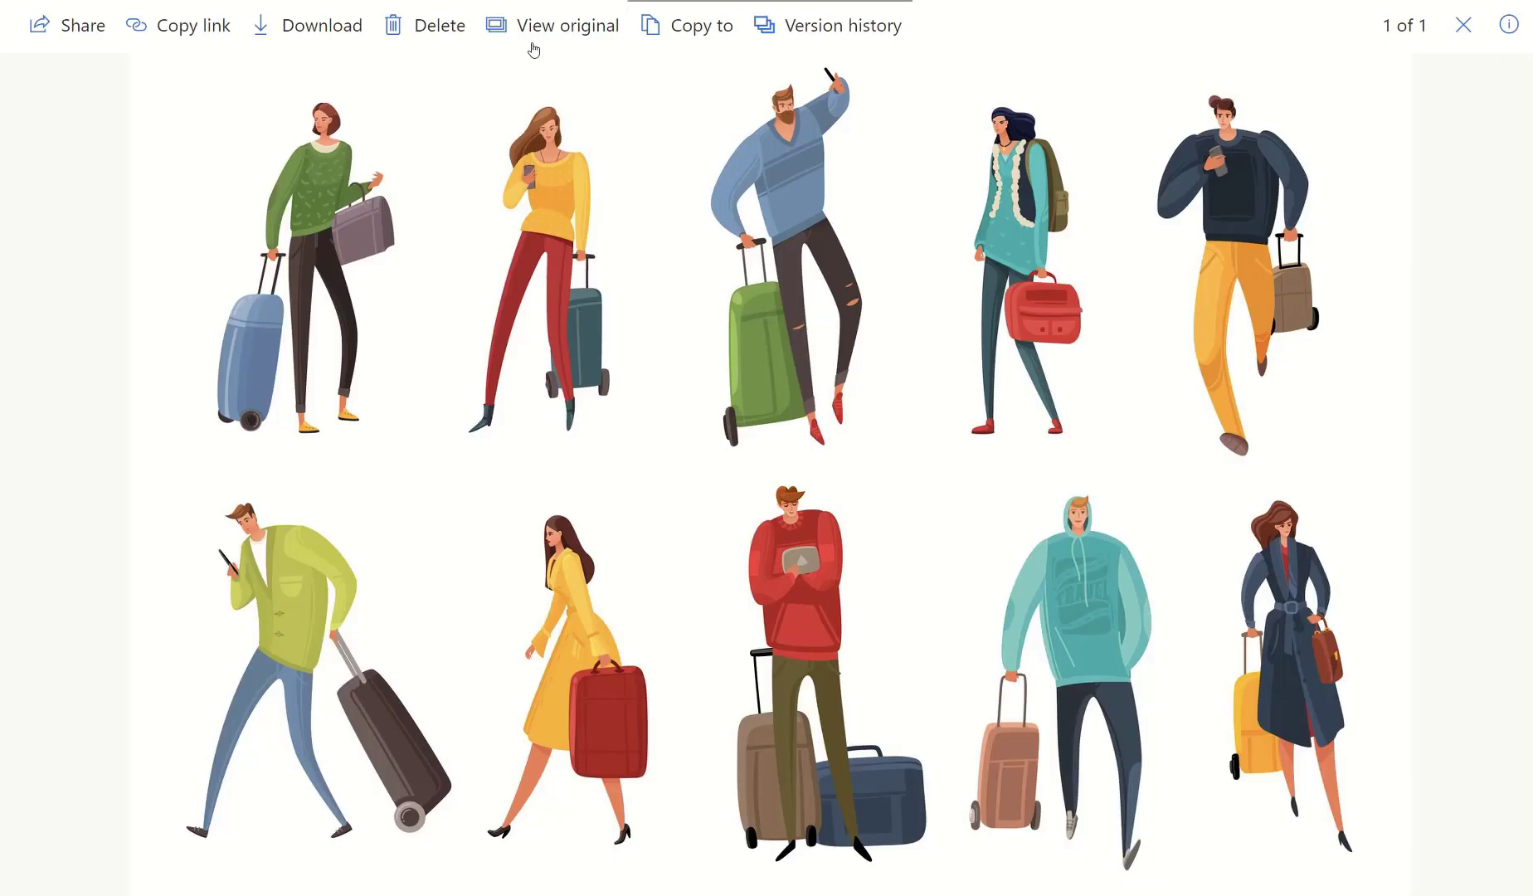
{"action": "mouse_move", "coordinate": [315, 702]}
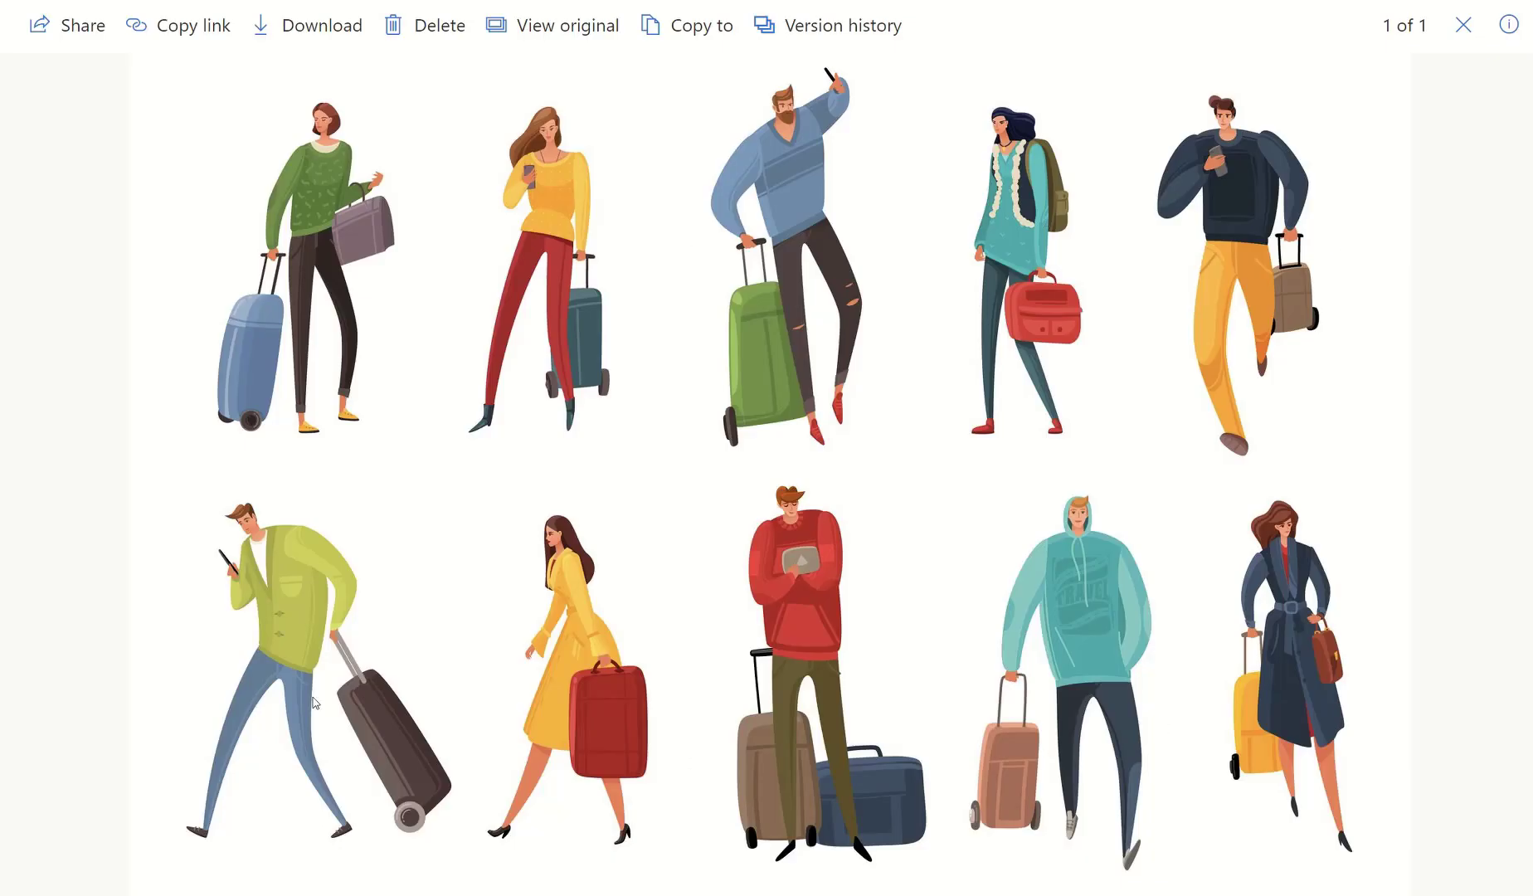
{"action": "mouse_move", "coordinate": [1317, 519]}
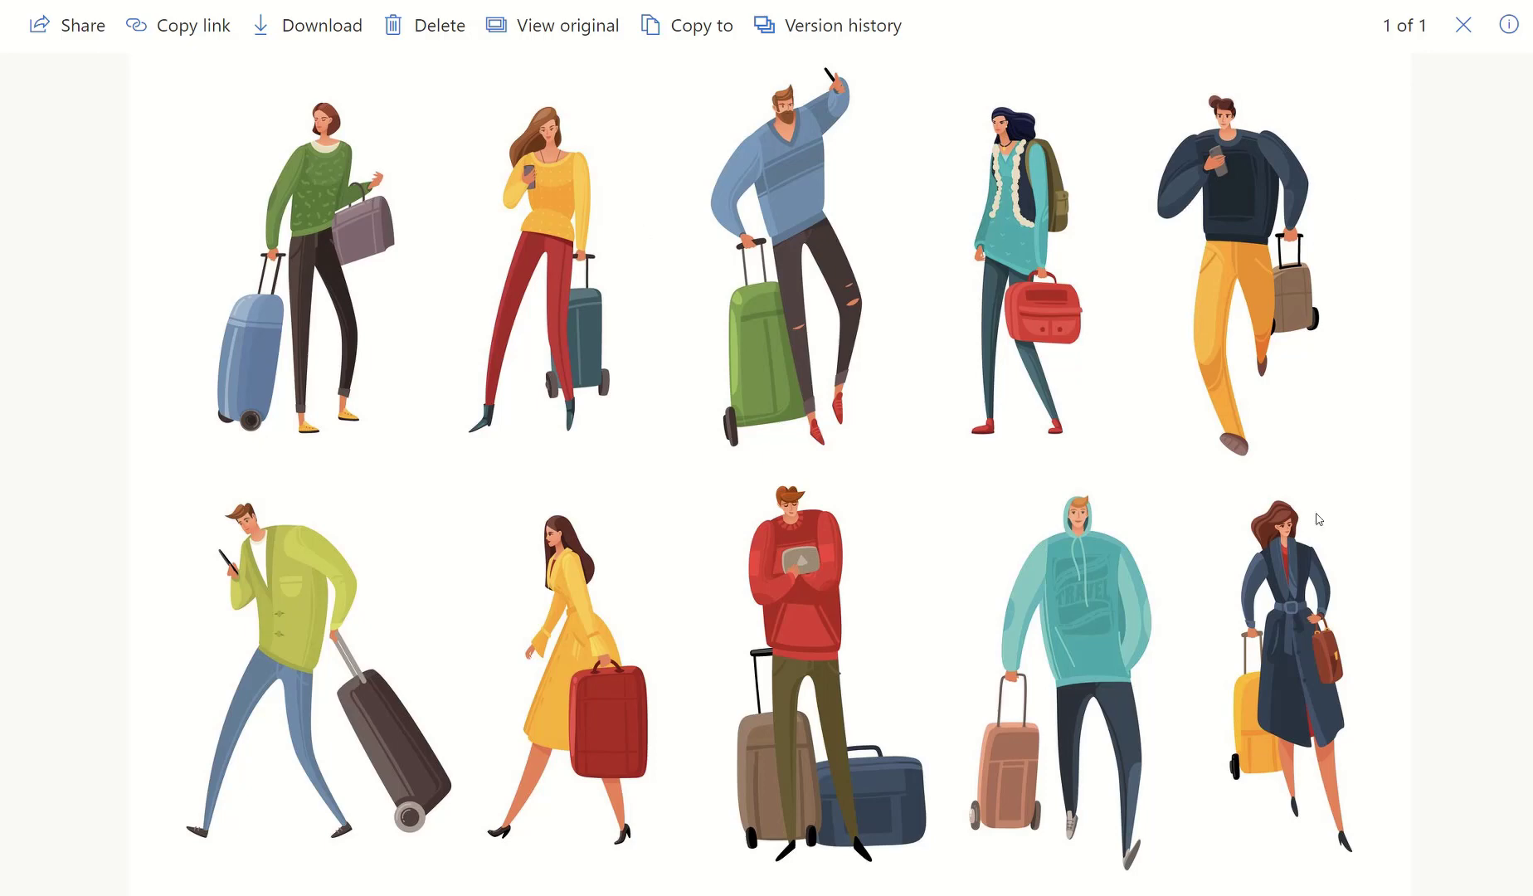
{"action": "mouse_move", "coordinate": [1468, 753]}
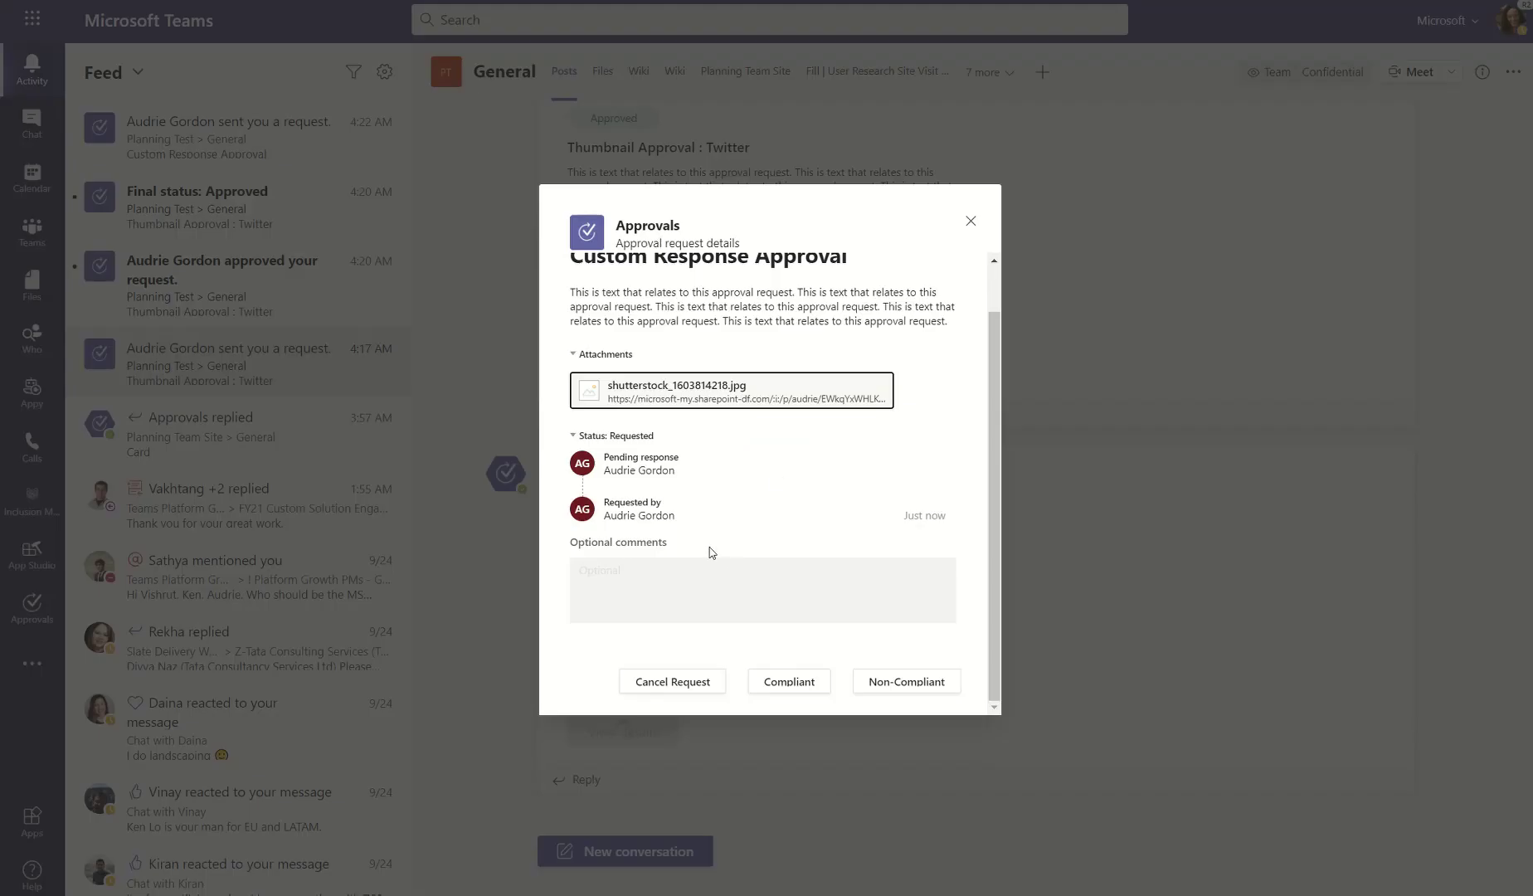
- Comment 'Not quite diverse enough' and answer the request as Non-Compliant
{"action": "left_click", "coordinate": [760, 589]}
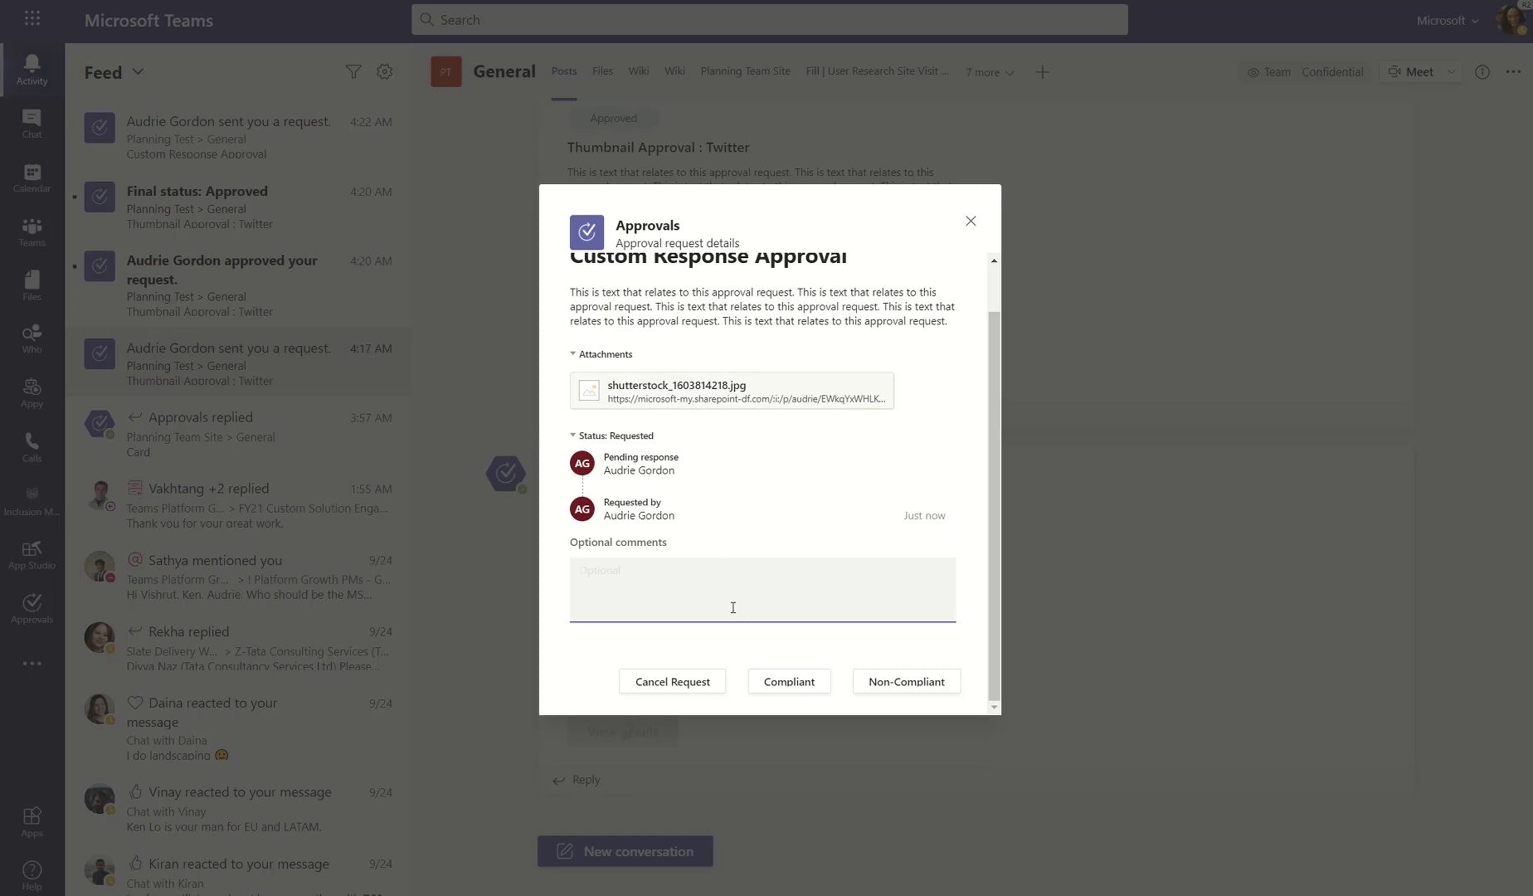
{"action": "type", "text": "Not"}
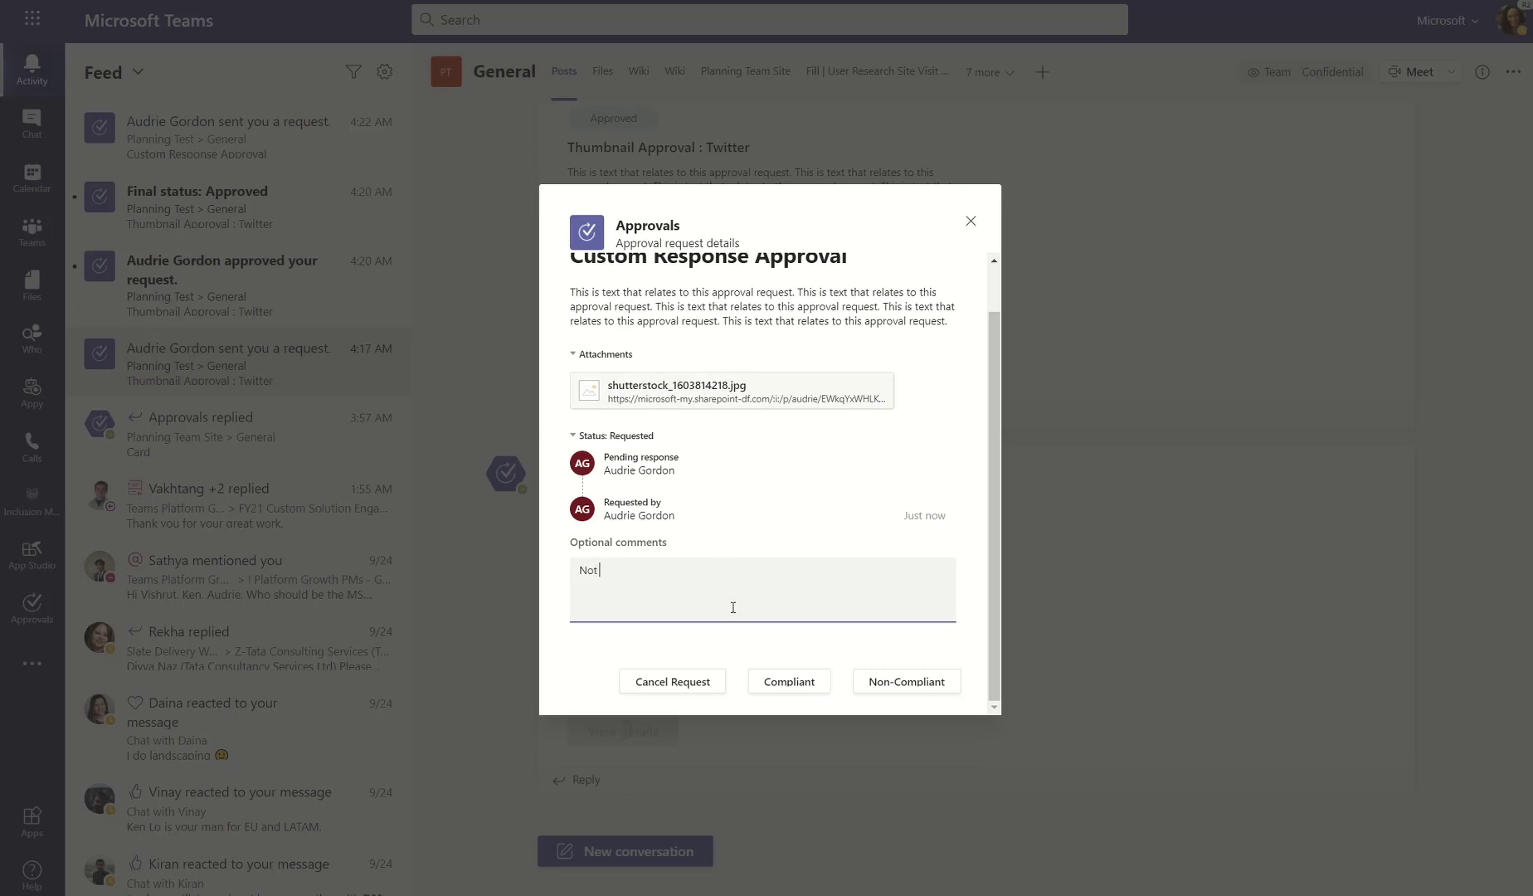
{"action": "type", "text": "quite"}
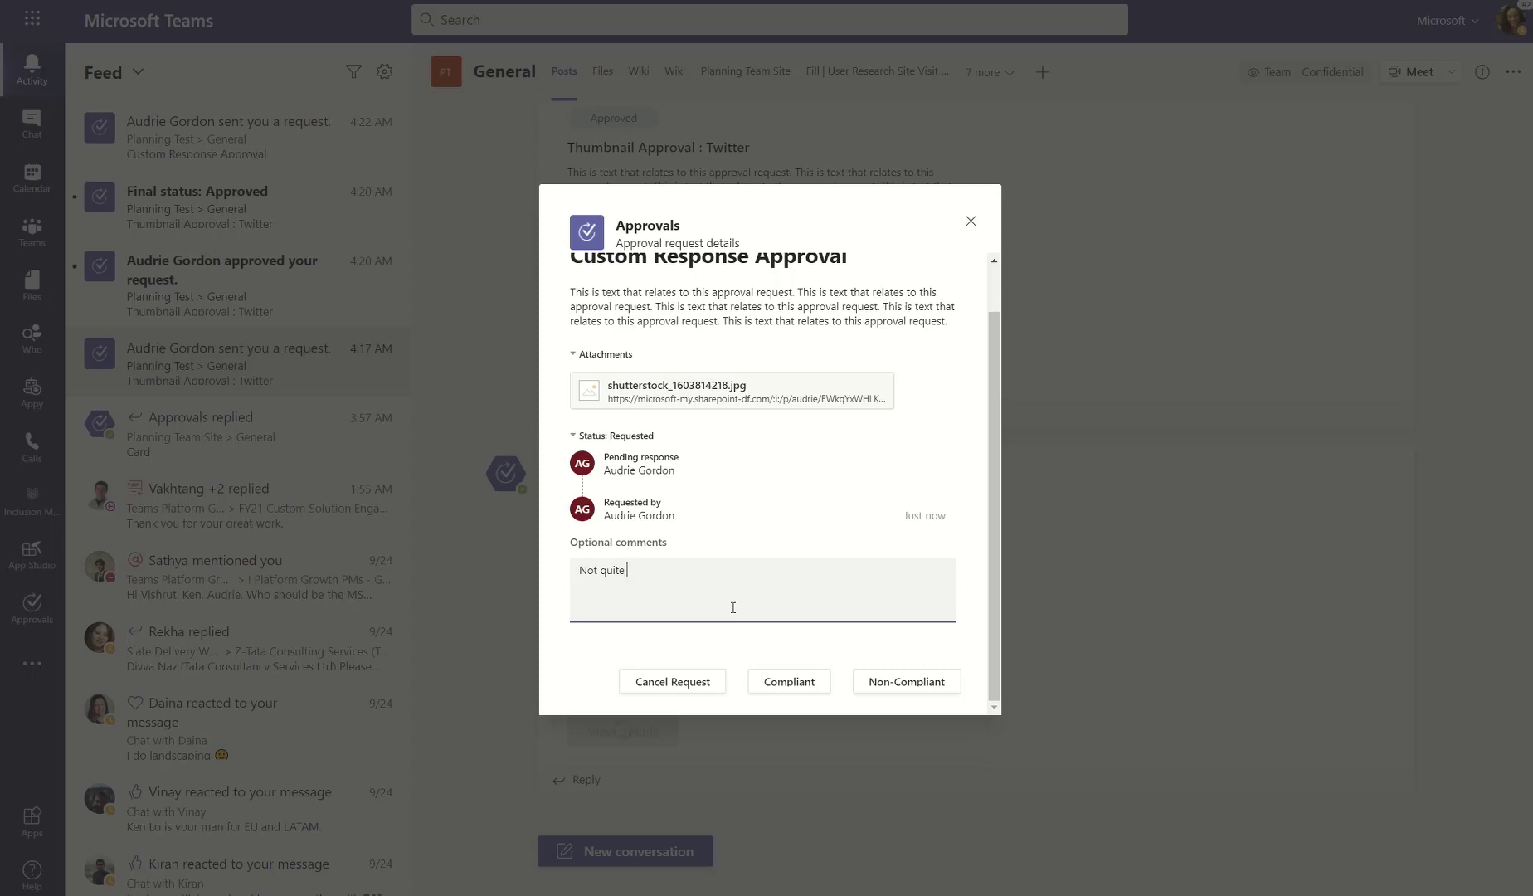
{"action": "type", "text": "diverse enough."}
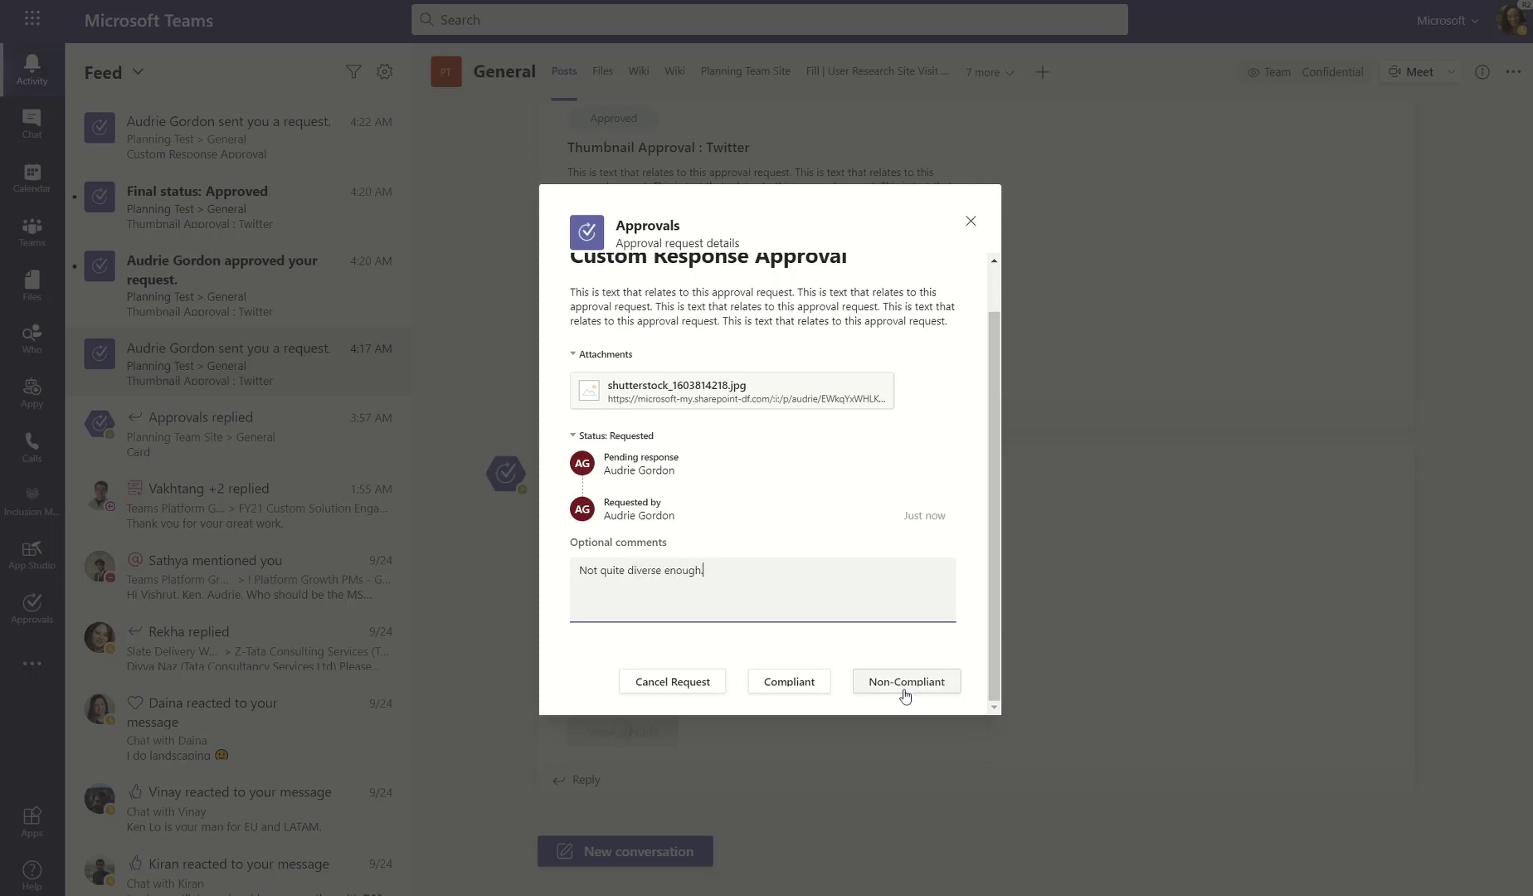
{"action": "left_click", "coordinate": [904, 682]}
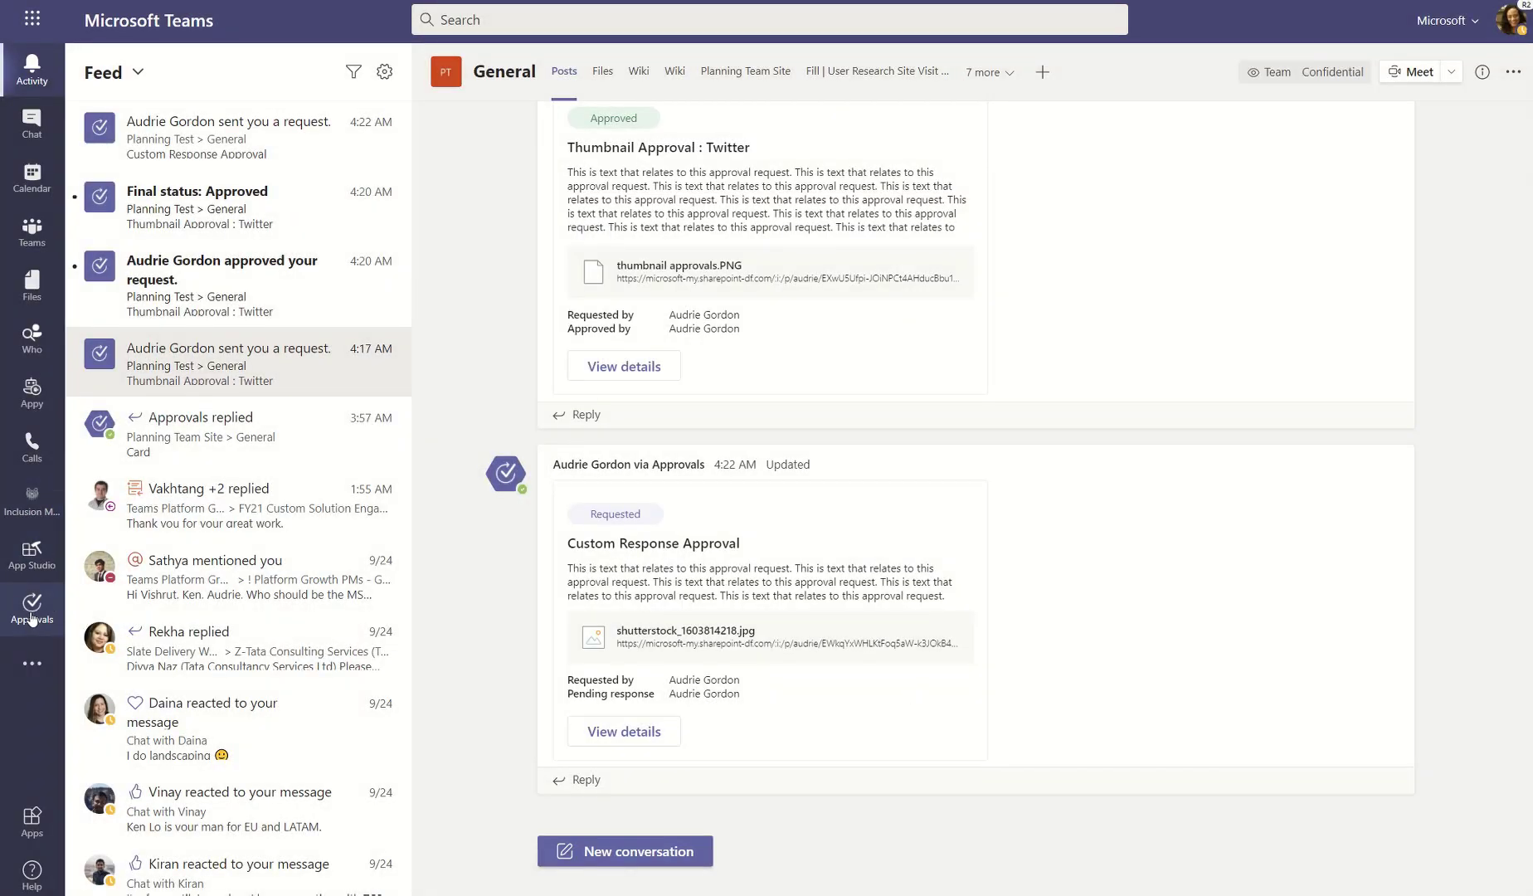
- Check the approvals list, where Custom Response Approval now shows Non-Compliant
{"action": "left_click", "coordinate": [31, 607]}
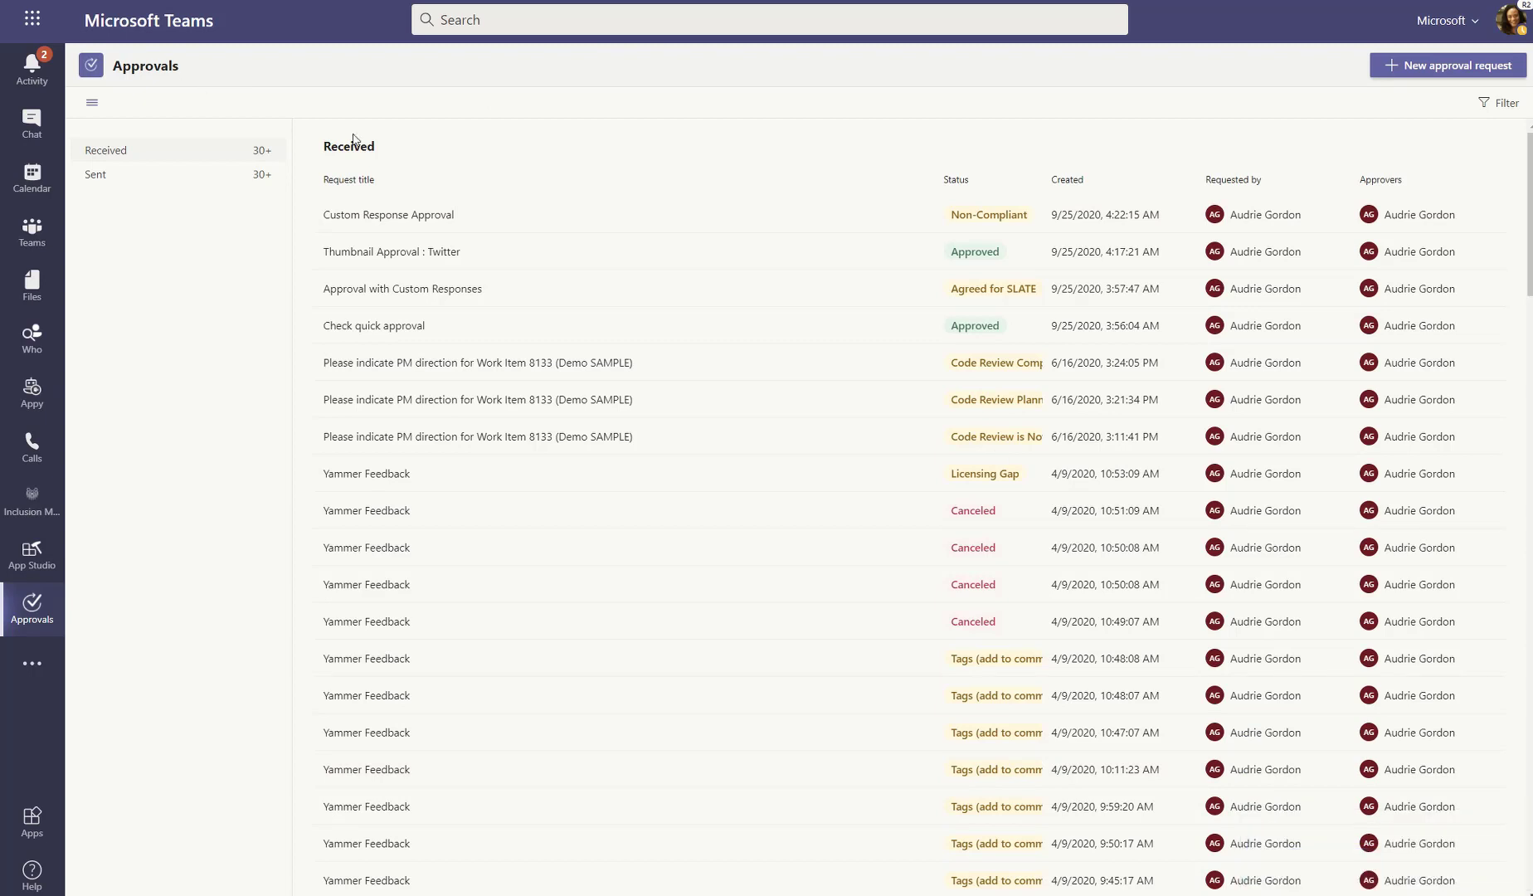
{"action": "mouse_move", "coordinate": [579, 247]}
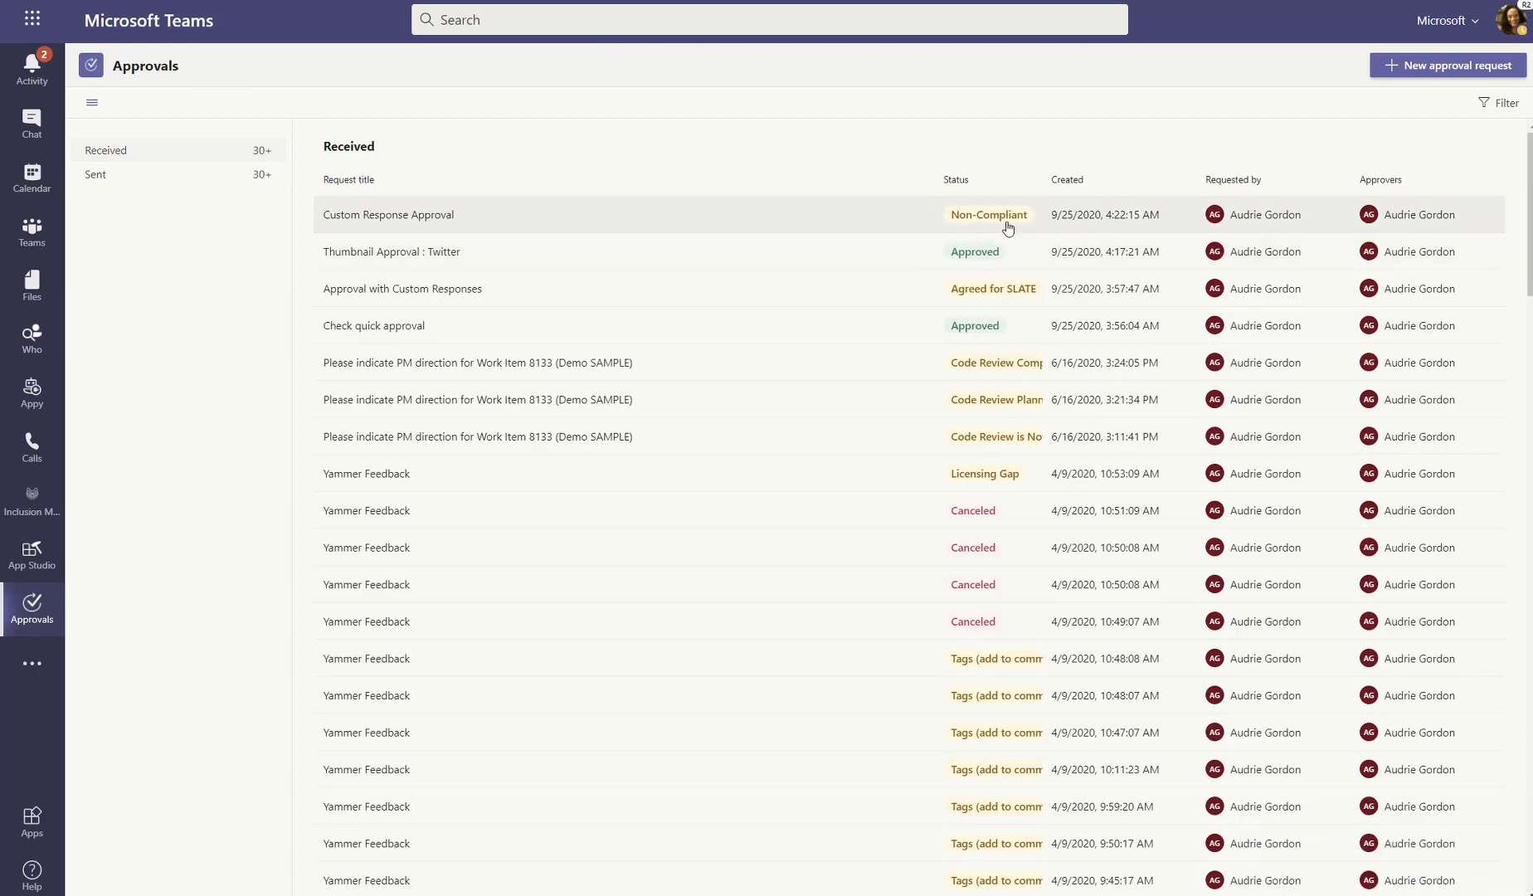
{"action": "mouse_move", "coordinate": [982, 217]}
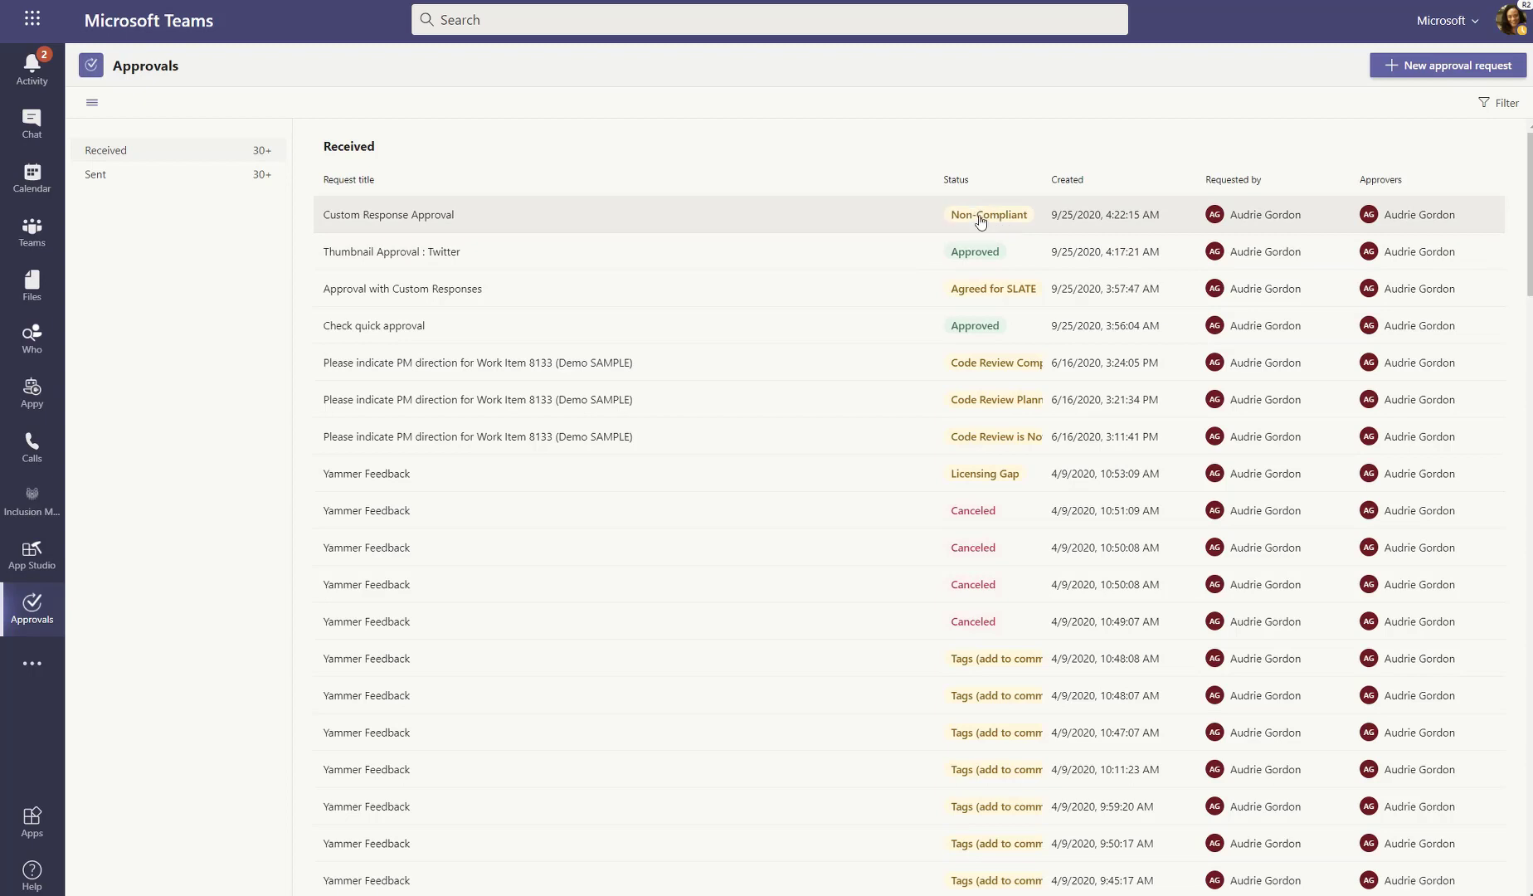